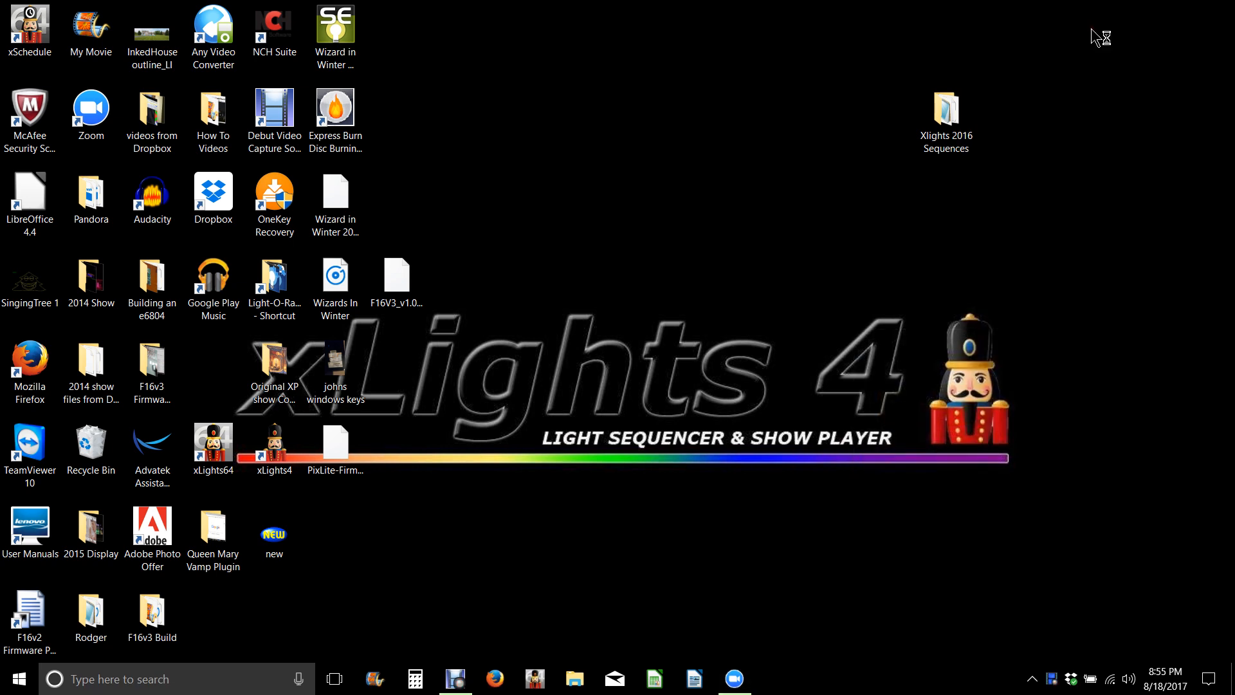
mouse_move(730, 294)
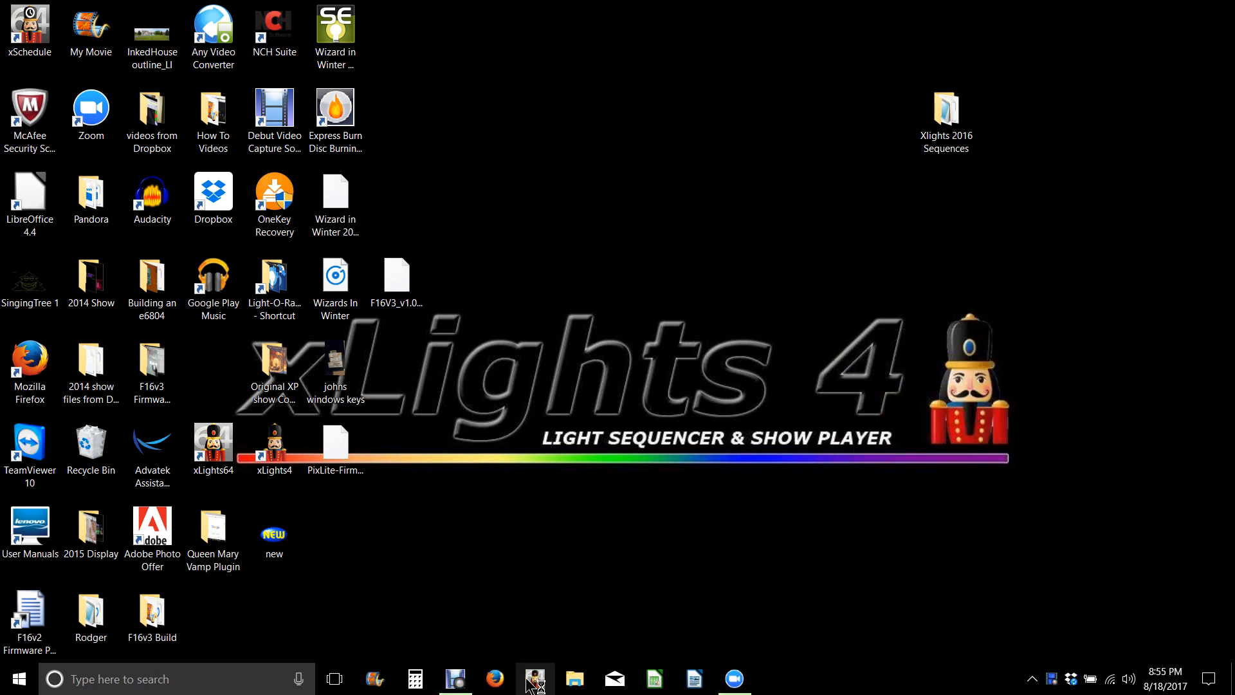
mouse_move(527, 676)
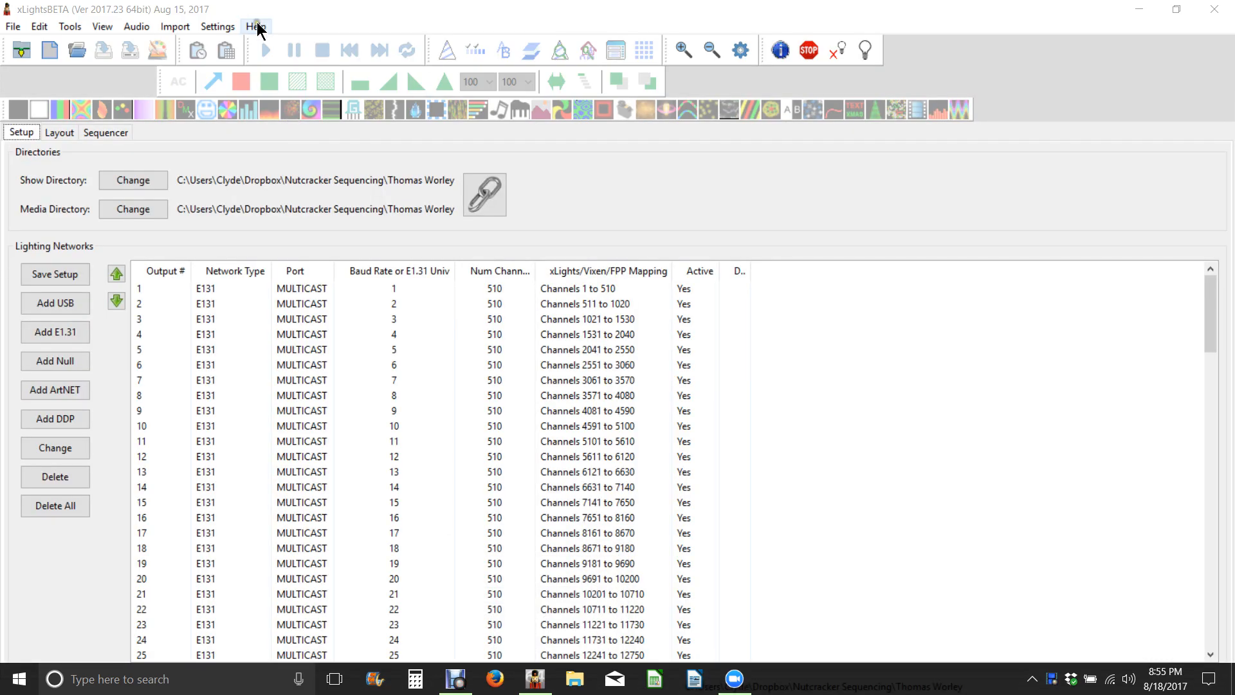
Step: Try the xLights help file, reaching Firefox's File not found page, then reopen xLights' Help menu
click(255, 26)
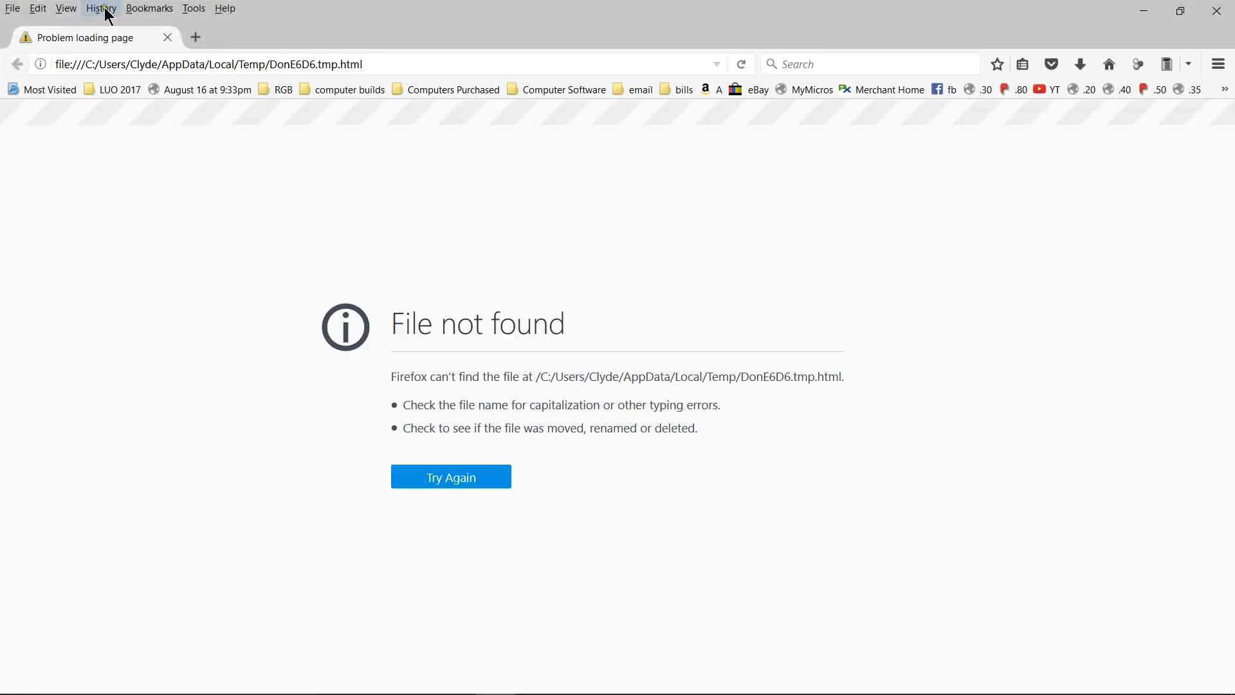
mouse_move(423, 262)
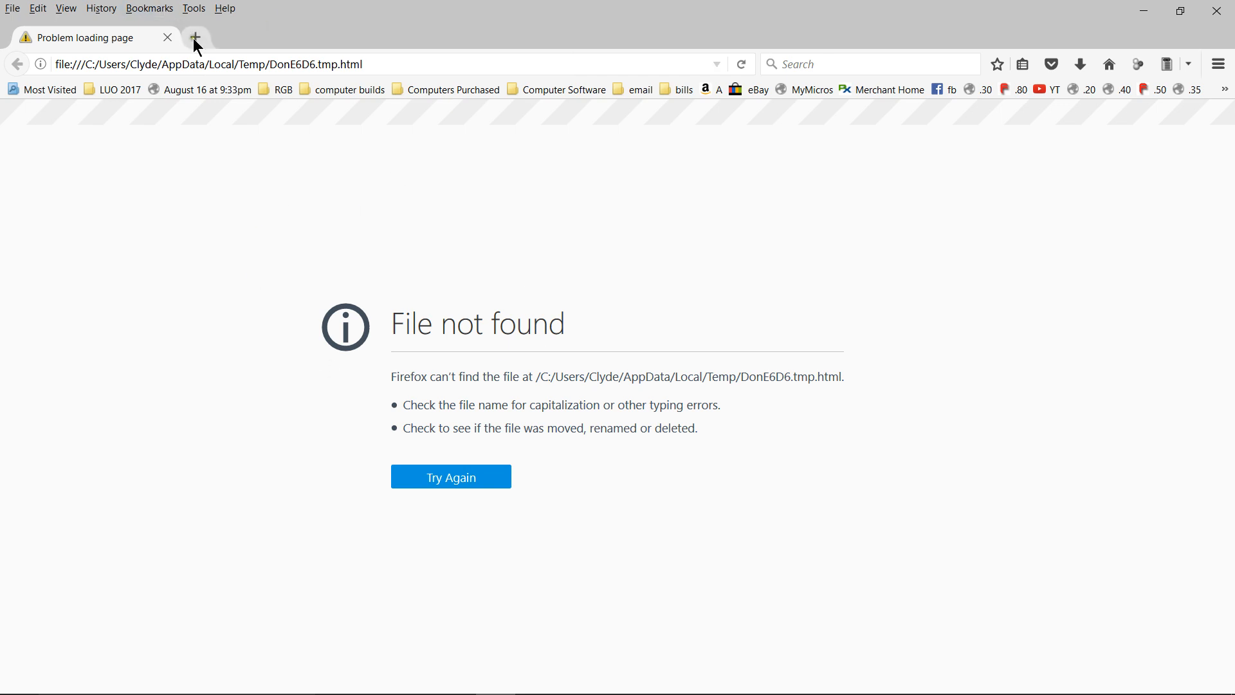
click(194, 38)
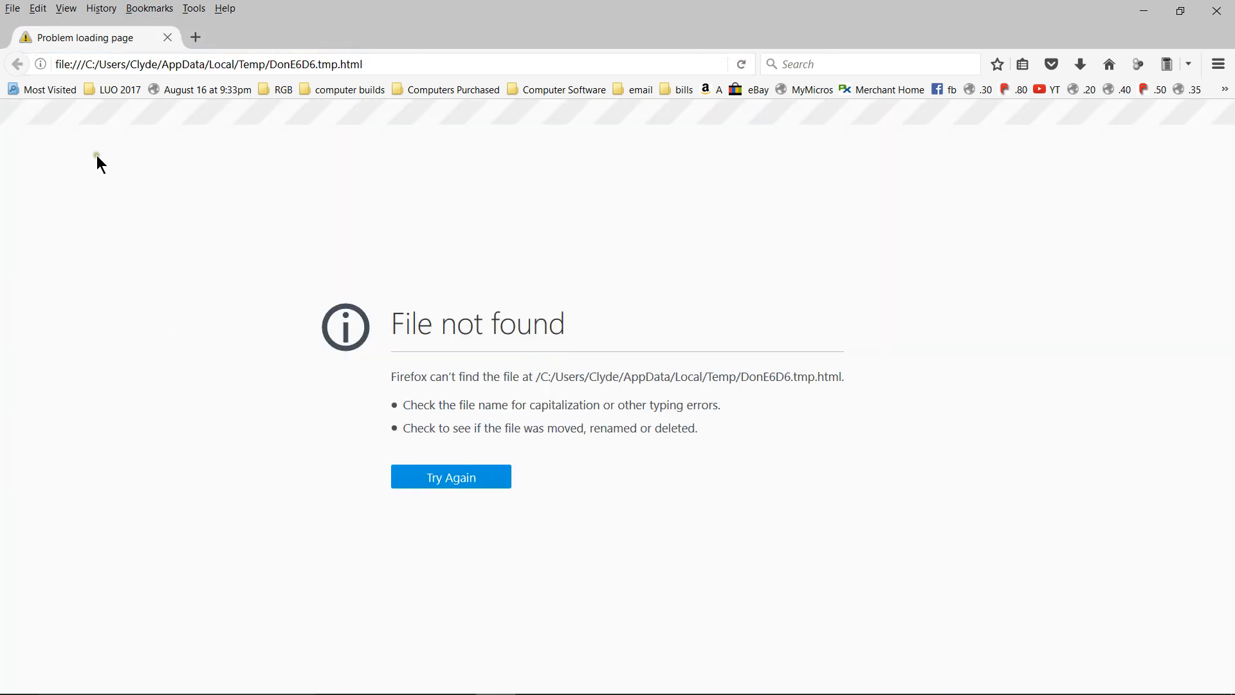
mouse_move(471, 650)
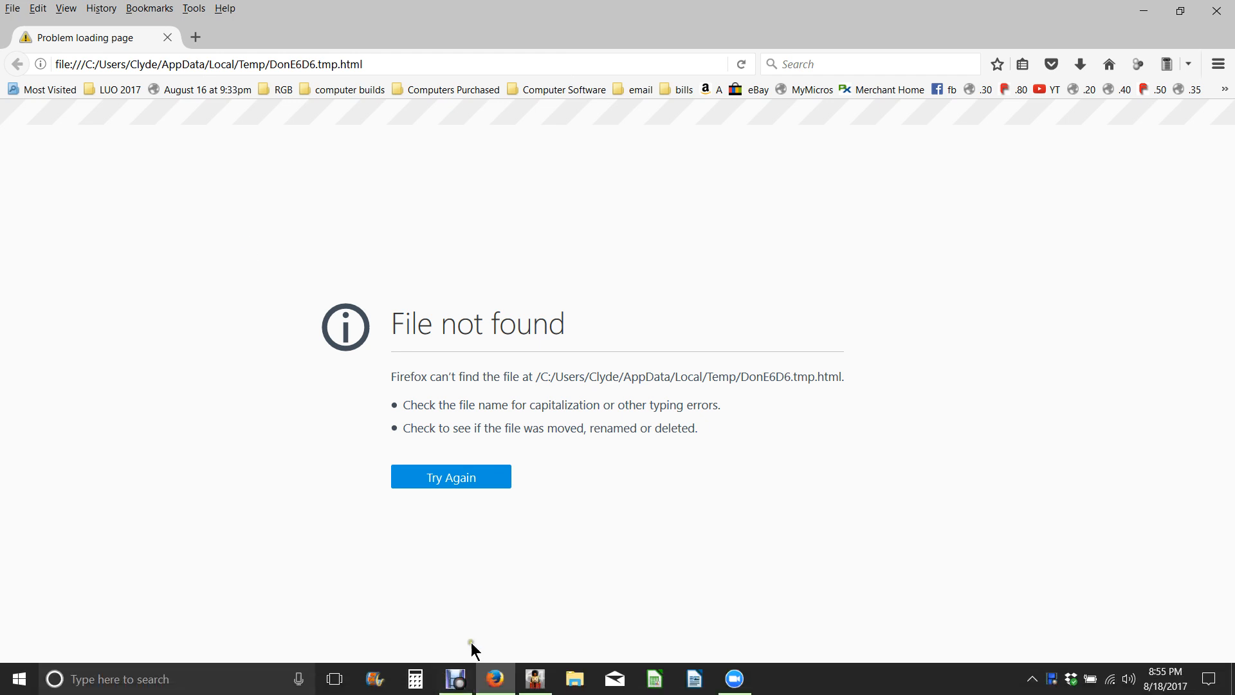
mouse_move(534, 678)
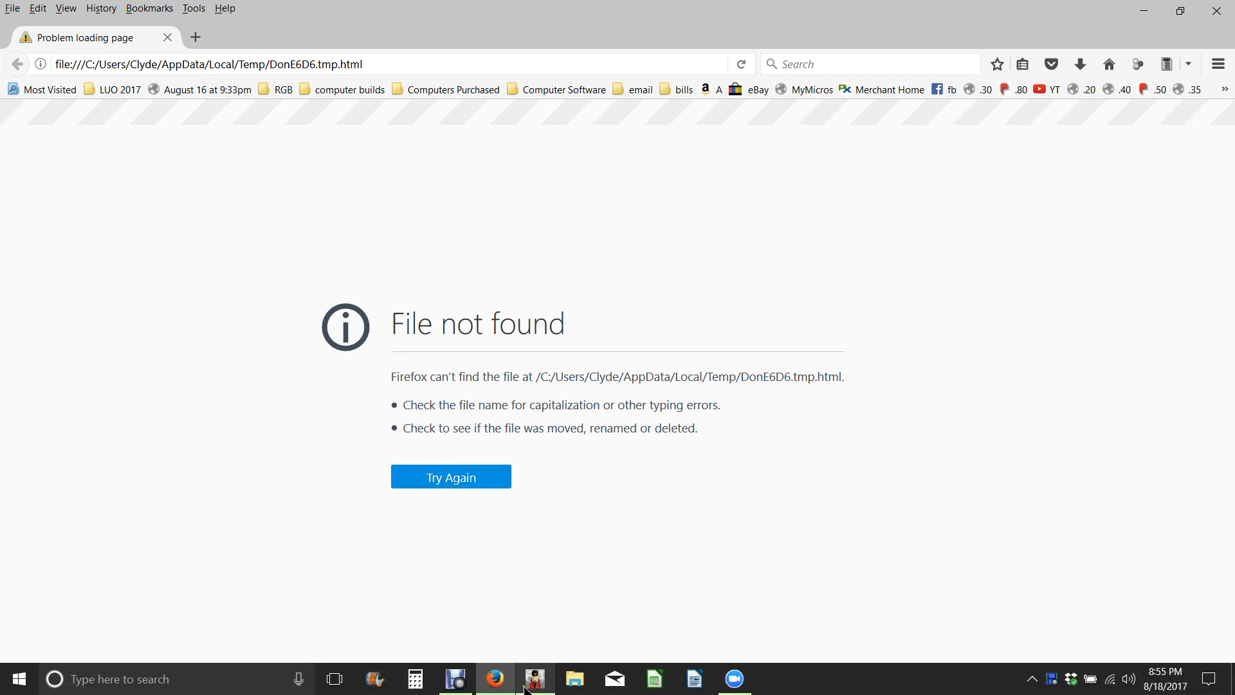
click(535, 678)
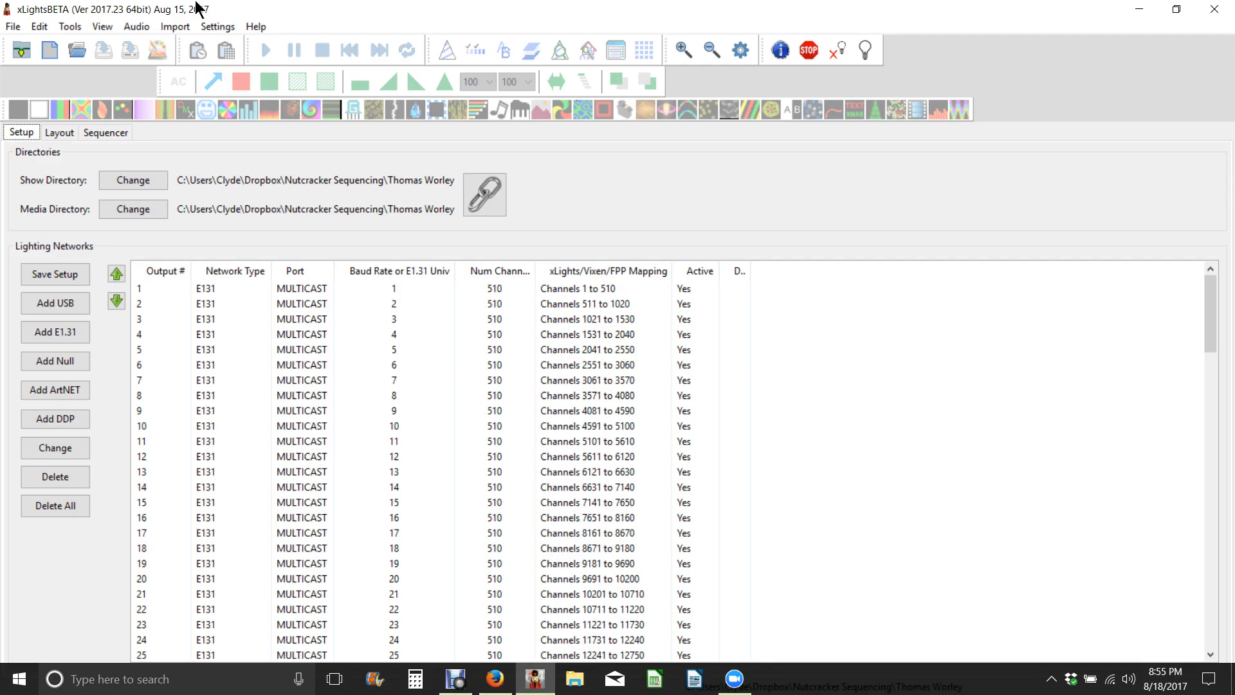
click(255, 26)
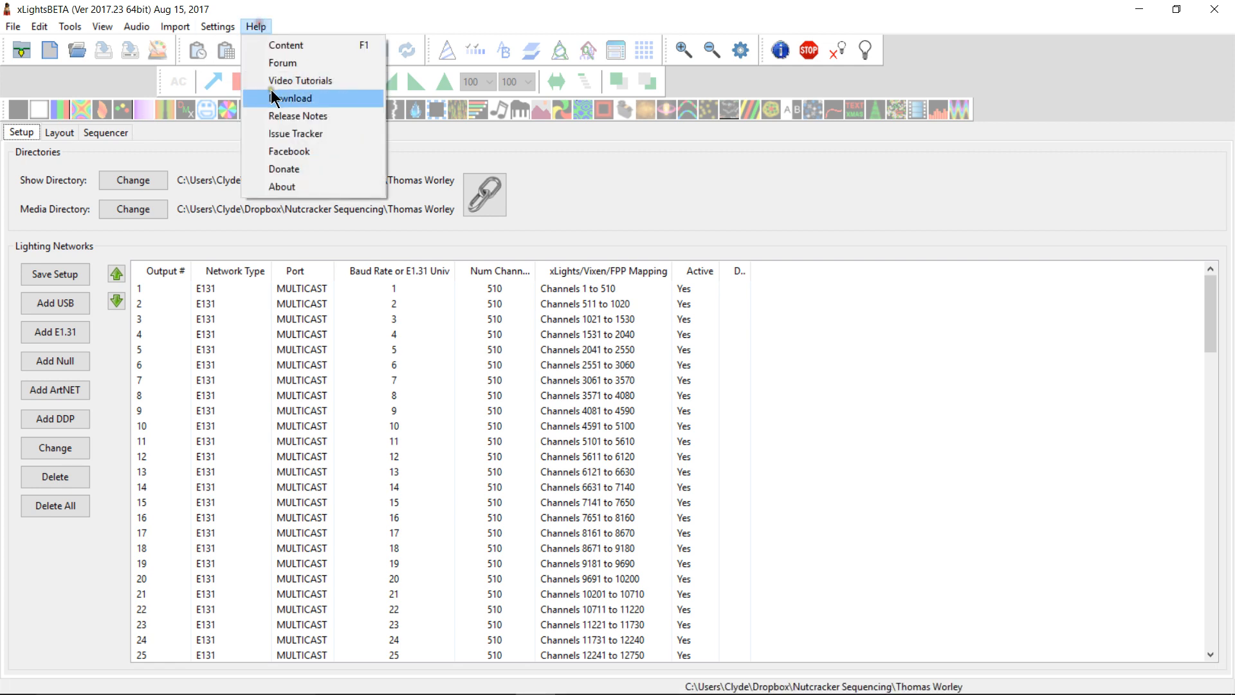
Step: Open the xLights Sequencer PayPal donation page and select its 0.00 USD amount field
click(283, 168)
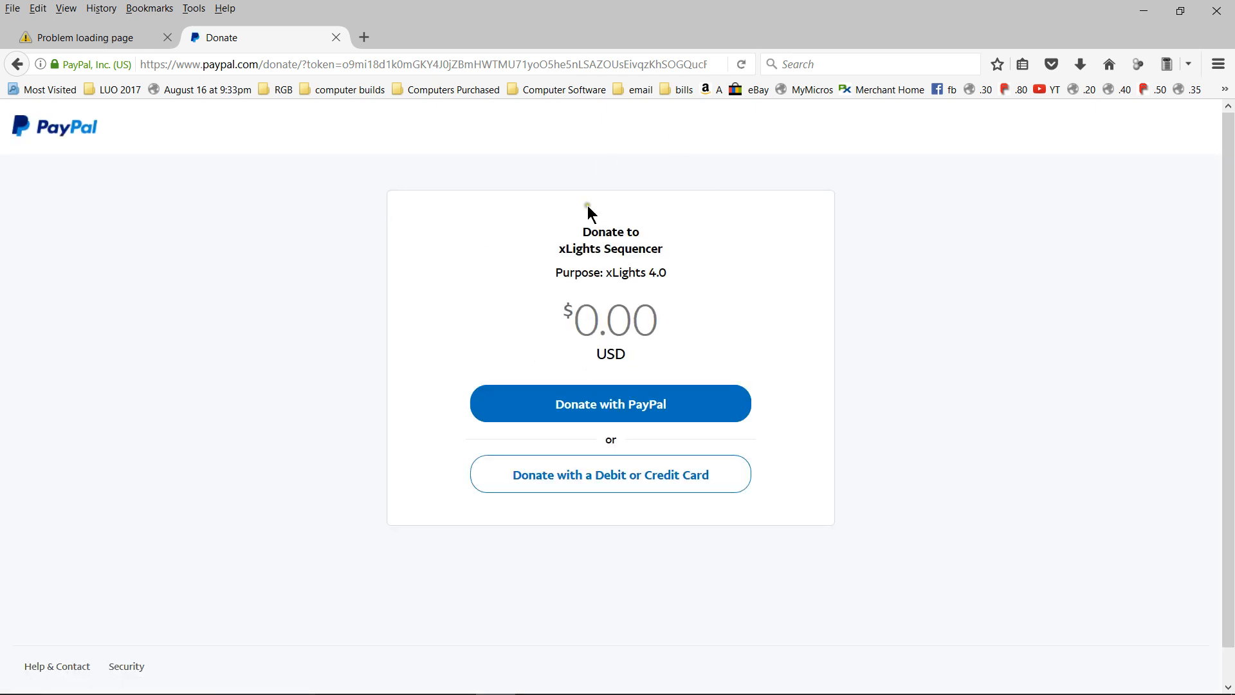
mouse_move(569, 264)
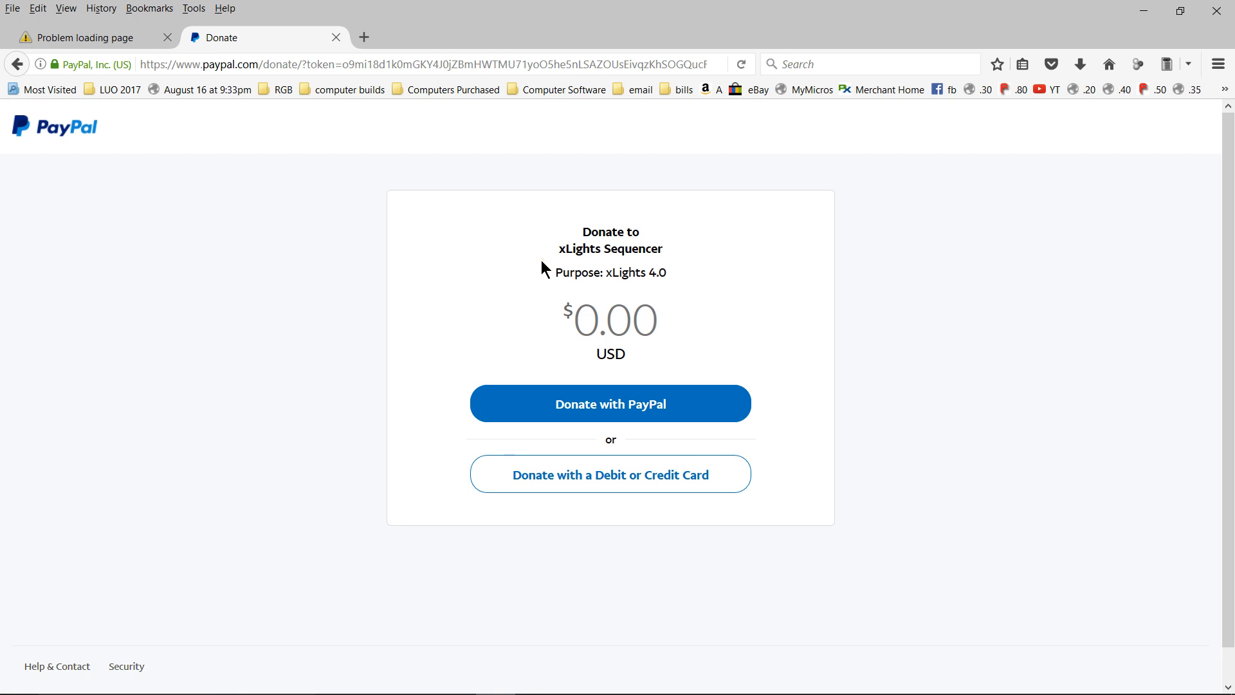
click(646, 319)
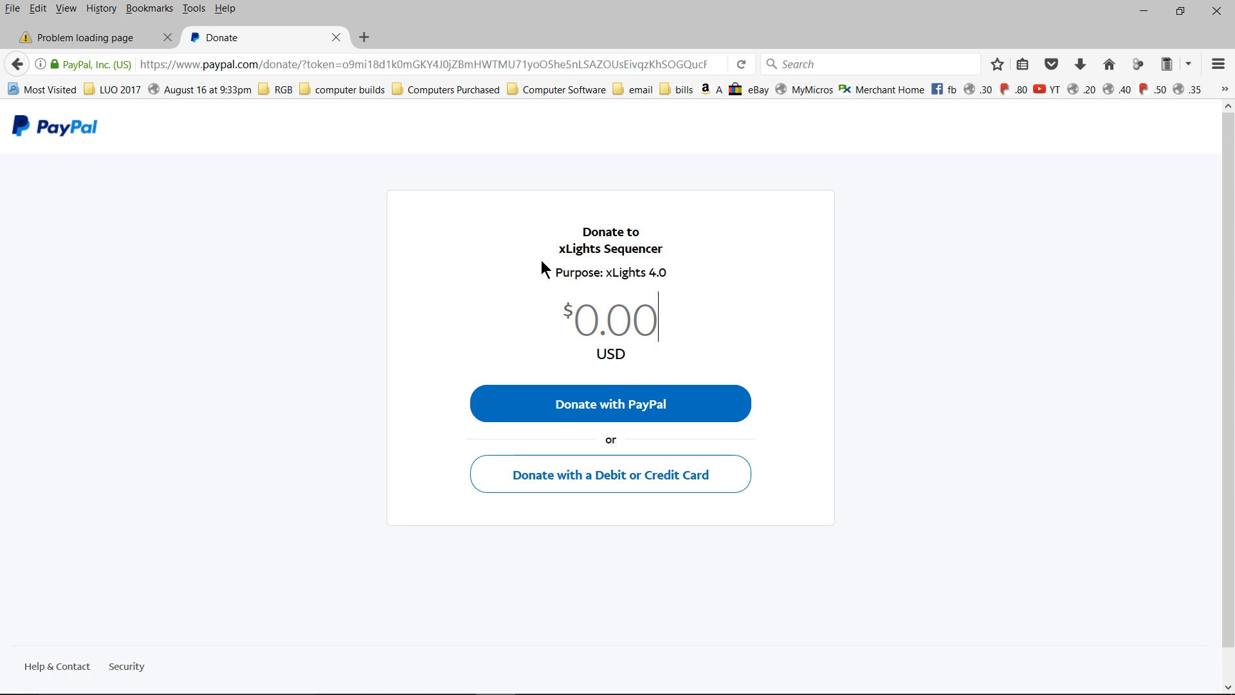
mouse_move(478, 321)
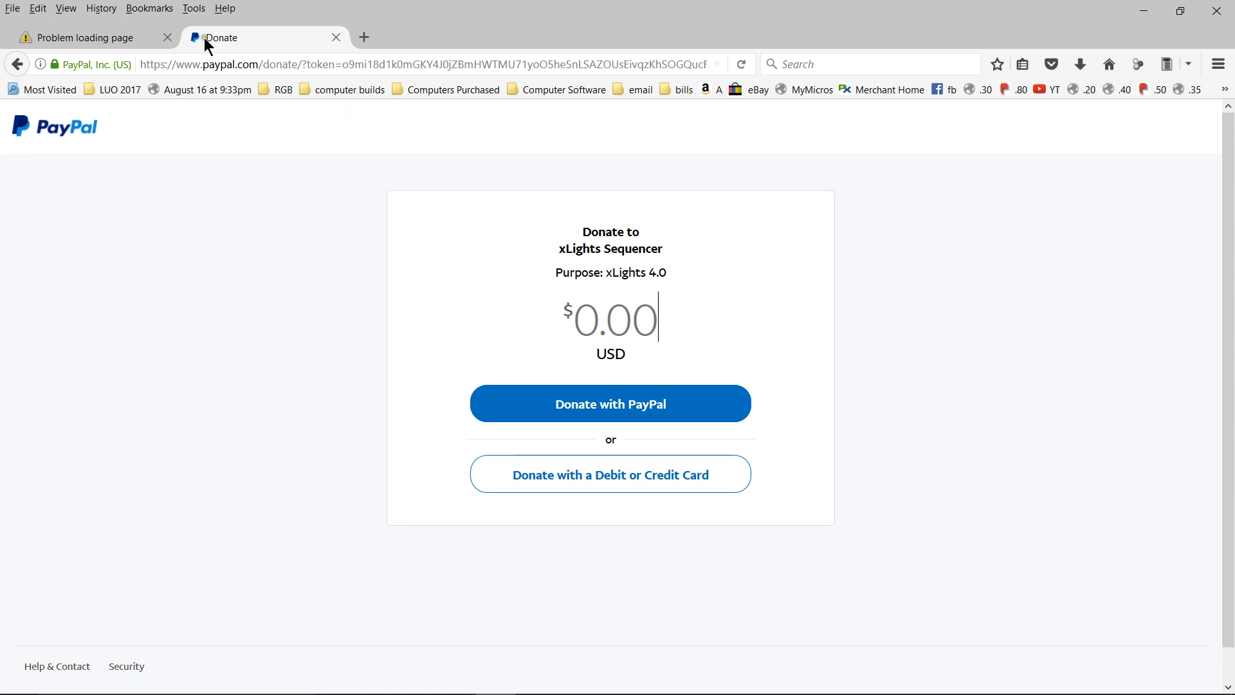
mouse_move(350, 188)
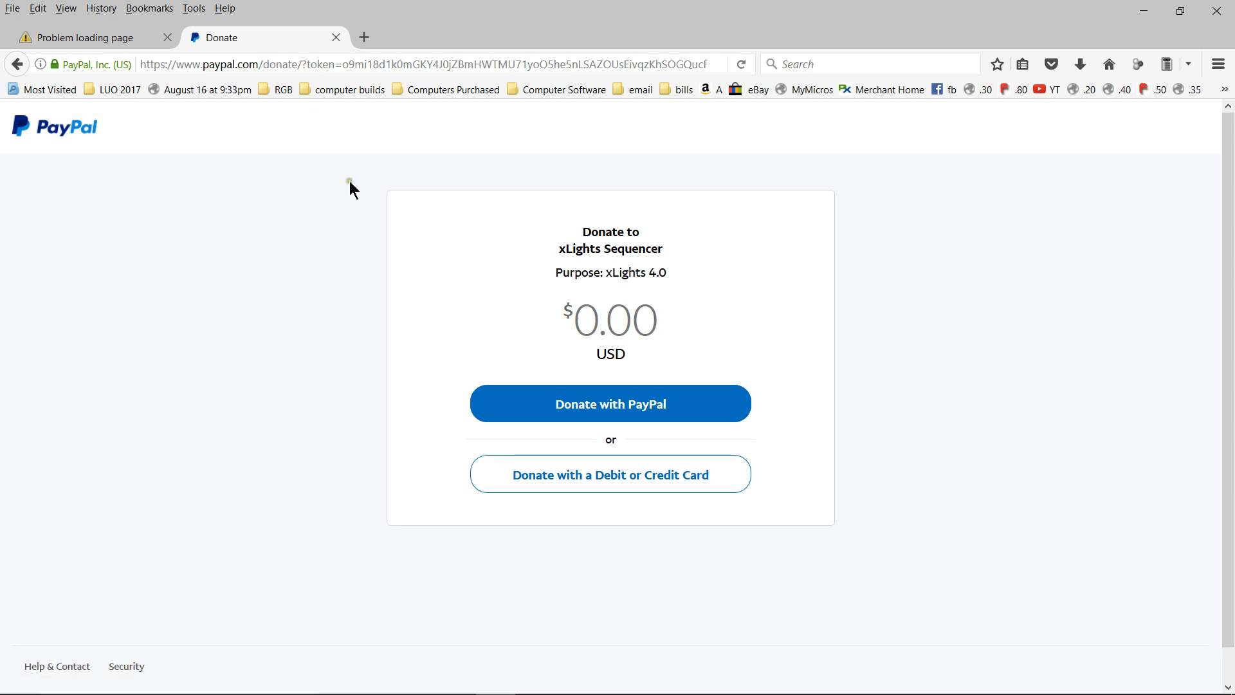
Step: Return to the File not found tab, cancel xLights' sequence file chooser, and bring Firefox forward
click(87, 38)
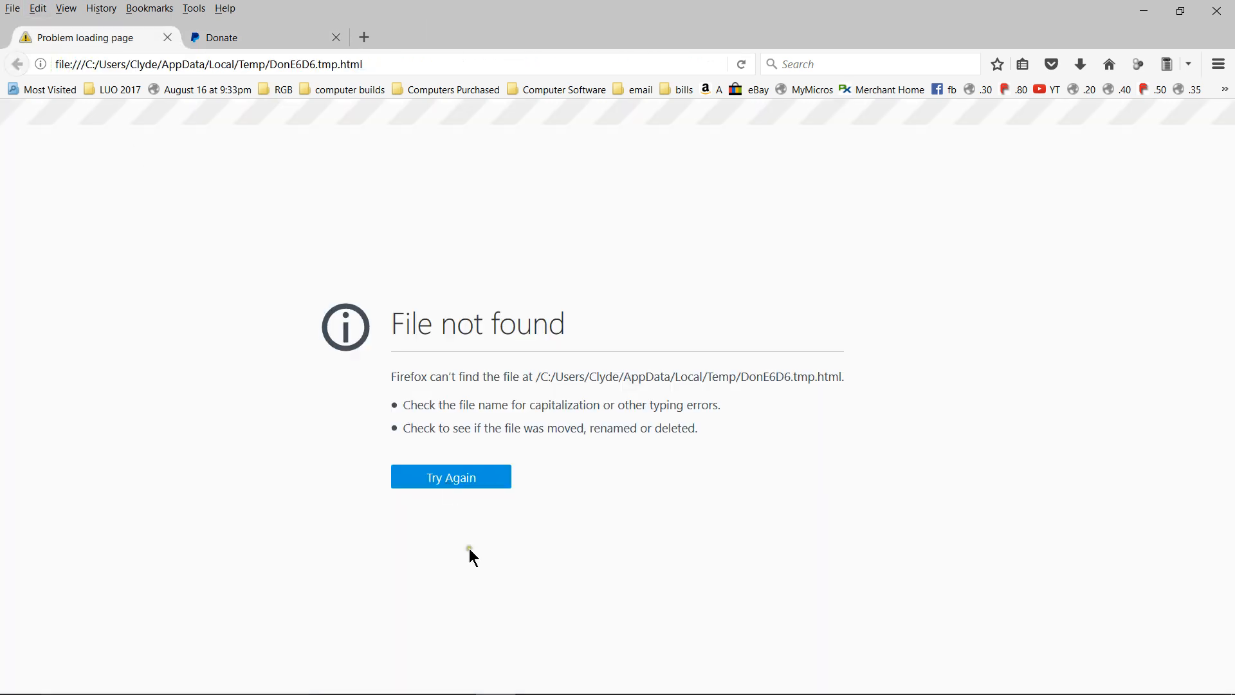
mouse_move(536, 689)
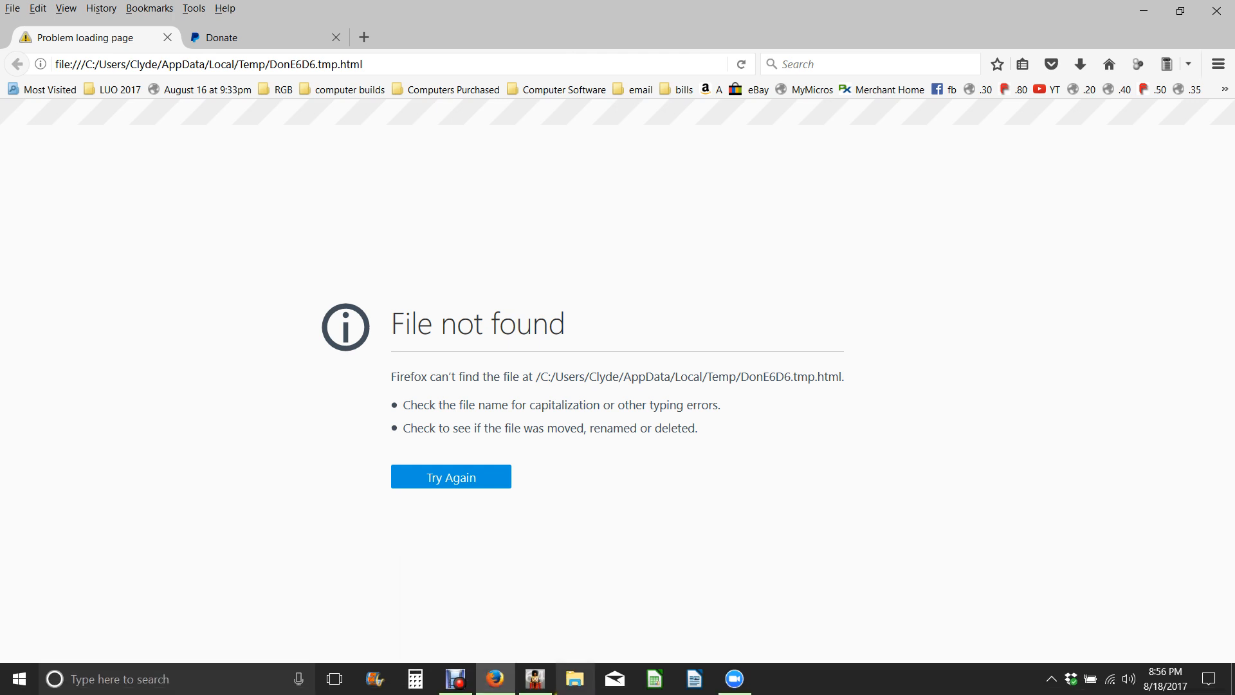
mouse_move(535, 678)
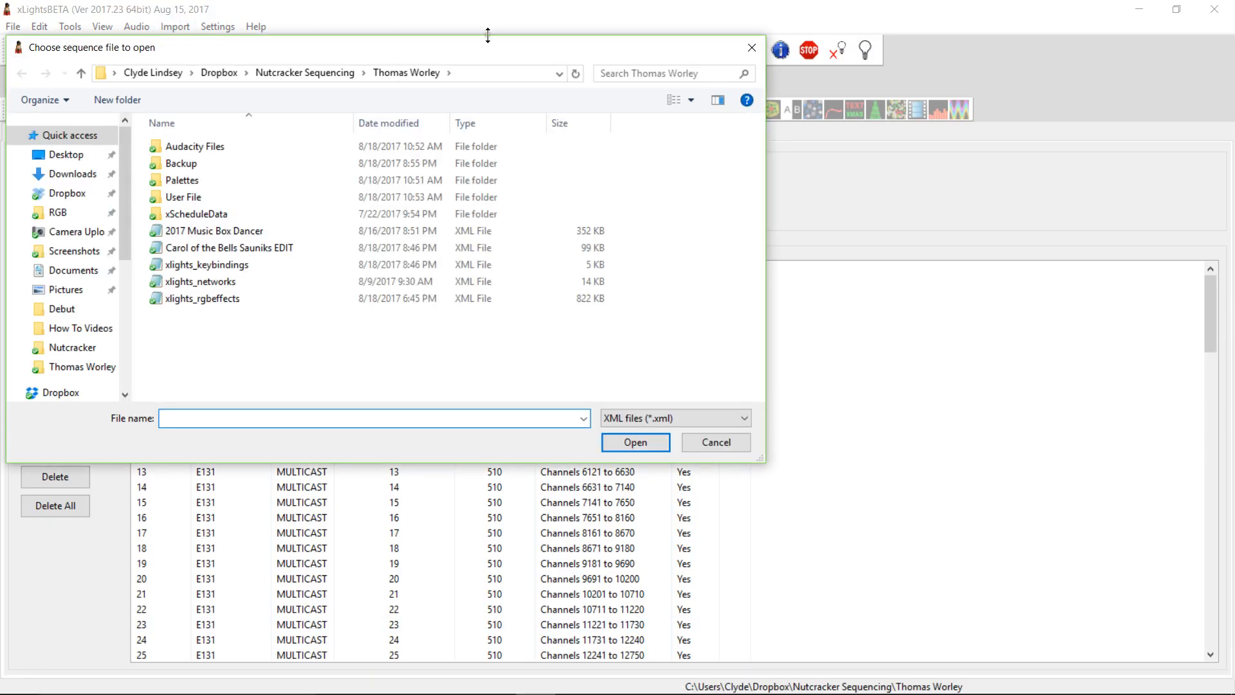
click(714, 442)
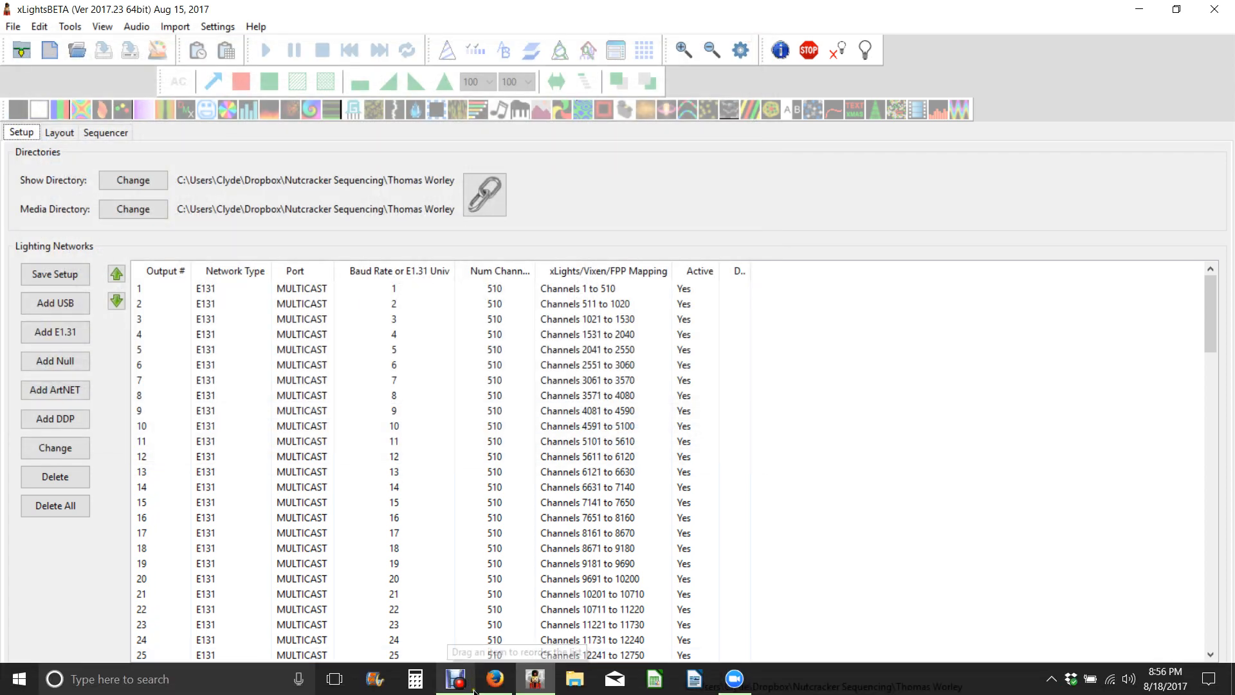
click(495, 678)
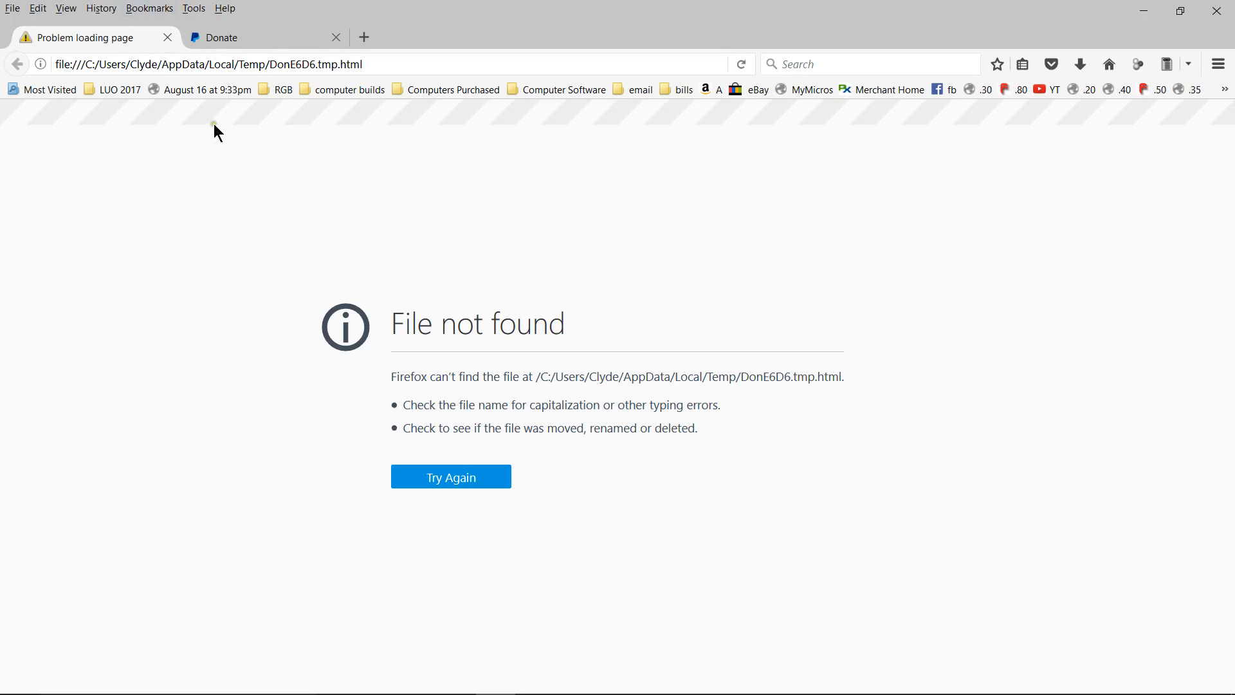
Step: Load the xlights.org home page from the RGB bookmarks folder and scroll its About XLights section
click(283, 89)
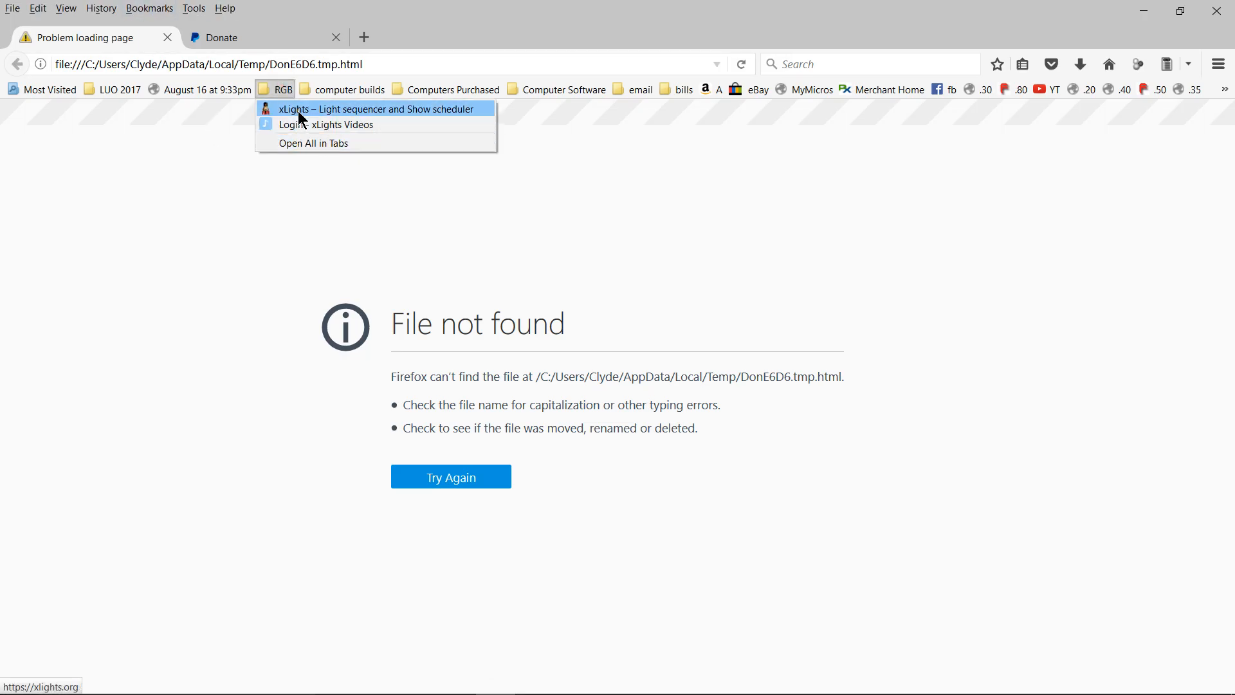
click(377, 108)
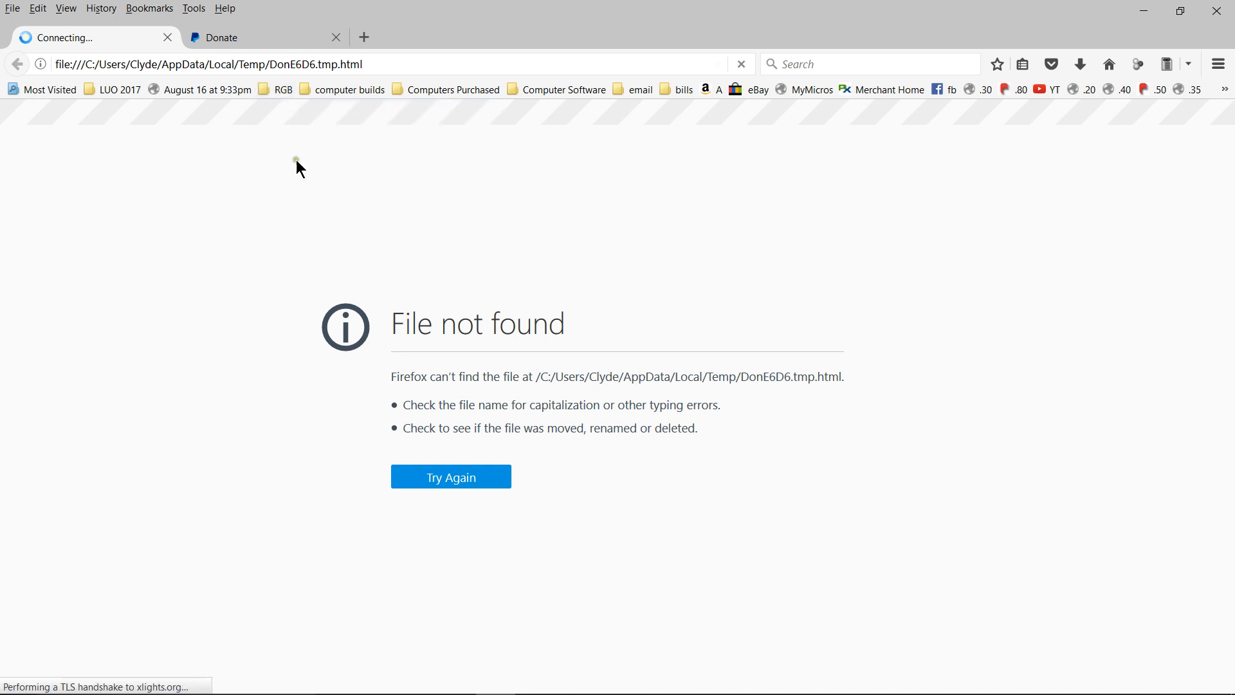
click(450, 477)
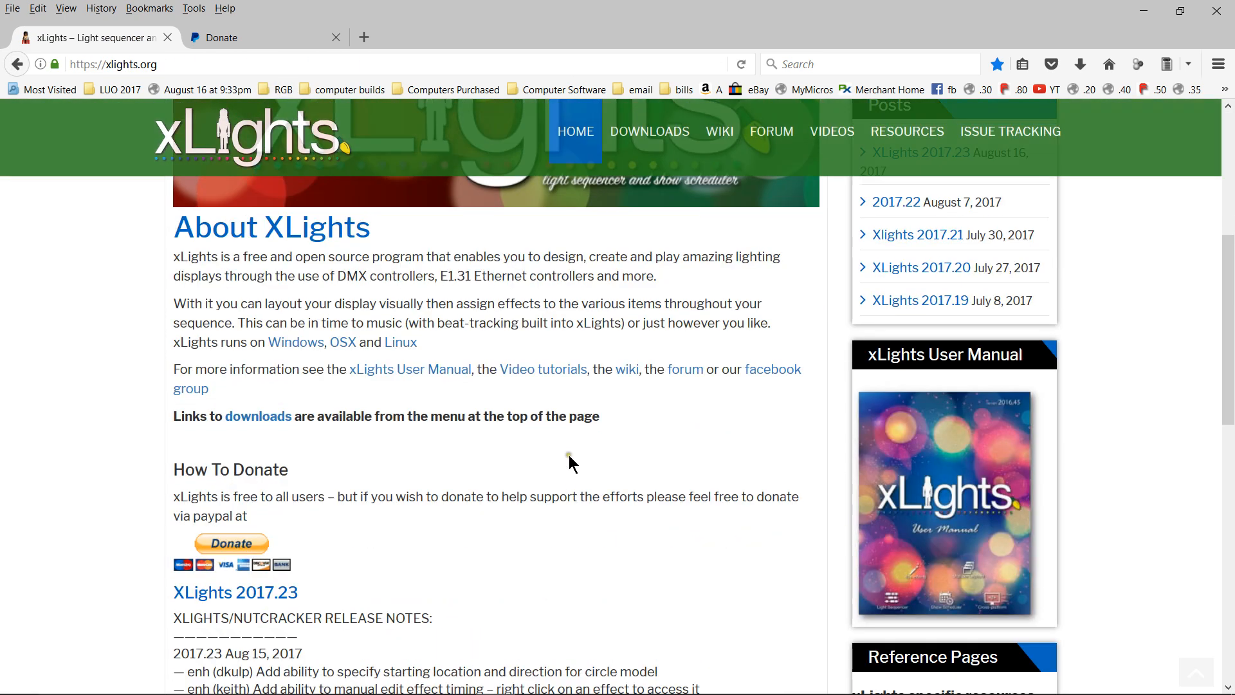
scroll(up, 3)
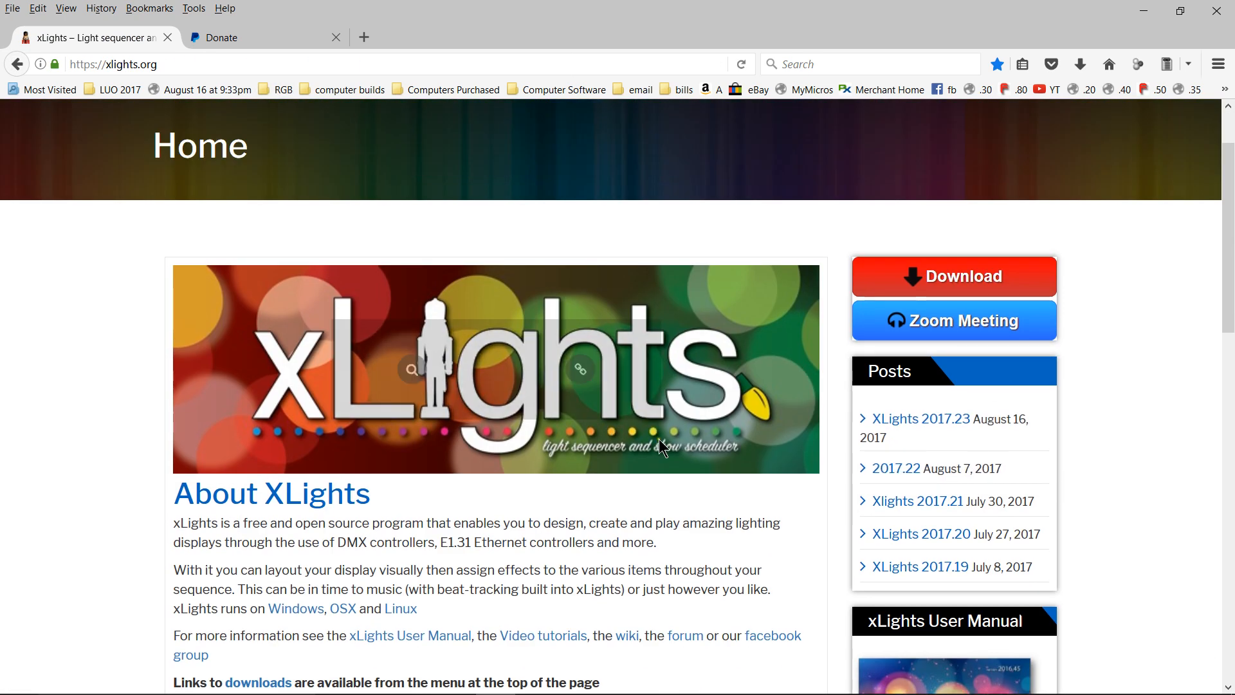
scroll(down, 3)
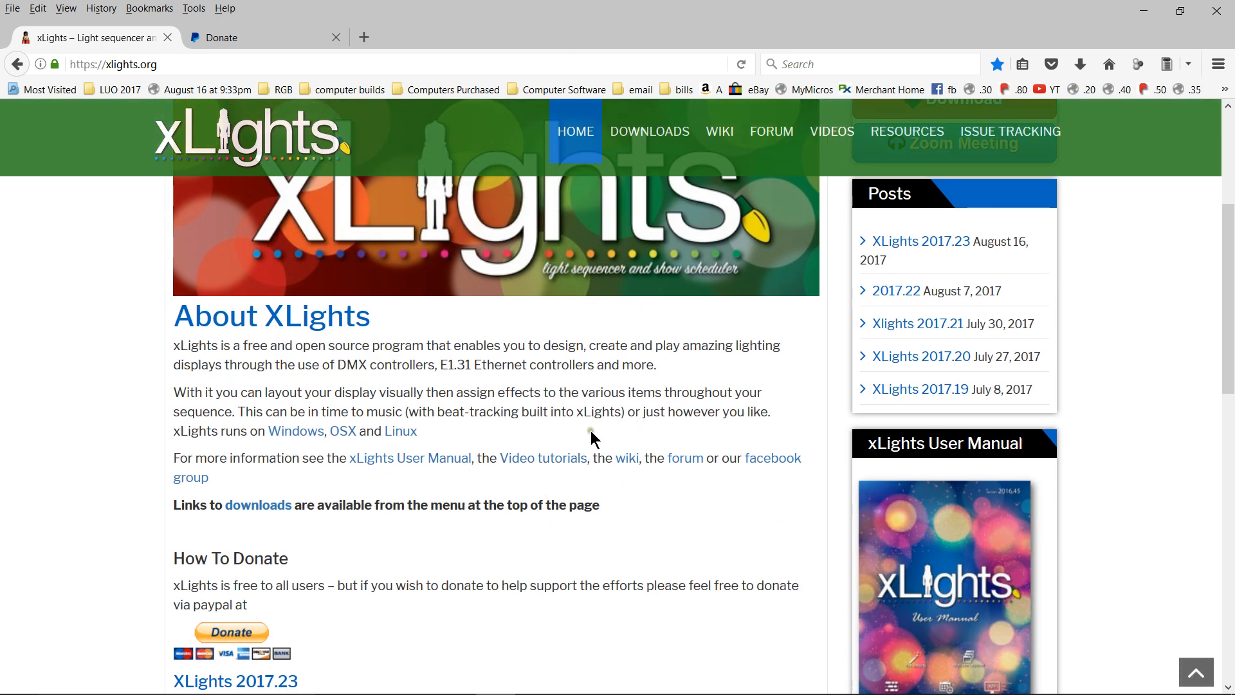
scroll(up, 3)
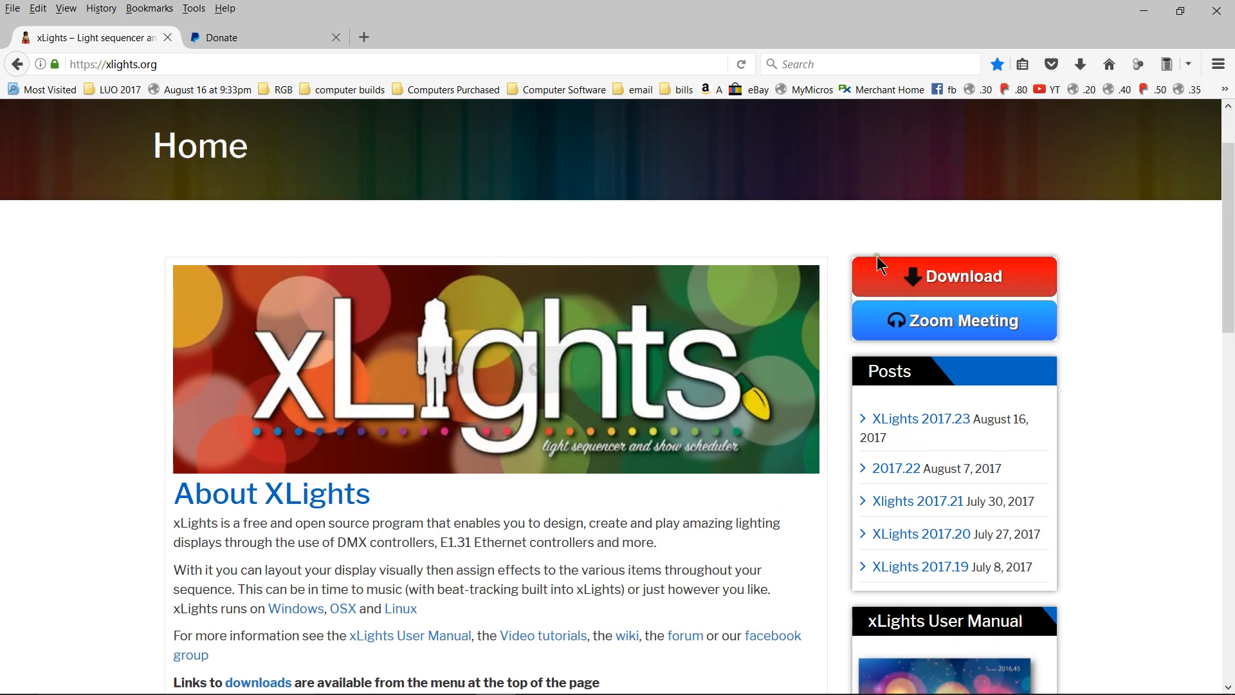
click(953, 276)
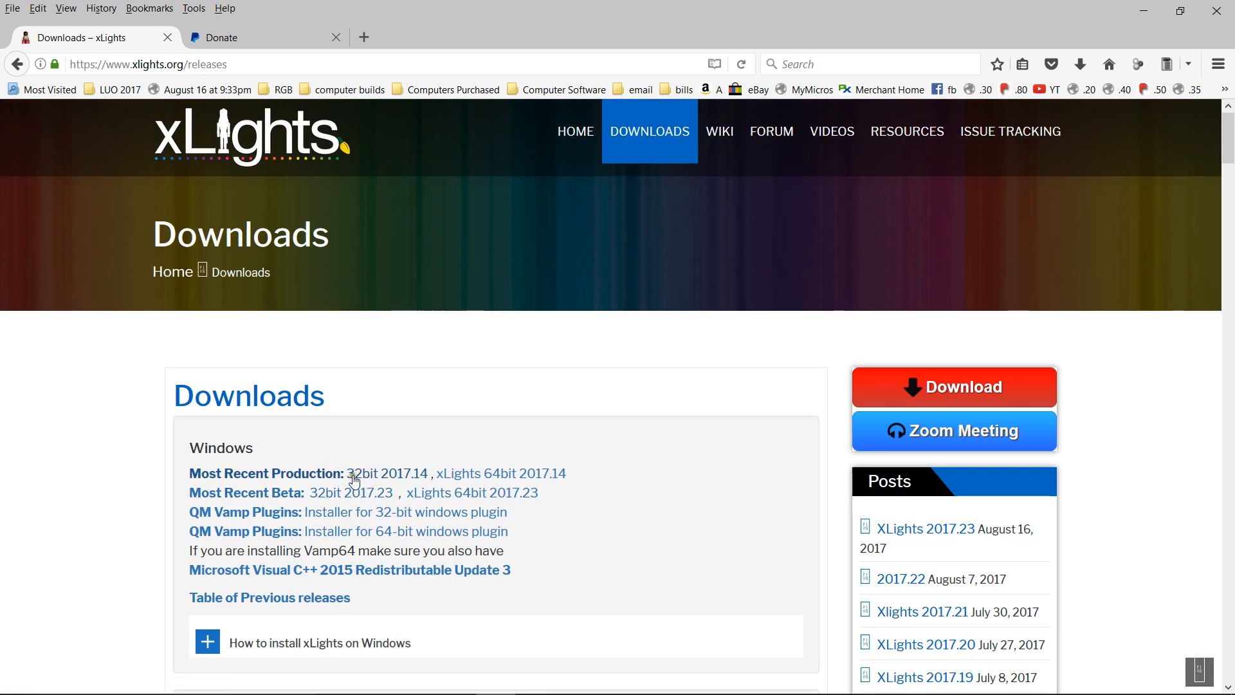
mouse_move(374, 474)
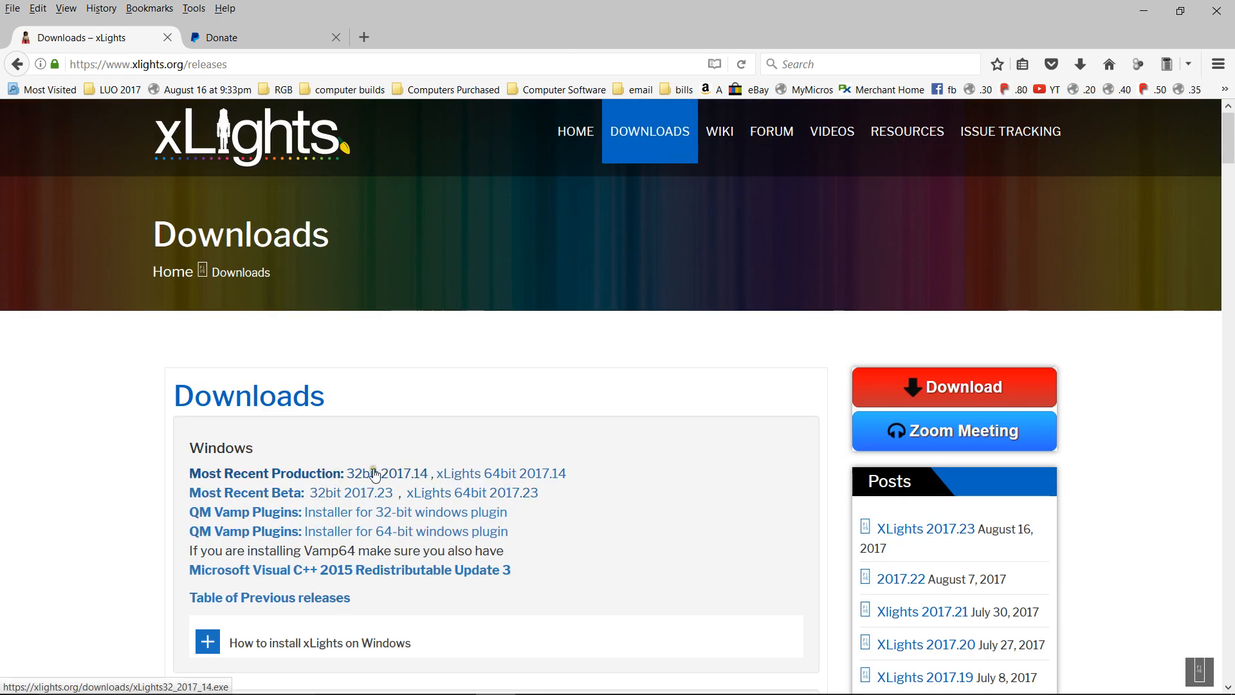
mouse_move(350, 492)
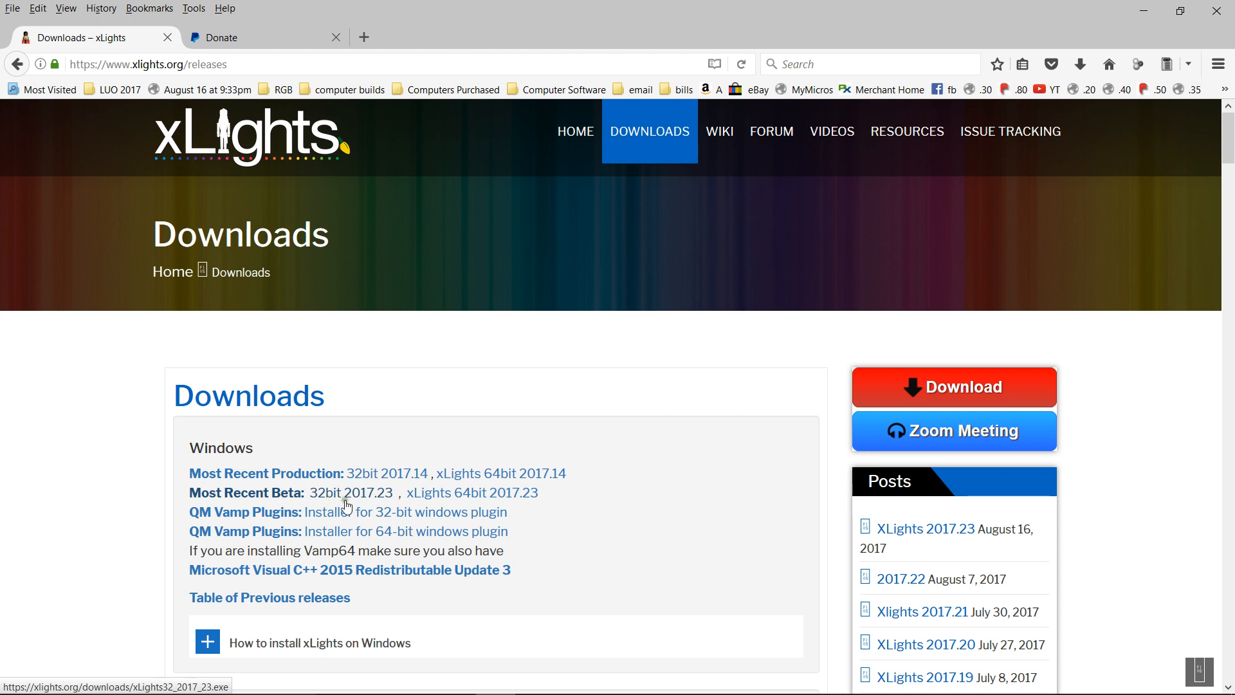
mouse_move(472, 502)
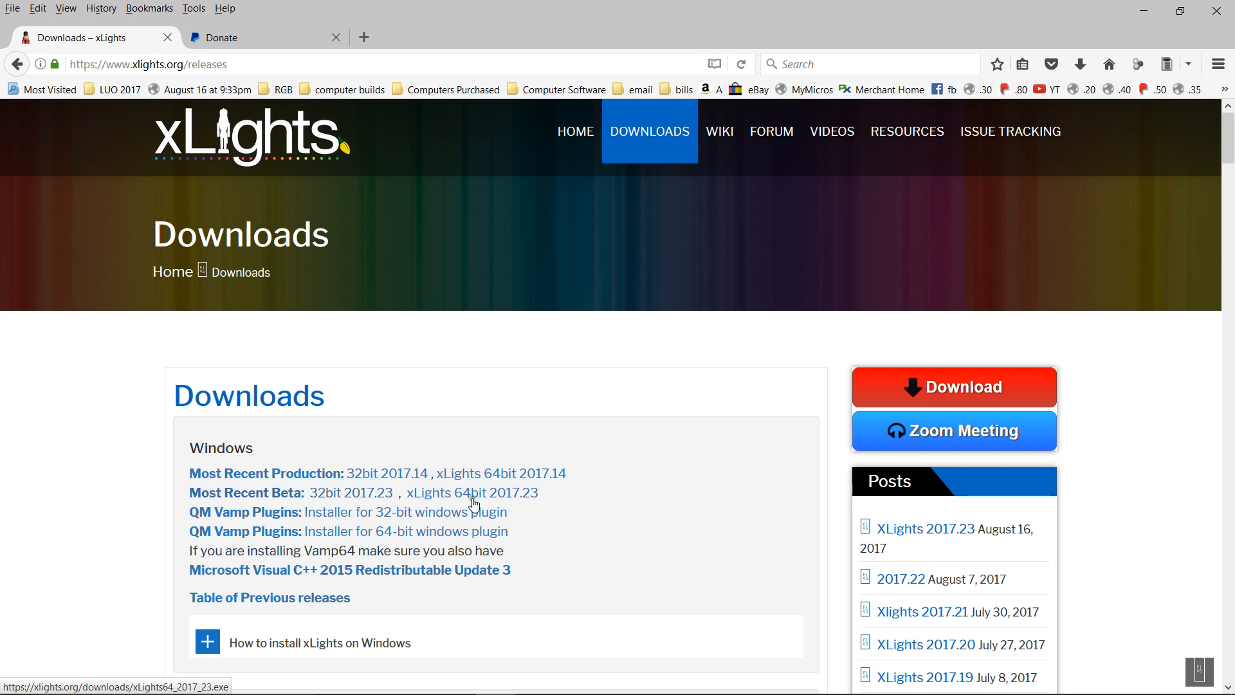
mouse_move(558, 512)
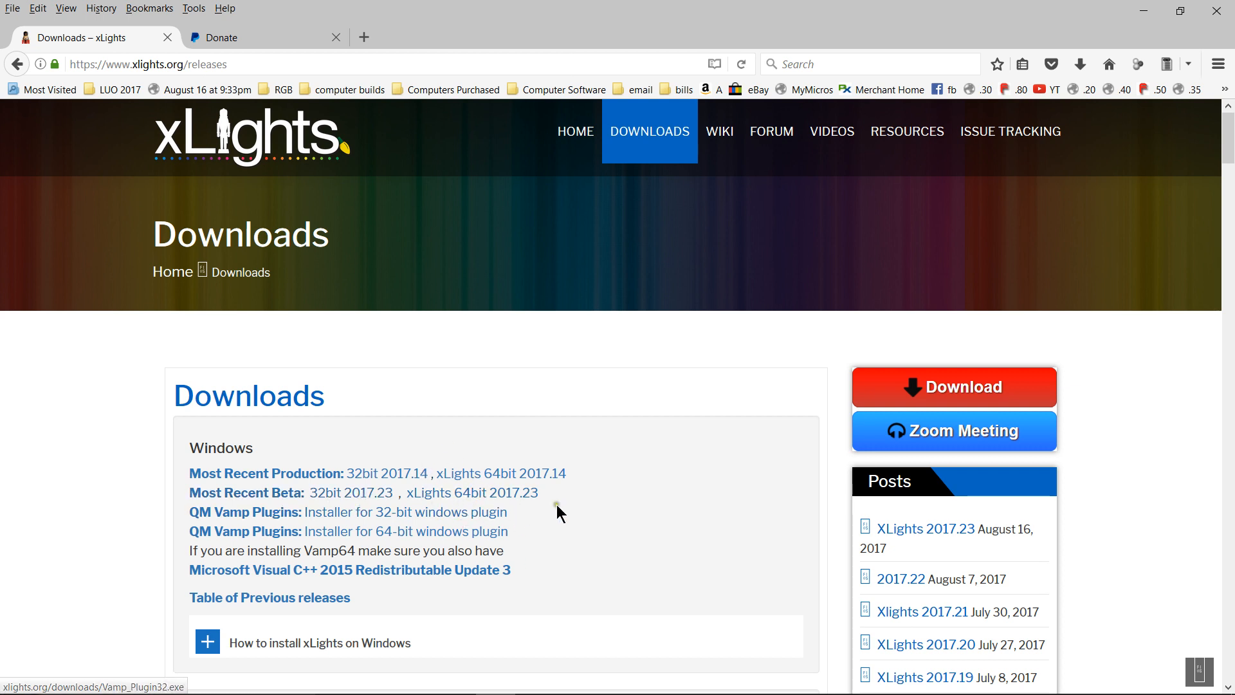
mouse_move(541, 504)
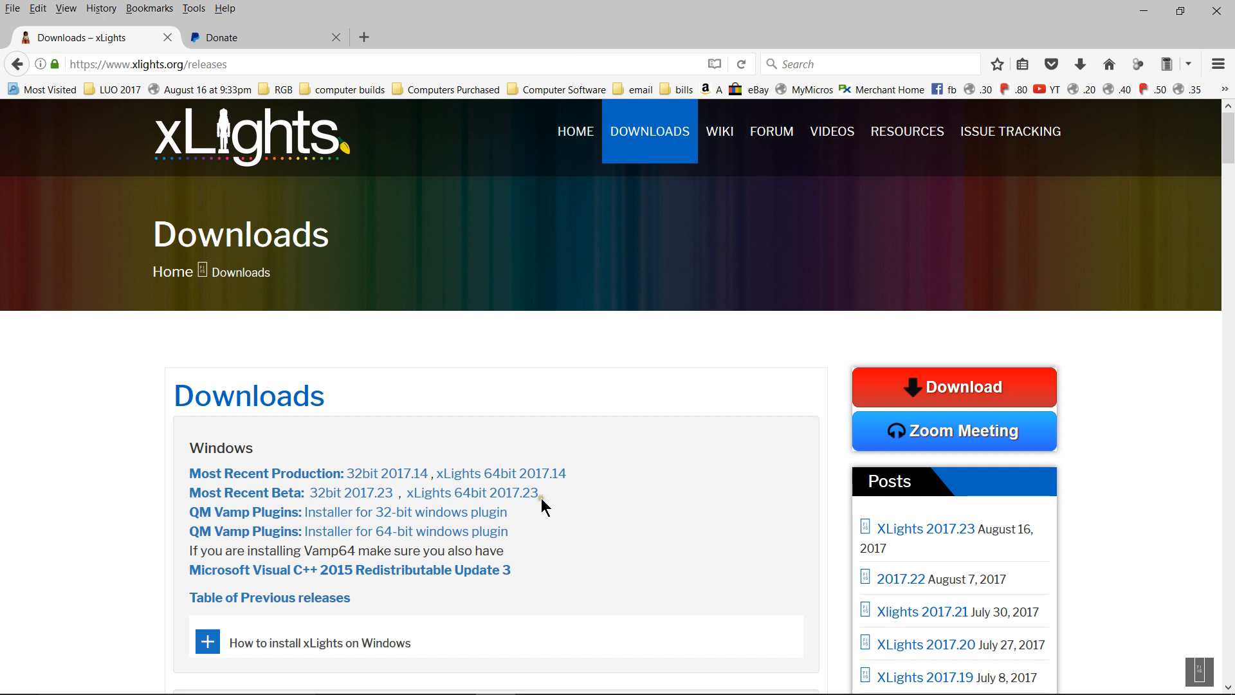
mouse_move(639, 492)
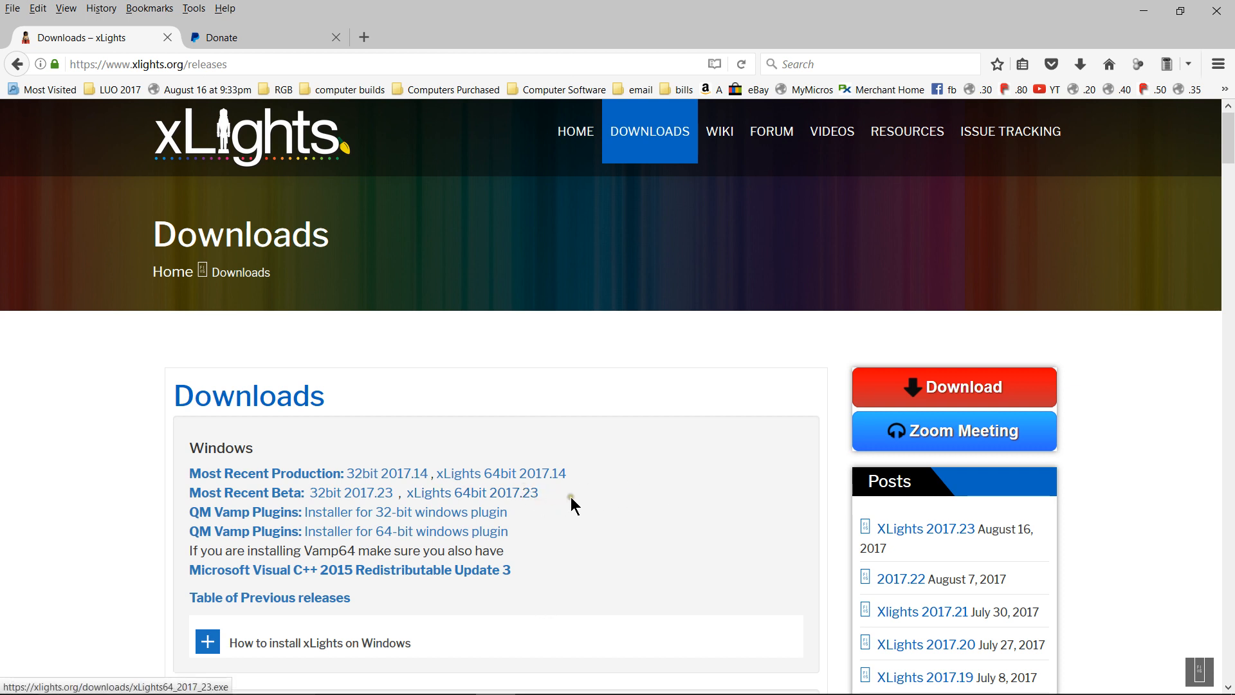
mouse_move(472, 492)
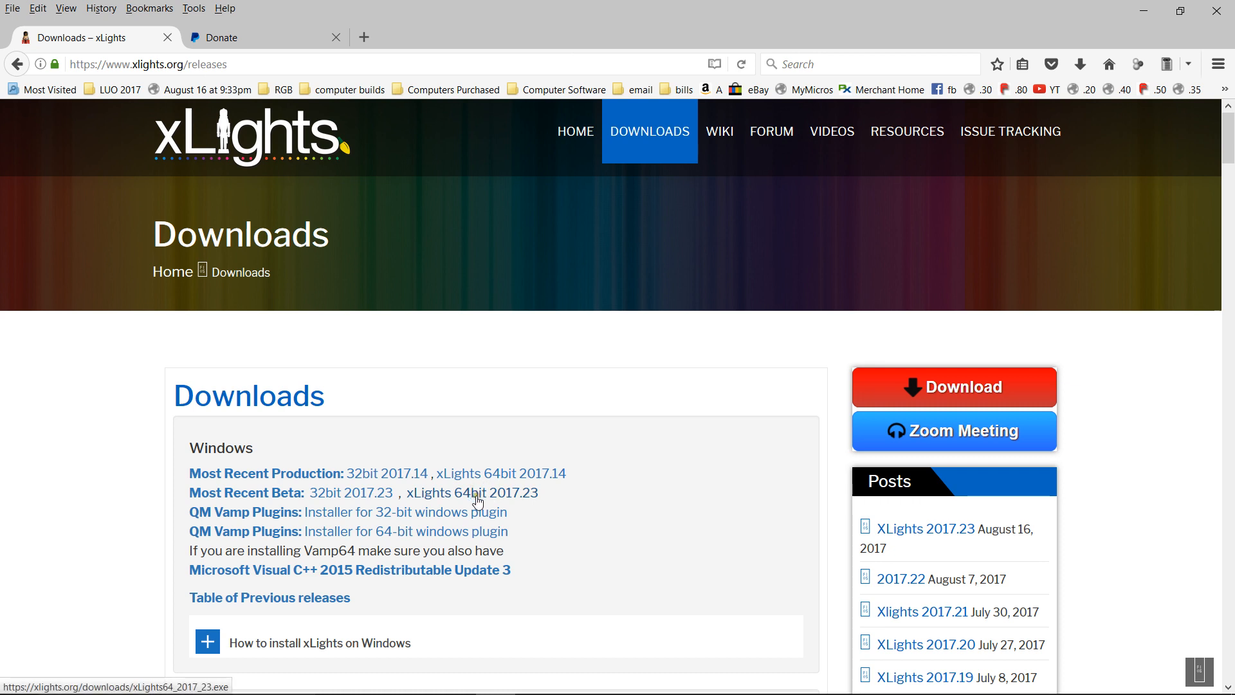
mouse_move(534, 504)
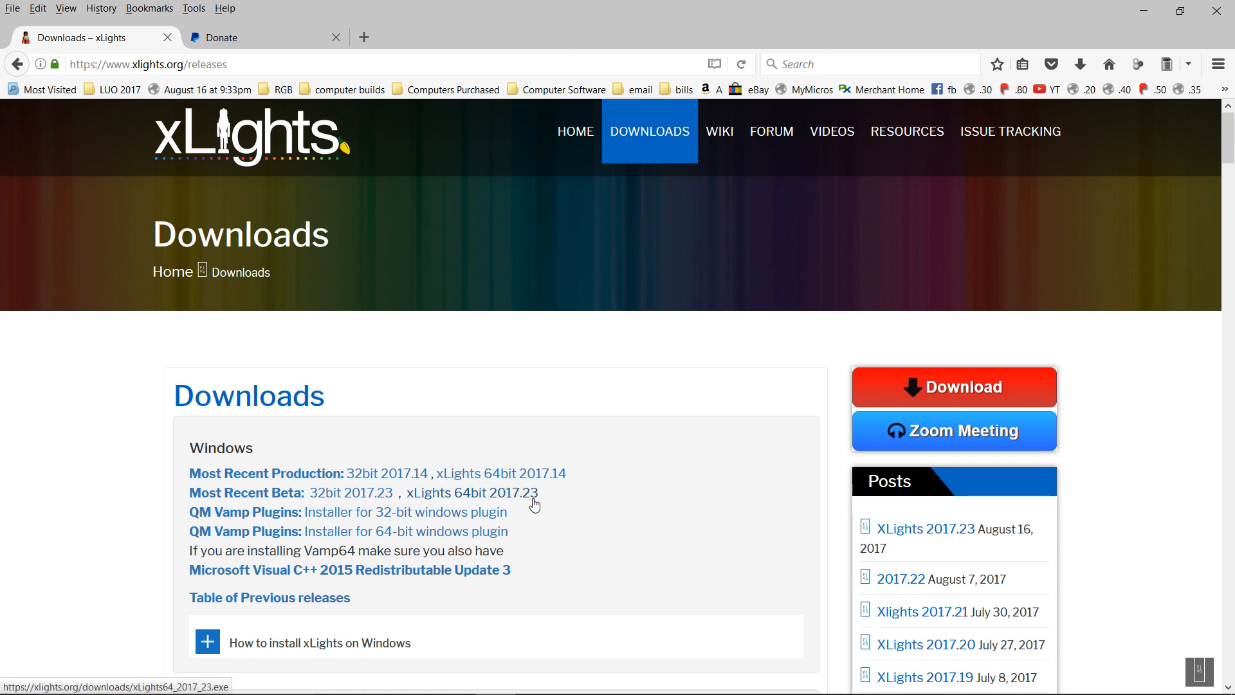
mouse_move(534, 516)
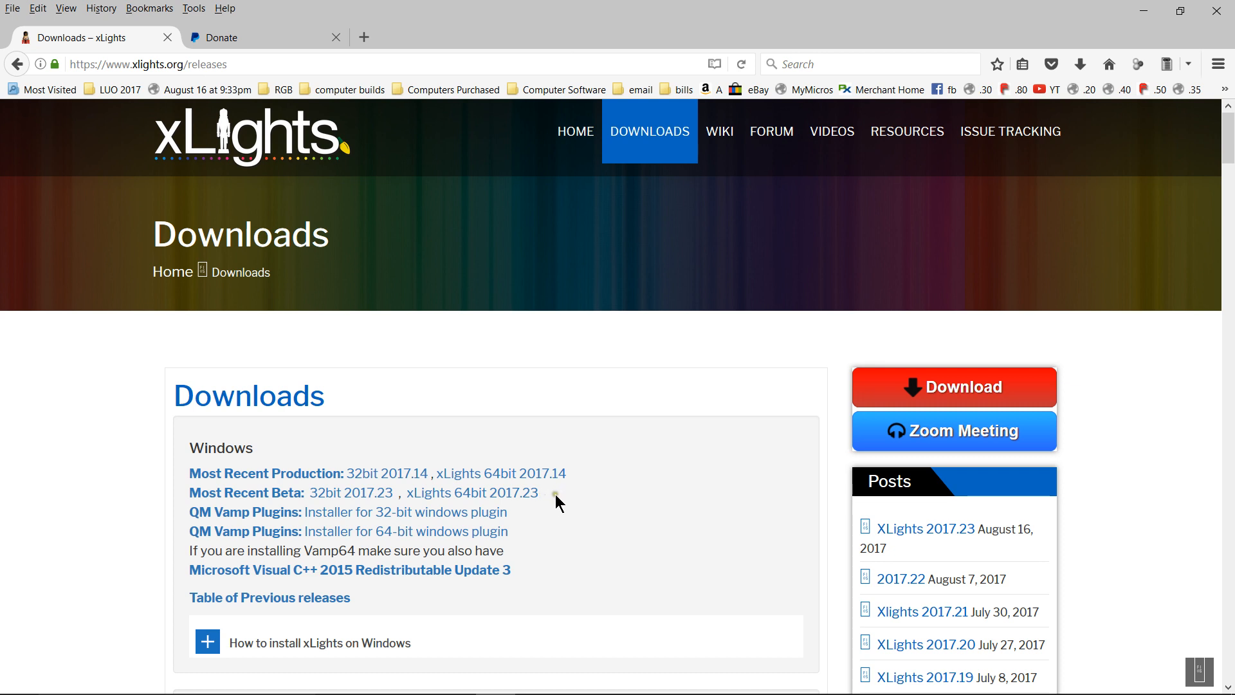
mouse_move(546, 495)
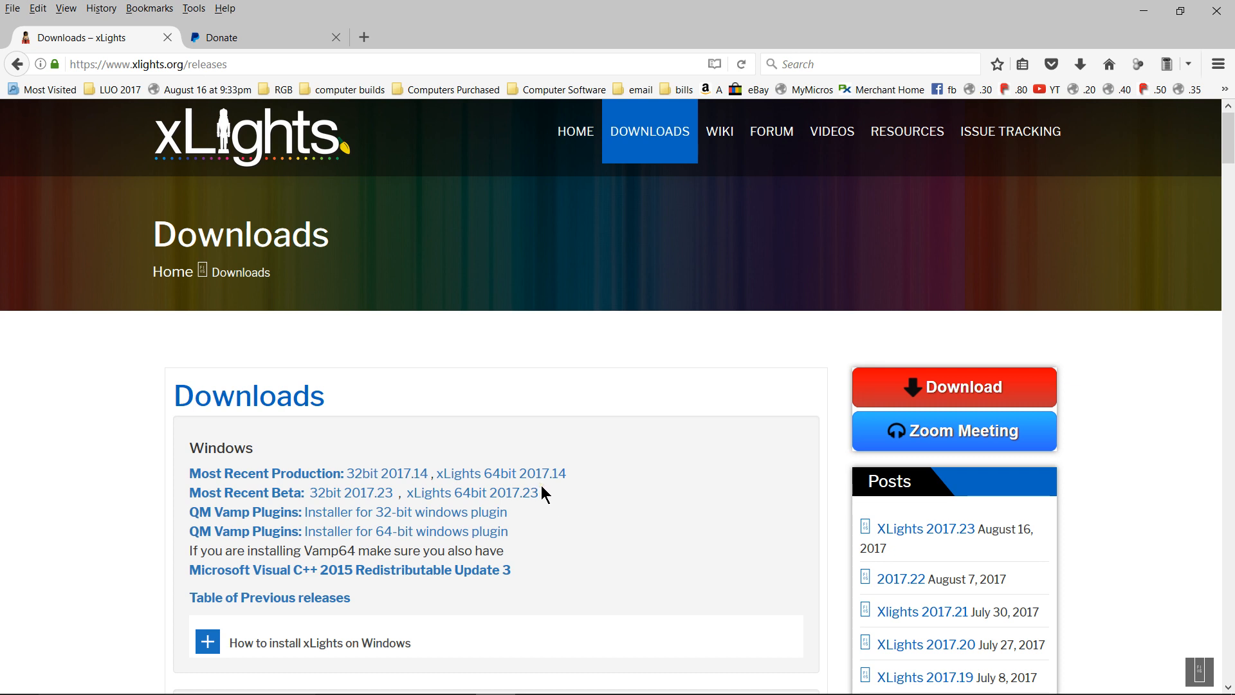
mouse_move(555, 506)
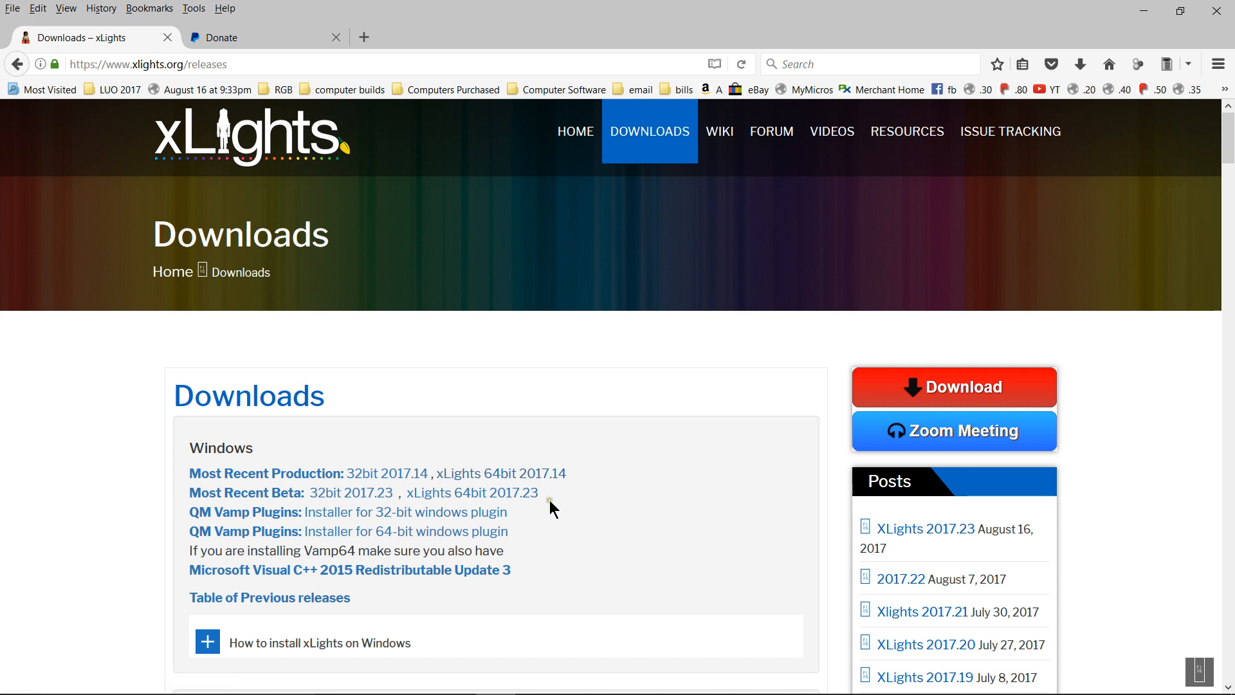
mouse_move(564, 498)
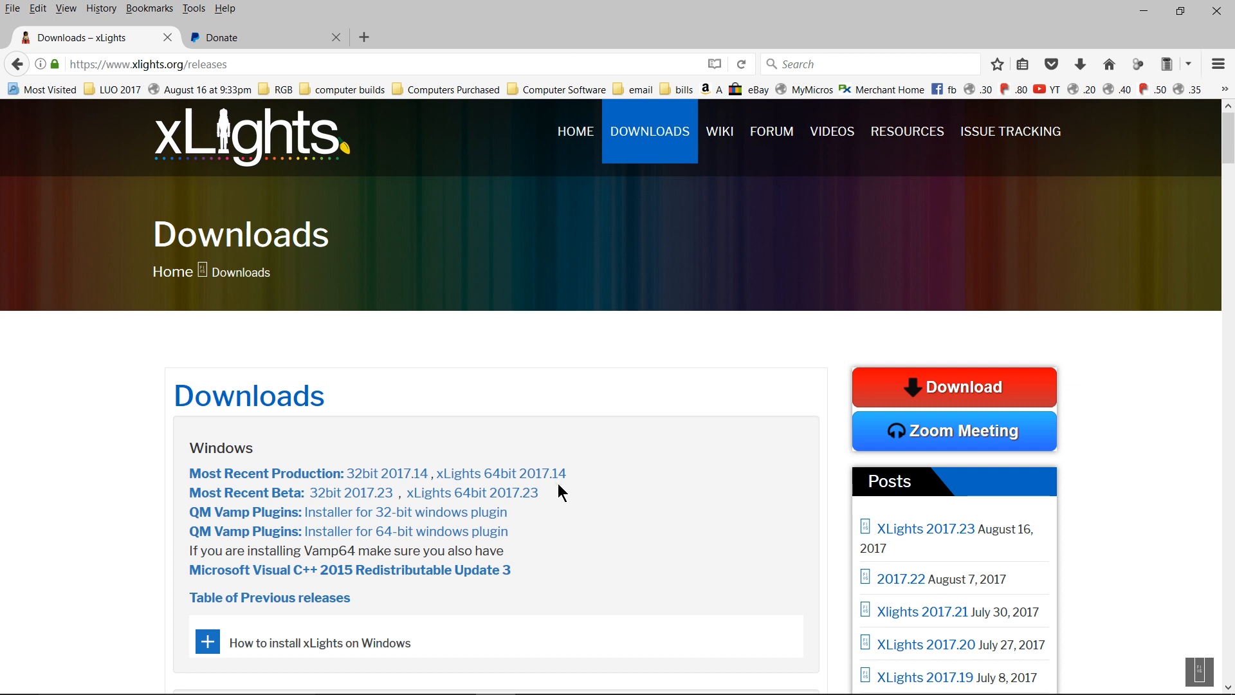
mouse_move(549, 506)
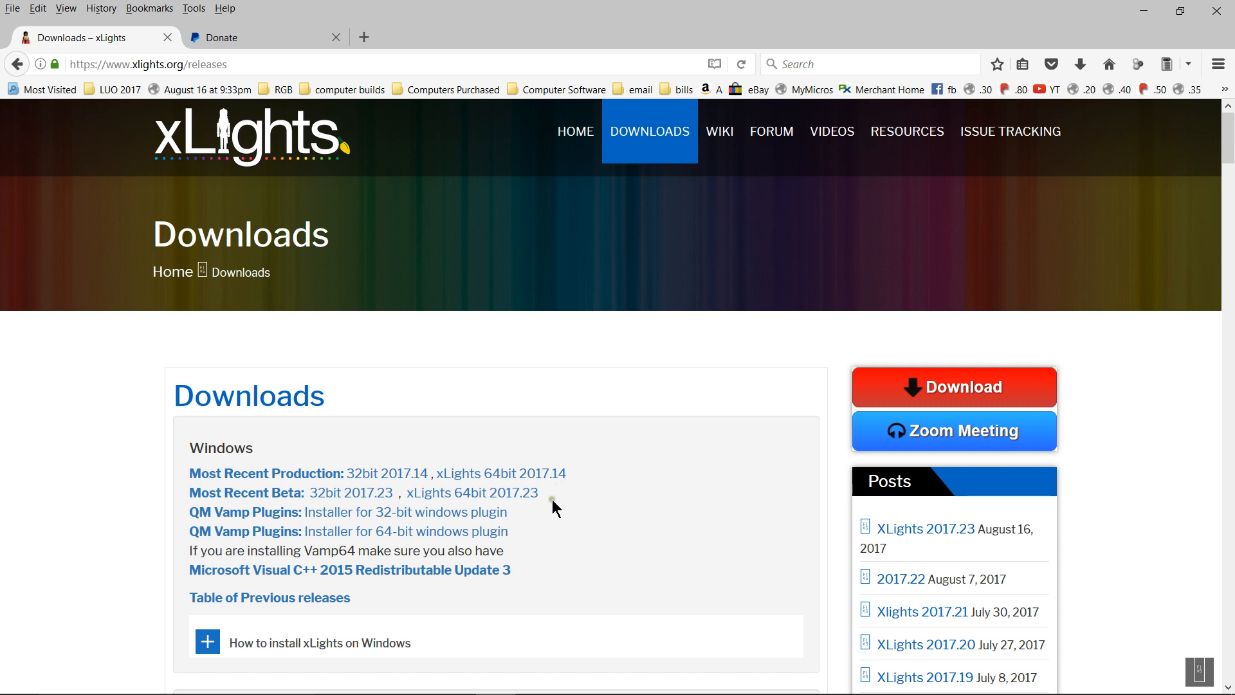
mouse_move(564, 500)
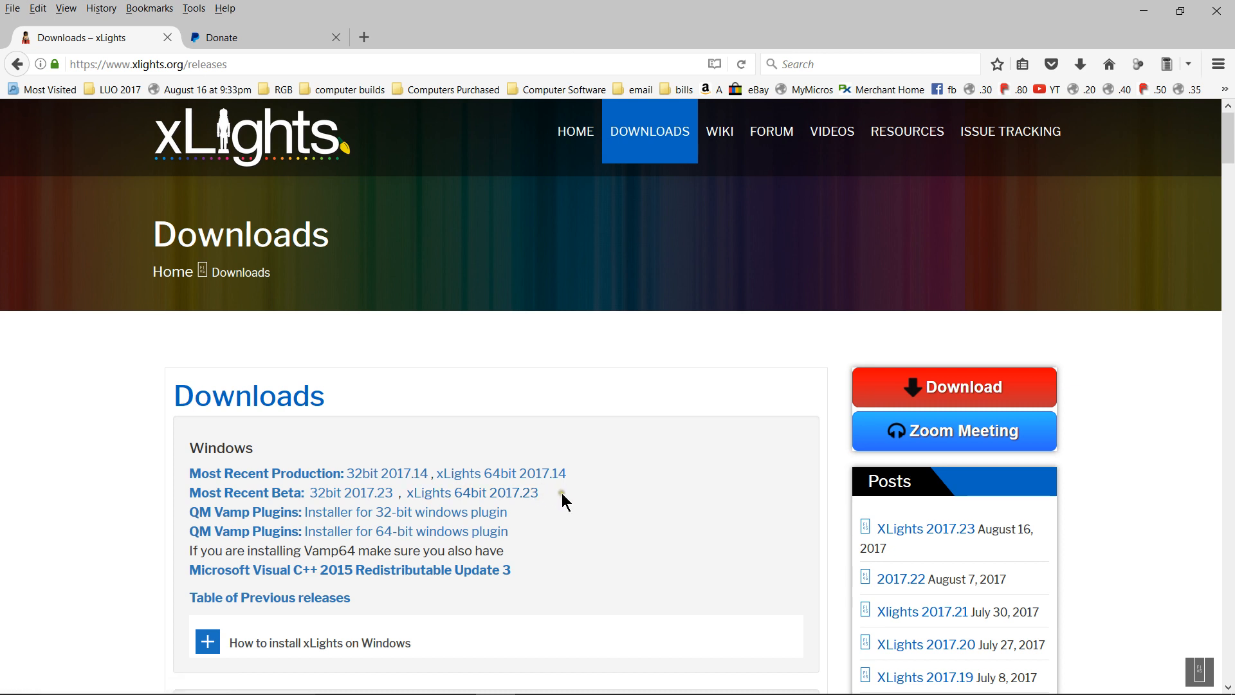
mouse_move(575, 518)
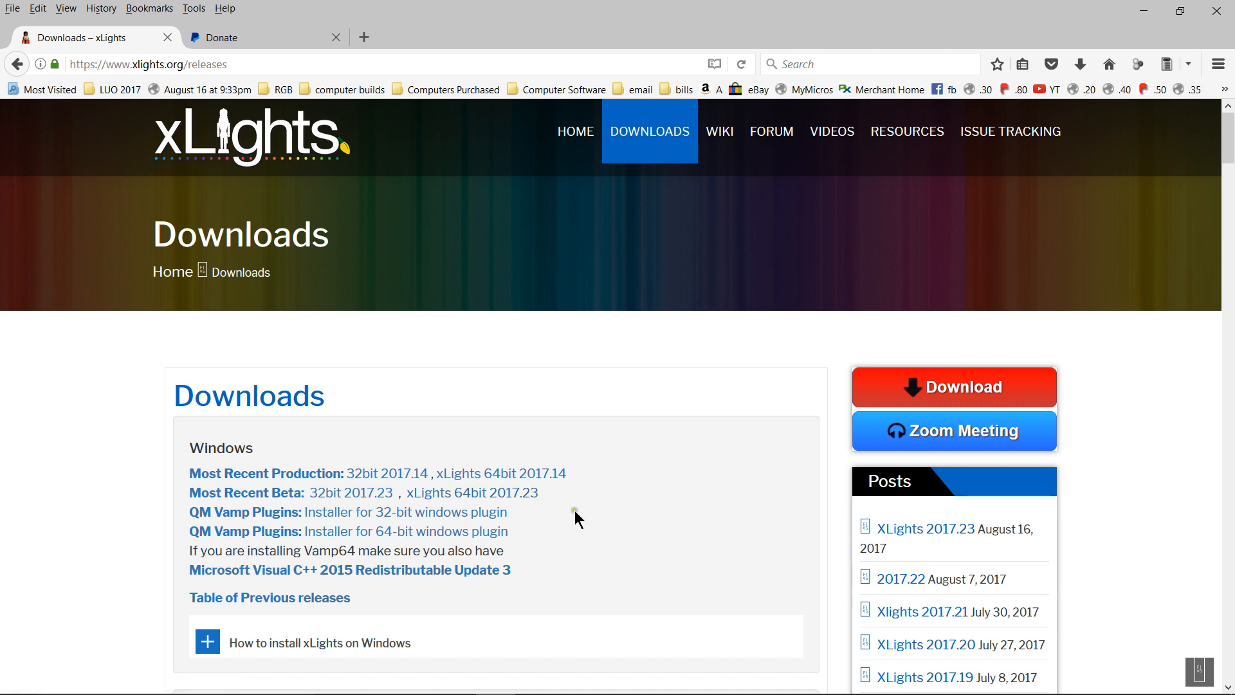
mouse_move(510, 469)
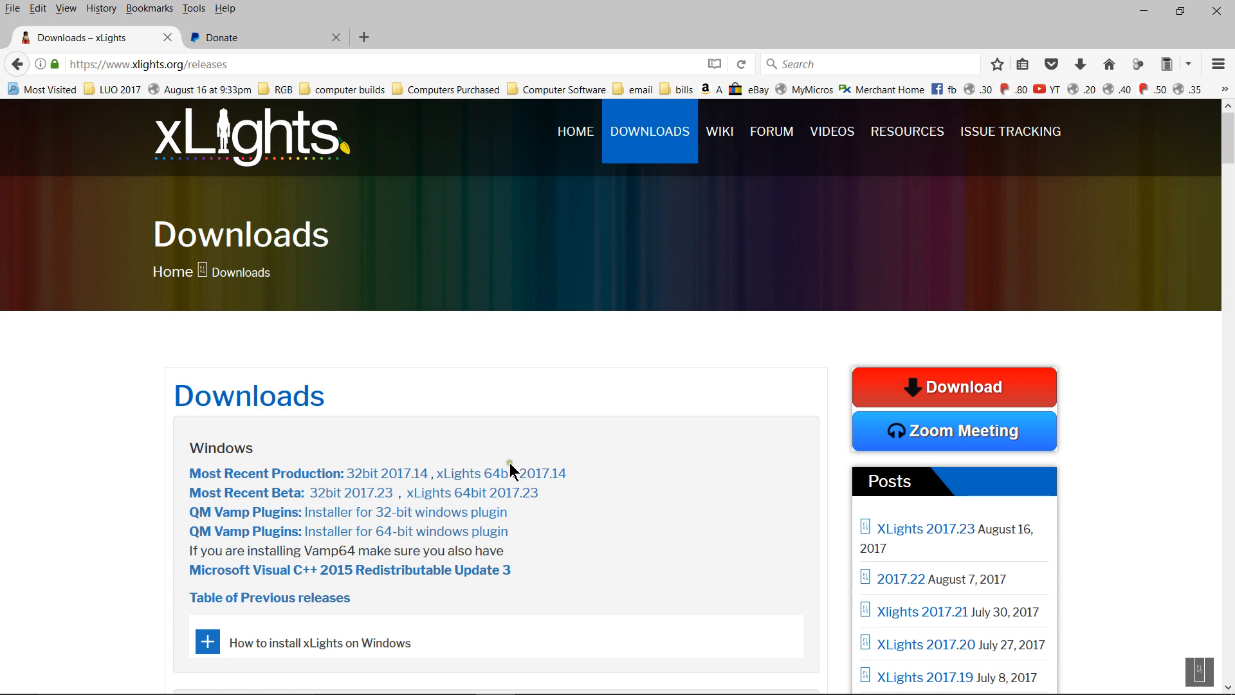
mouse_move(579, 520)
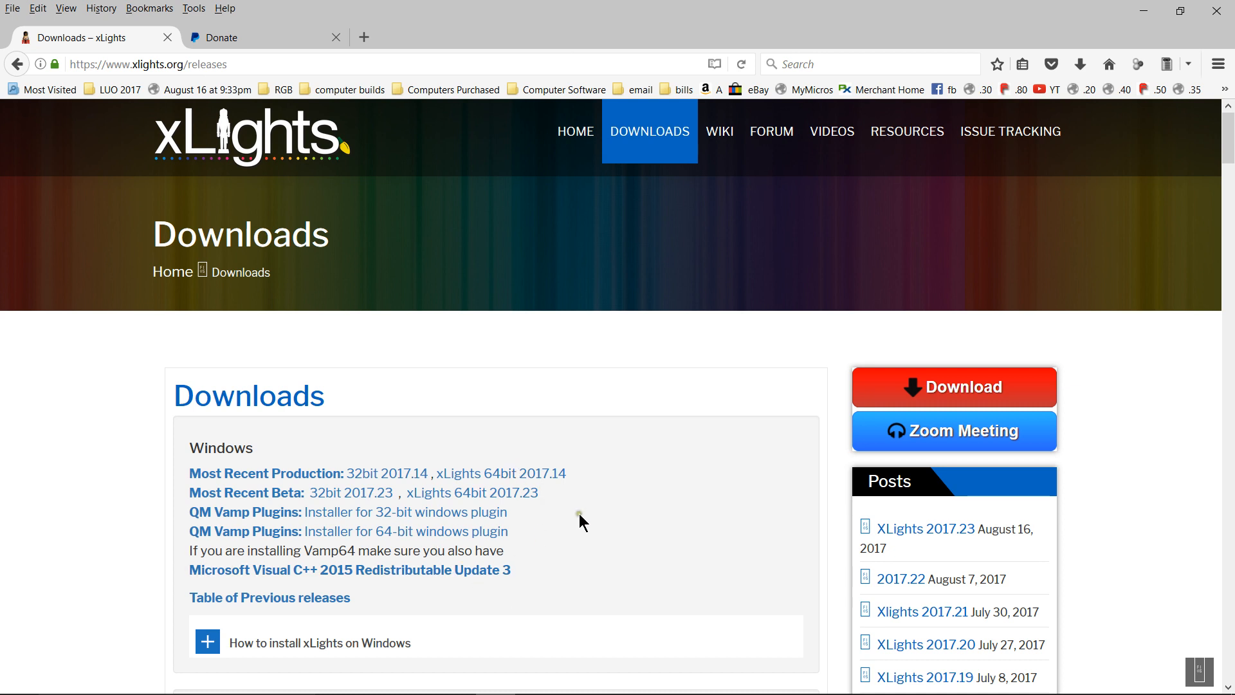
mouse_move(431, 497)
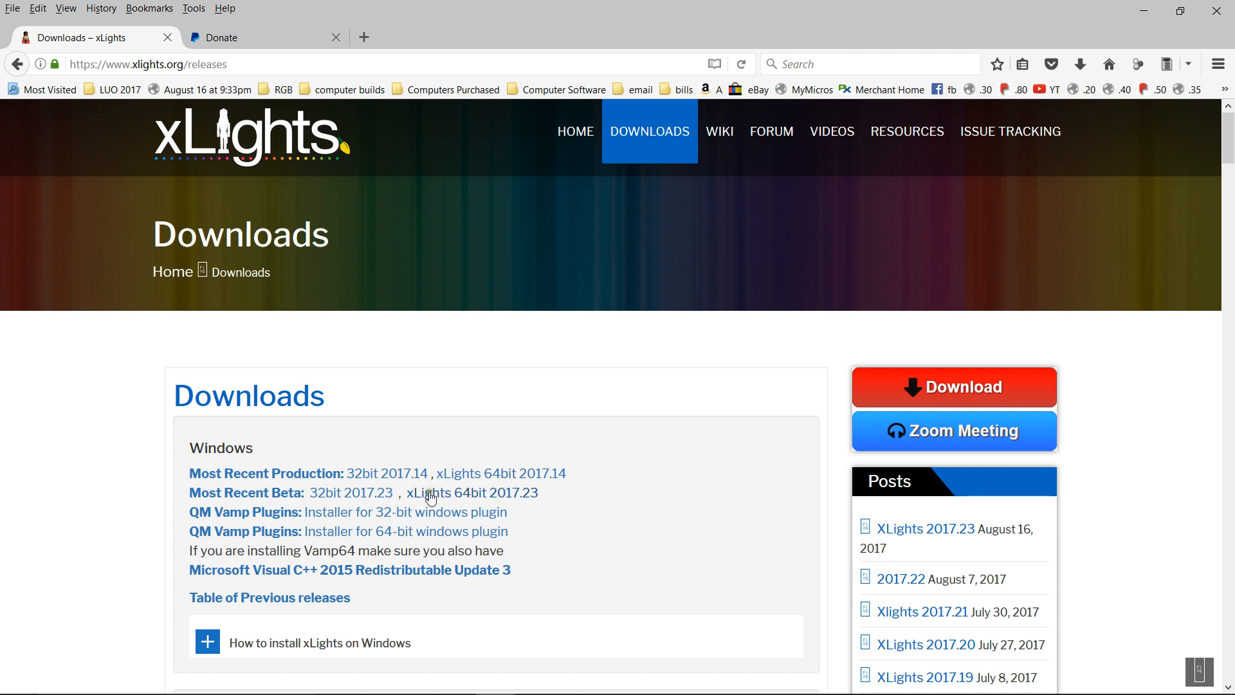
mouse_move(350, 492)
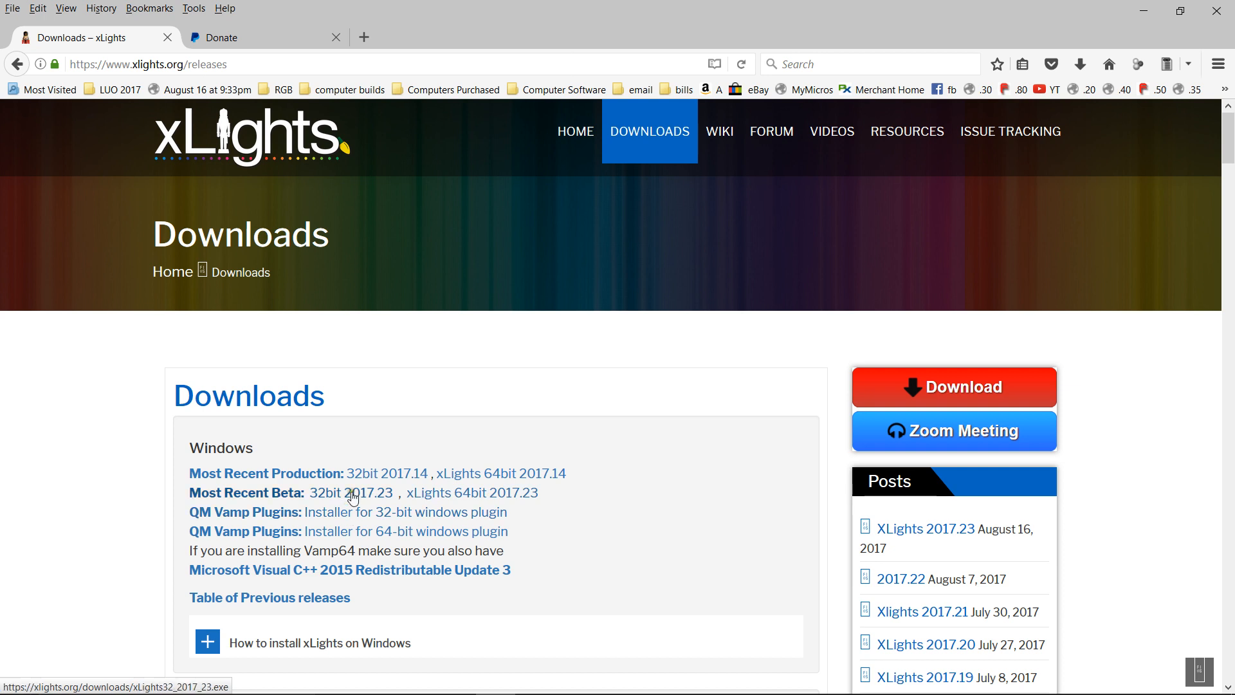
mouse_move(280, 500)
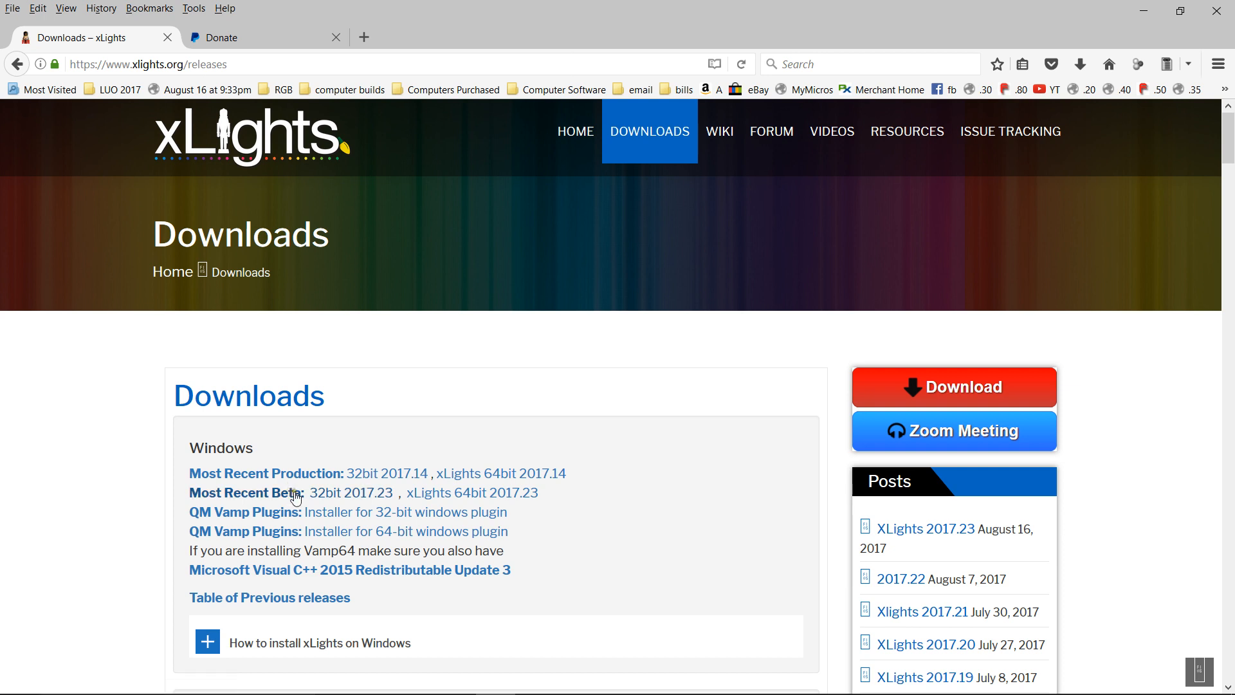
mouse_move(471, 493)
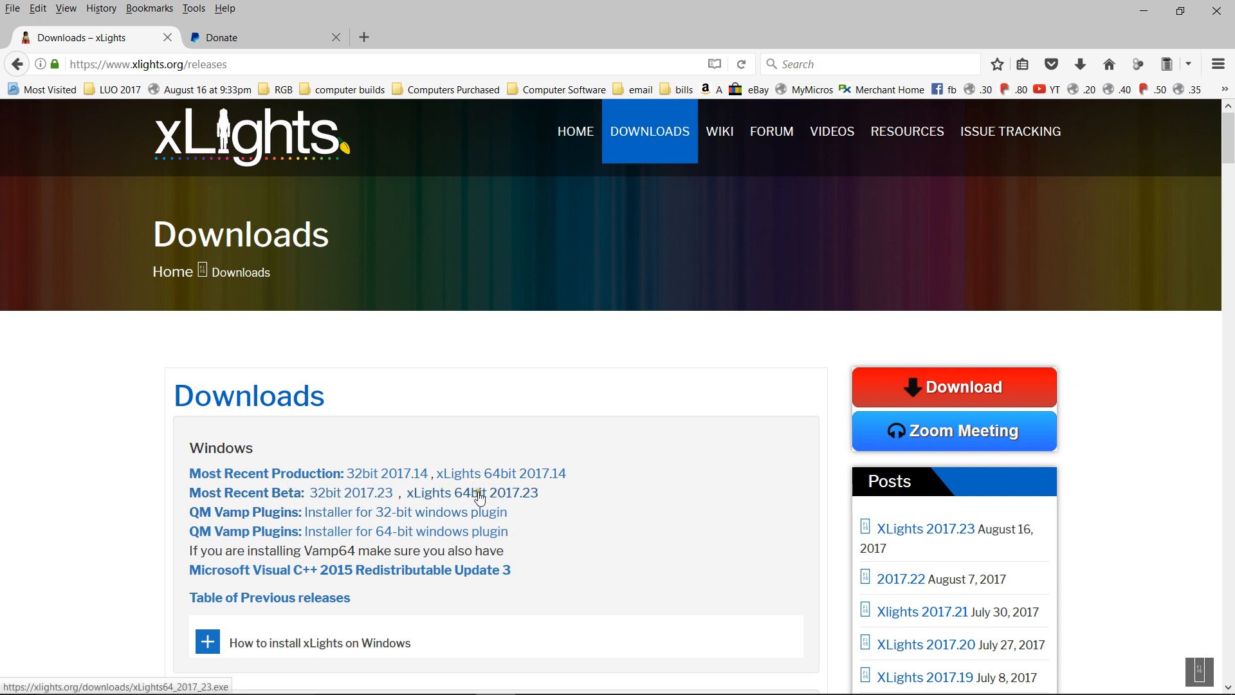
mouse_move(508, 505)
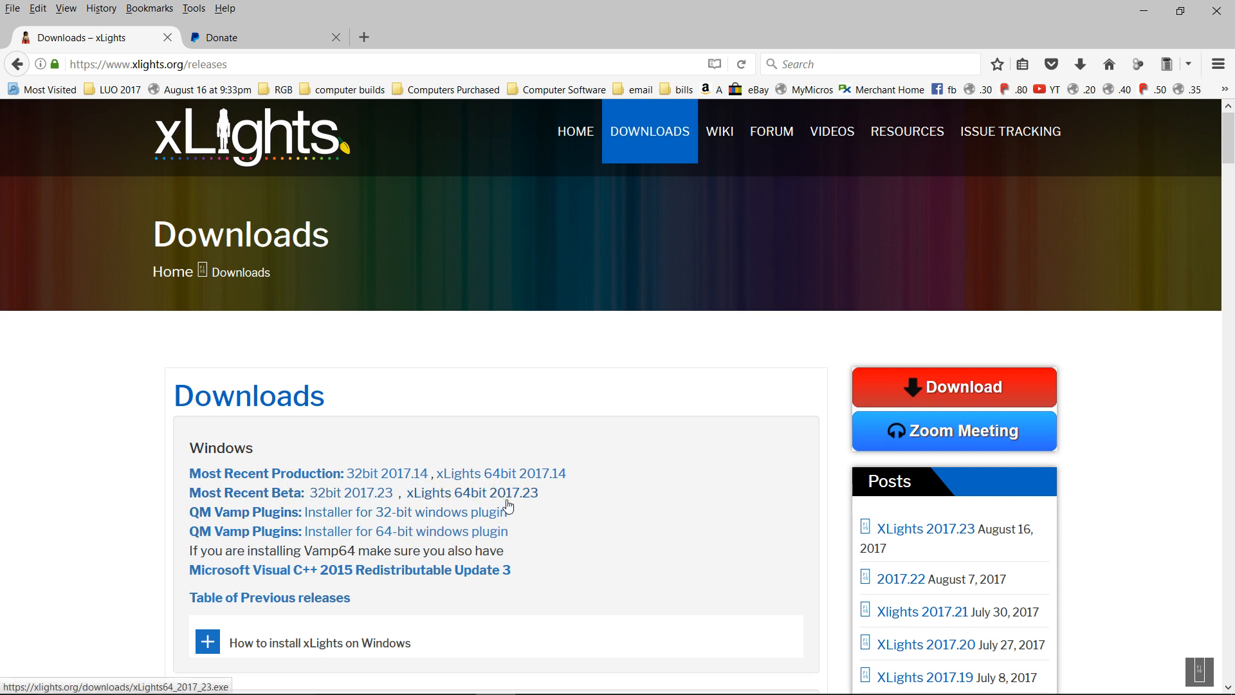
mouse_move(508, 511)
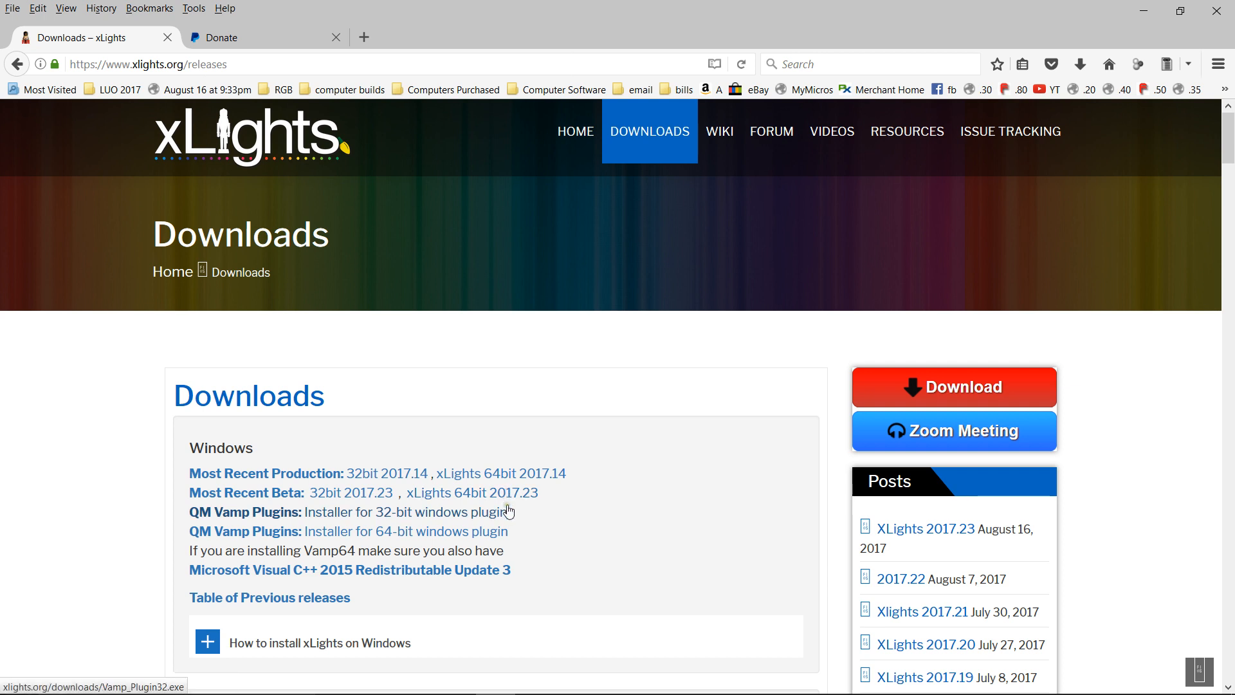
mouse_move(349, 492)
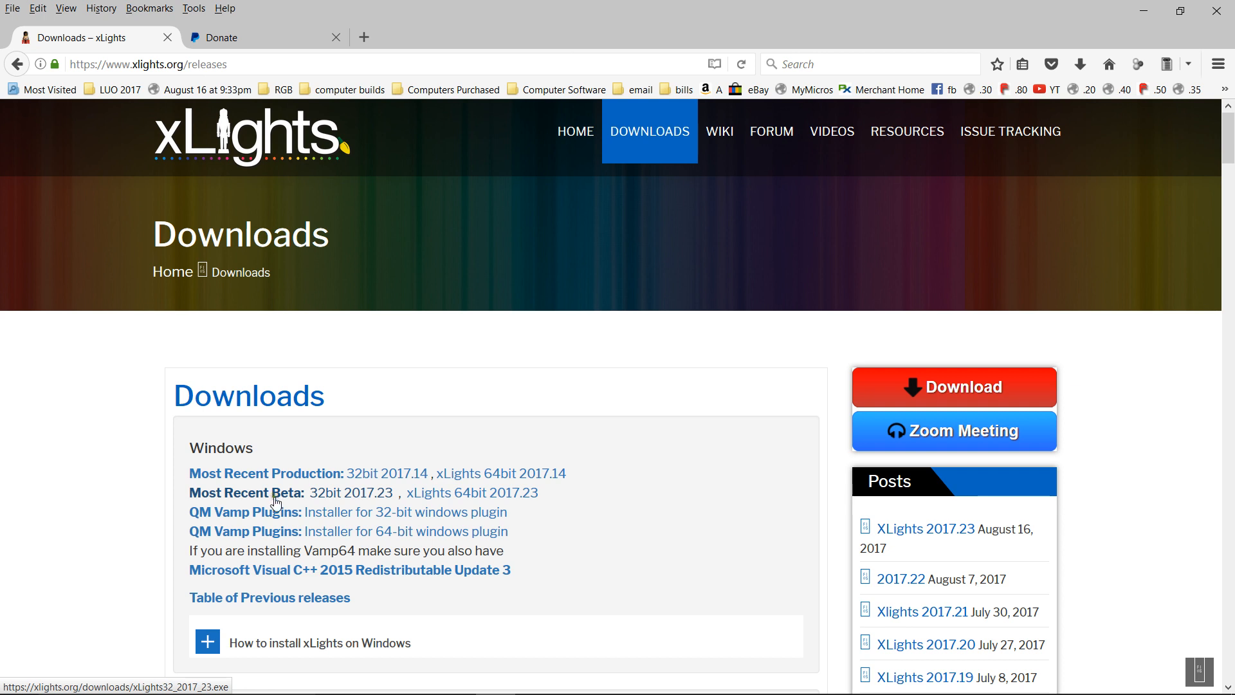
mouse_move(482, 509)
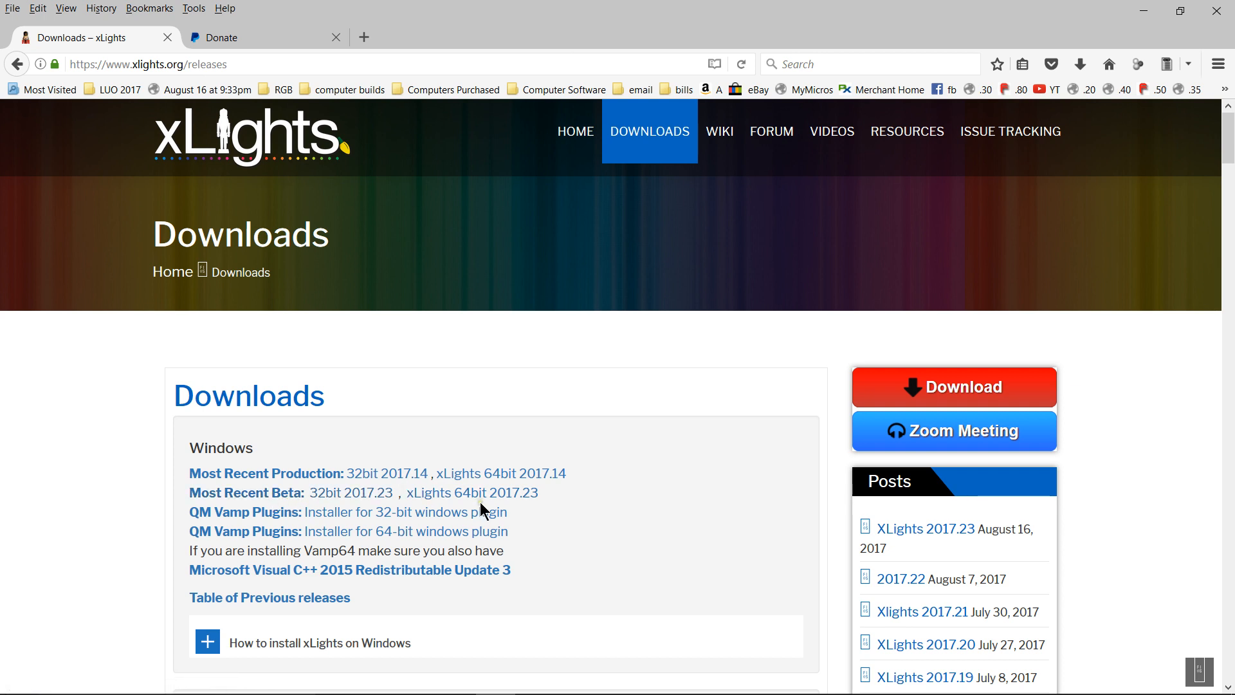
mouse_move(471, 493)
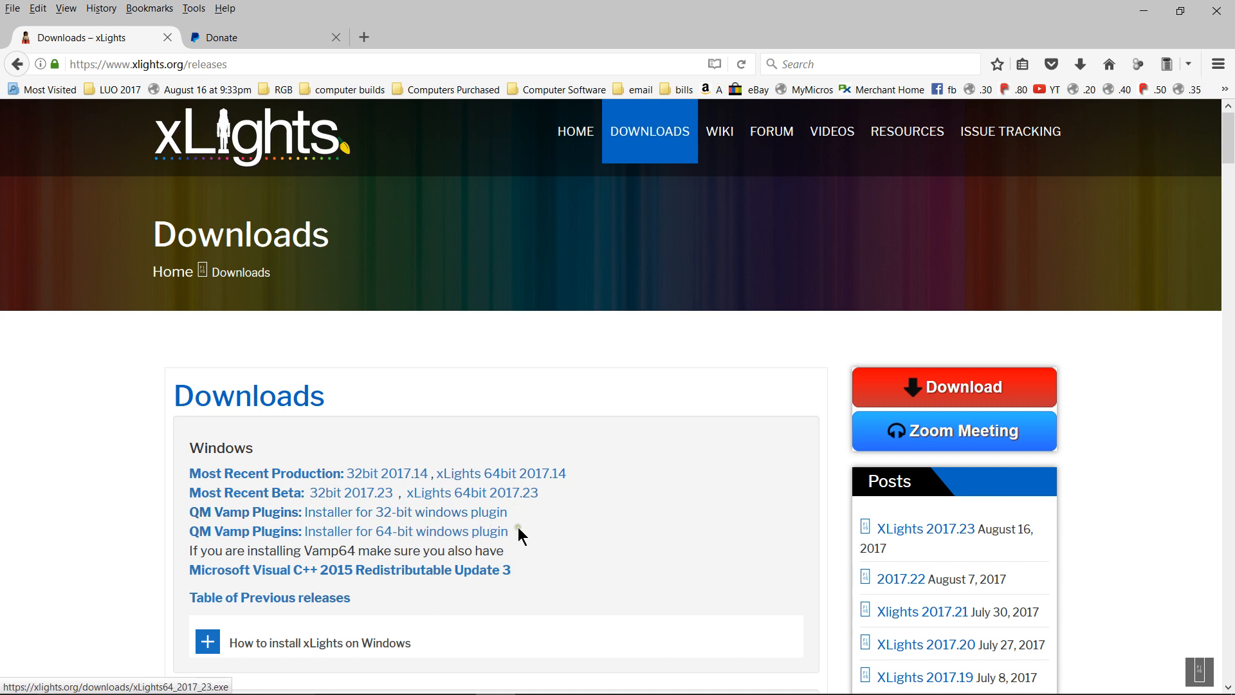
mouse_move(517, 505)
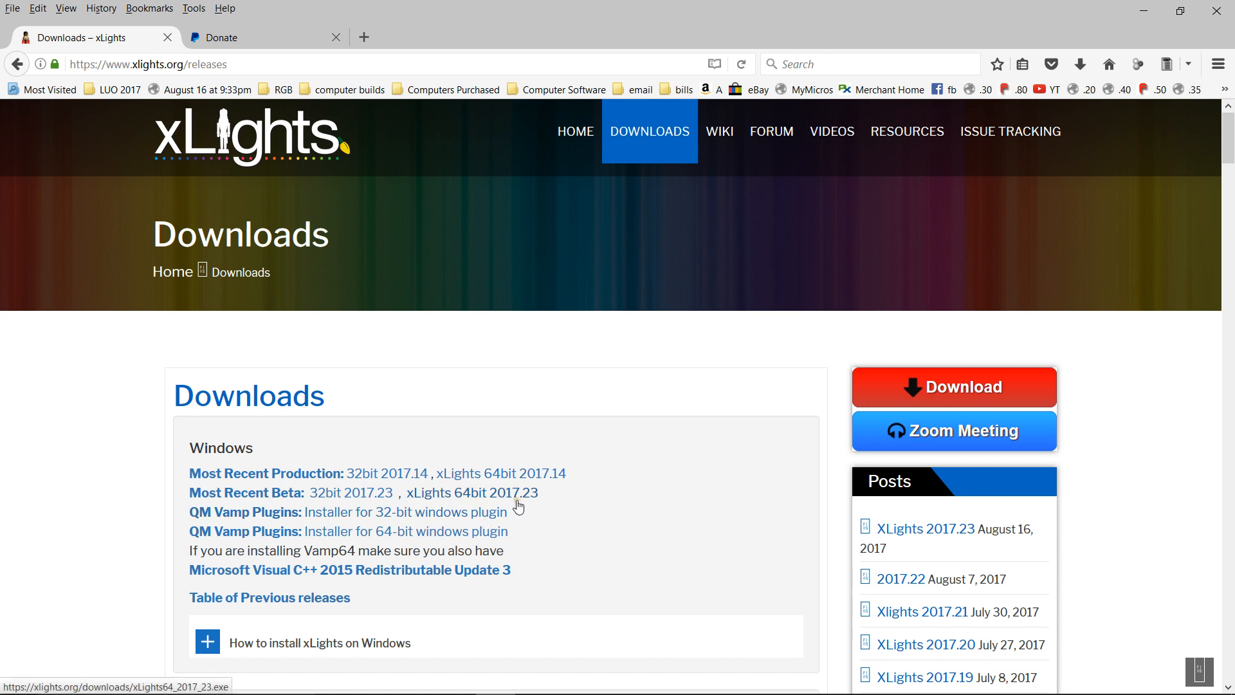
mouse_move(516, 492)
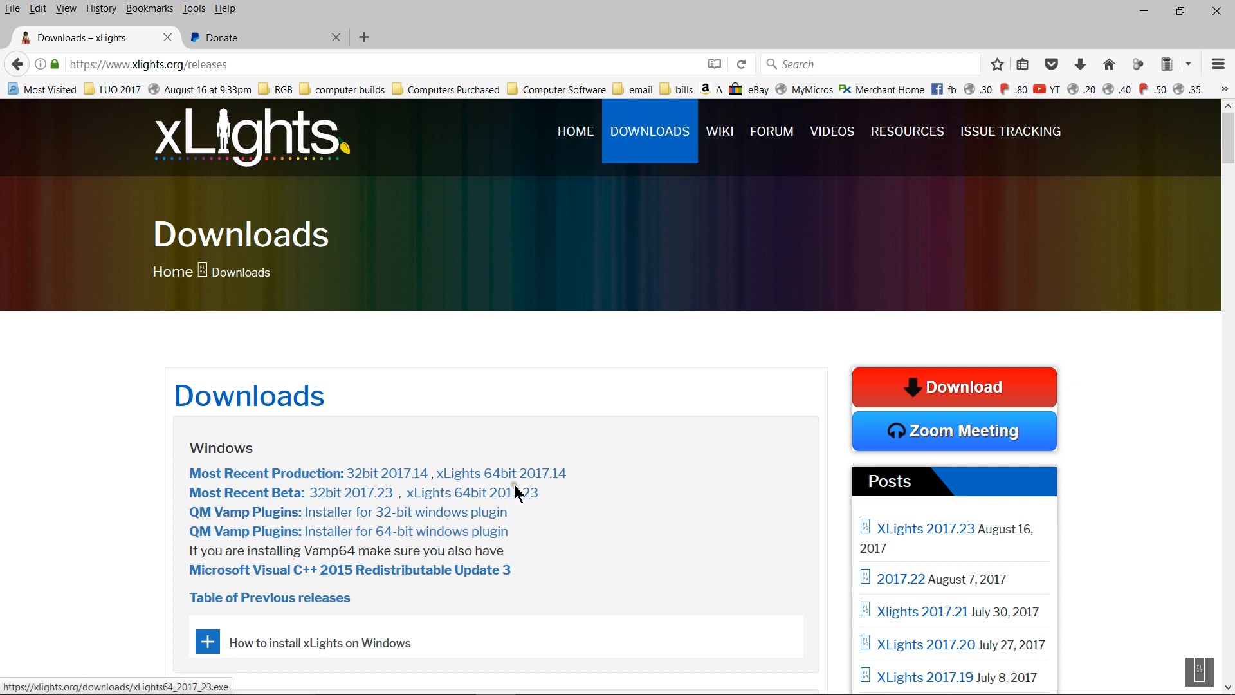
mouse_move(351, 64)
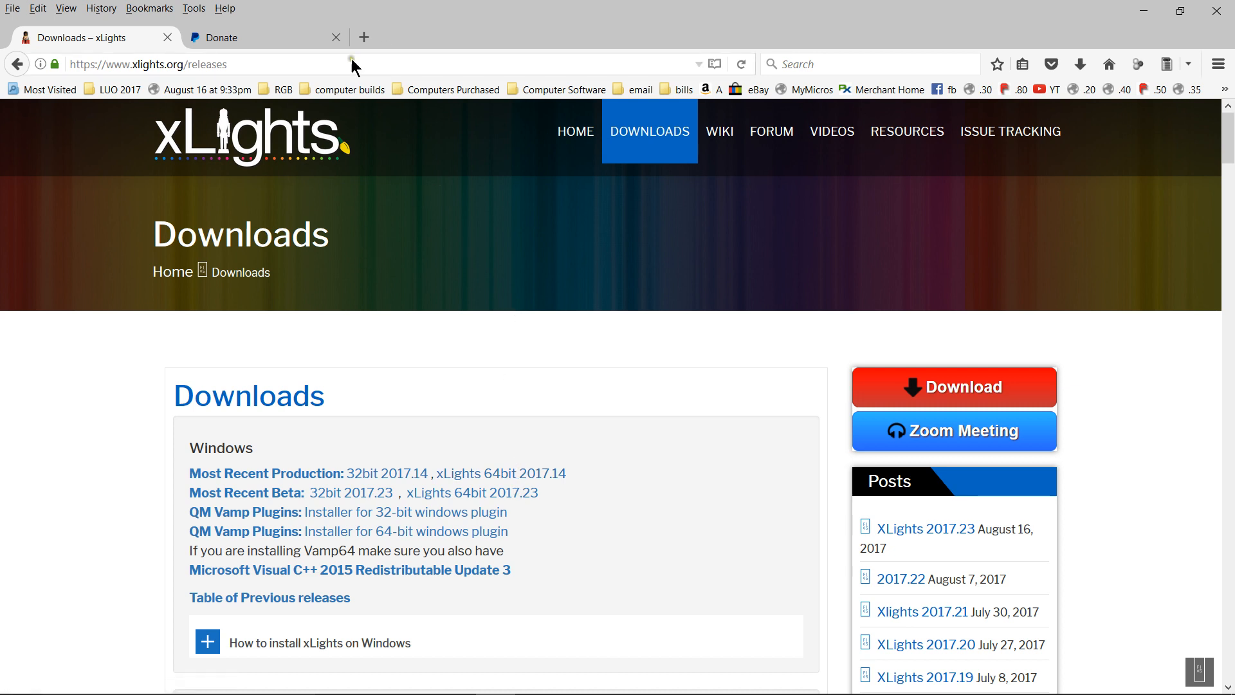
Step: Replace the PayPal tab's address with github.com and open the contributed xLights repository
click(225, 37)
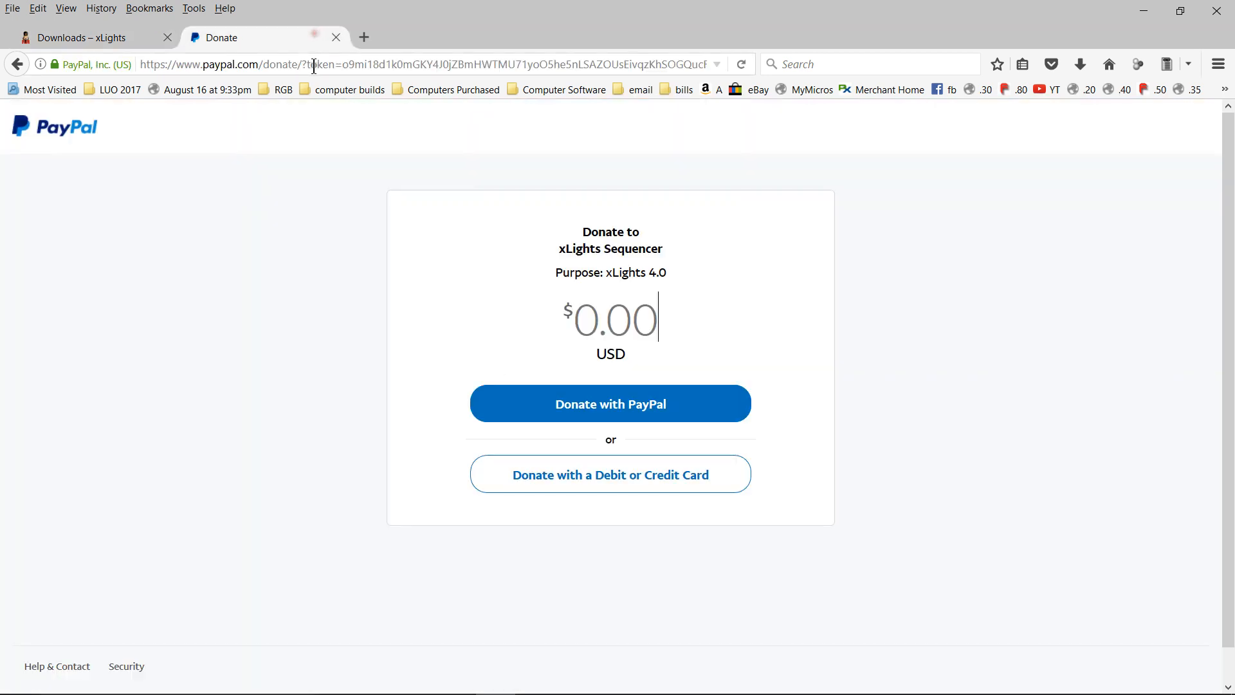
click(425, 64)
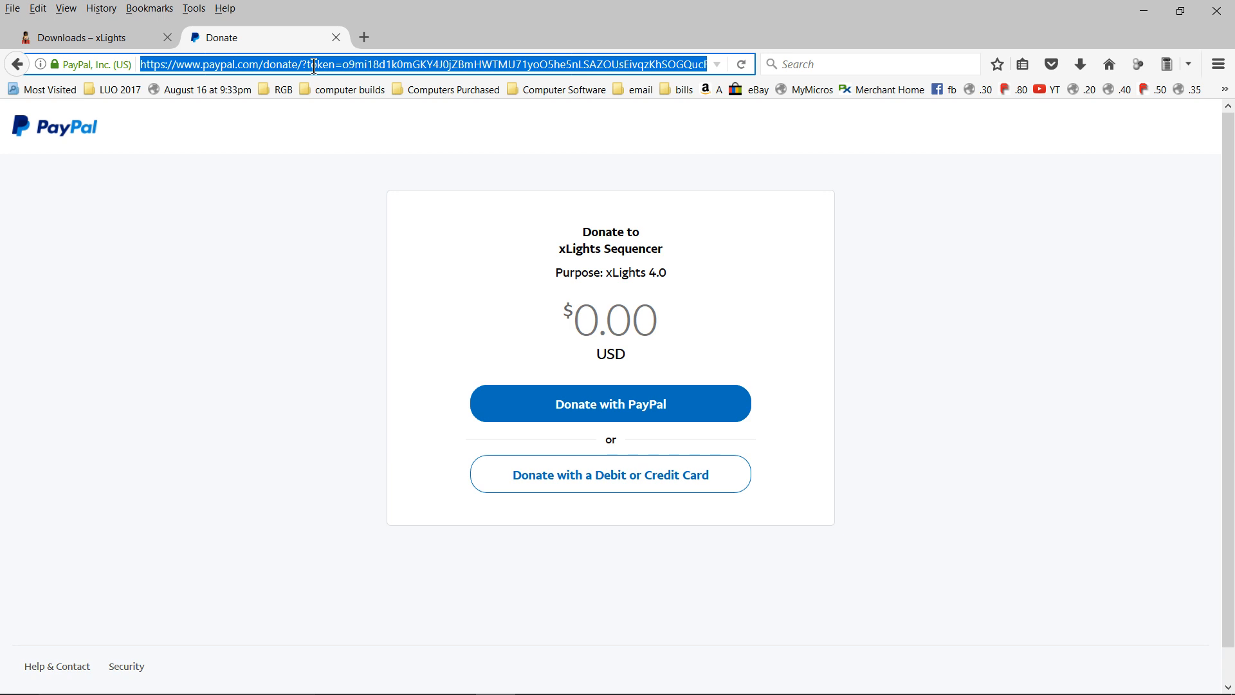
text(github.com)
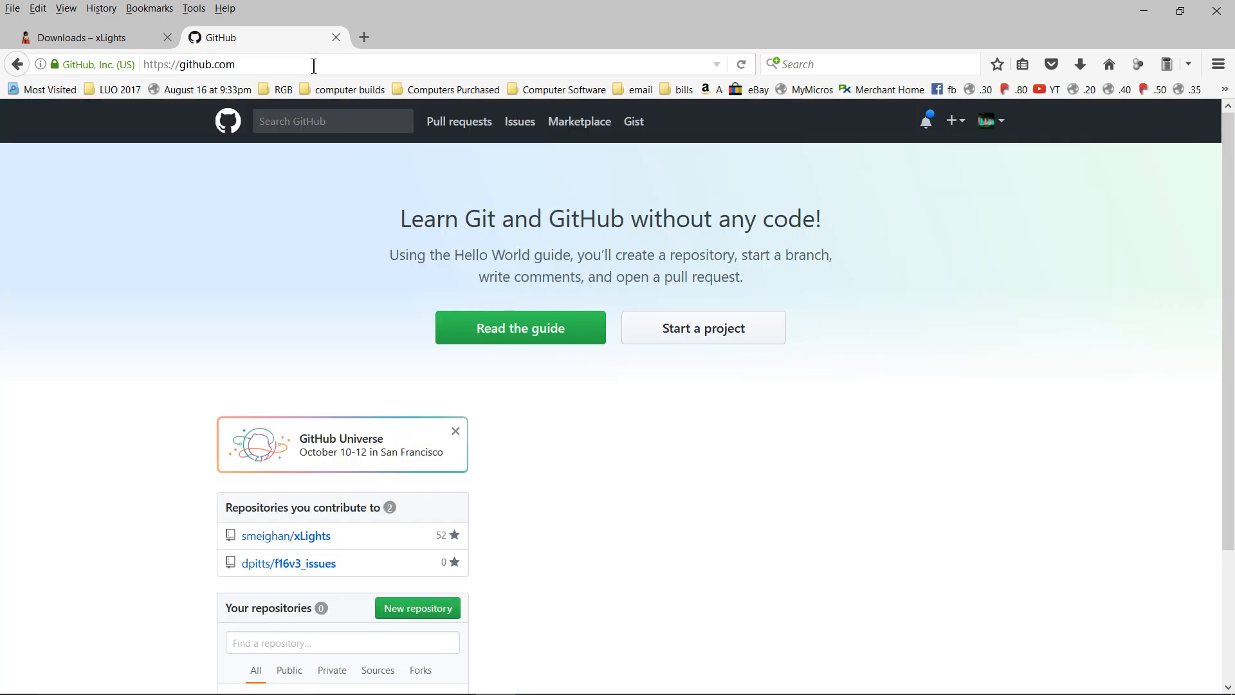
mouse_move(1070, 38)
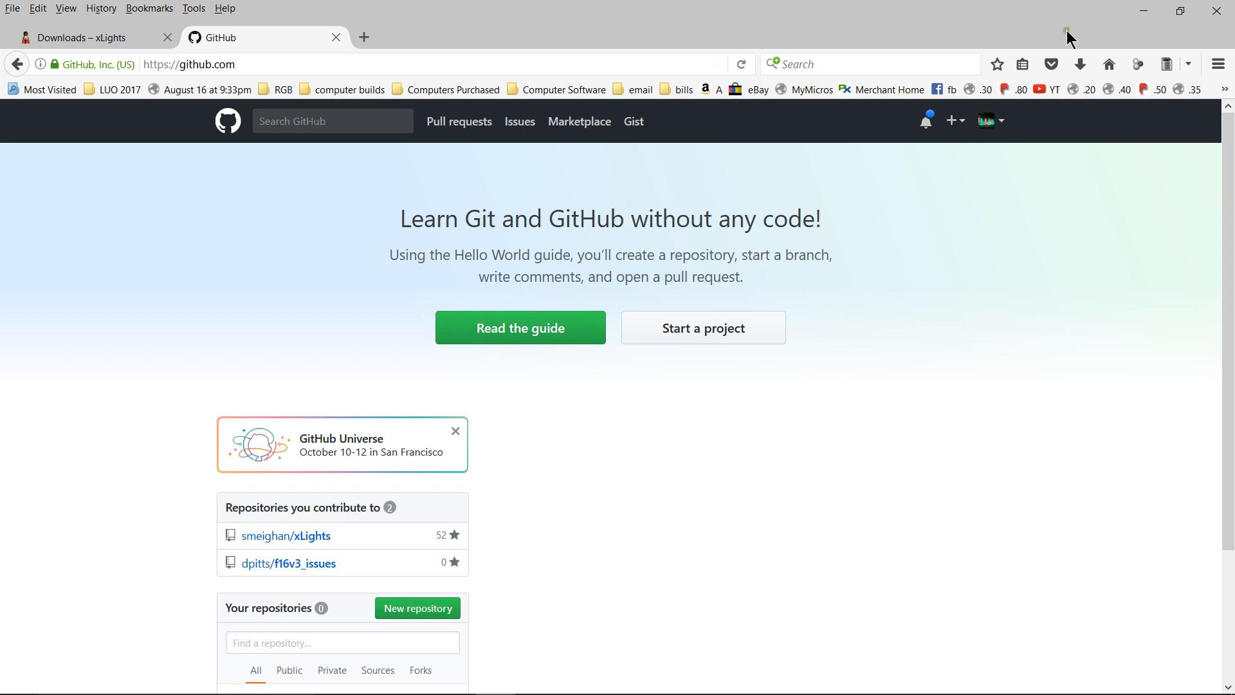
mouse_move(987, 120)
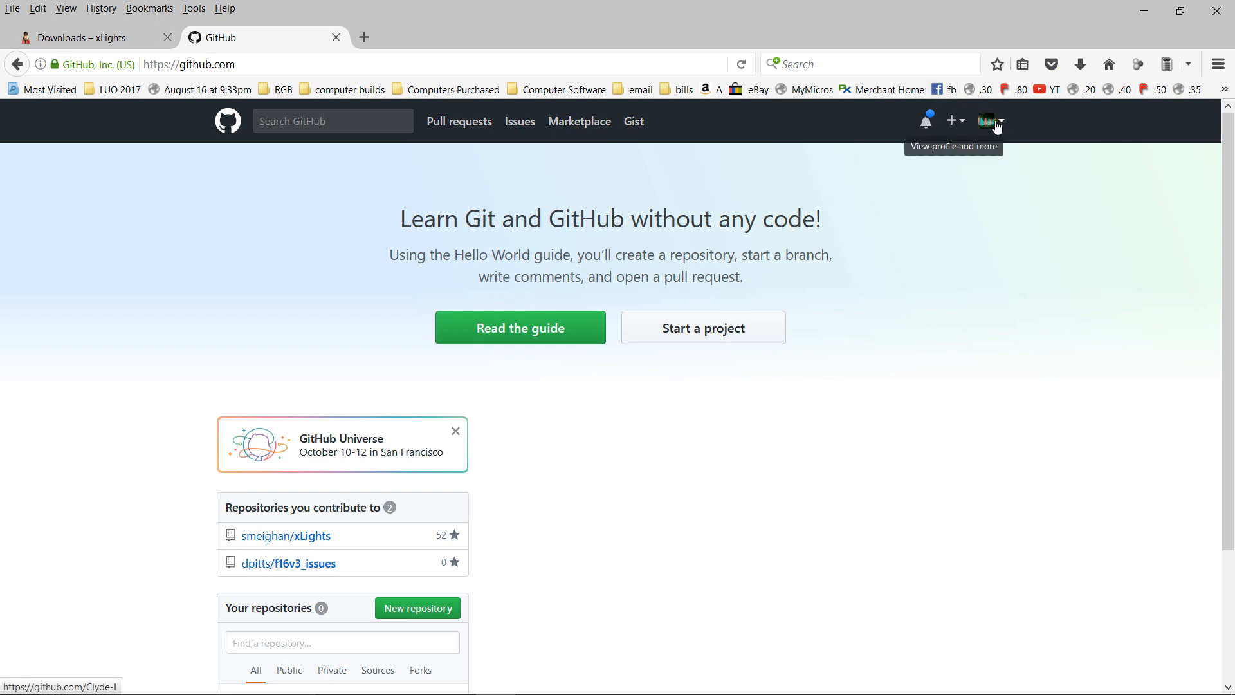
mouse_move(985, 155)
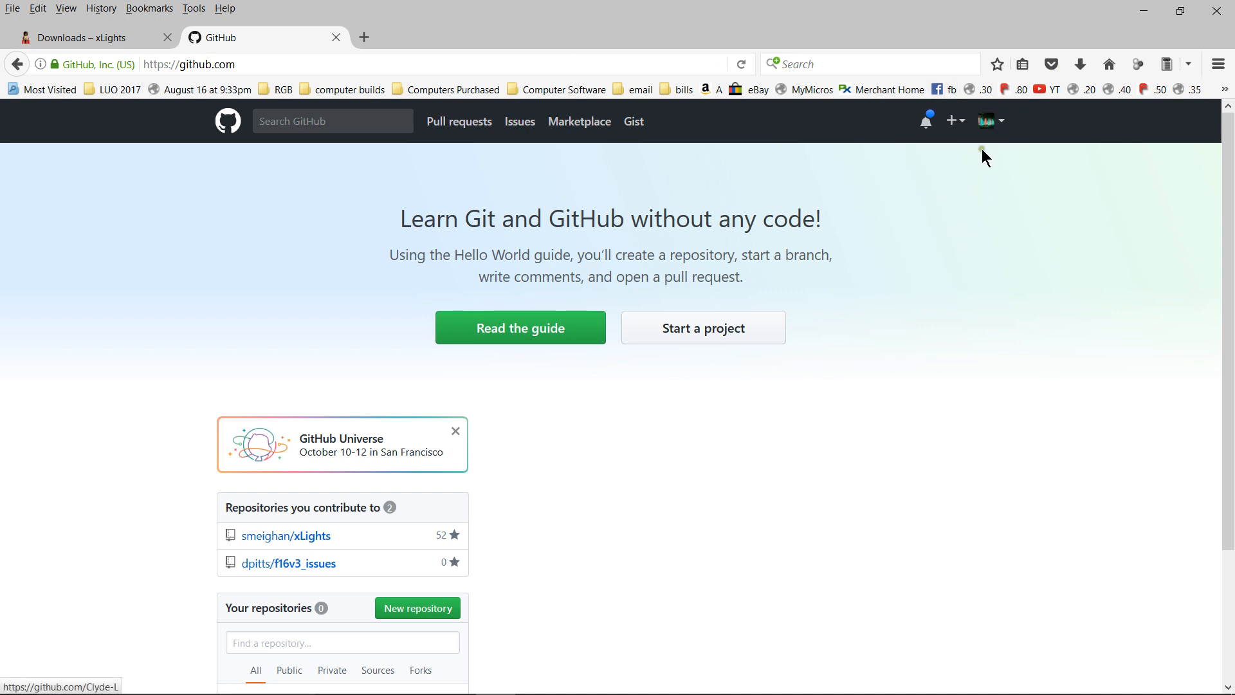
scroll(down, 3)
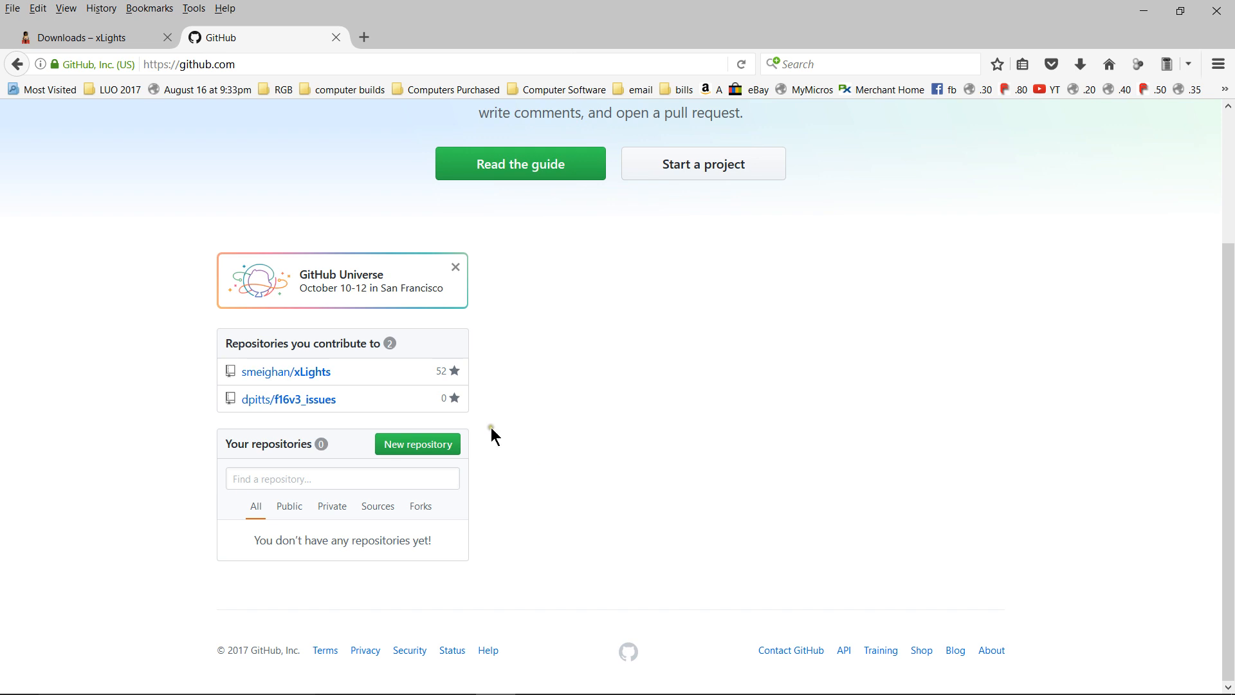
mouse_move(289, 399)
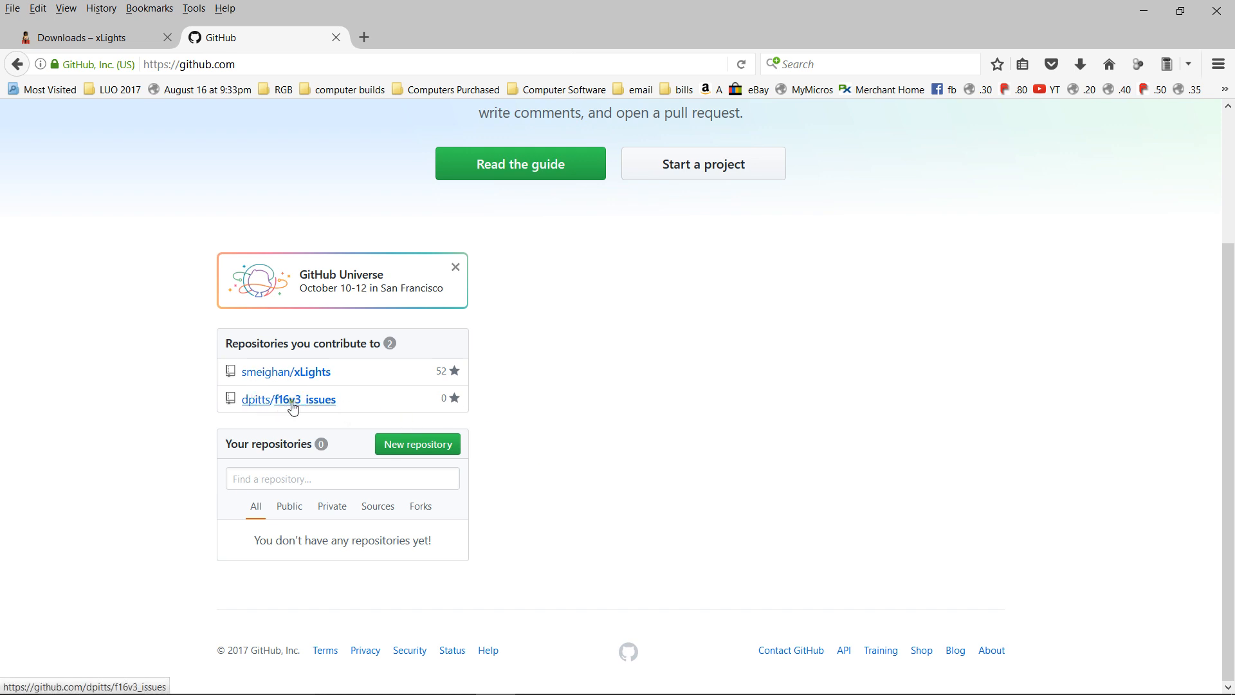
mouse_move(308, 376)
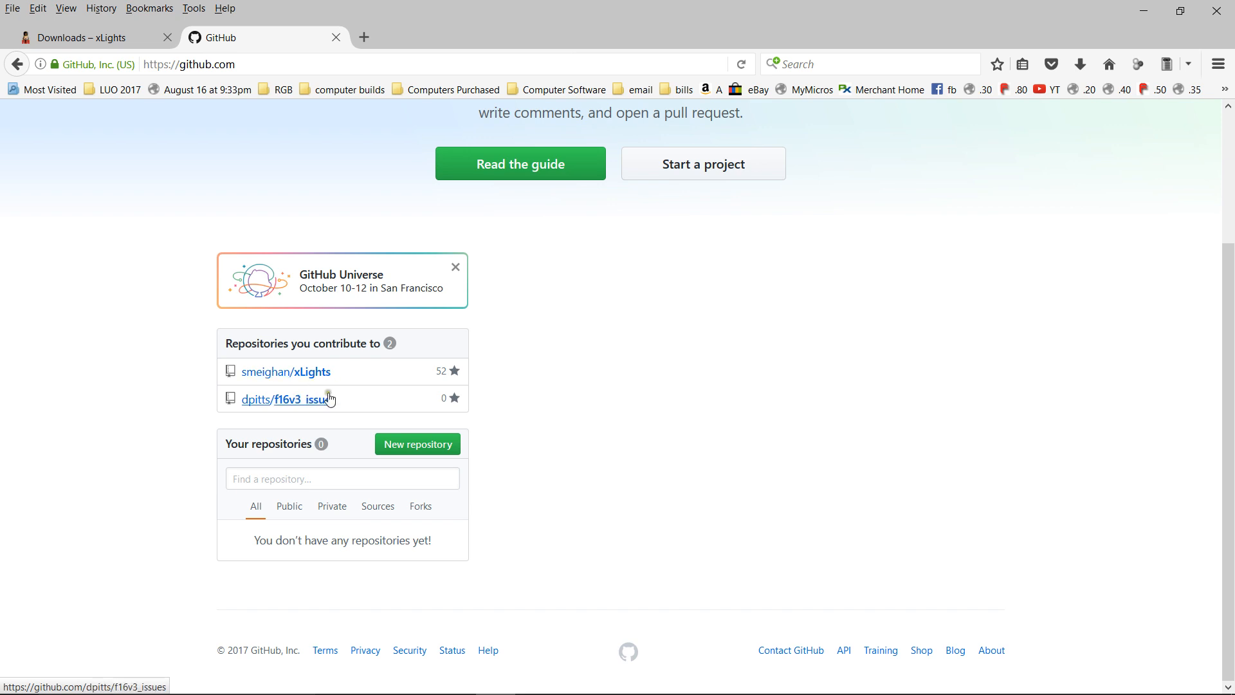
mouse_move(287, 376)
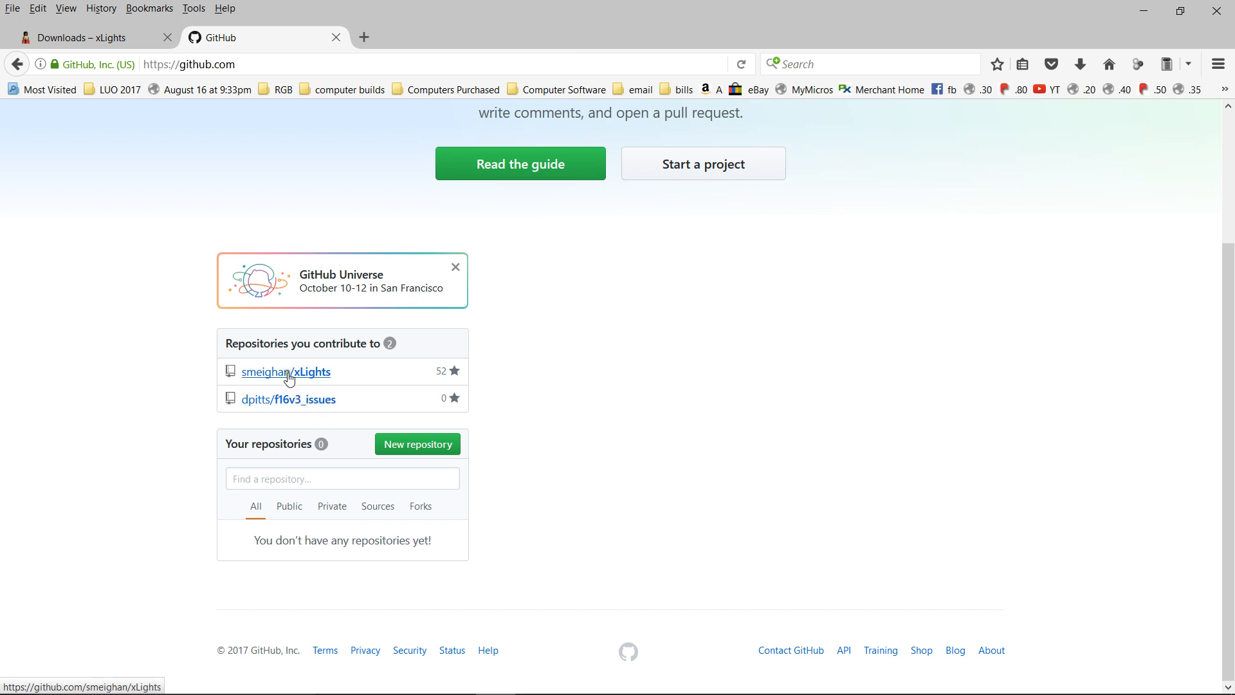
click(286, 371)
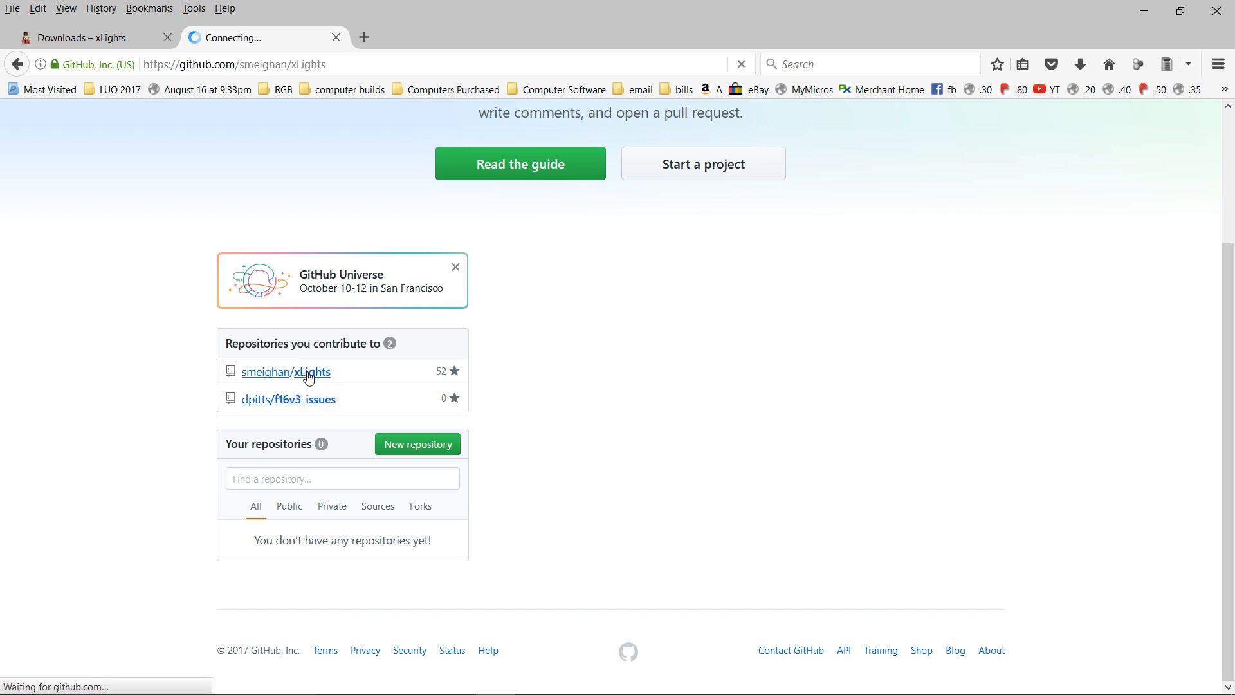
Step: Look over the loaded smeighan/xLights Code page with its description, commits and folders
click(286, 372)
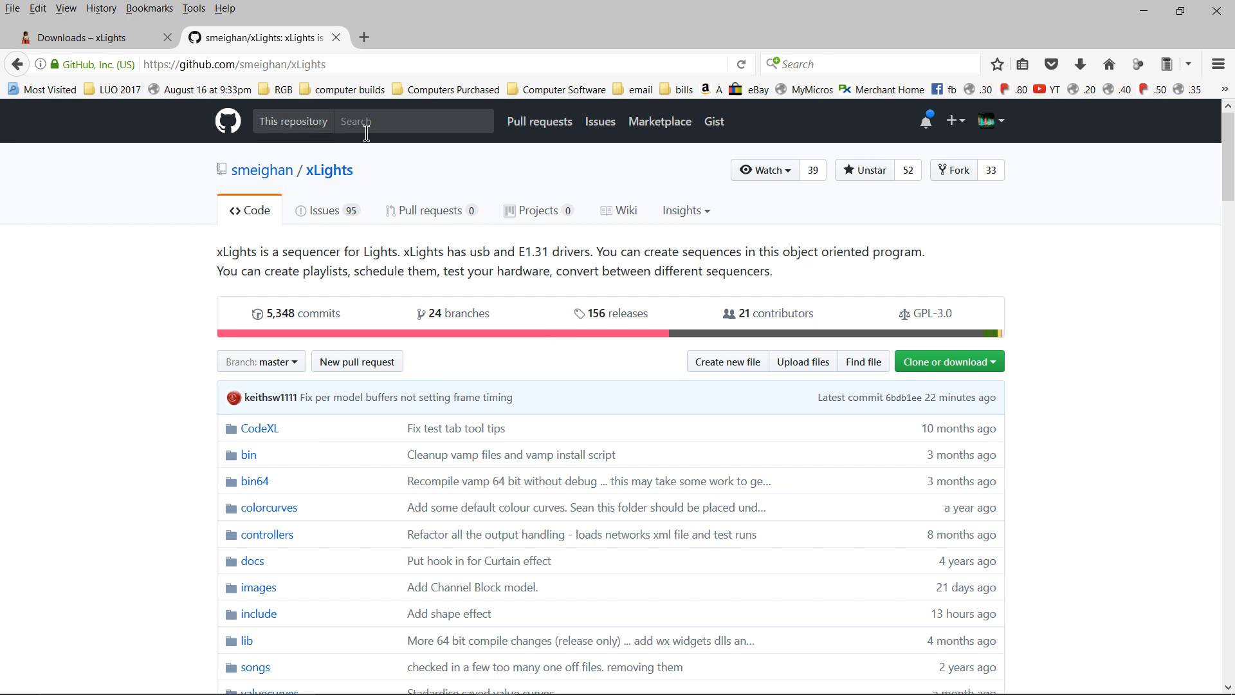
mouse_move(210, 187)
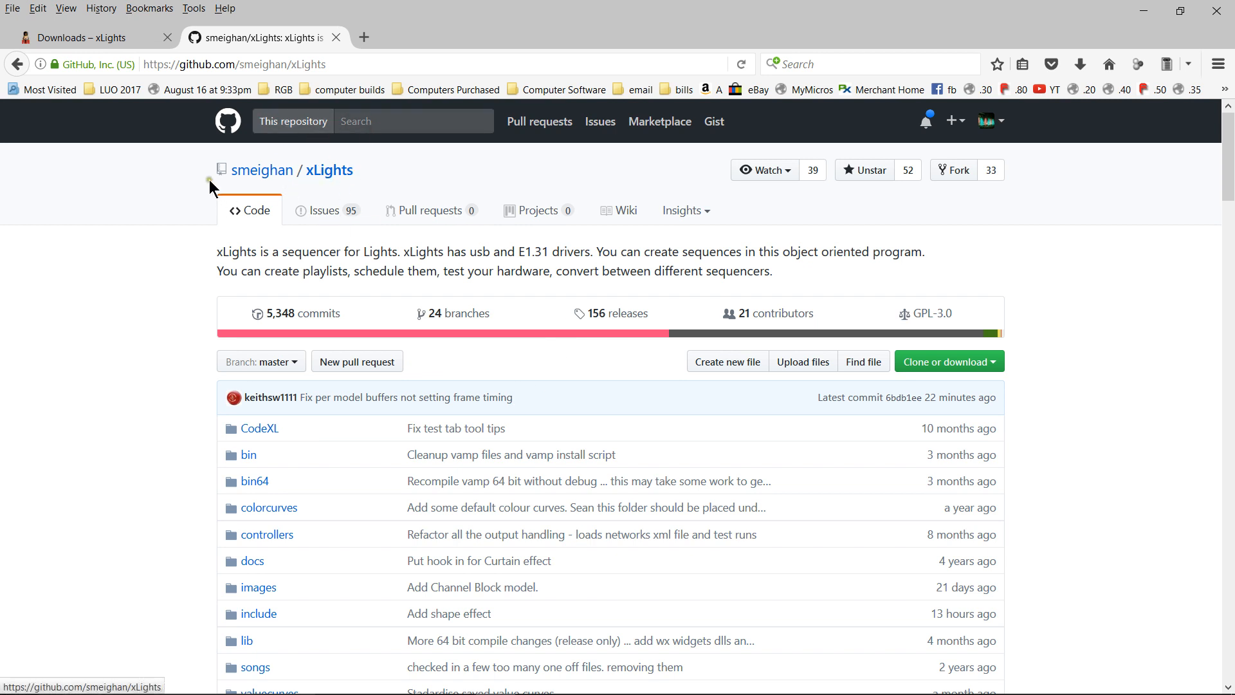
mouse_move(369, 308)
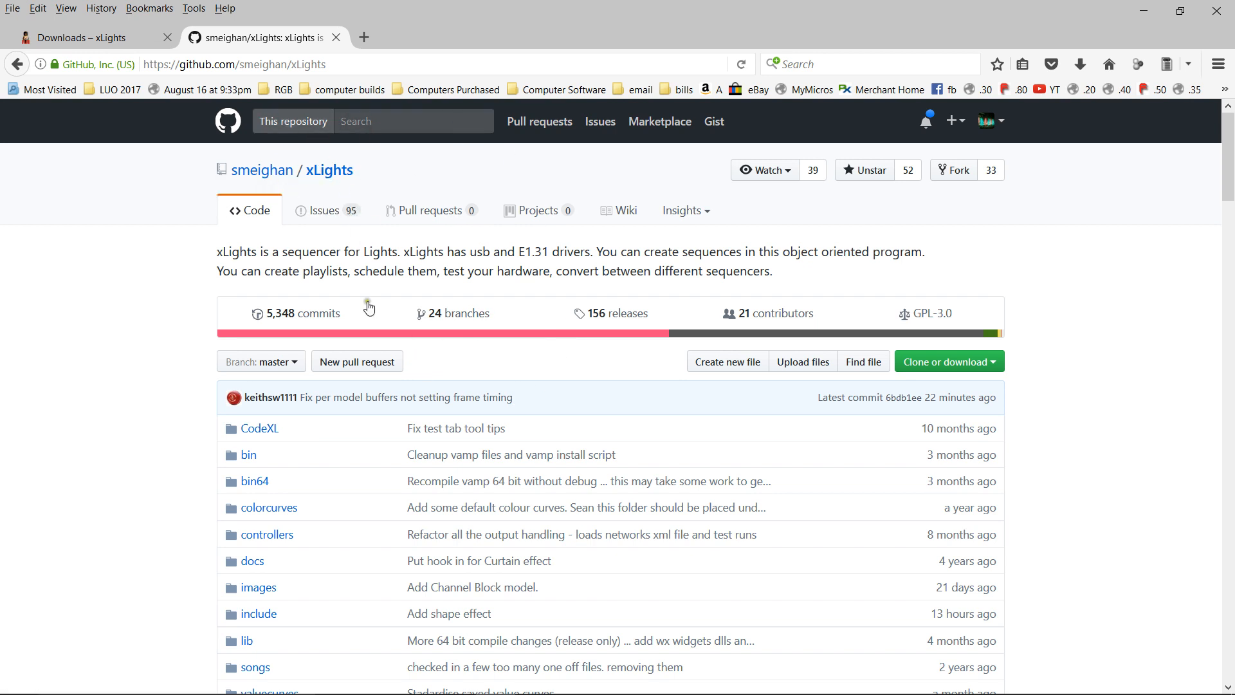
mouse_move(613, 400)
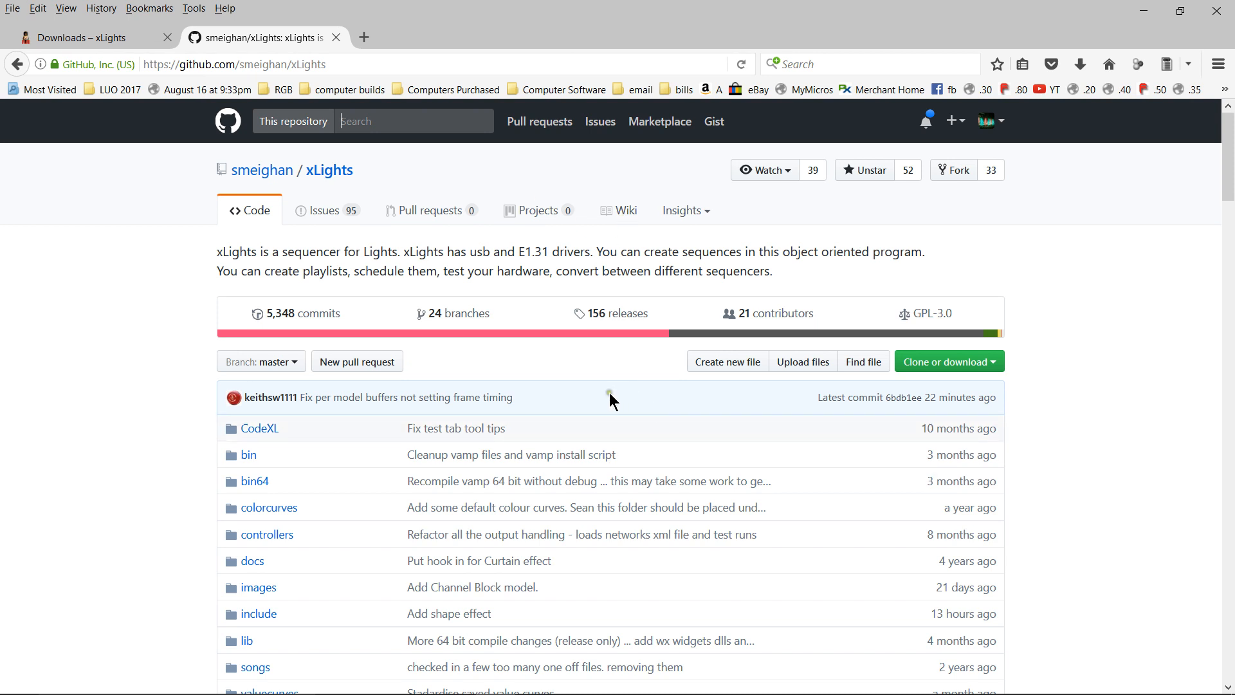
mouse_move(324, 210)
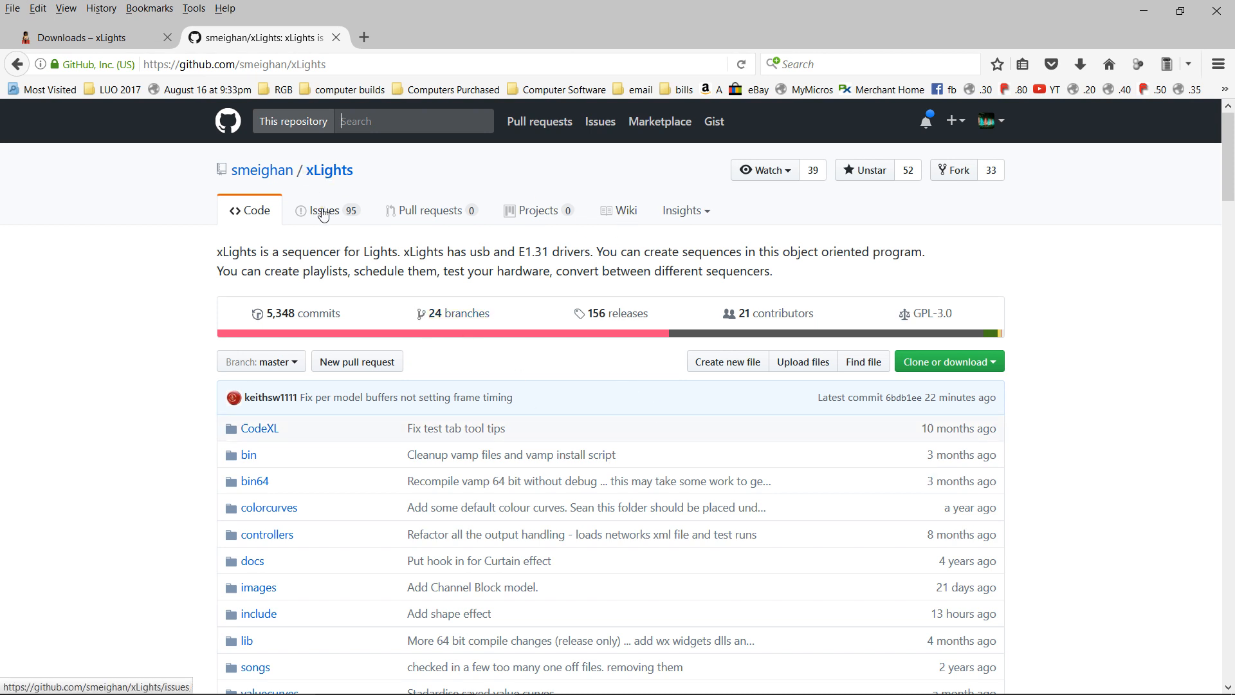
mouse_move(303, 190)
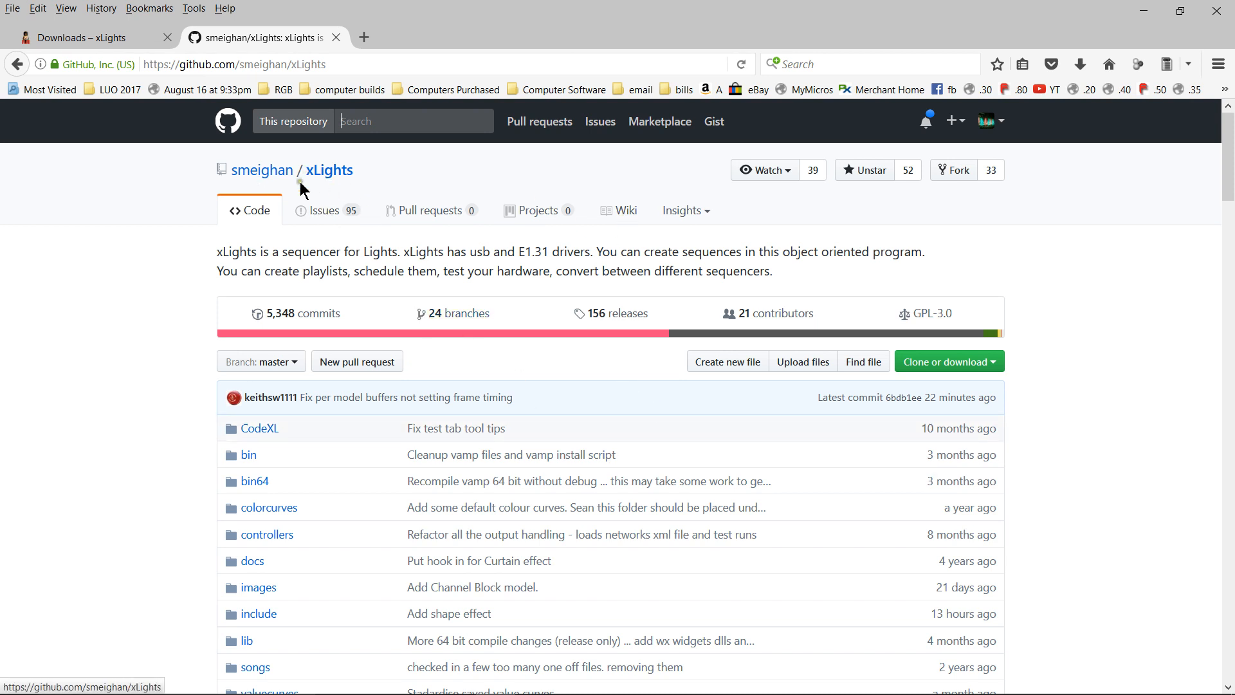
mouse_move(396, 197)
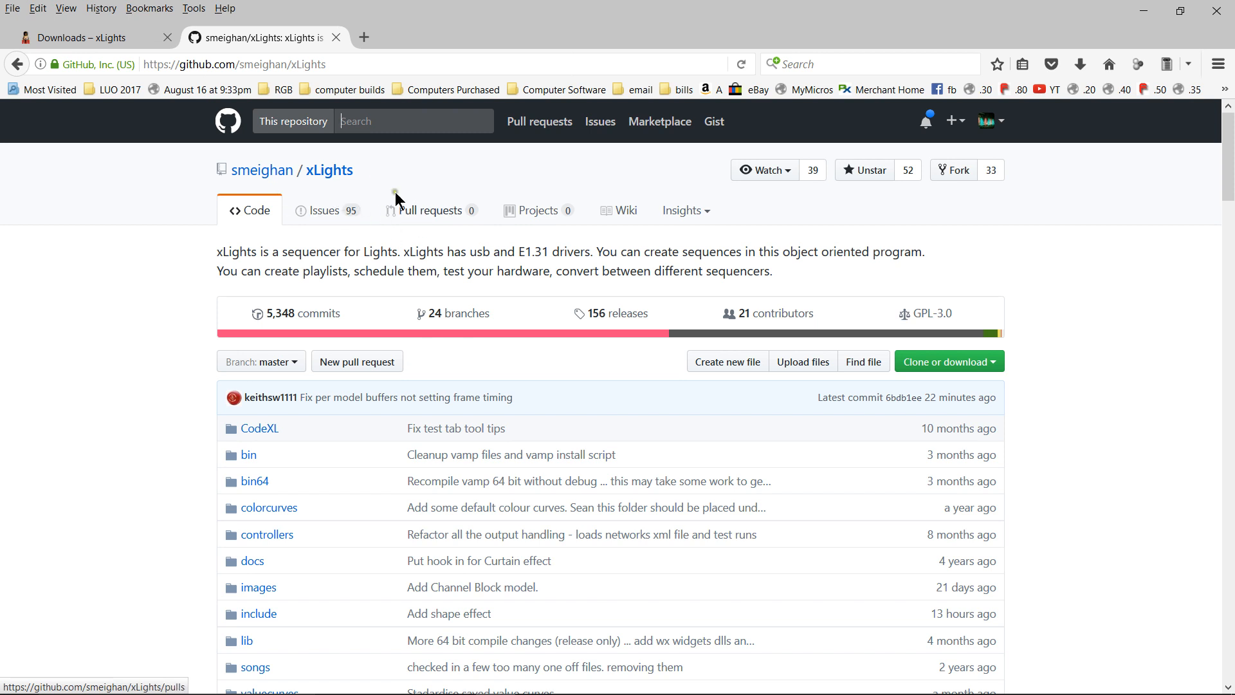
mouse_move(335, 200)
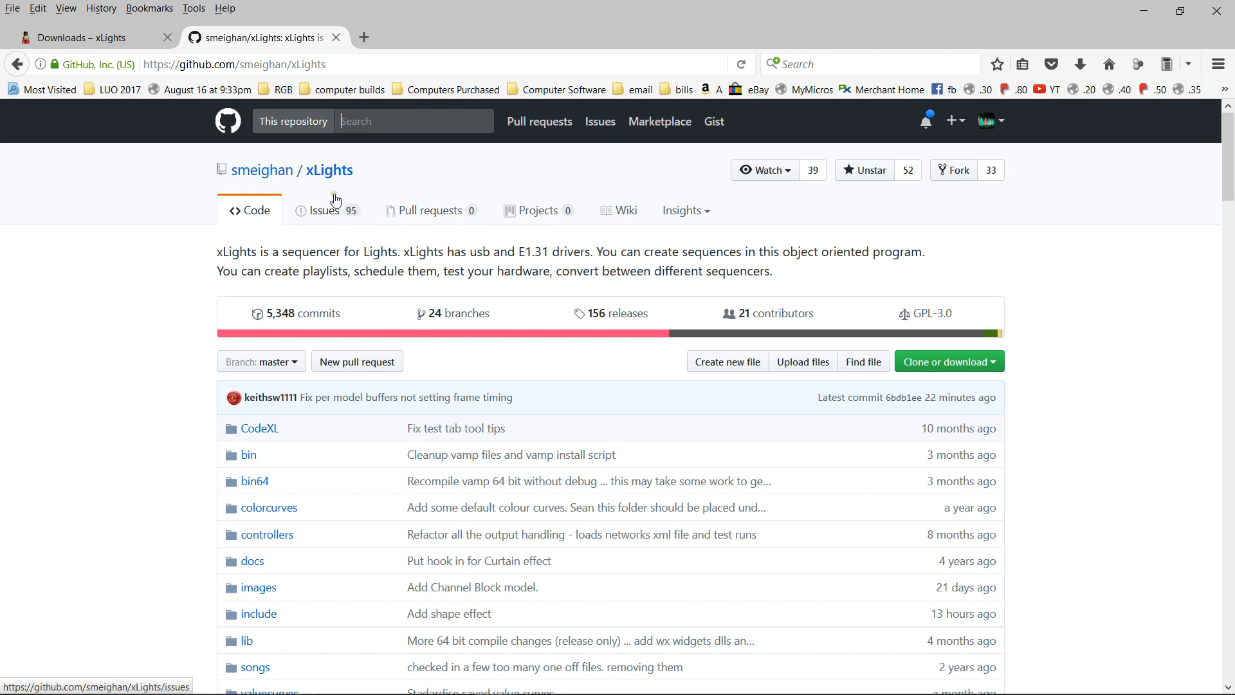
mouse_move(370, 175)
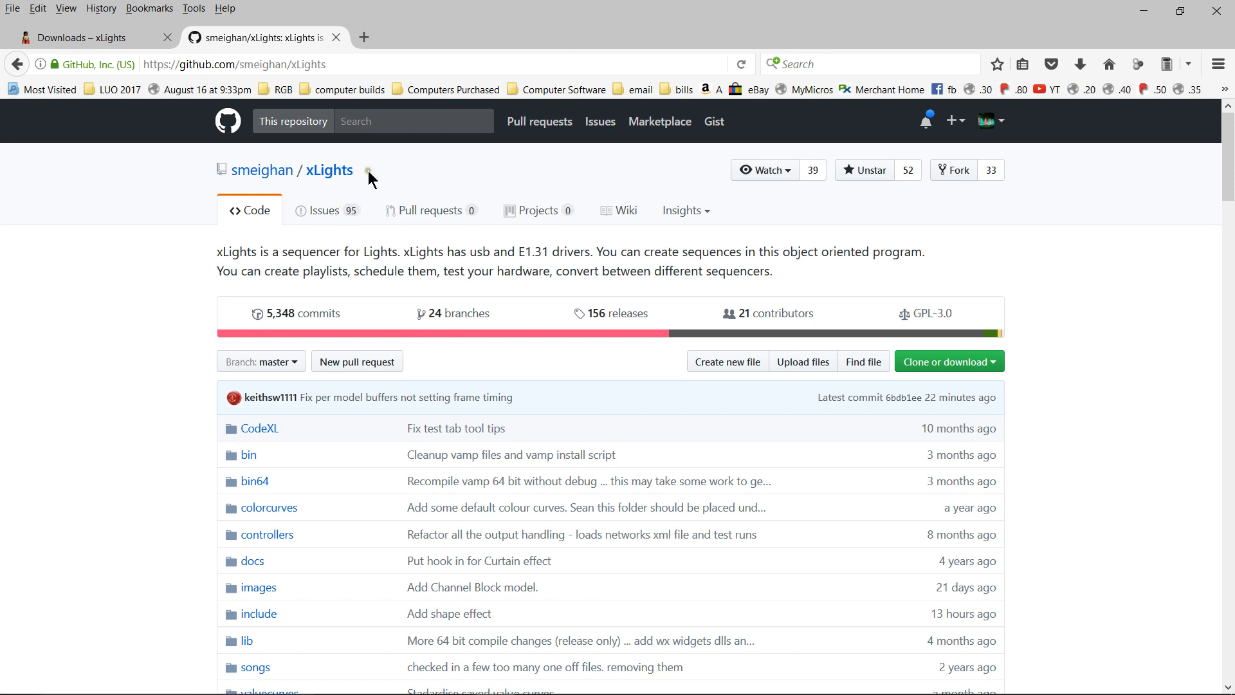
mouse_move(344, 217)
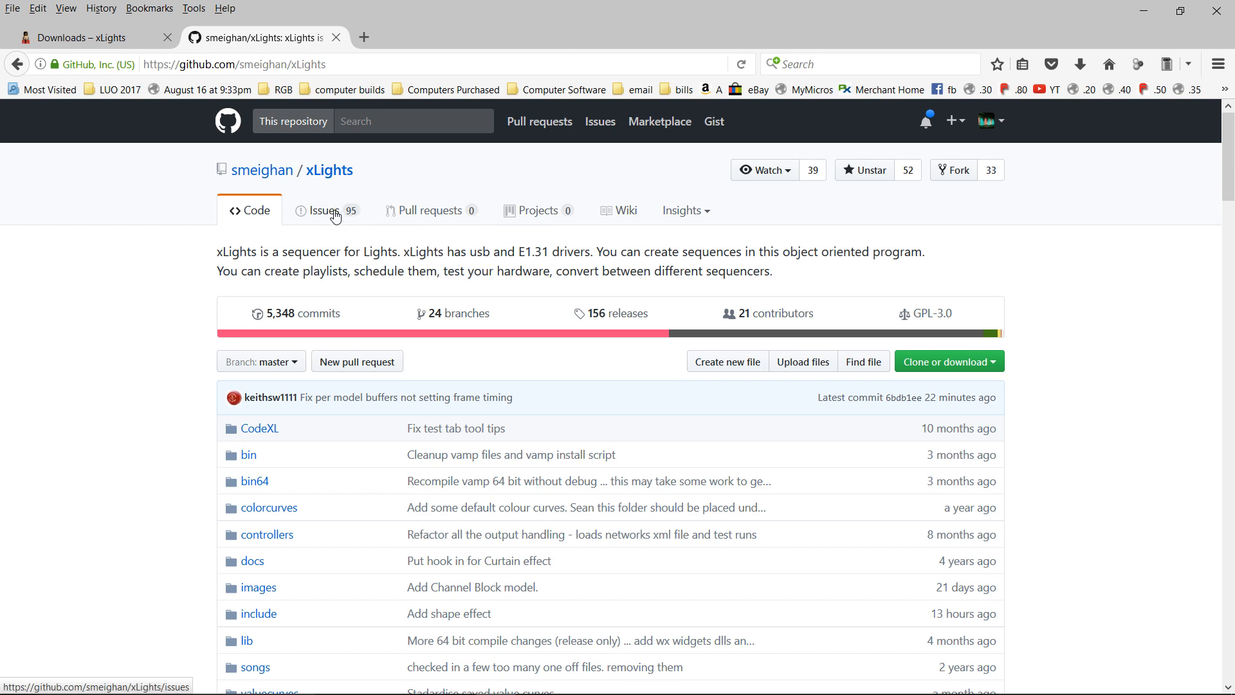
mouse_move(331, 210)
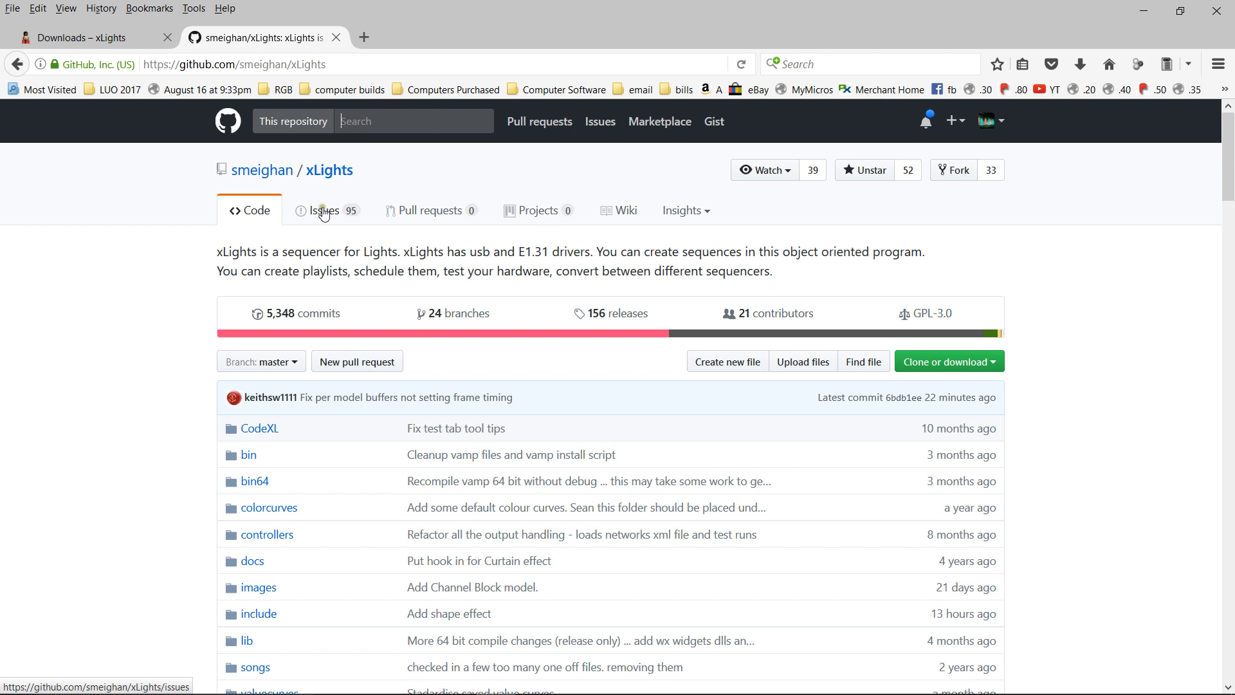
click(324, 211)
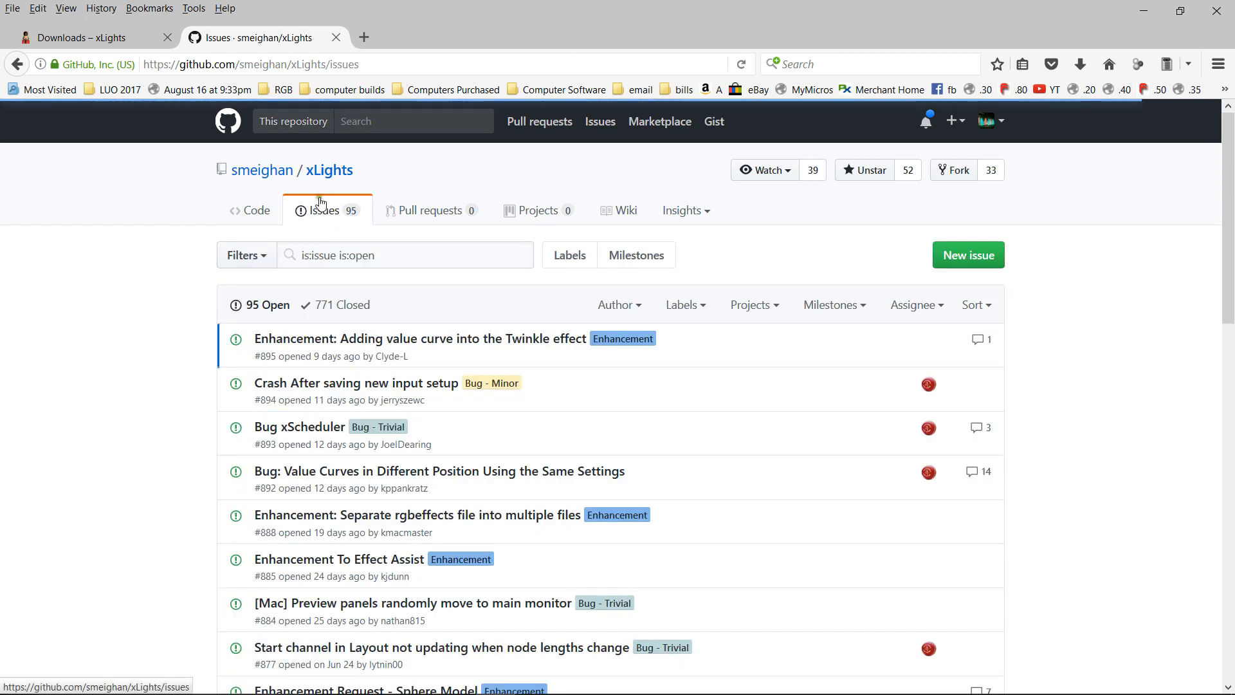
mouse_move(563, 355)
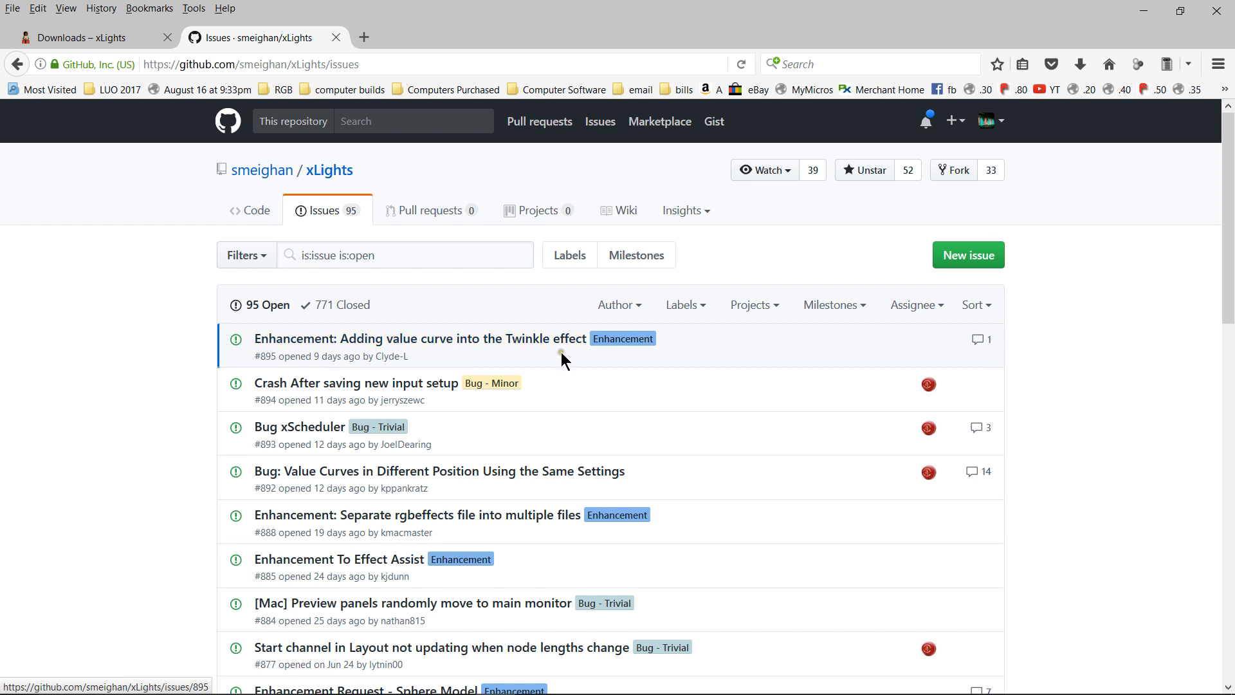
mouse_move(444, 357)
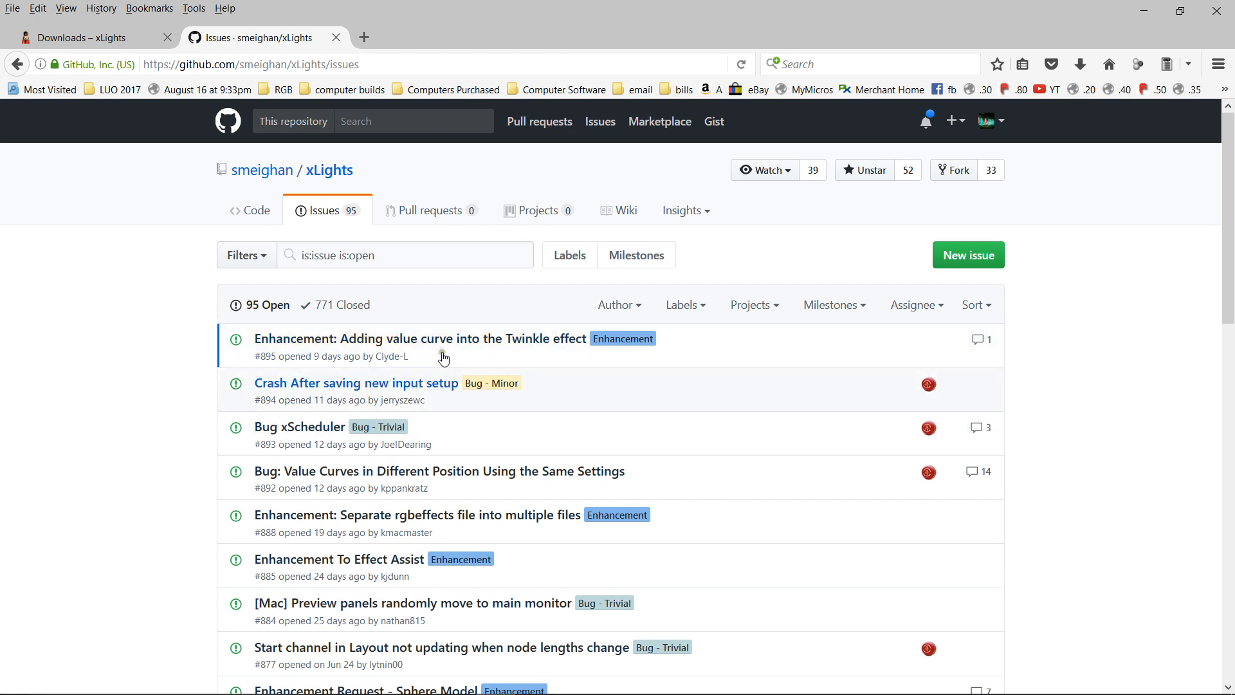
mouse_move(457, 294)
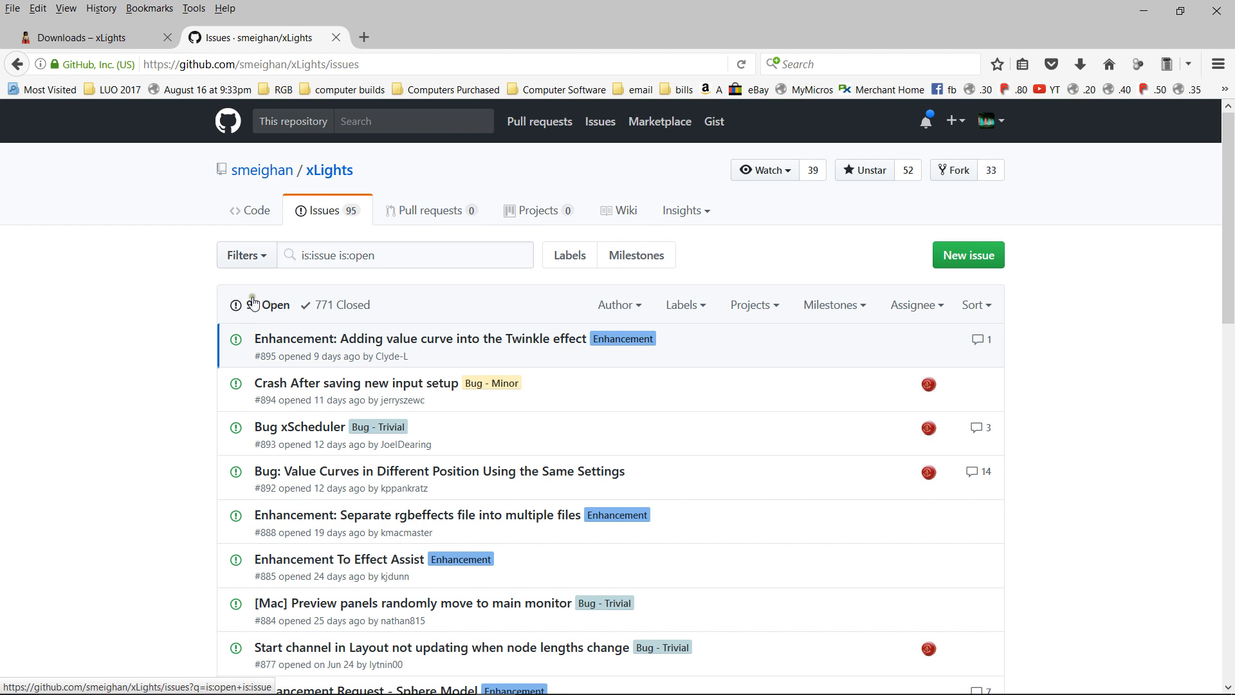
mouse_move(299, 301)
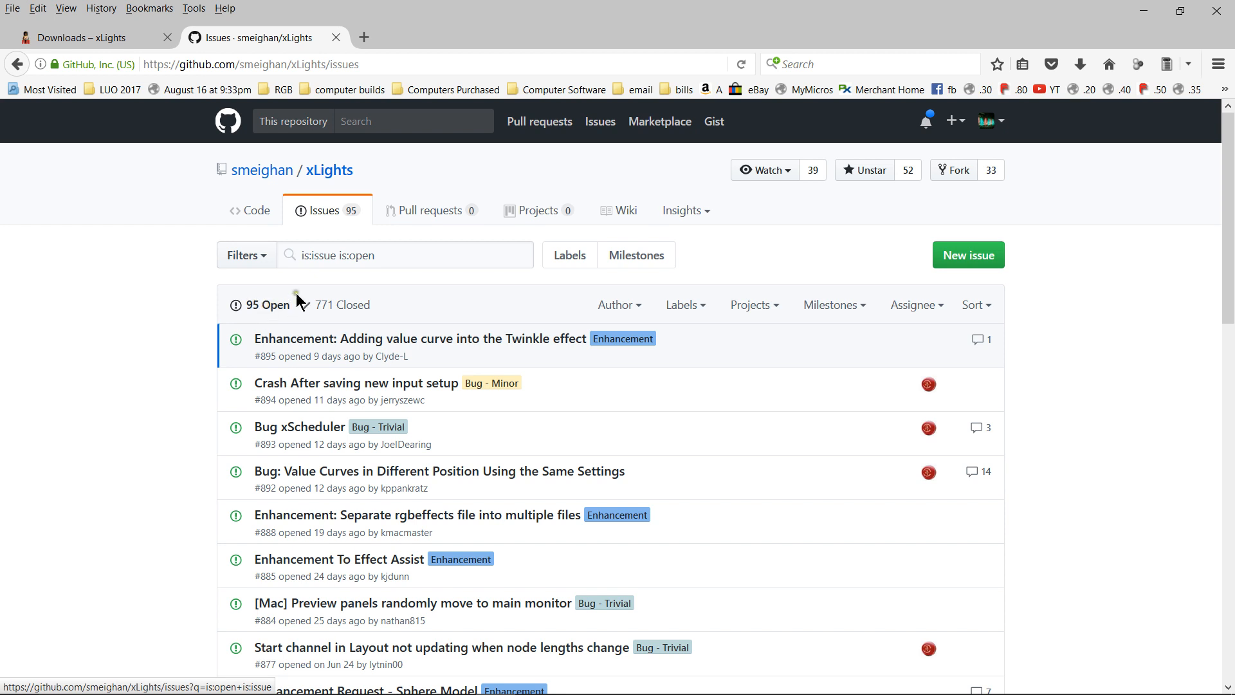
mouse_move(280, 510)
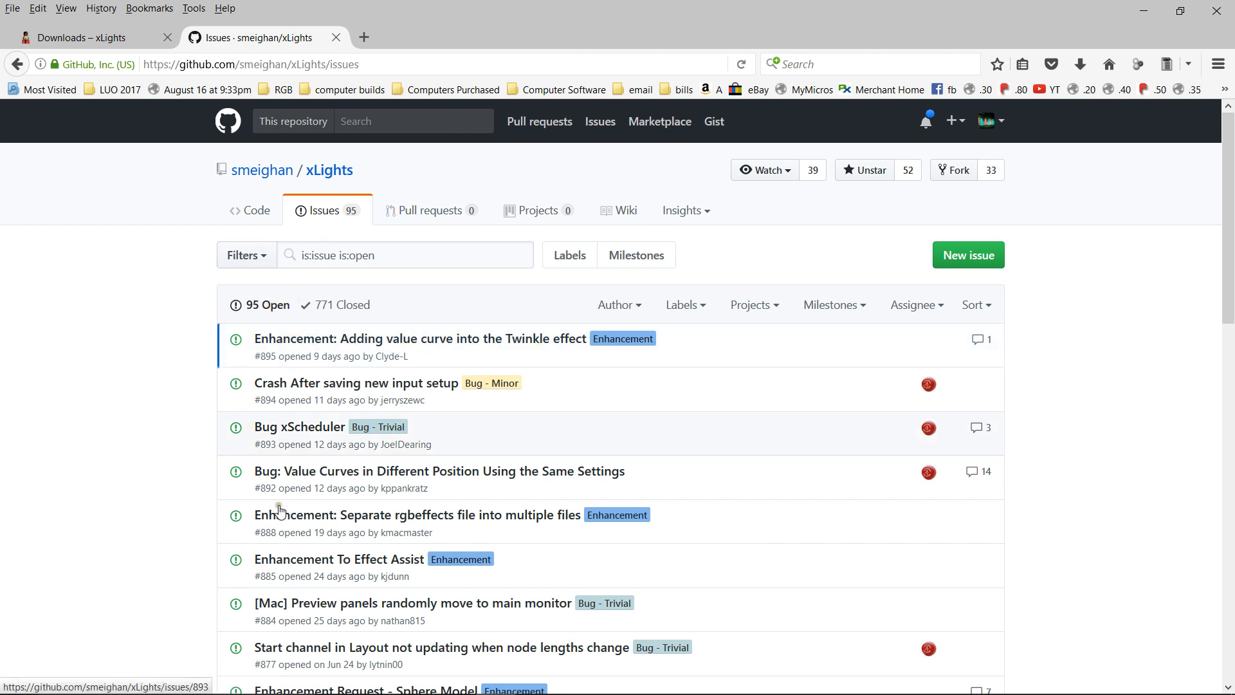
mouse_move(377, 408)
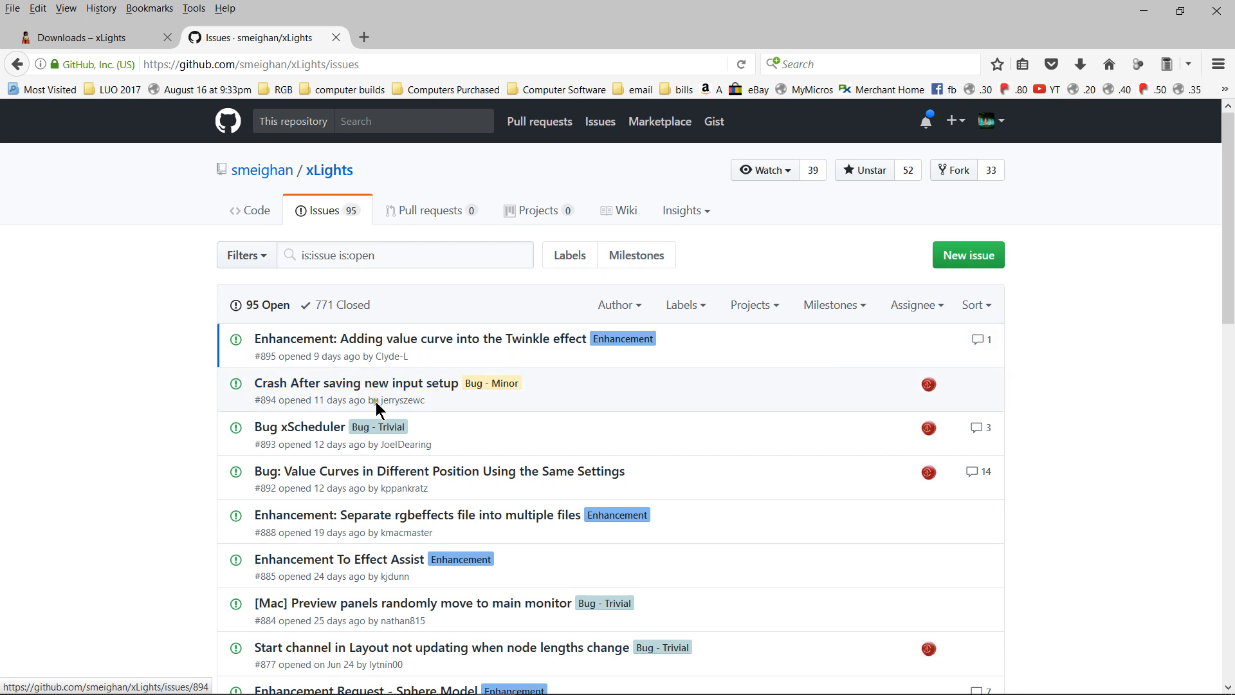
mouse_move(477, 465)
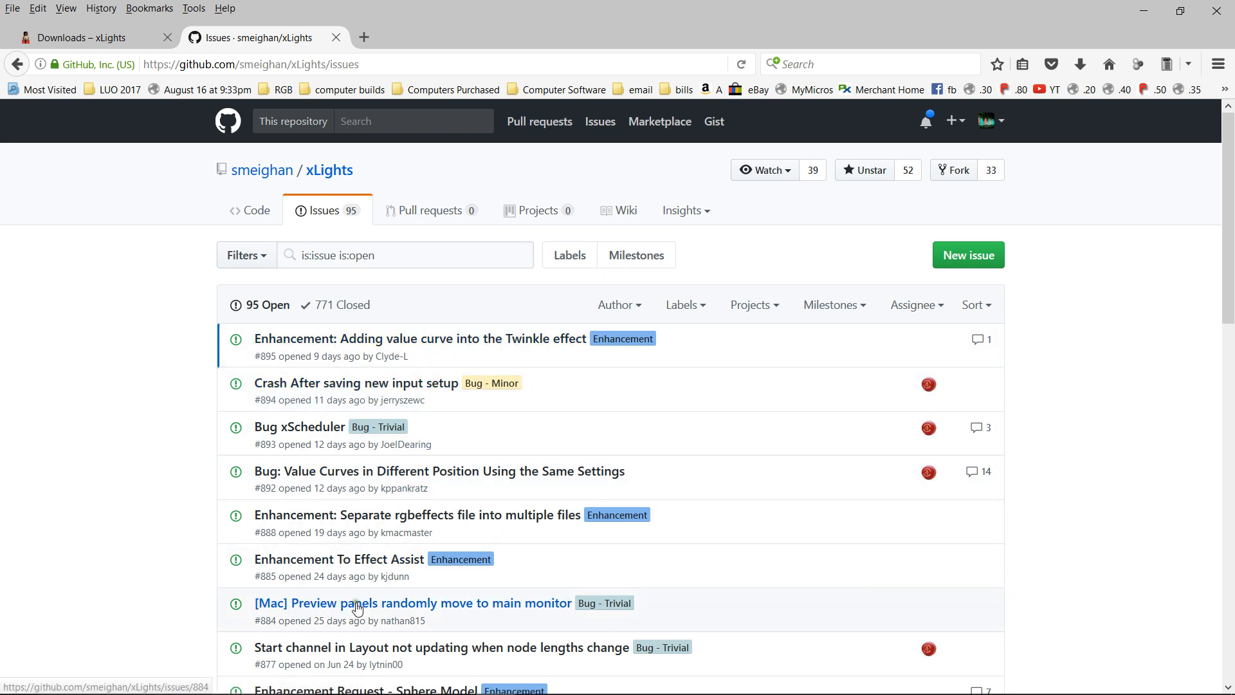
scroll(down, 3)
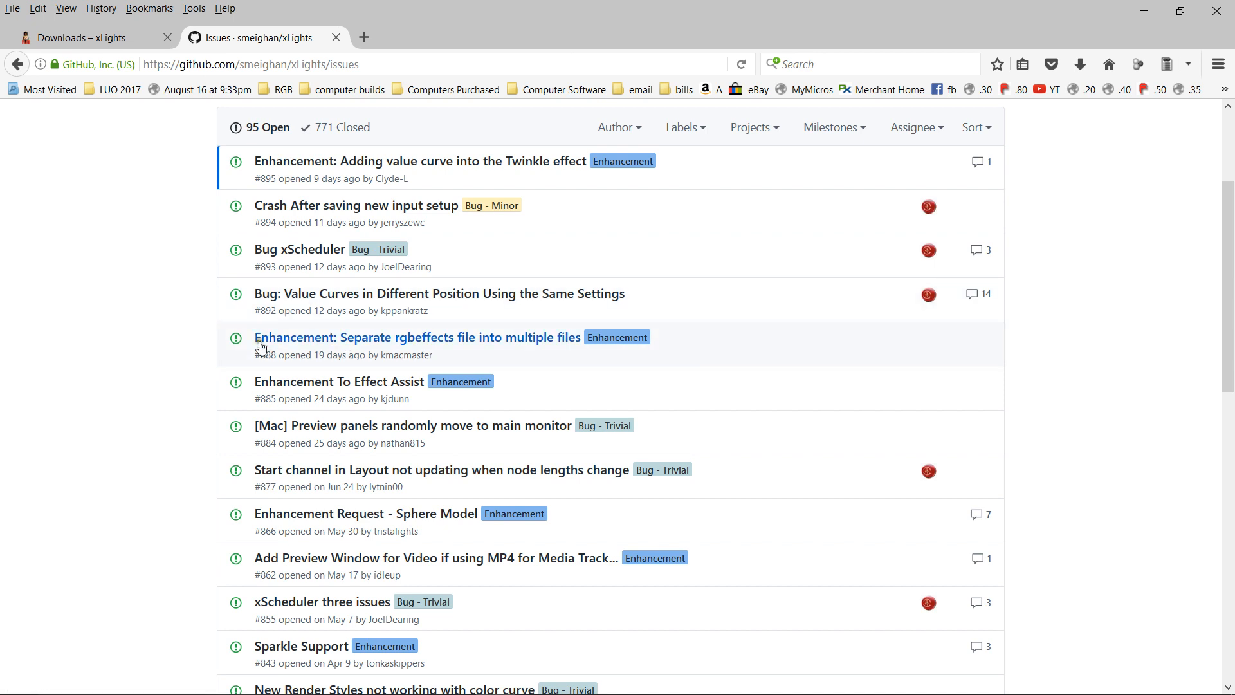
mouse_move(406, 355)
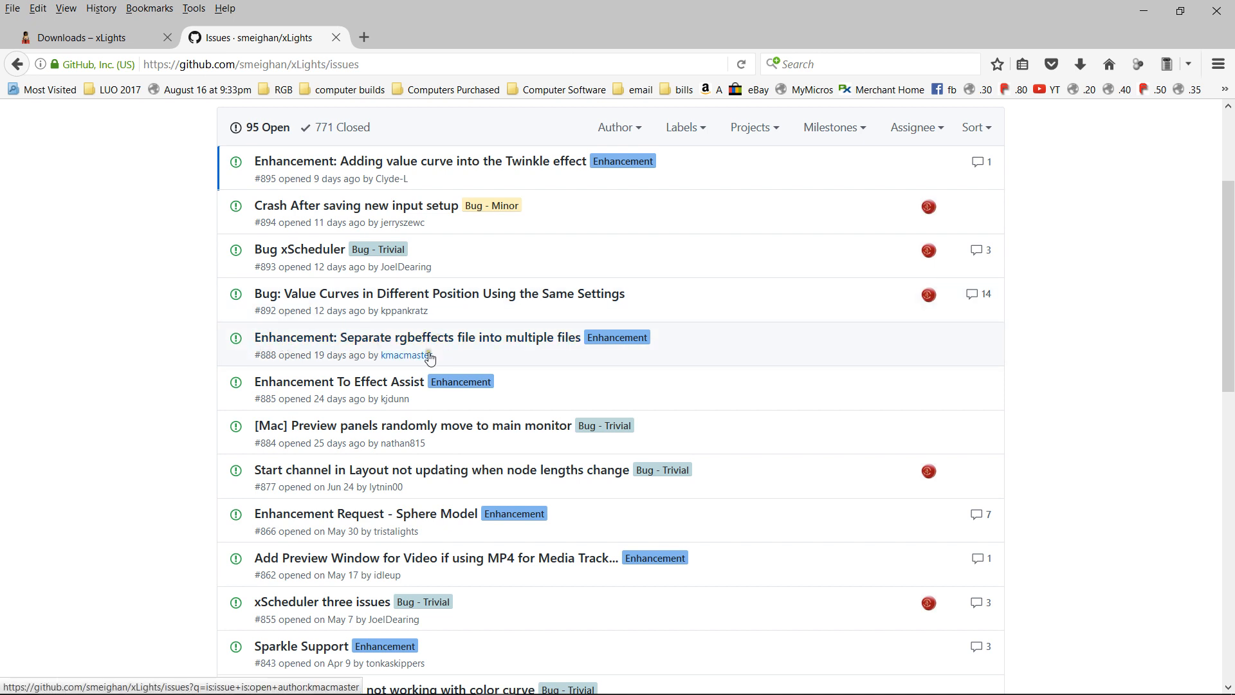
mouse_move(264, 470)
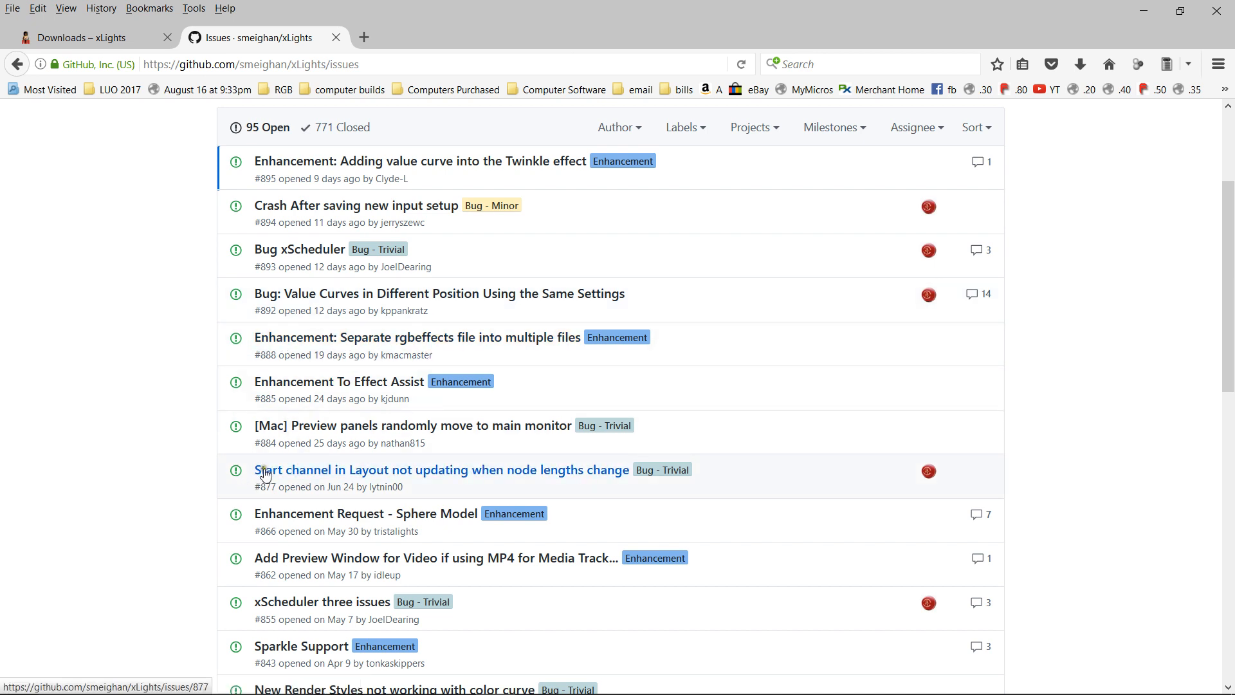
mouse_move(254, 483)
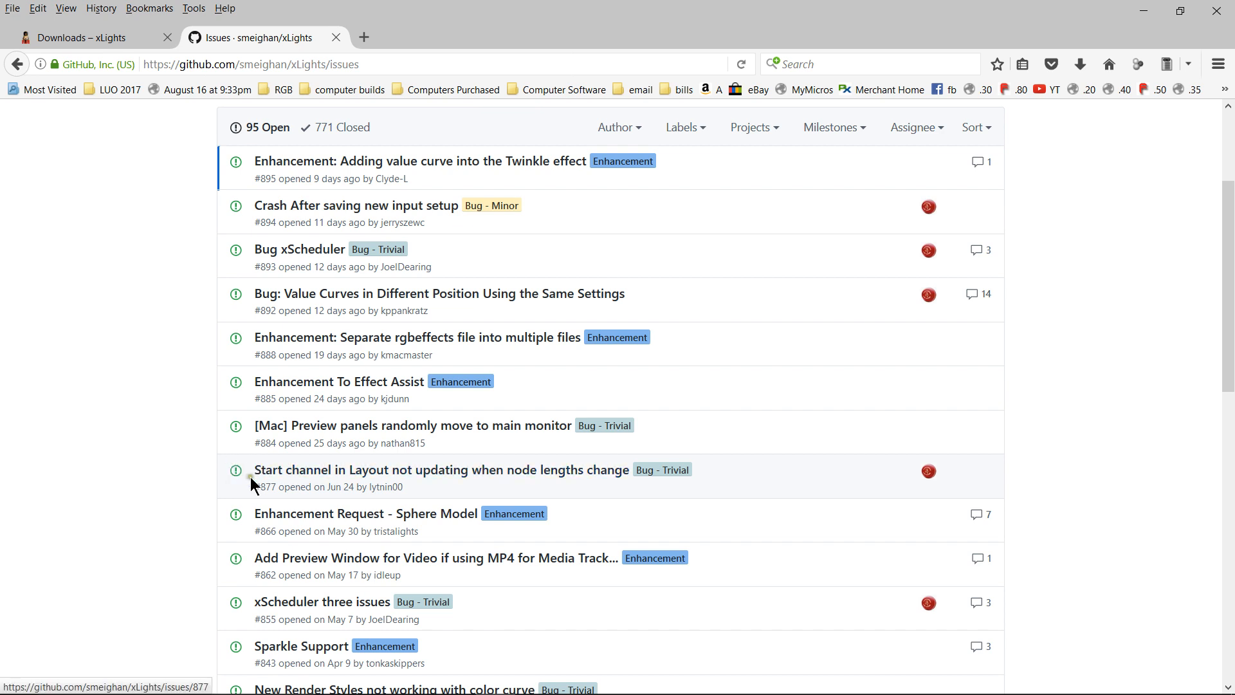
mouse_move(346, 506)
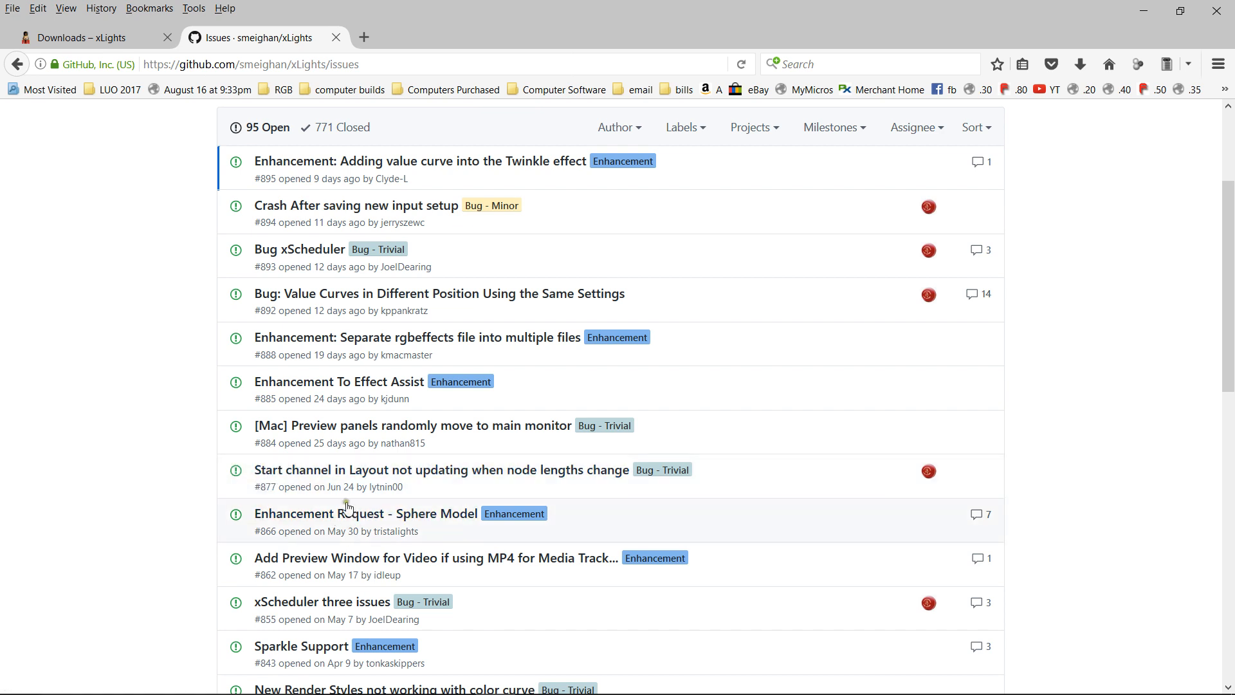
scroll(up, 3)
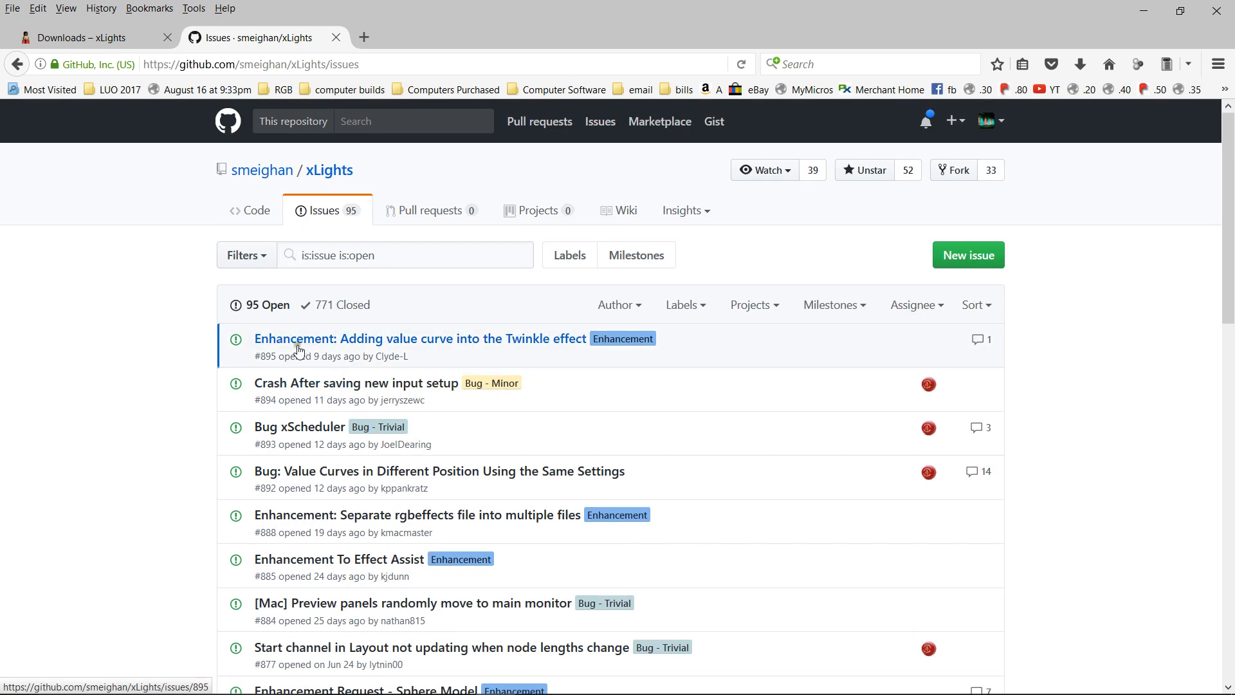
mouse_move(386, 337)
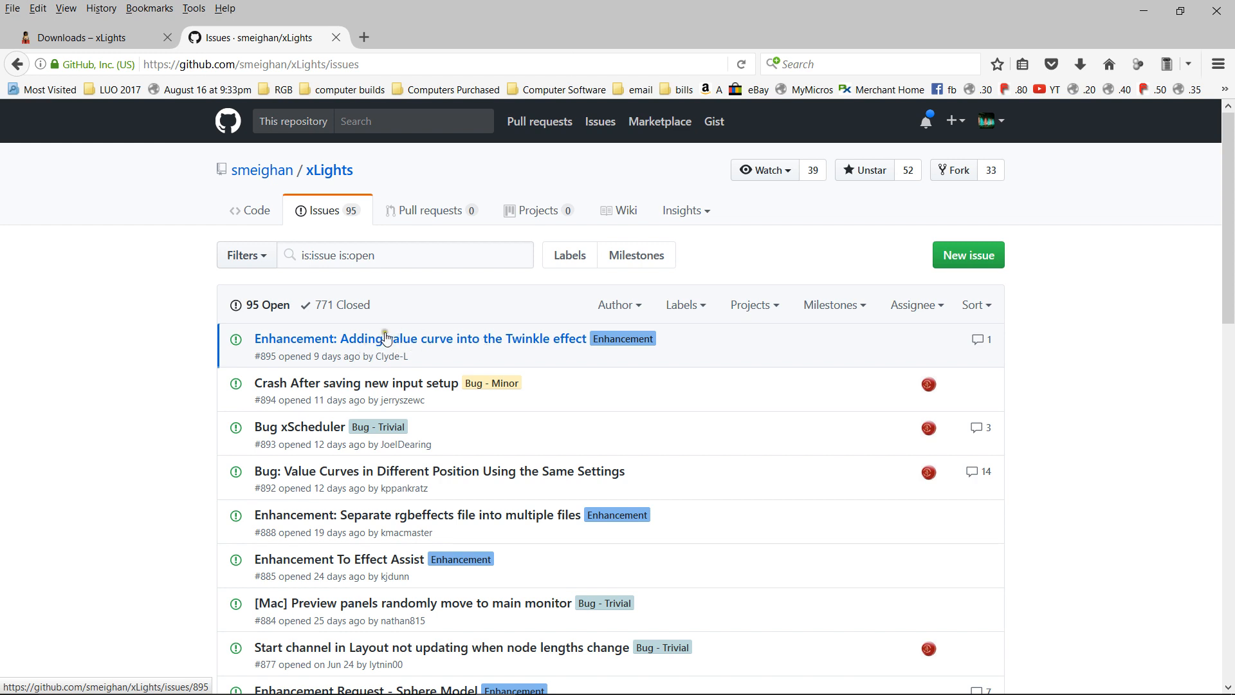
mouse_move(654, 334)
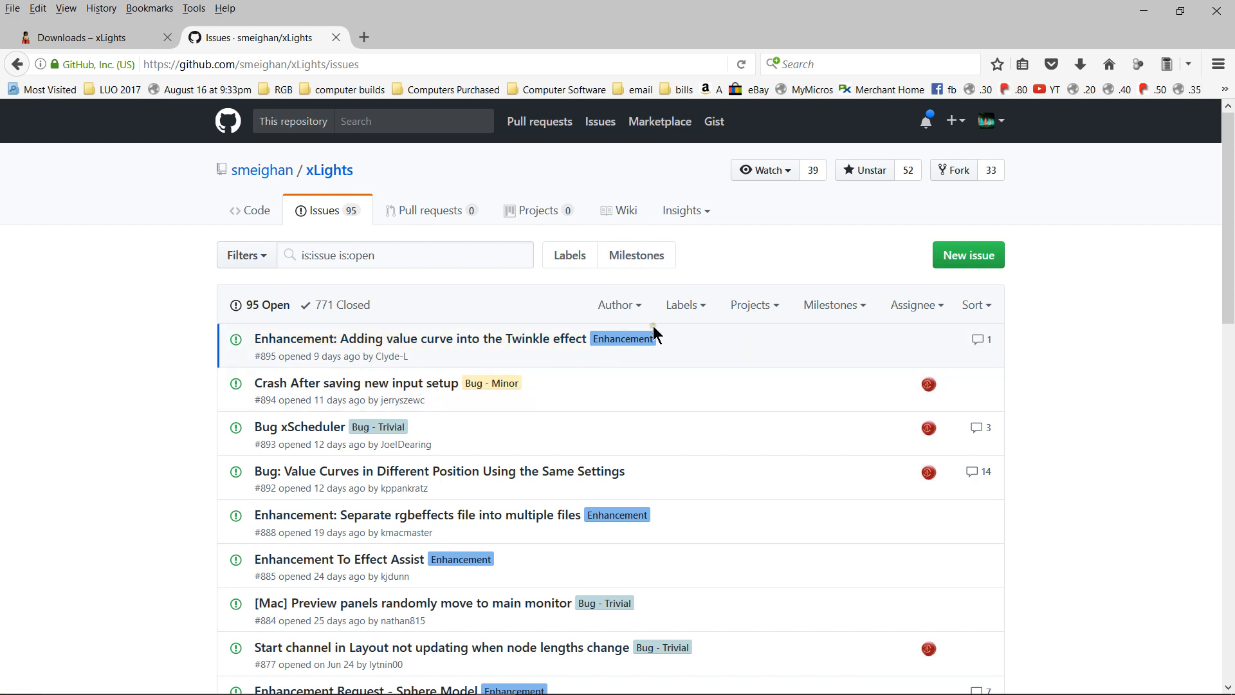
mouse_move(688, 371)
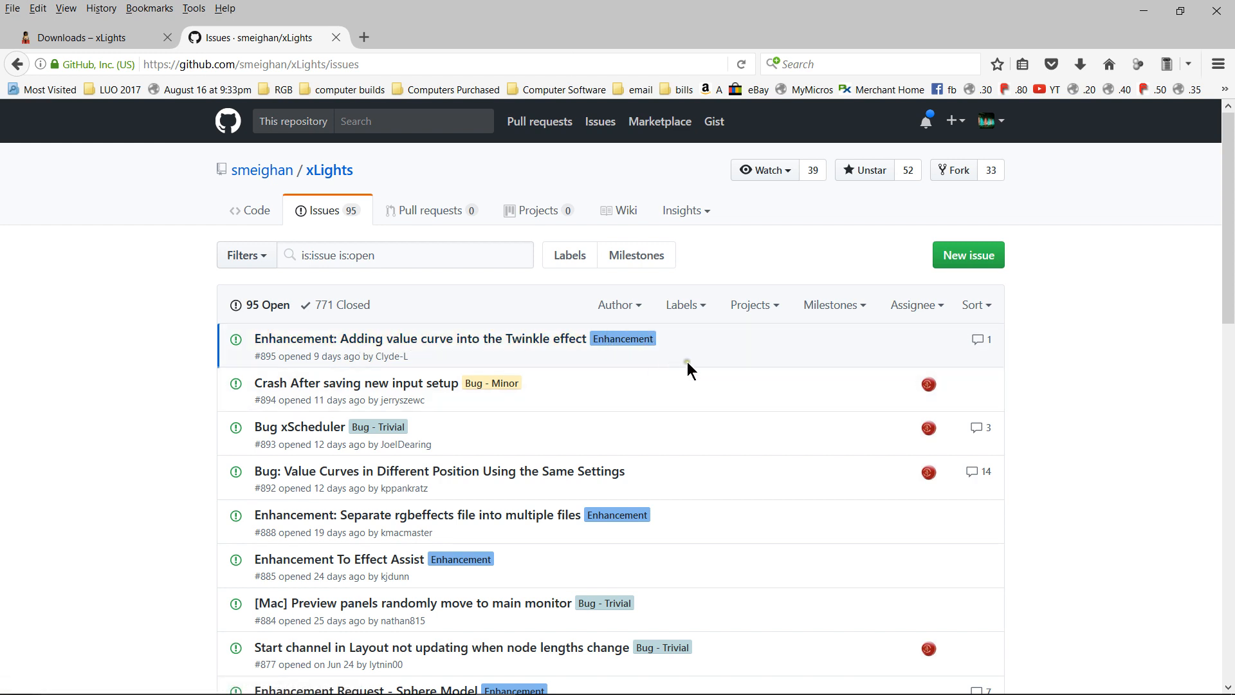
mouse_move(693, 345)
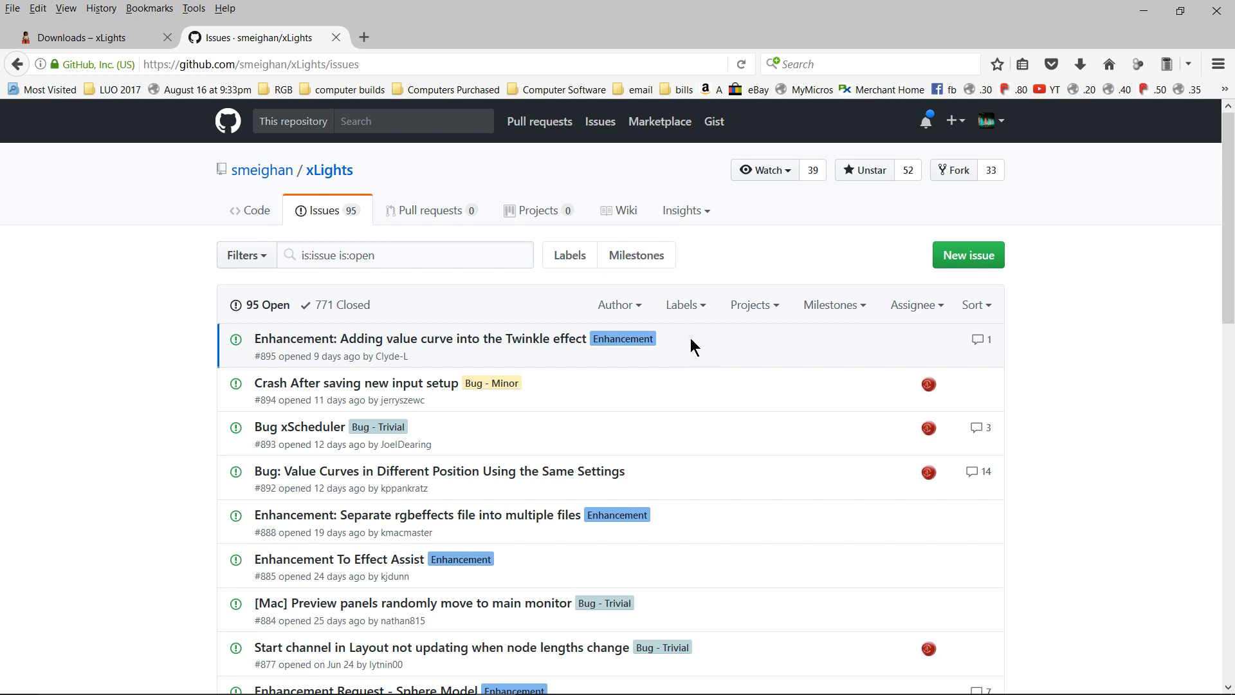
mouse_move(750, 355)
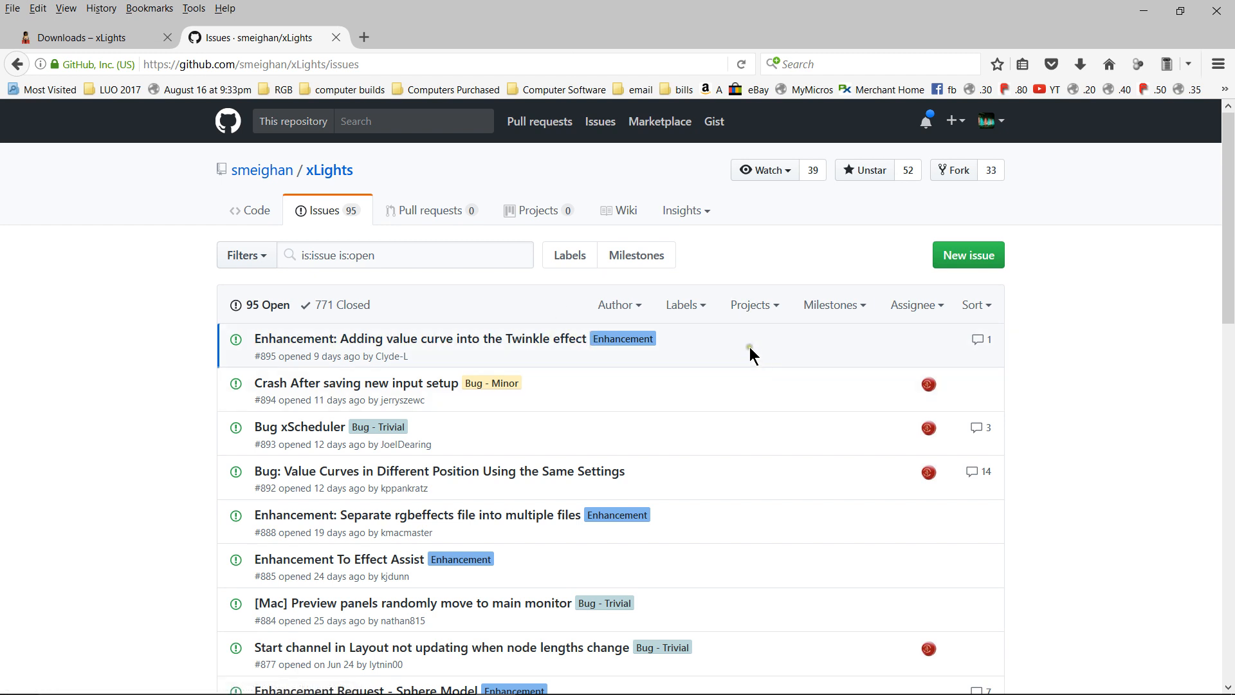
mouse_move(701, 260)
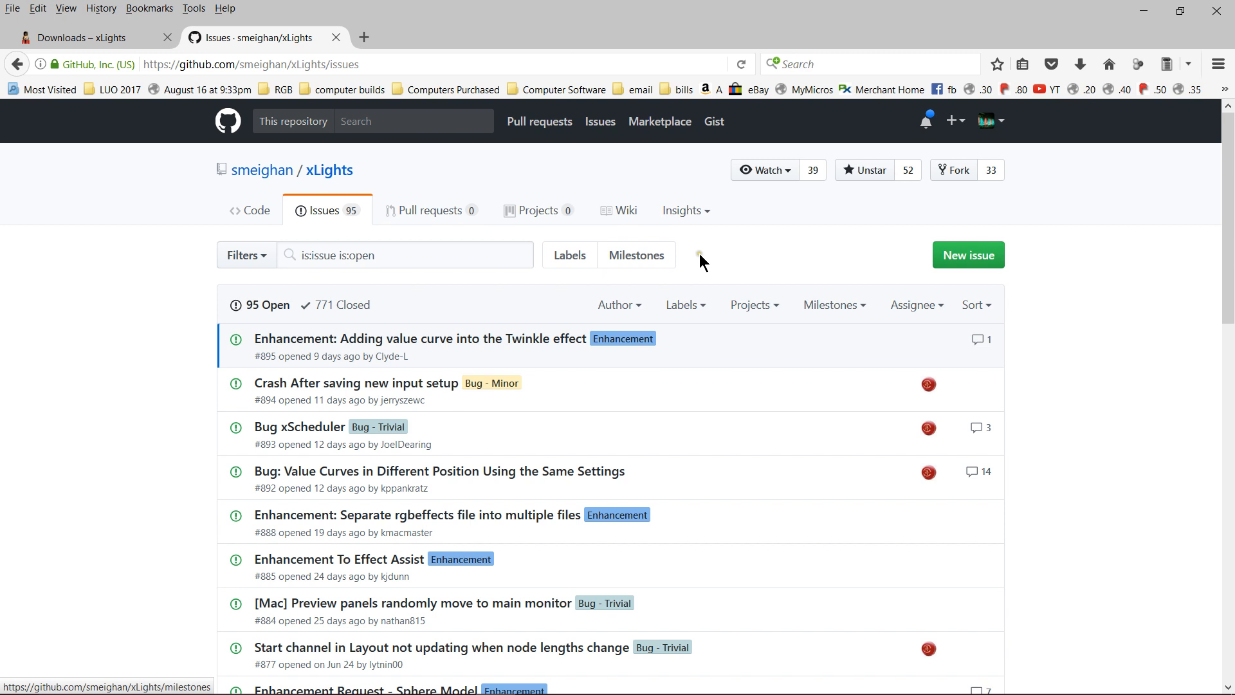
mouse_move(954, 269)
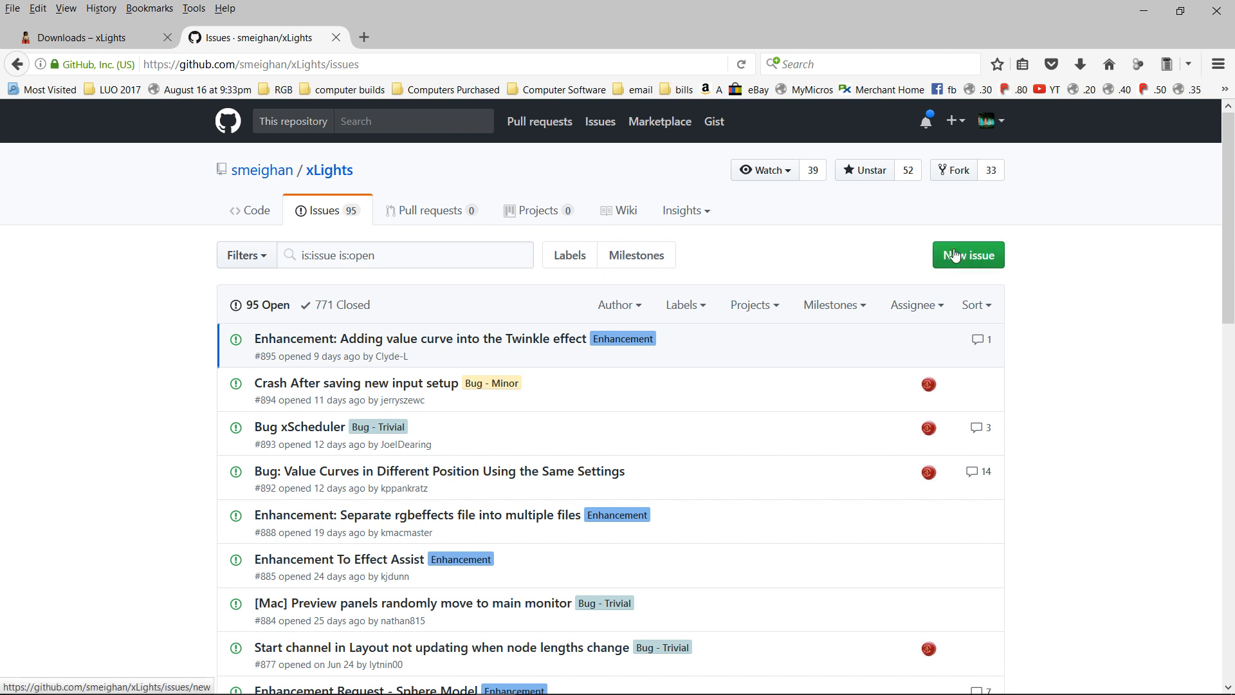
mouse_move(710, 348)
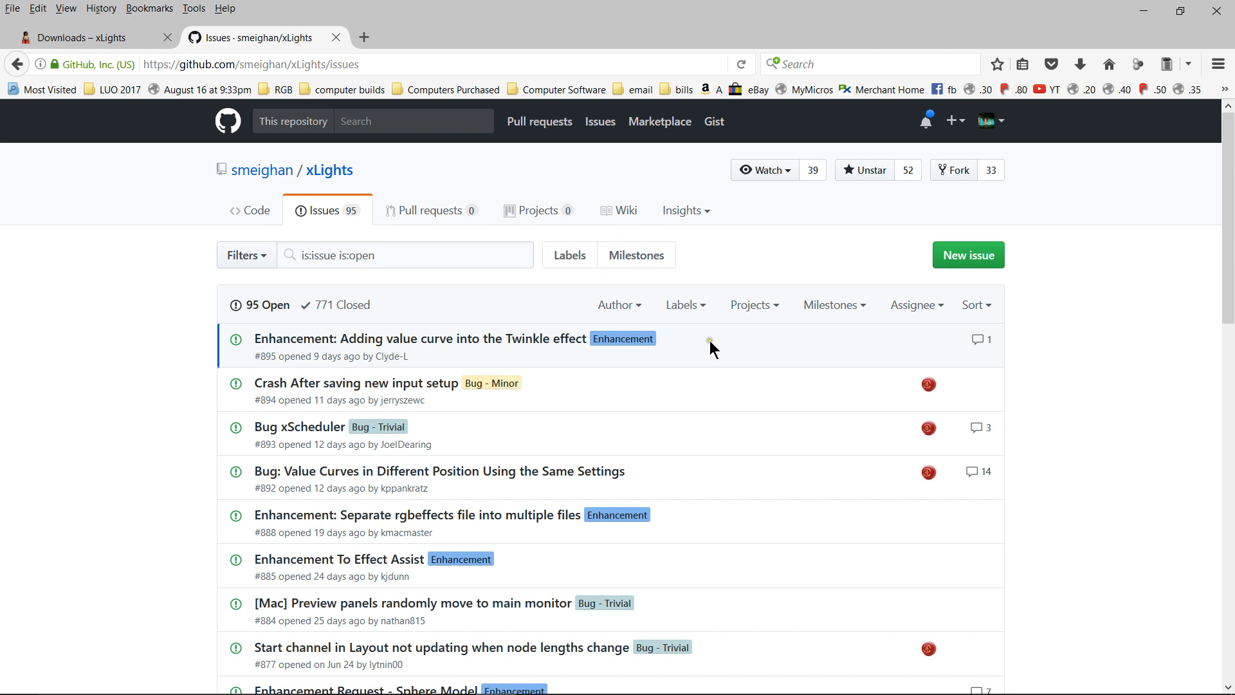
mouse_move(967, 254)
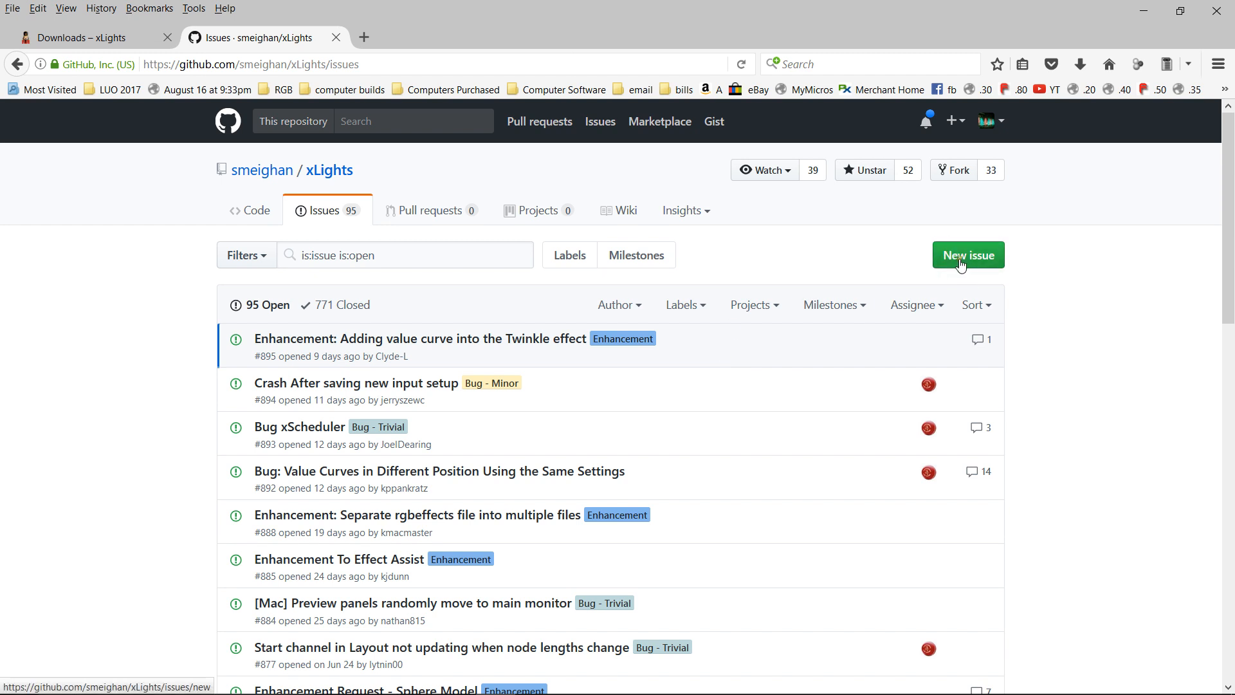
mouse_move(869, 281)
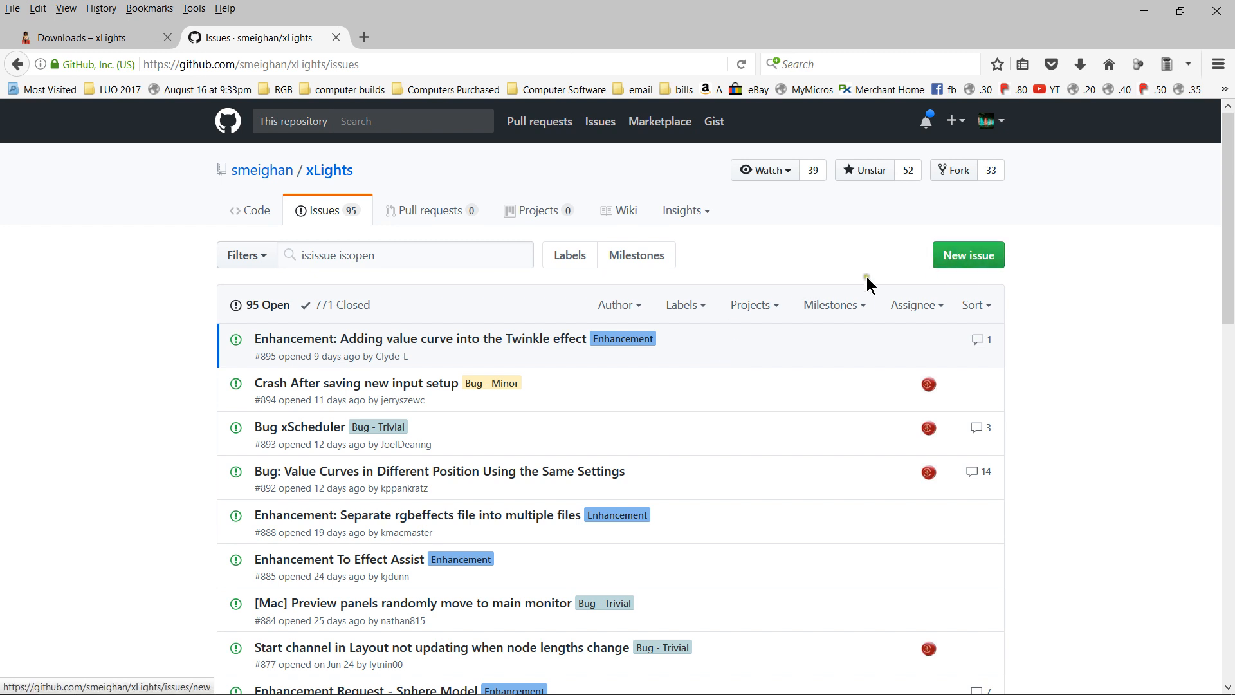
mouse_move(828, 305)
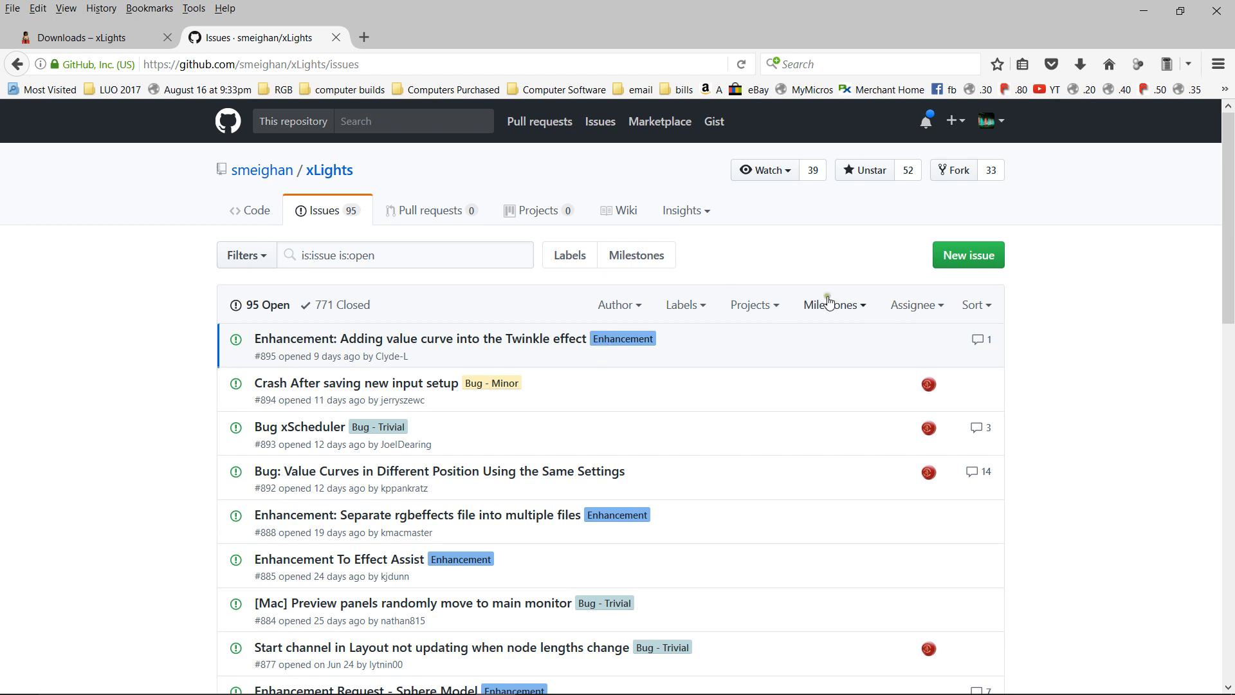
mouse_move(400, 357)
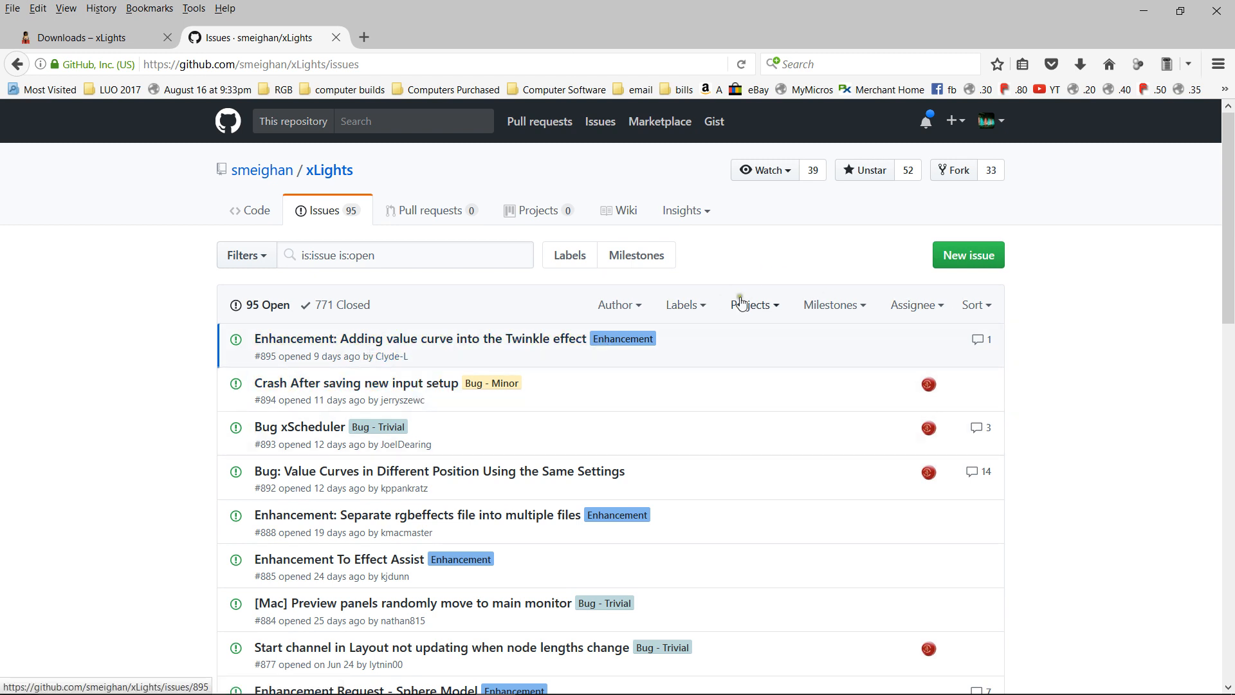
mouse_move(423, 441)
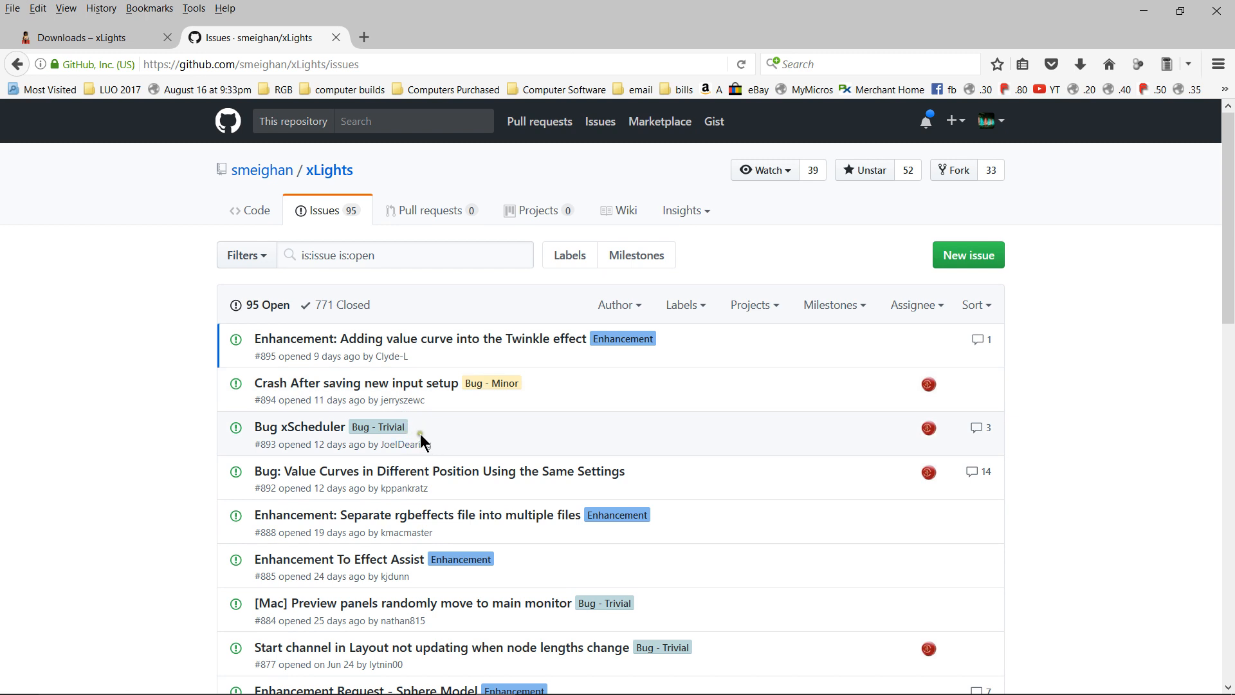
mouse_move(968, 255)
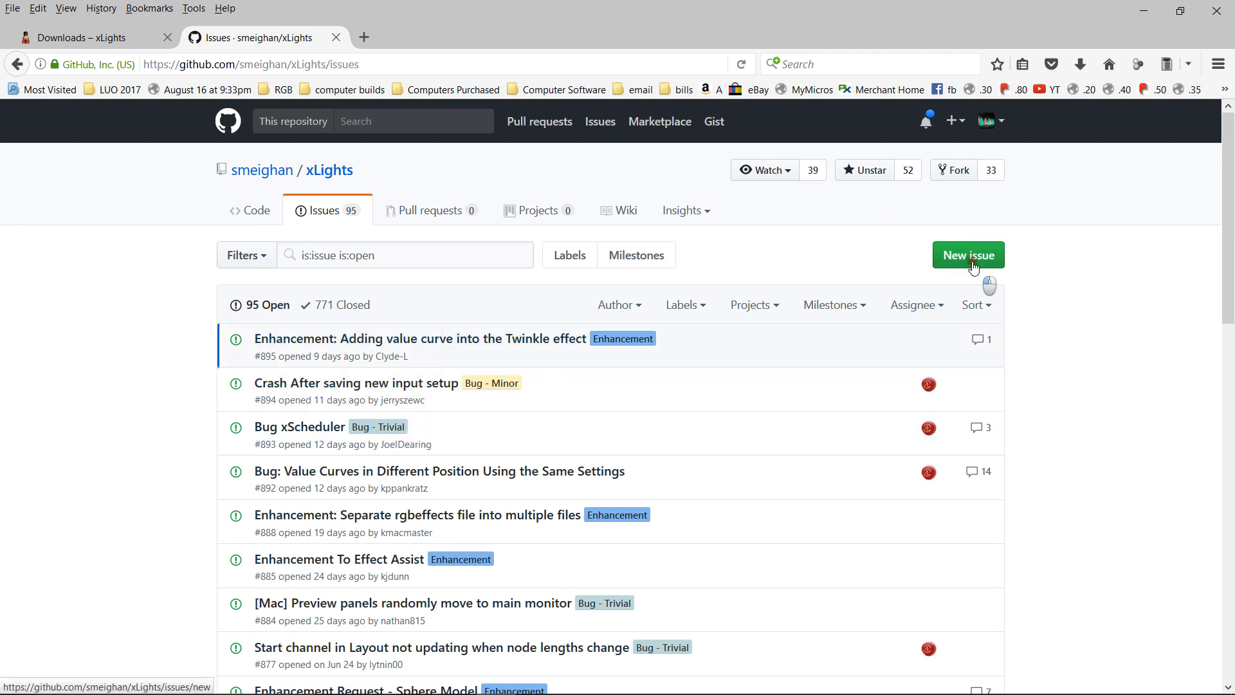
Step: Start a new xLights issue and title it 'crah report'
click(967, 255)
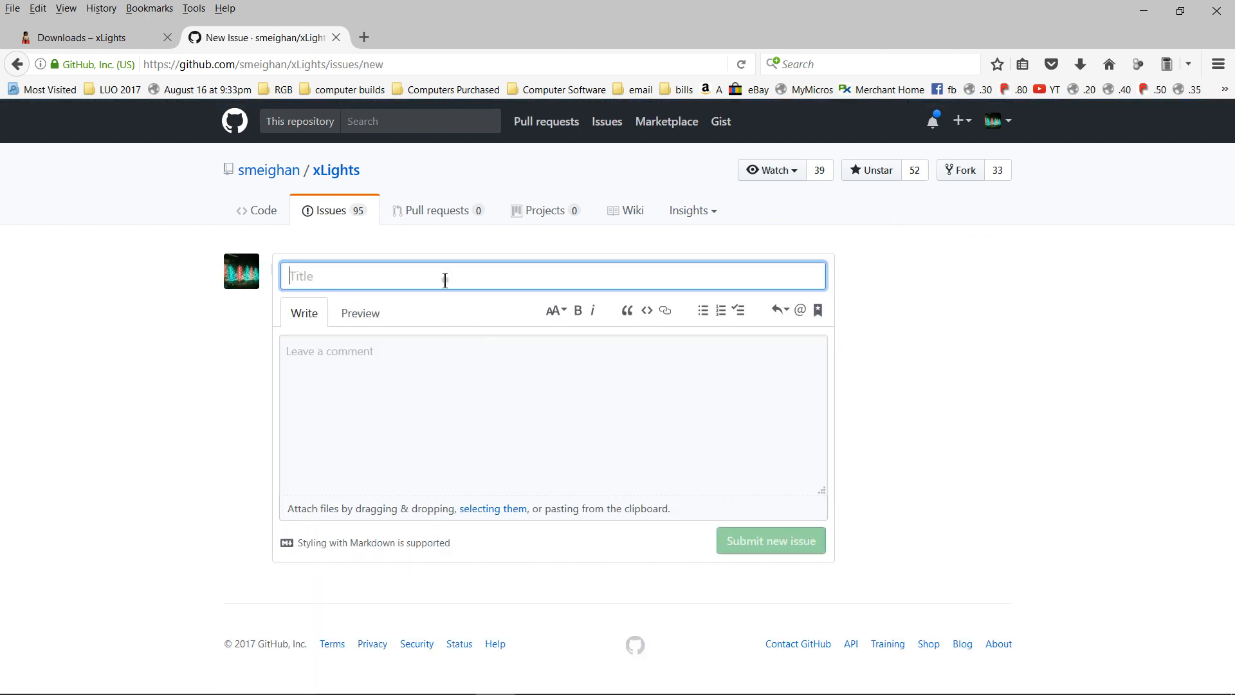
text(c)
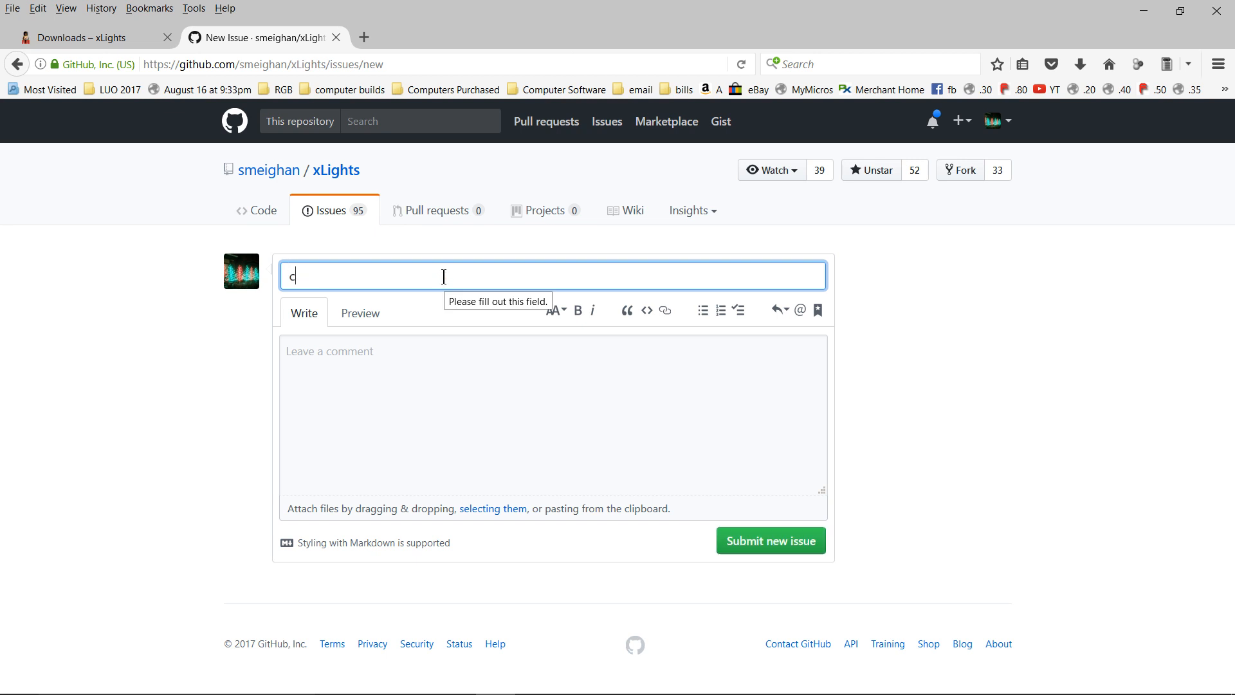
text(rah)
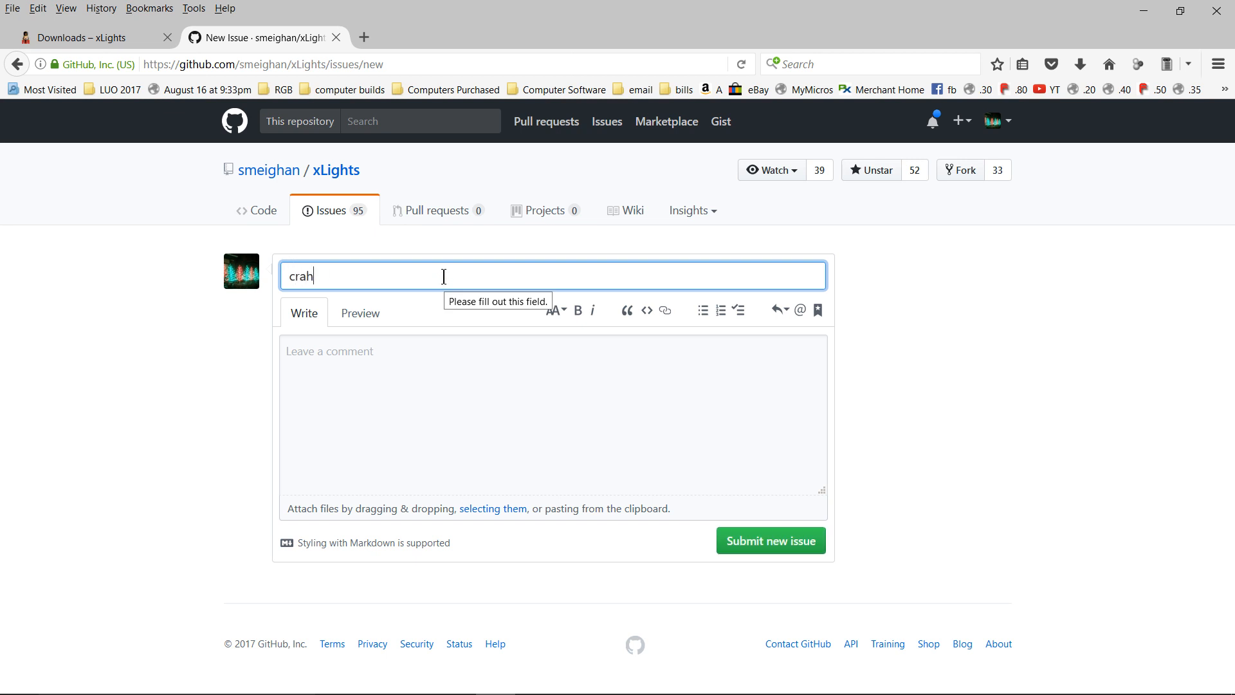
text(report)
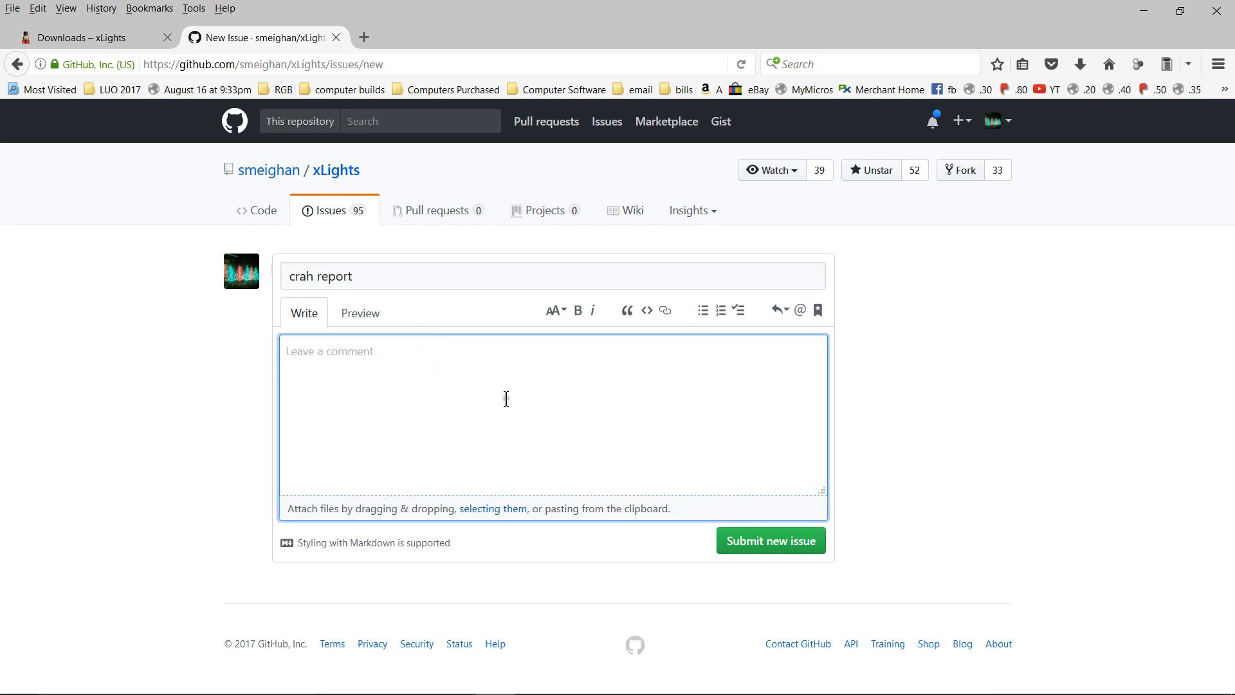
mouse_move(562, 385)
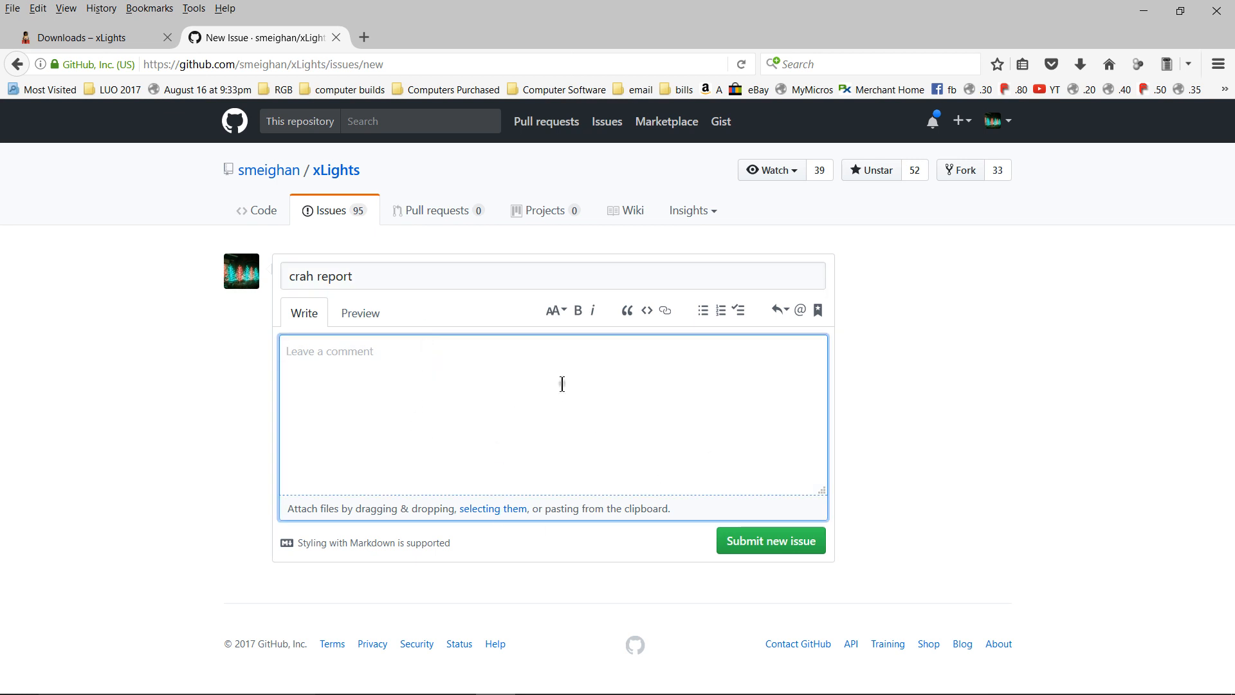
mouse_move(414, 458)
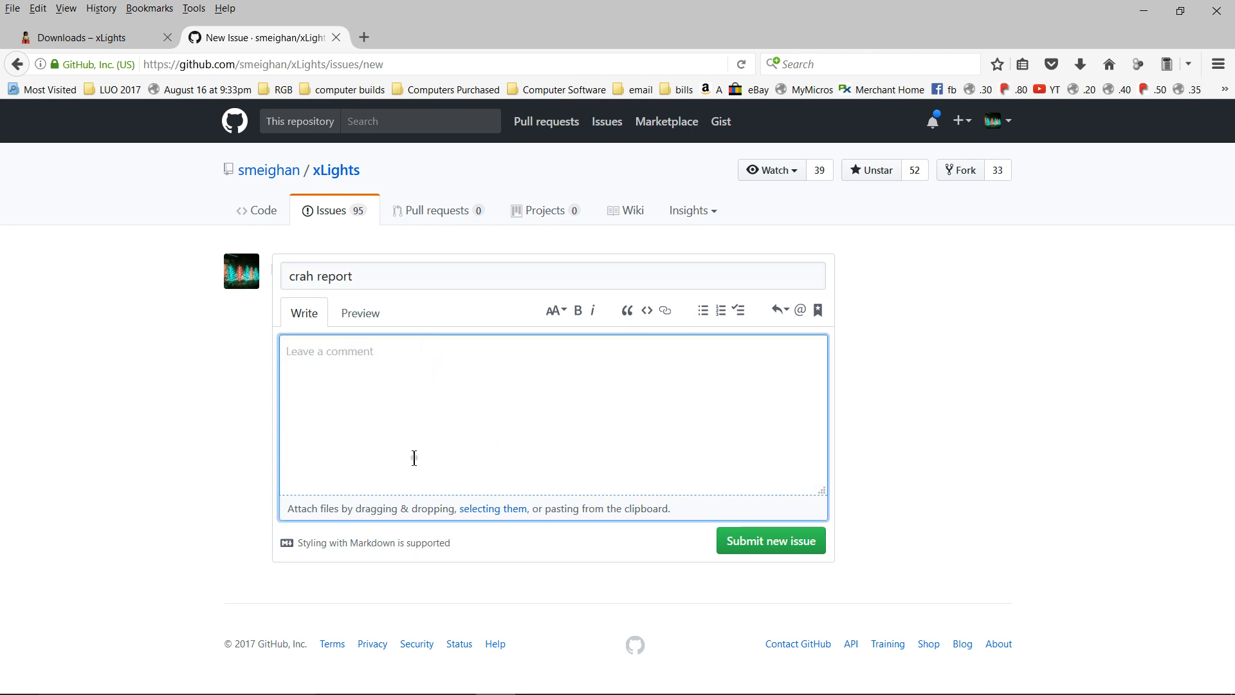
mouse_move(393, 351)
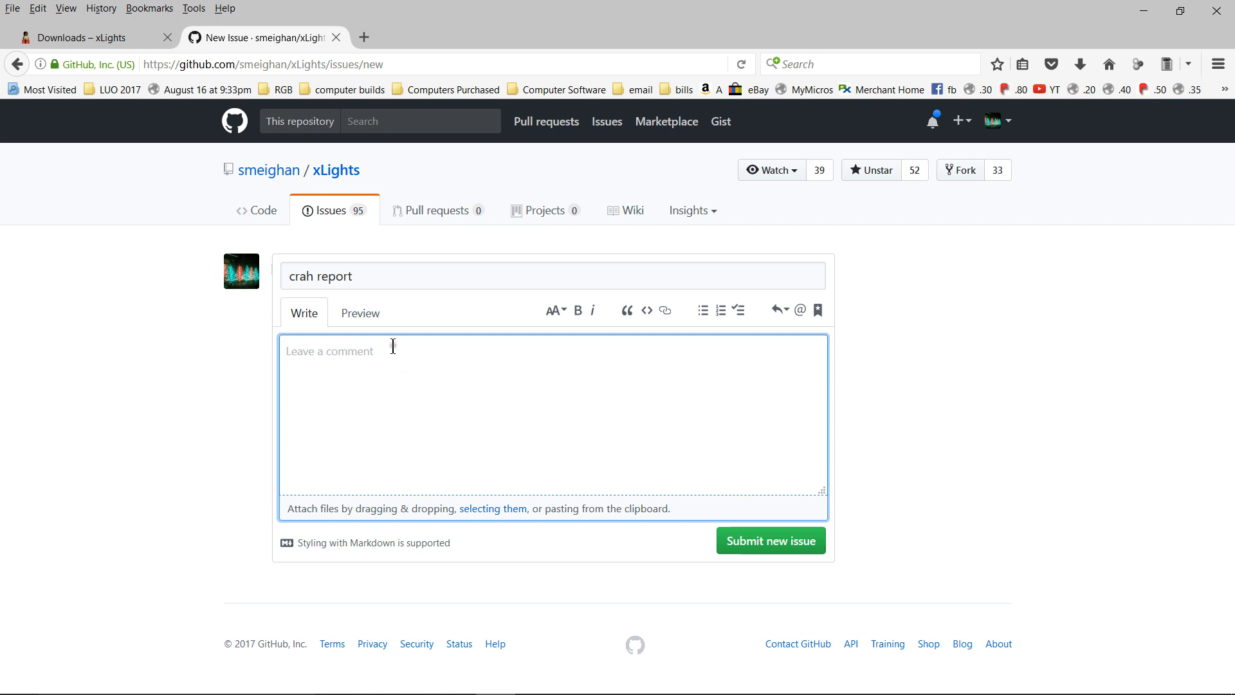
mouse_move(495, 334)
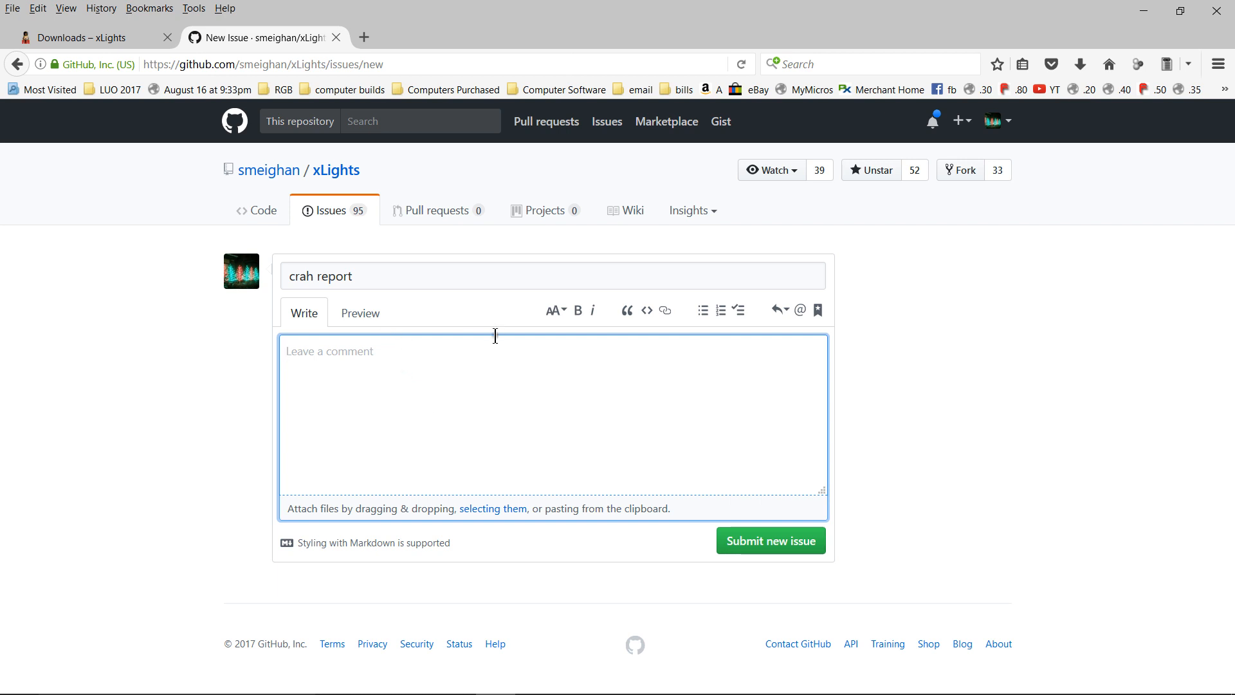
mouse_move(662, 244)
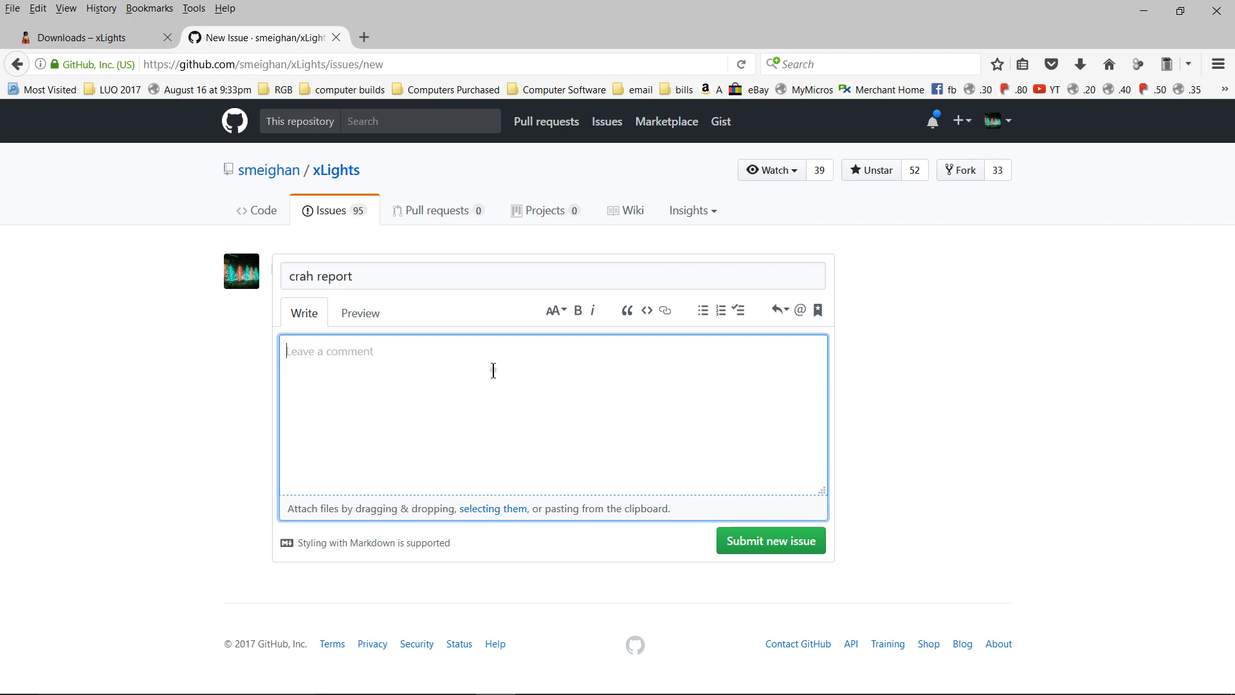
mouse_move(487, 373)
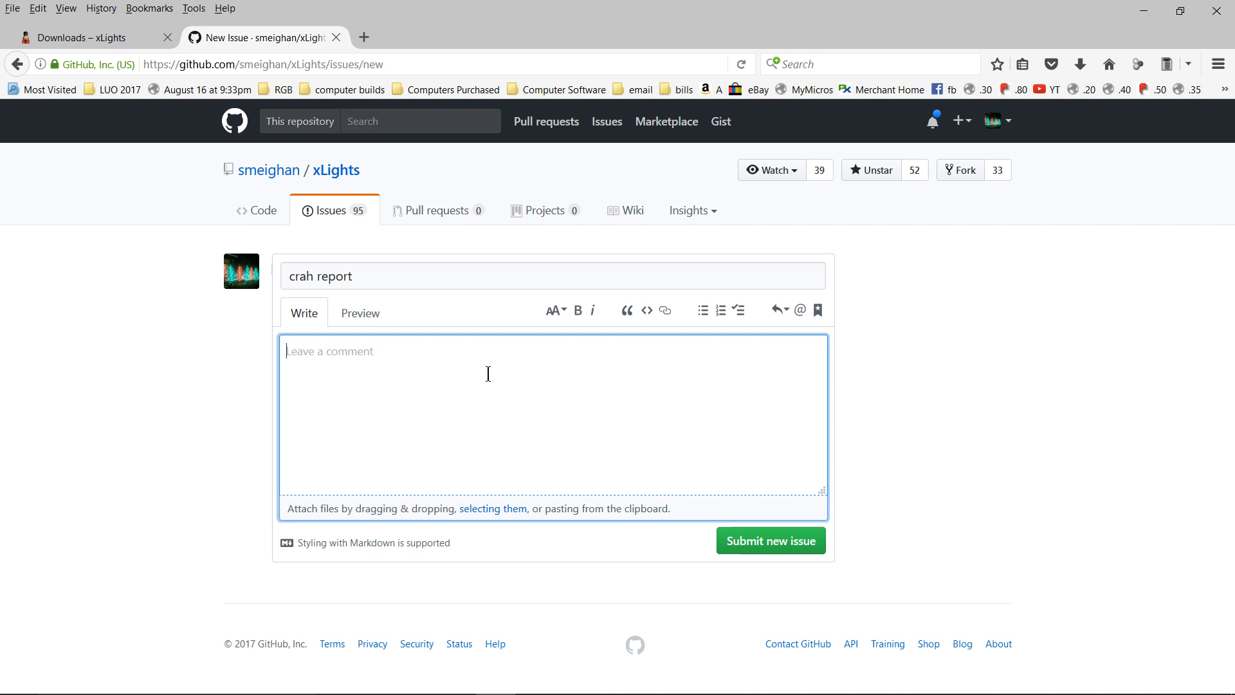
mouse_move(569, 402)
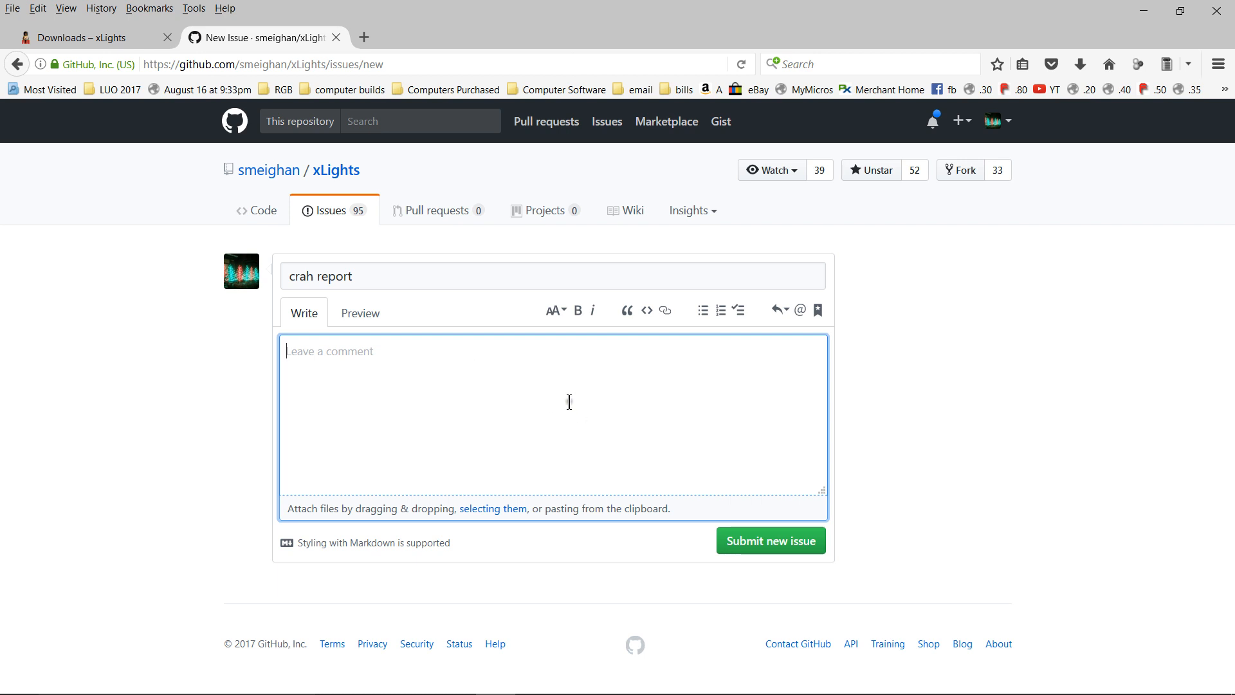
mouse_move(524, 400)
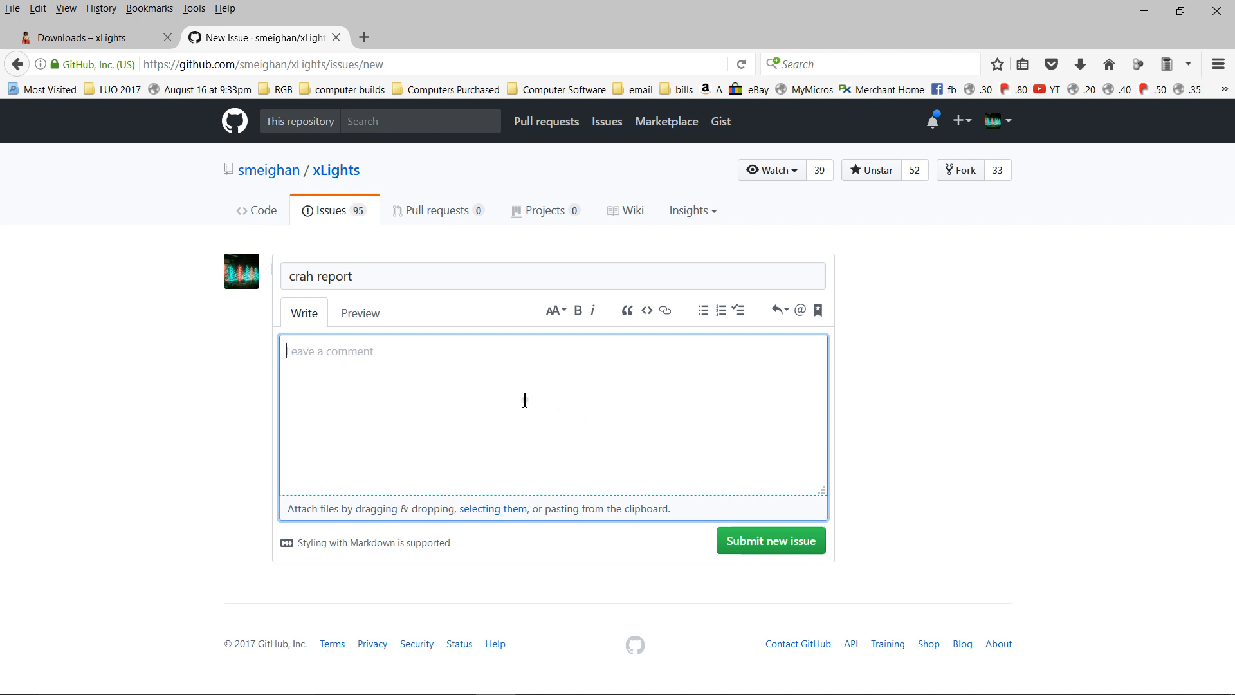
mouse_move(381, 372)
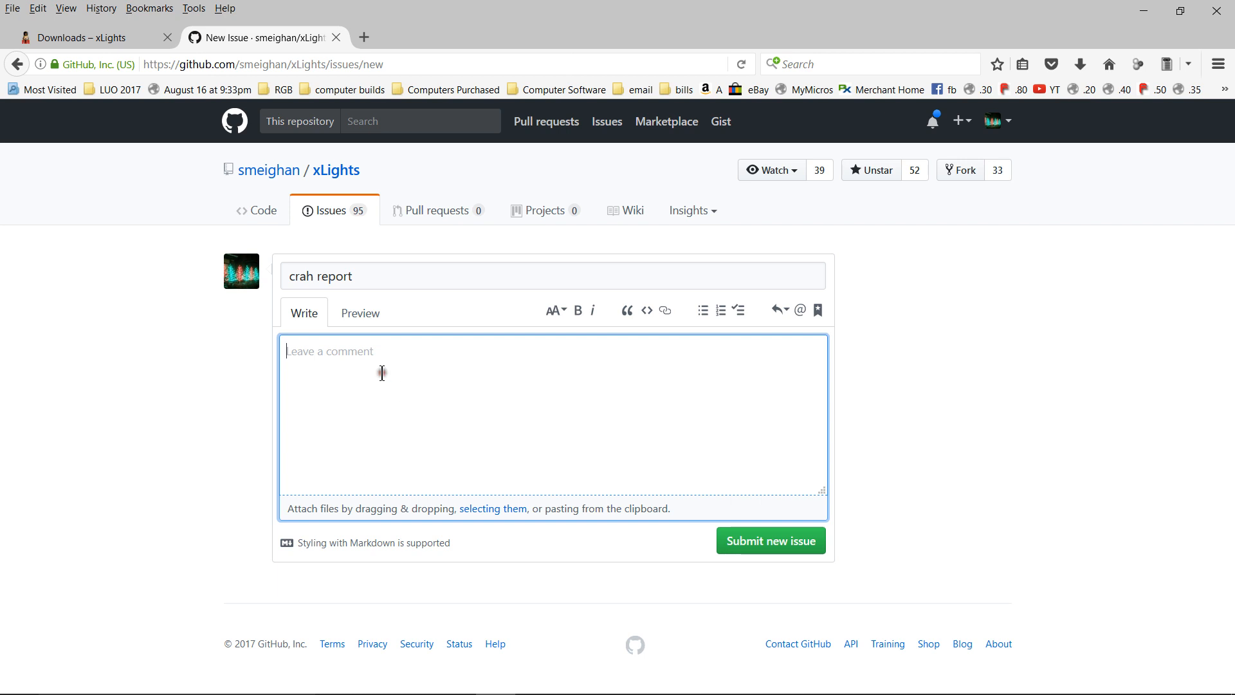
Step: Write 'xlights crashes when rendering single strand eff.' in the issue description
text(x)
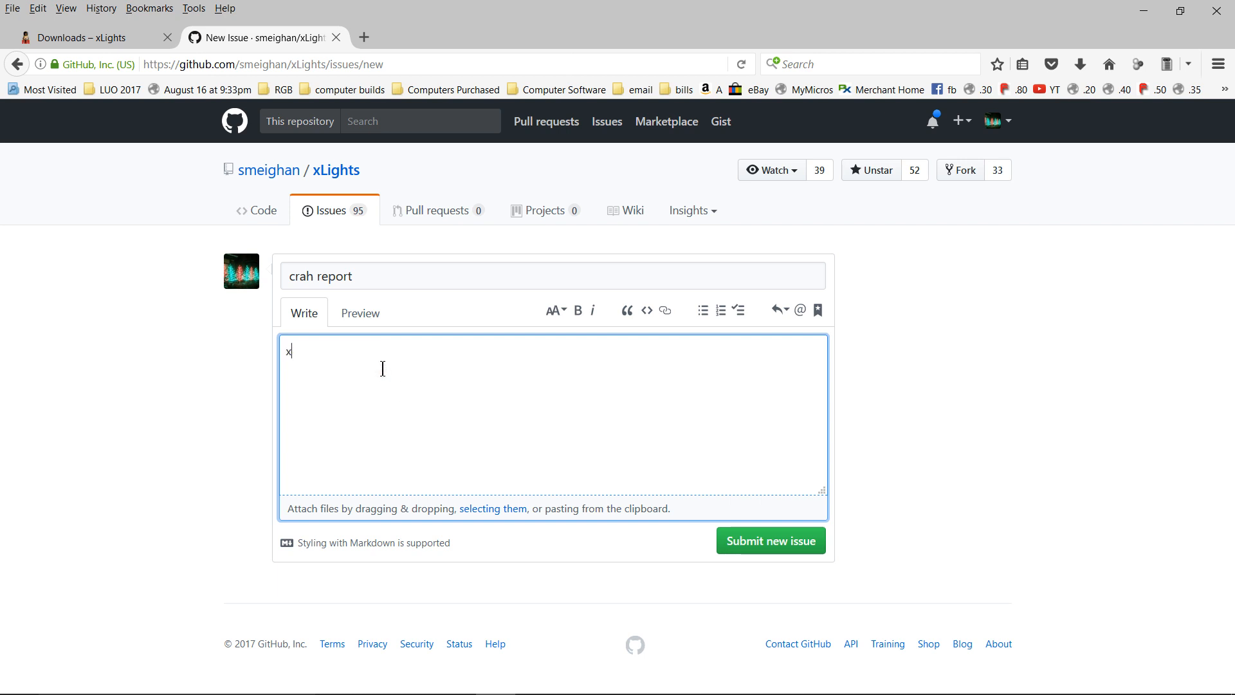
text(lights)
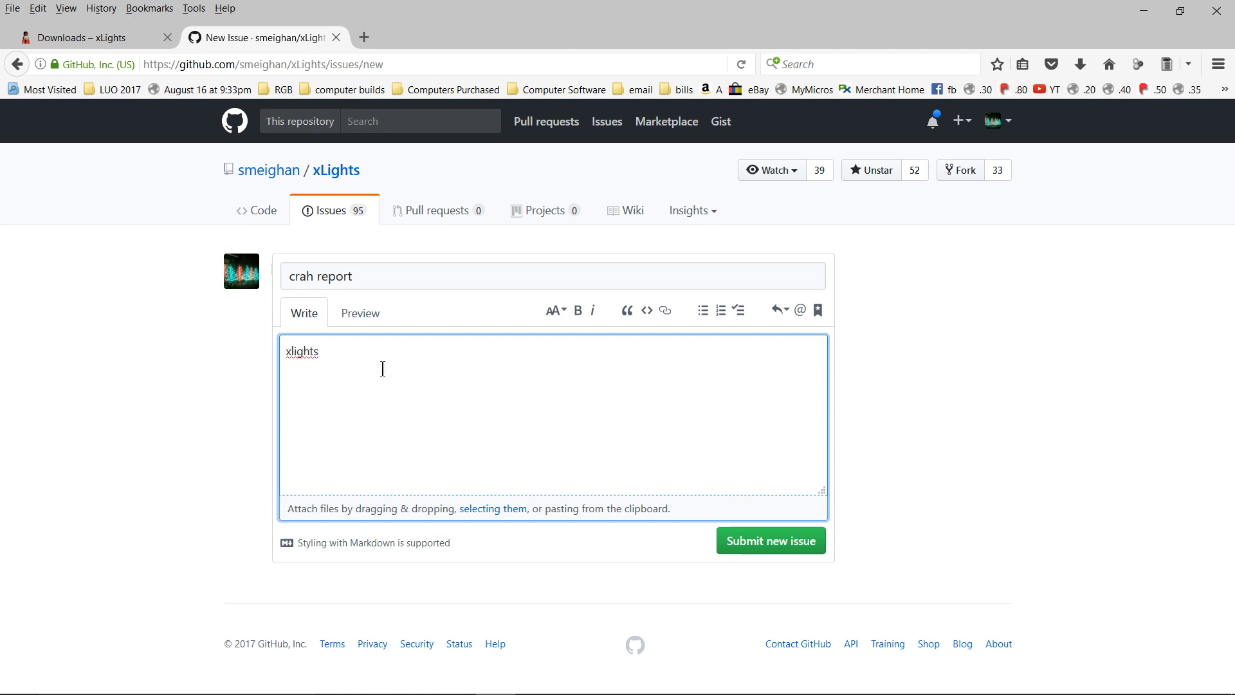
text(crashes wshen)
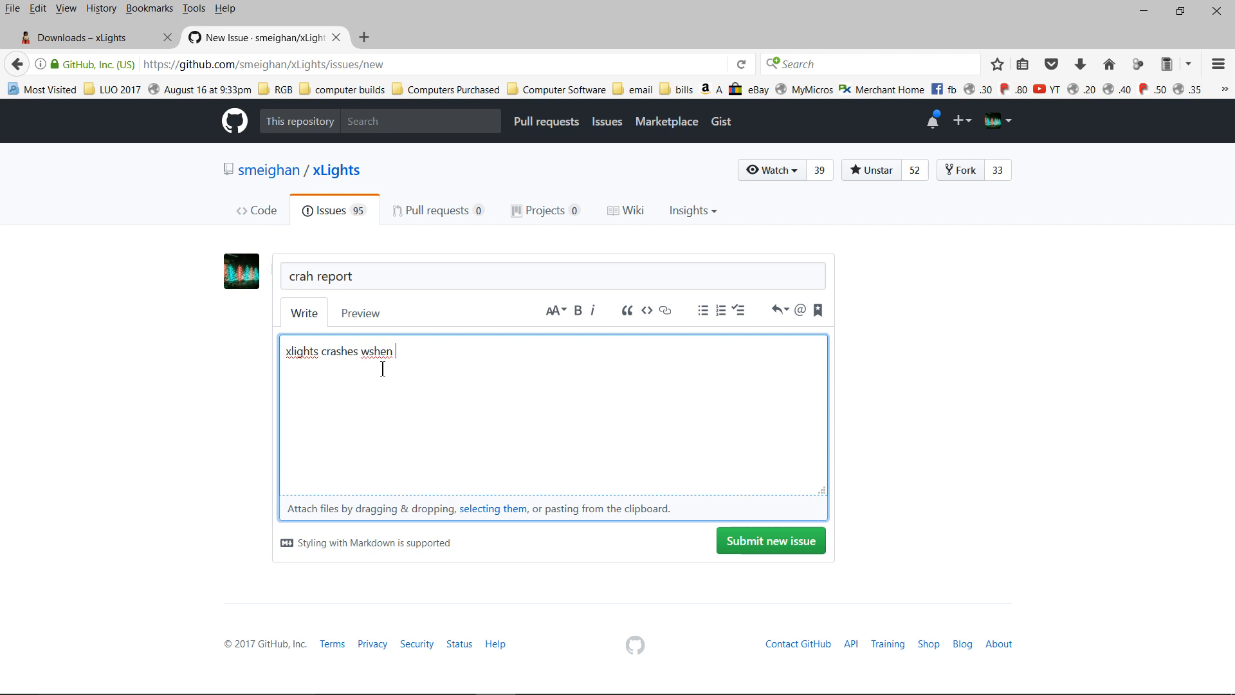
text(when re)
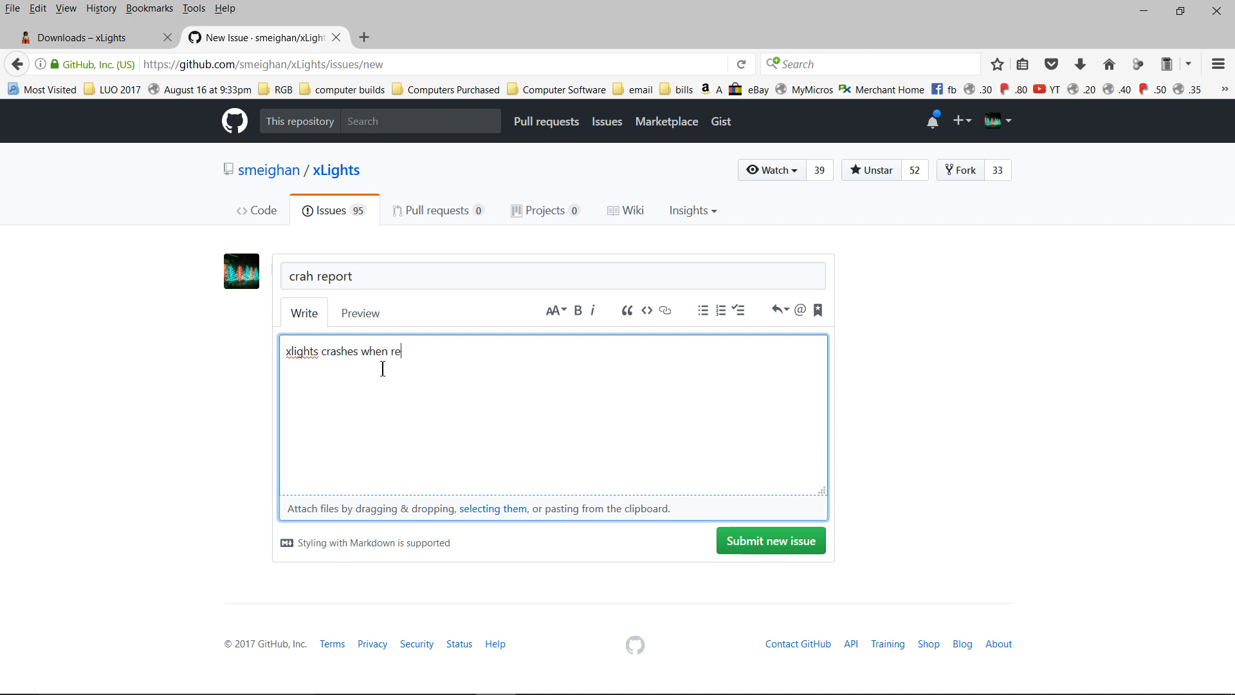
text(ndering)
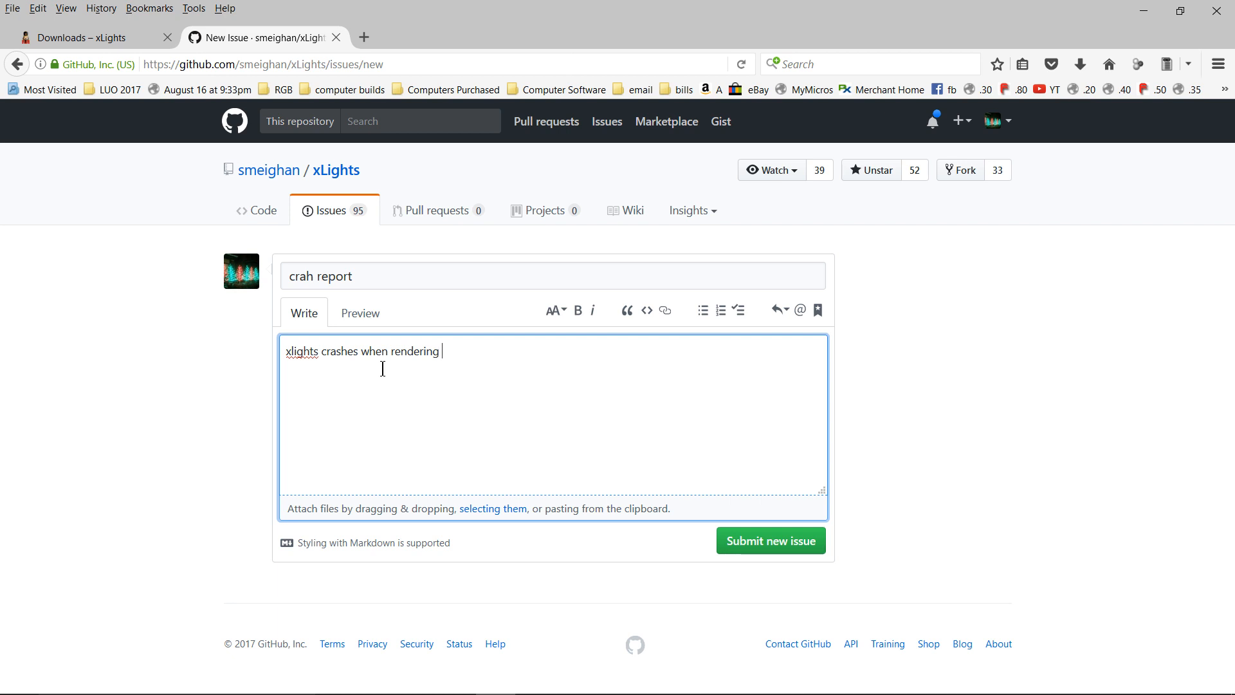
text(single s)
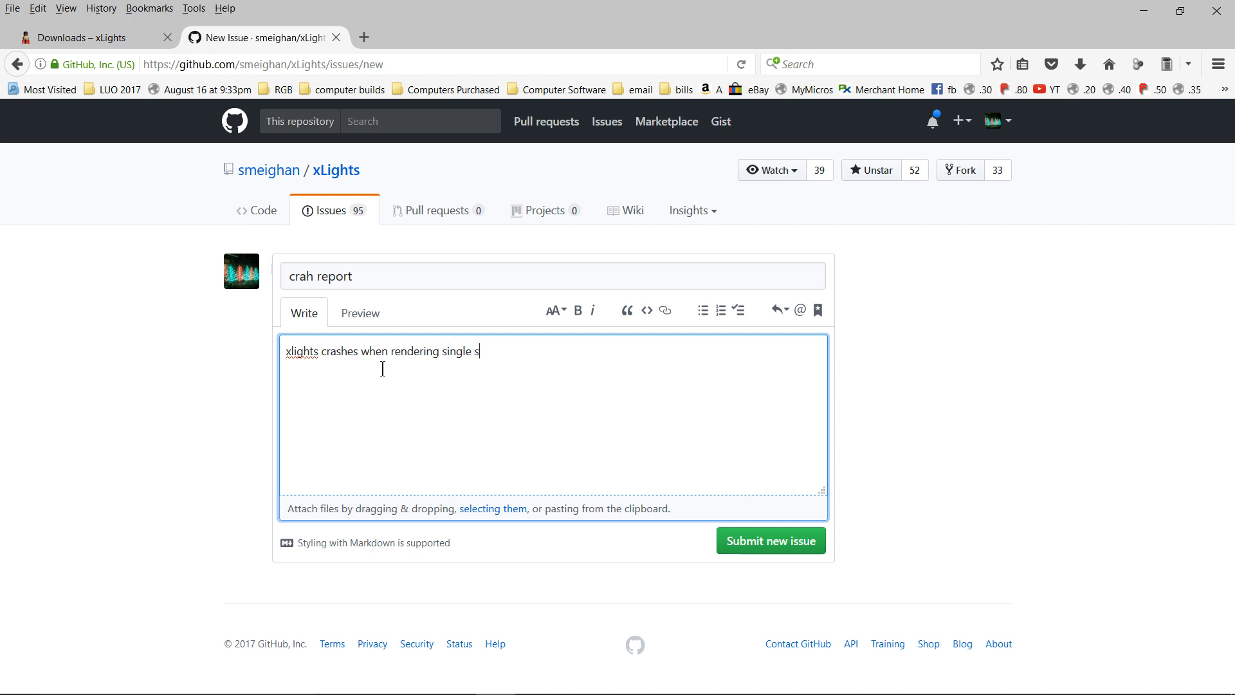
text(trand eff.)
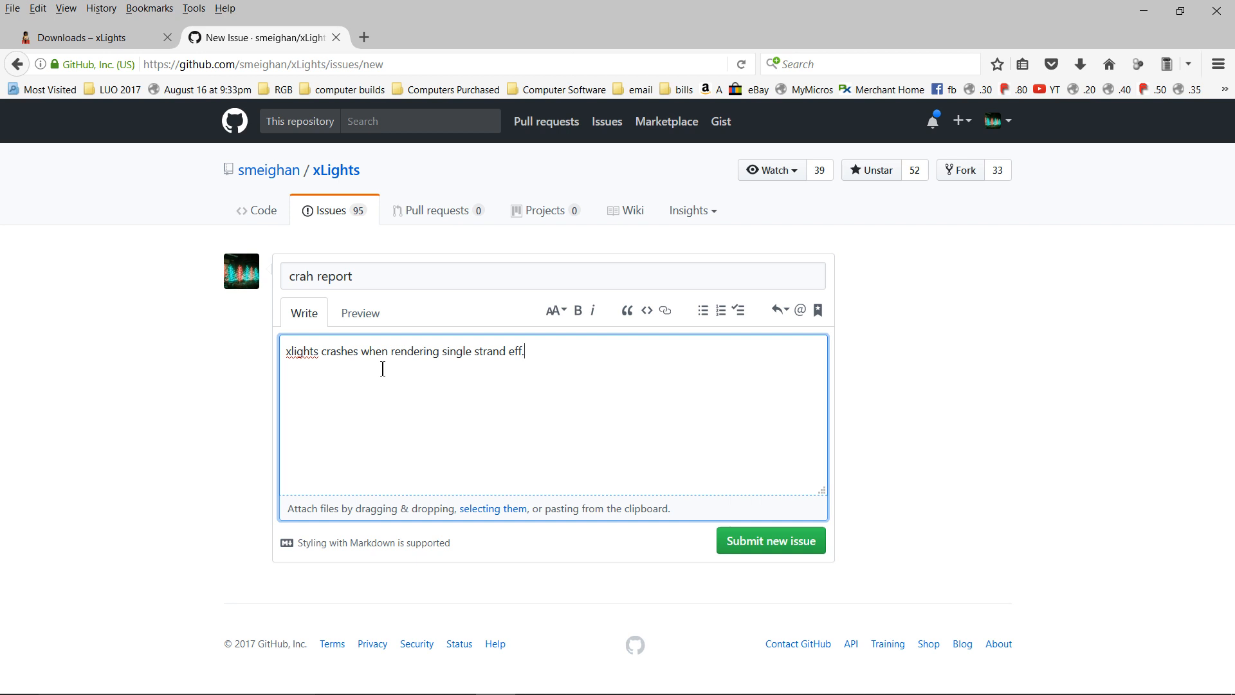
Step: Add a second description line beginning 'Using 25 ms timing and'
key(Return)
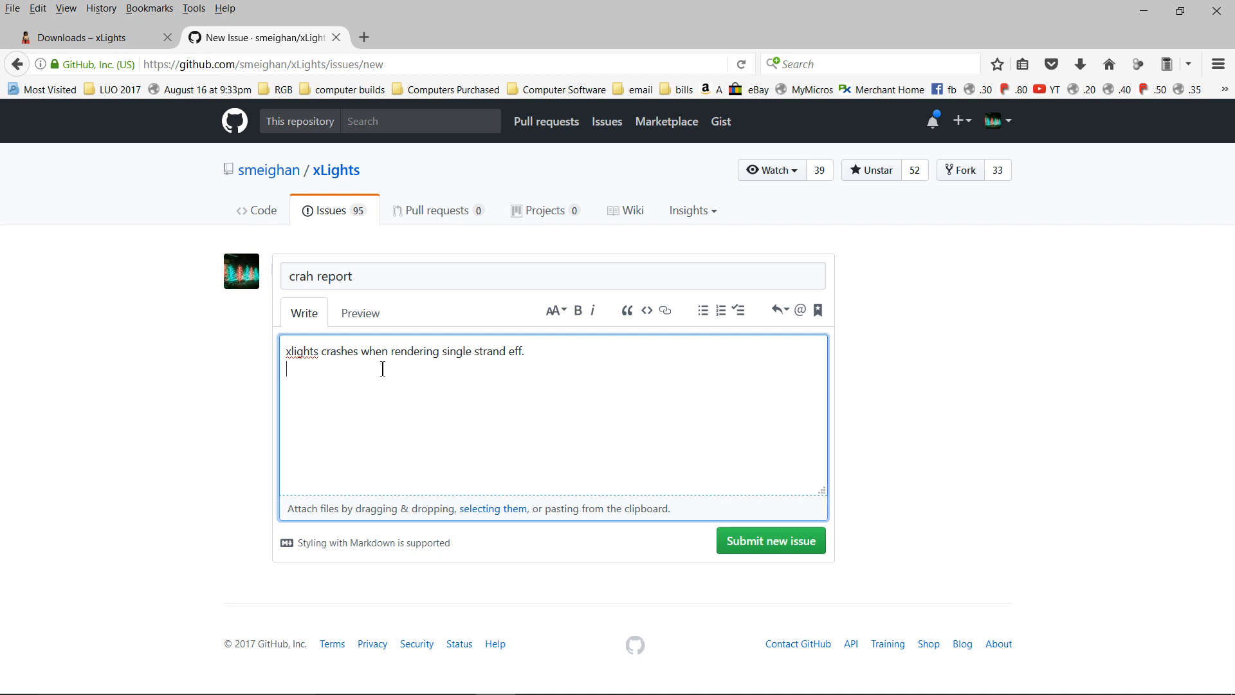
text(U)
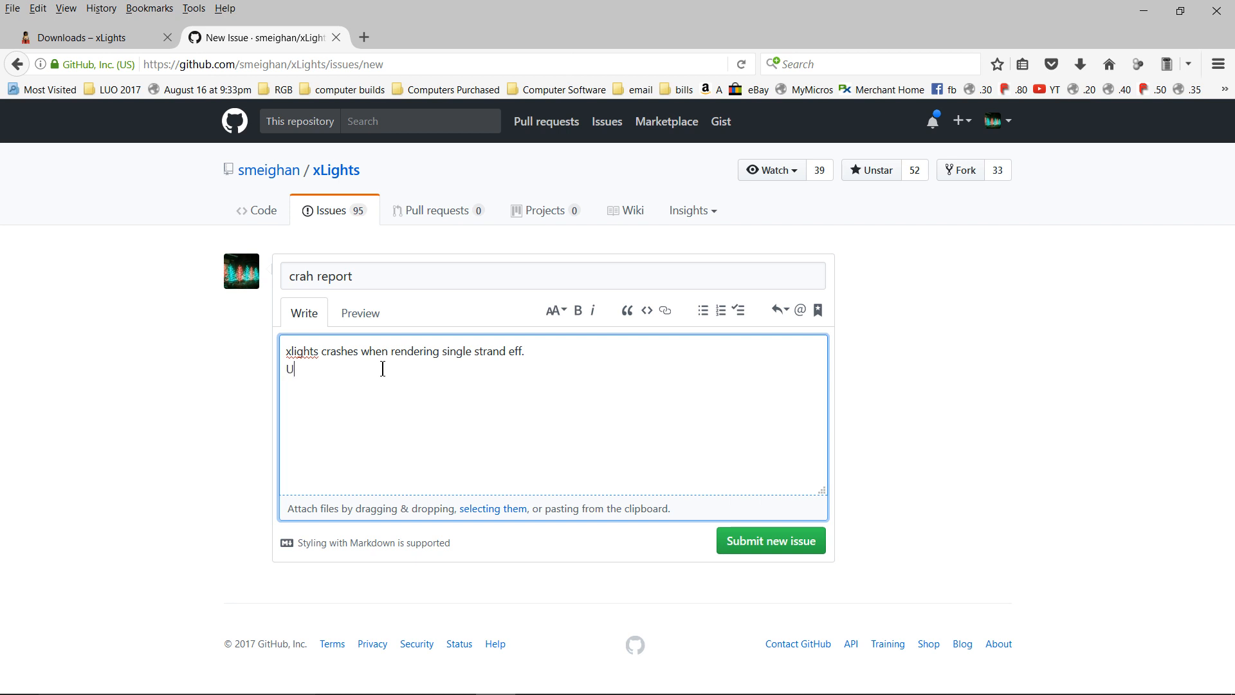
text(sing)
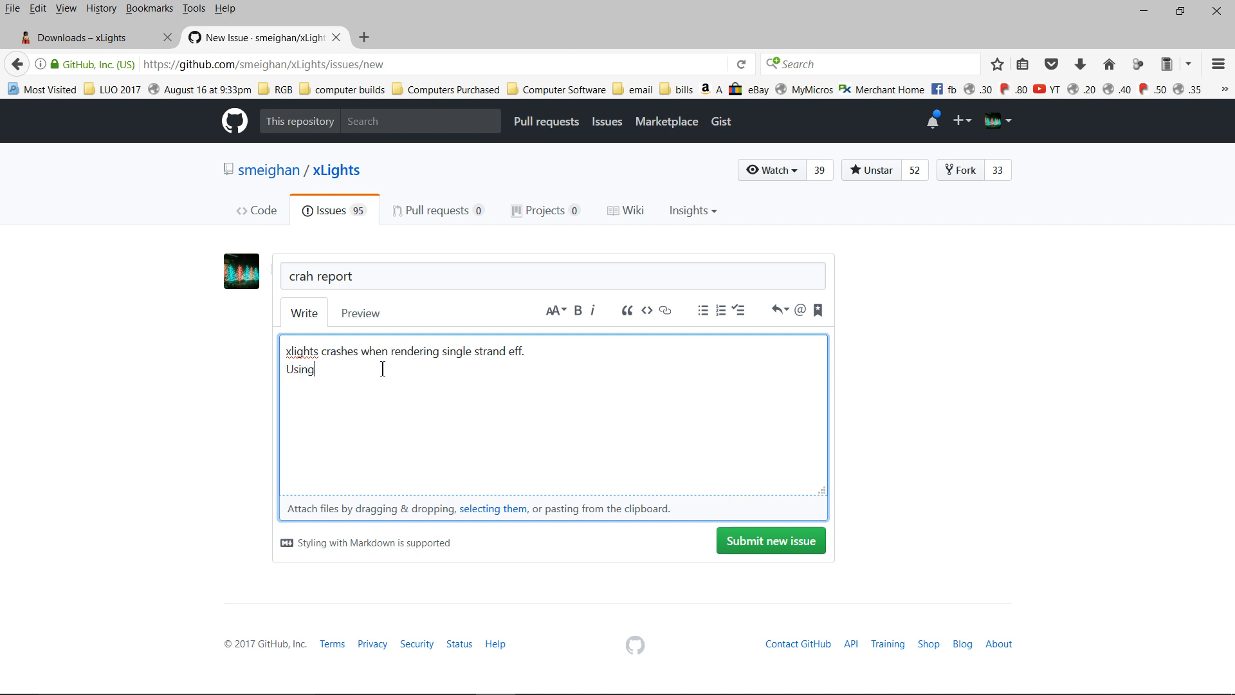
text(ms ti)
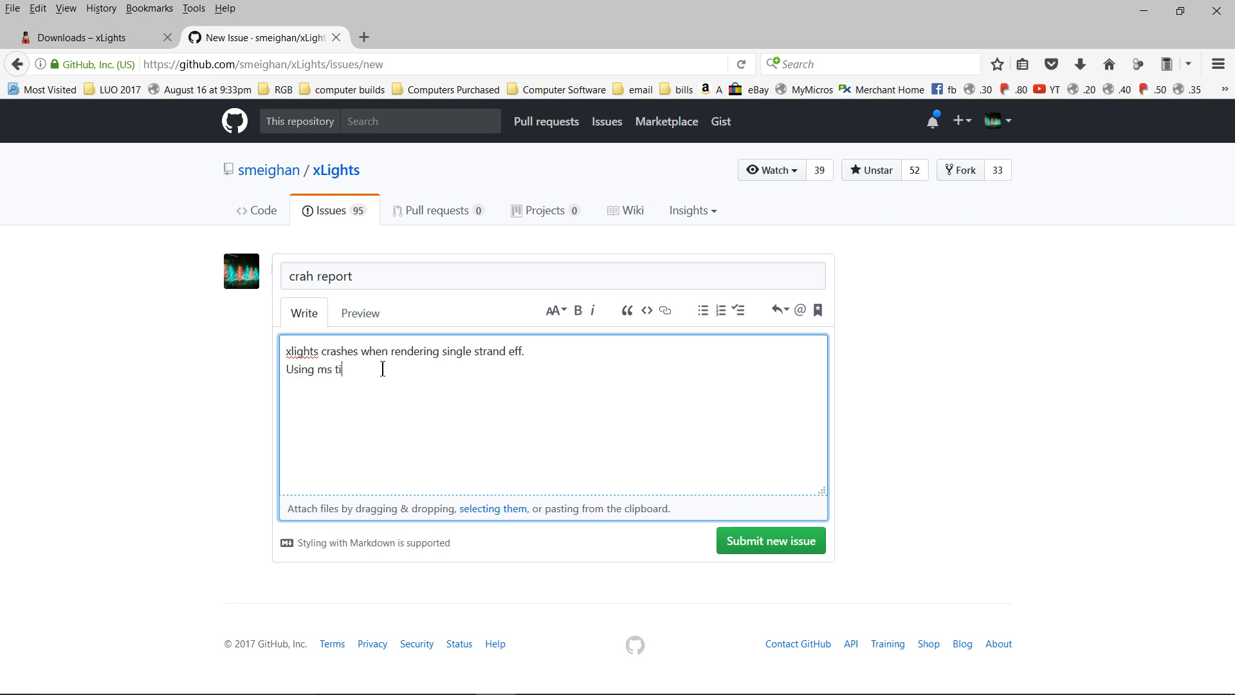
text(23)
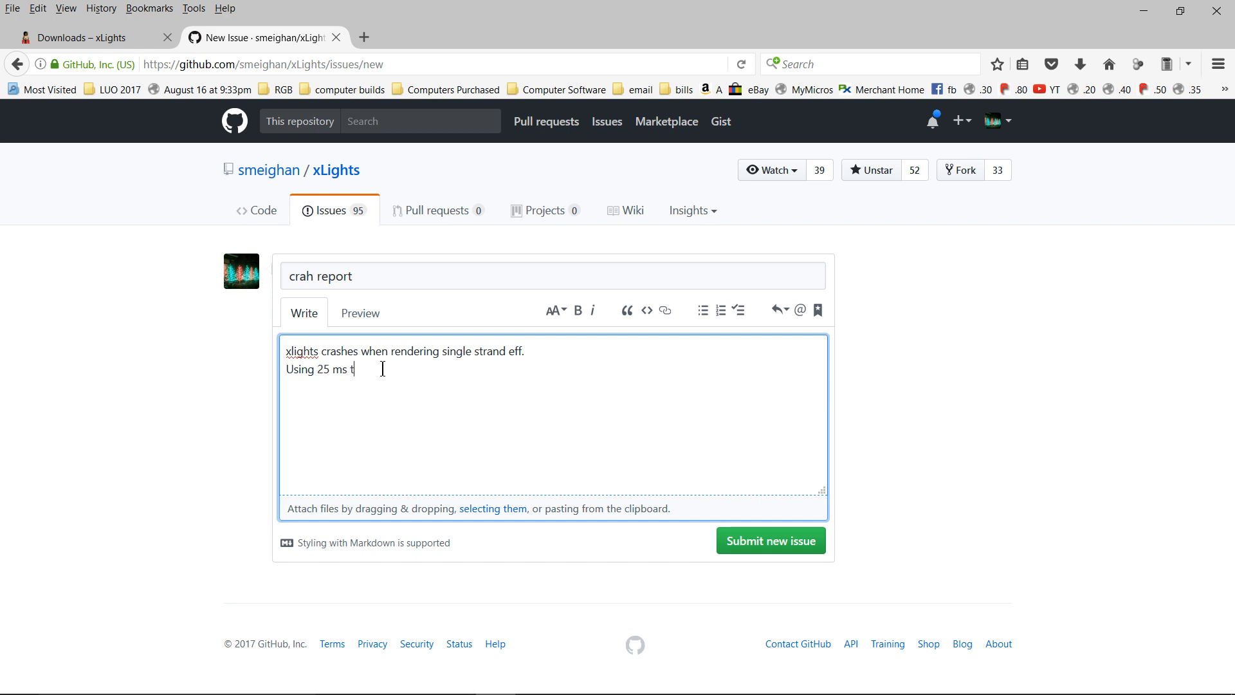
text(iming and)
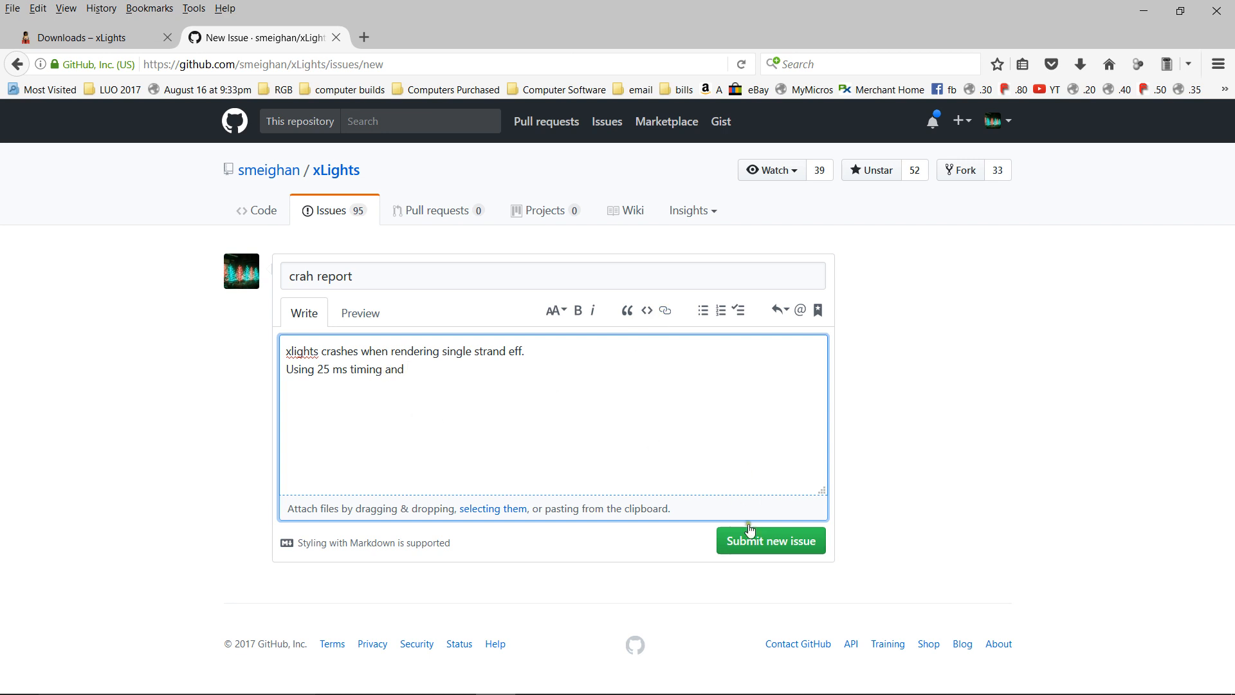
mouse_move(629, 419)
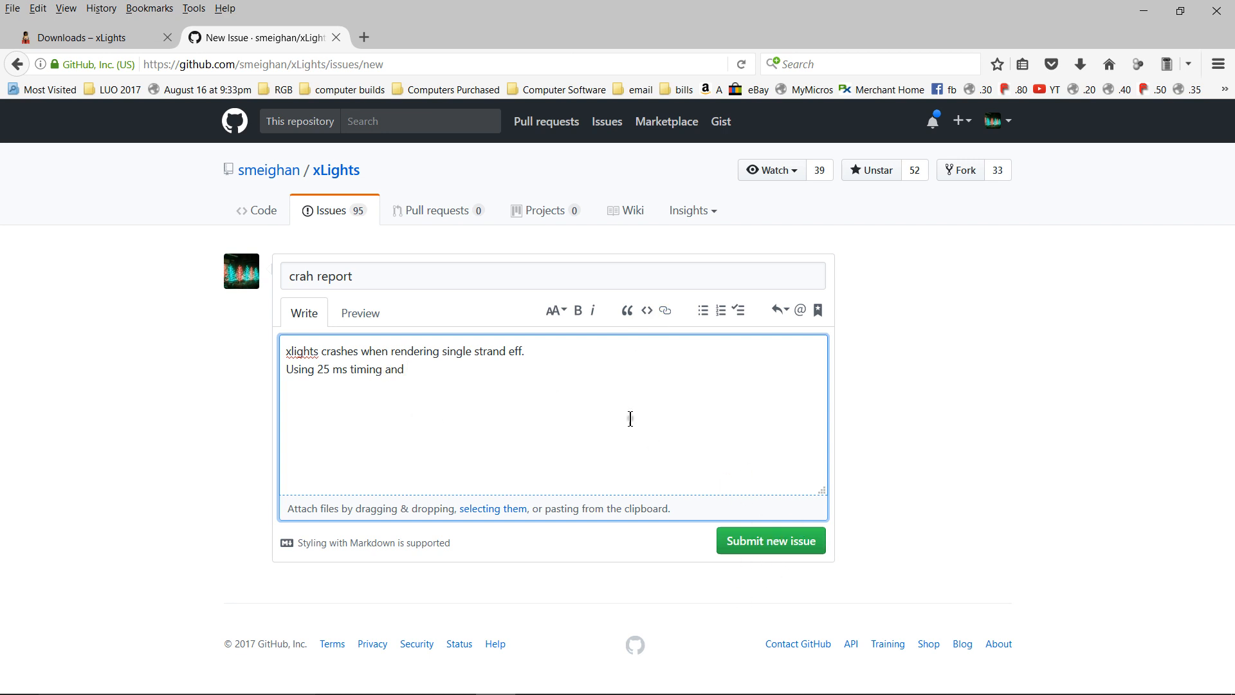
mouse_move(401, 356)
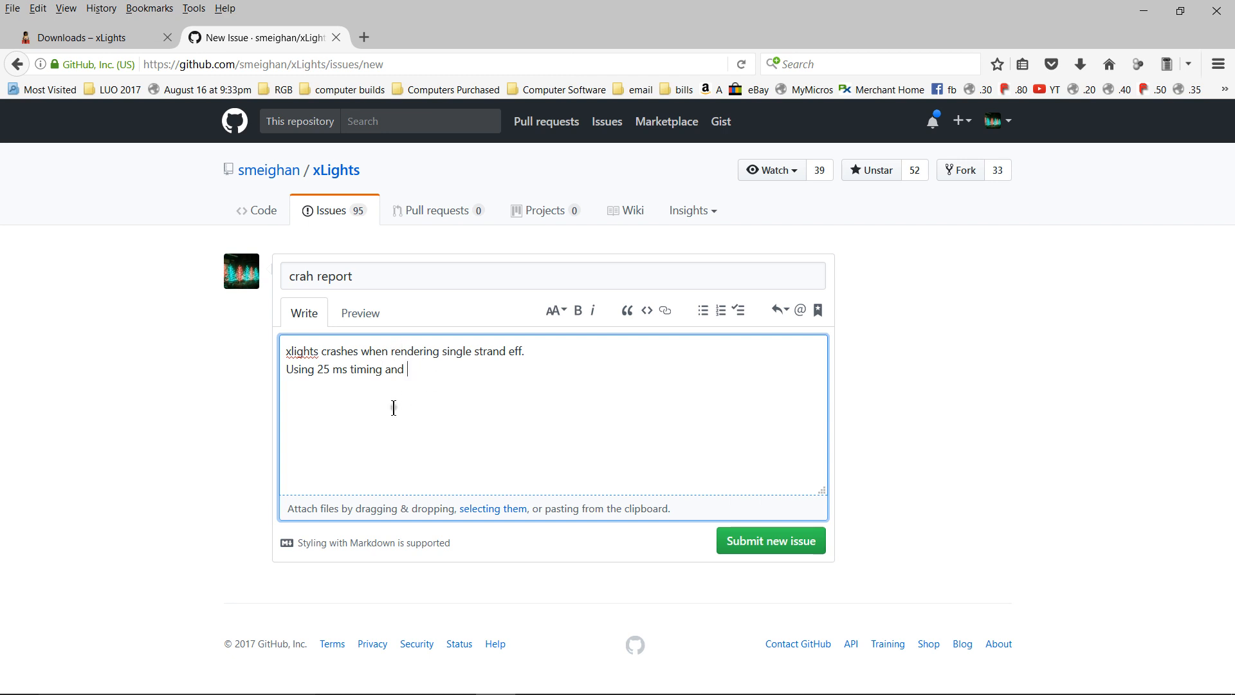
mouse_move(421, 397)
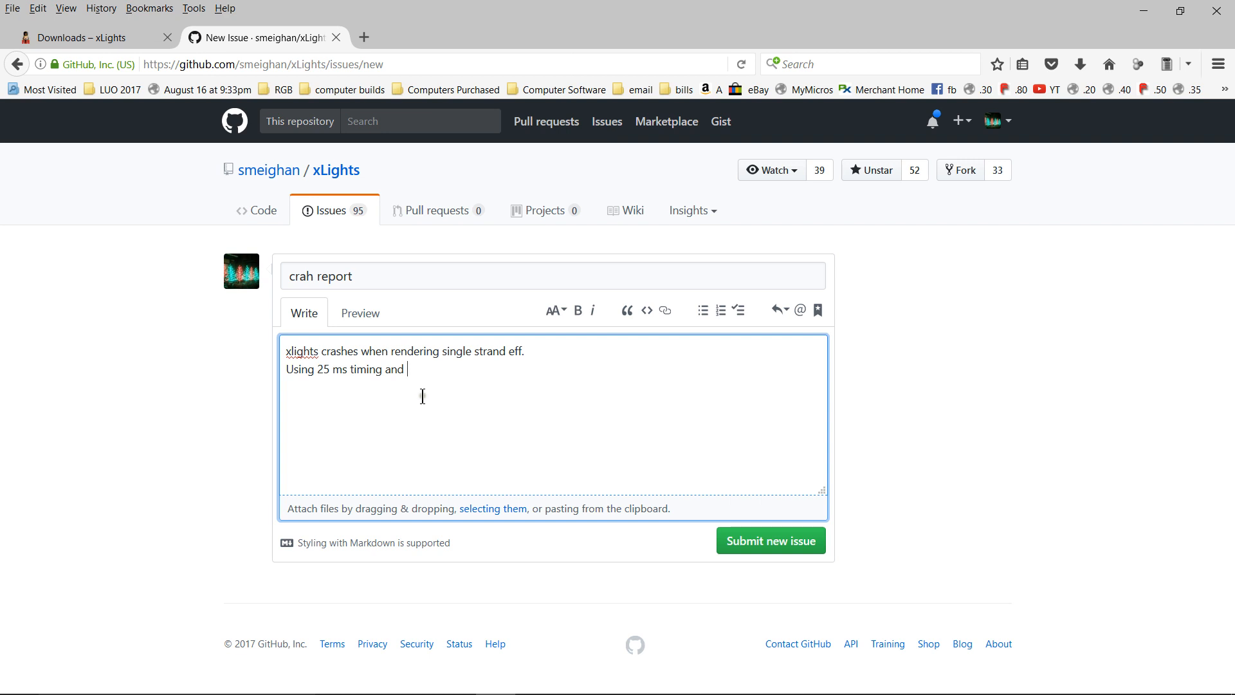
mouse_move(414, 402)
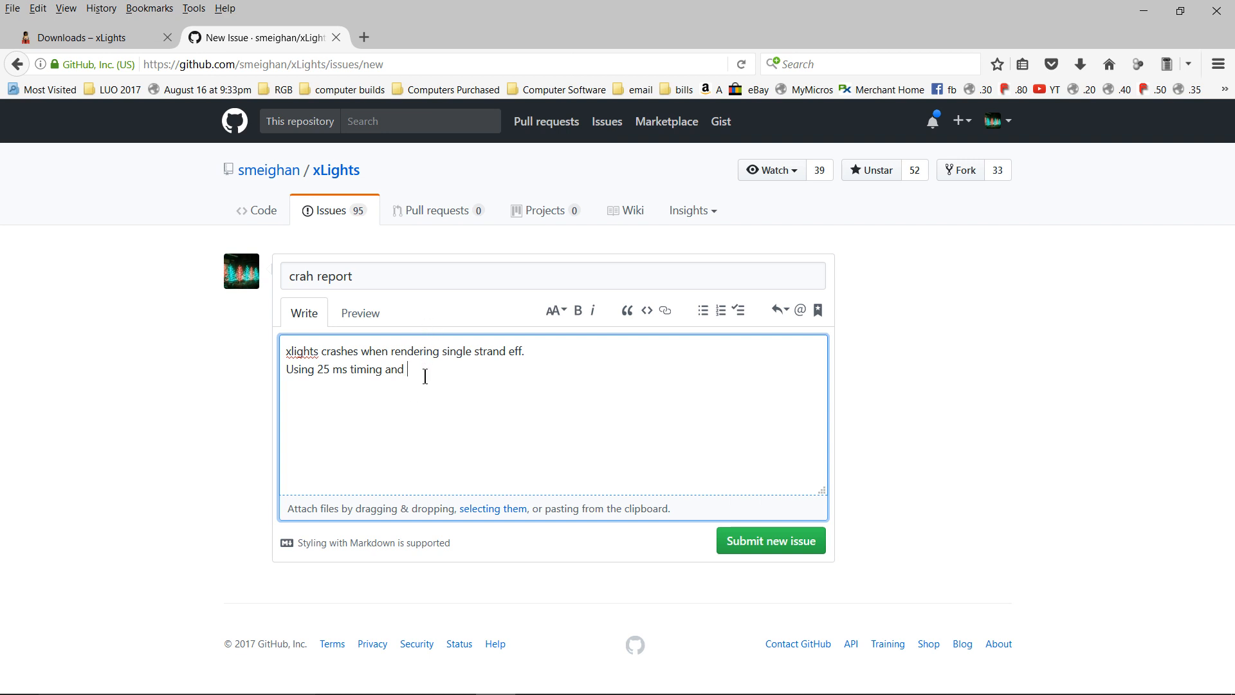
mouse_move(431, 393)
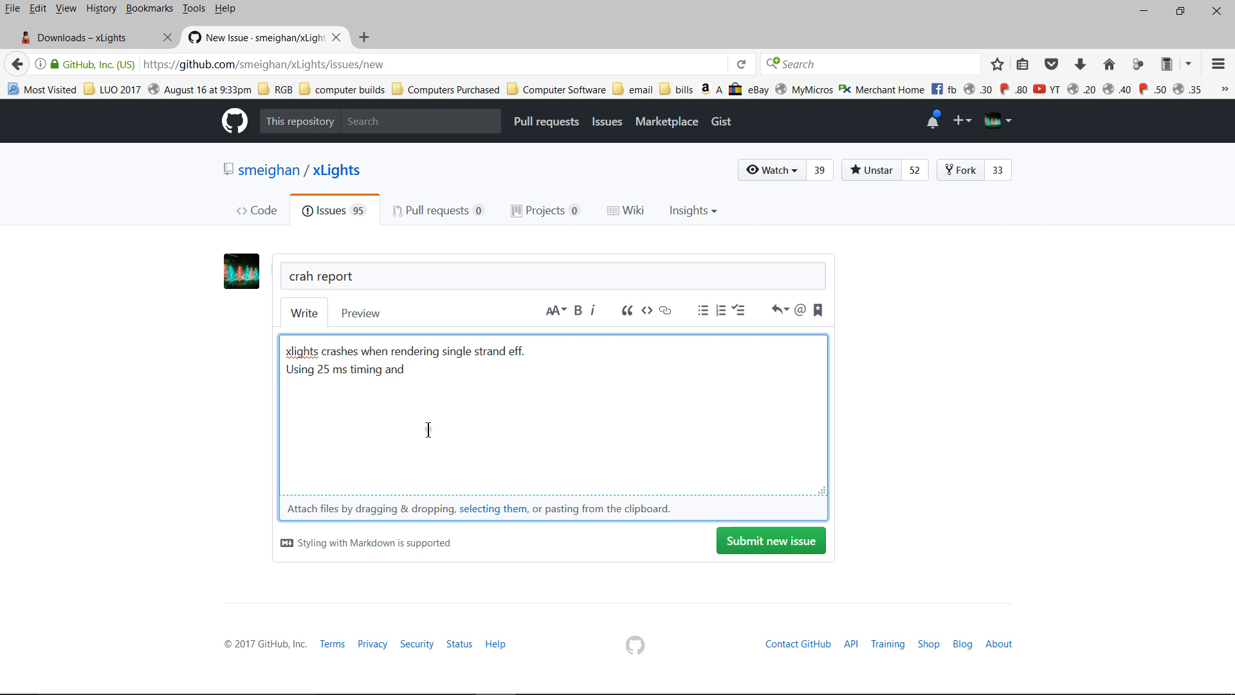
mouse_move(455, 678)
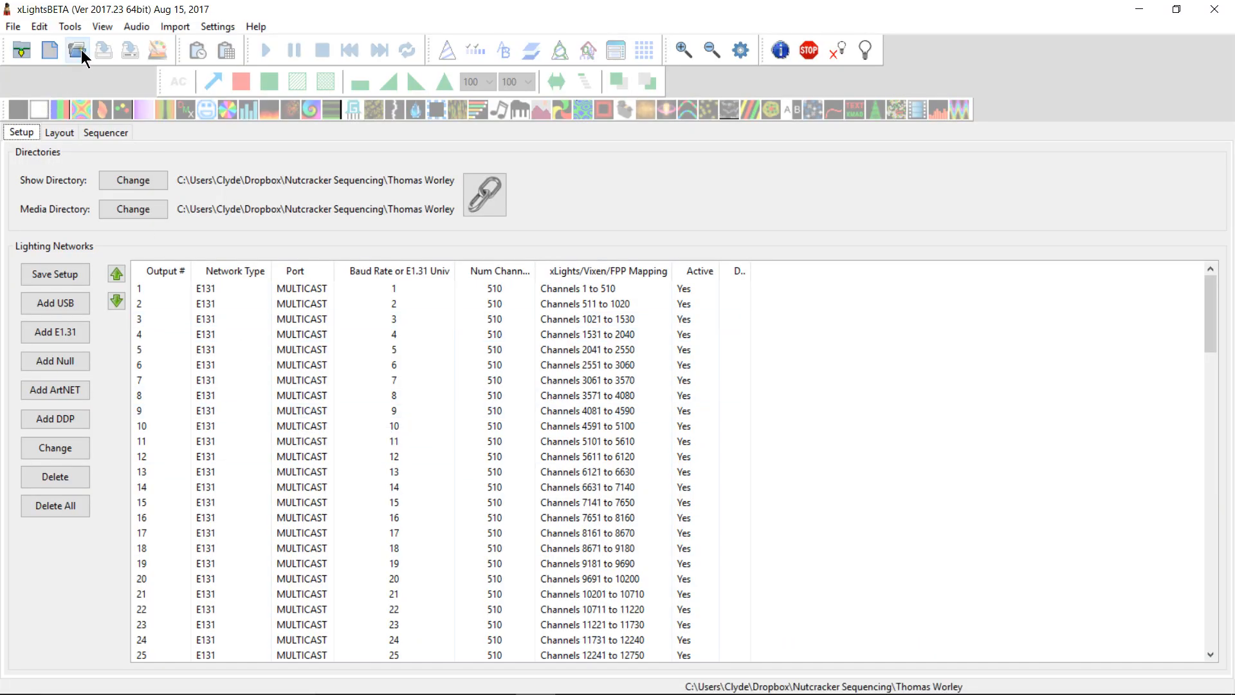
Step: Open Carol of the Bells Sauniks EDIT.xml and close the Display Elements window
click(77, 50)
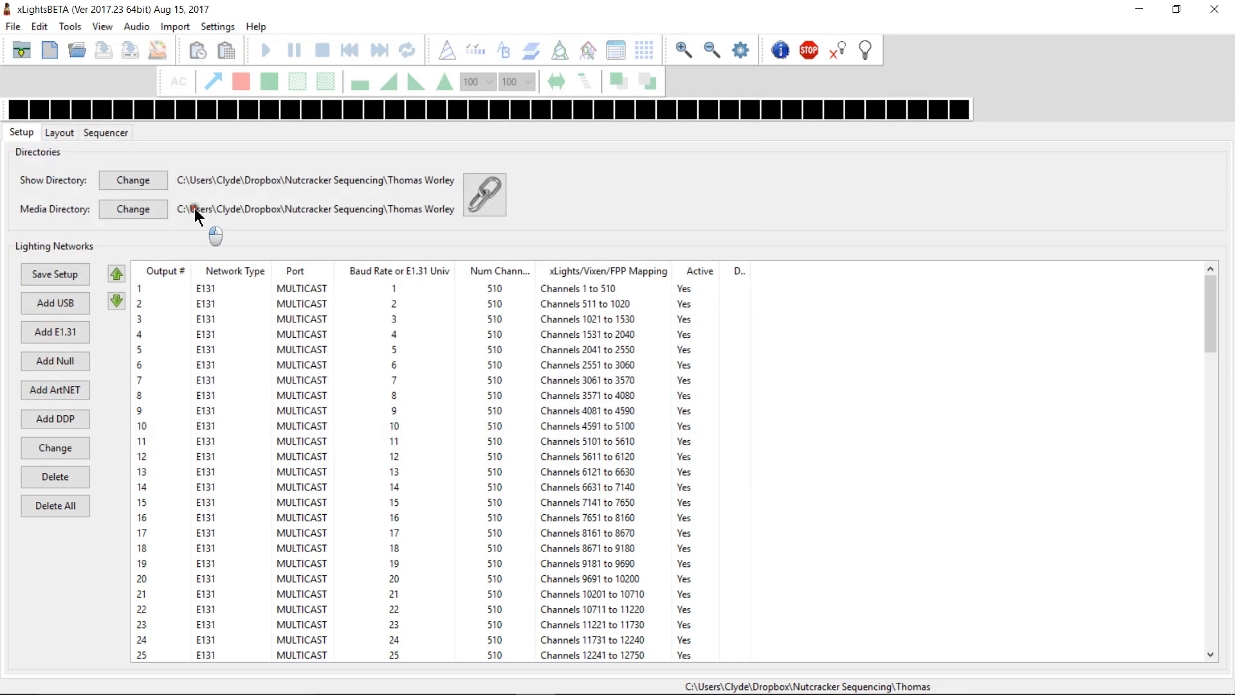
click(105, 132)
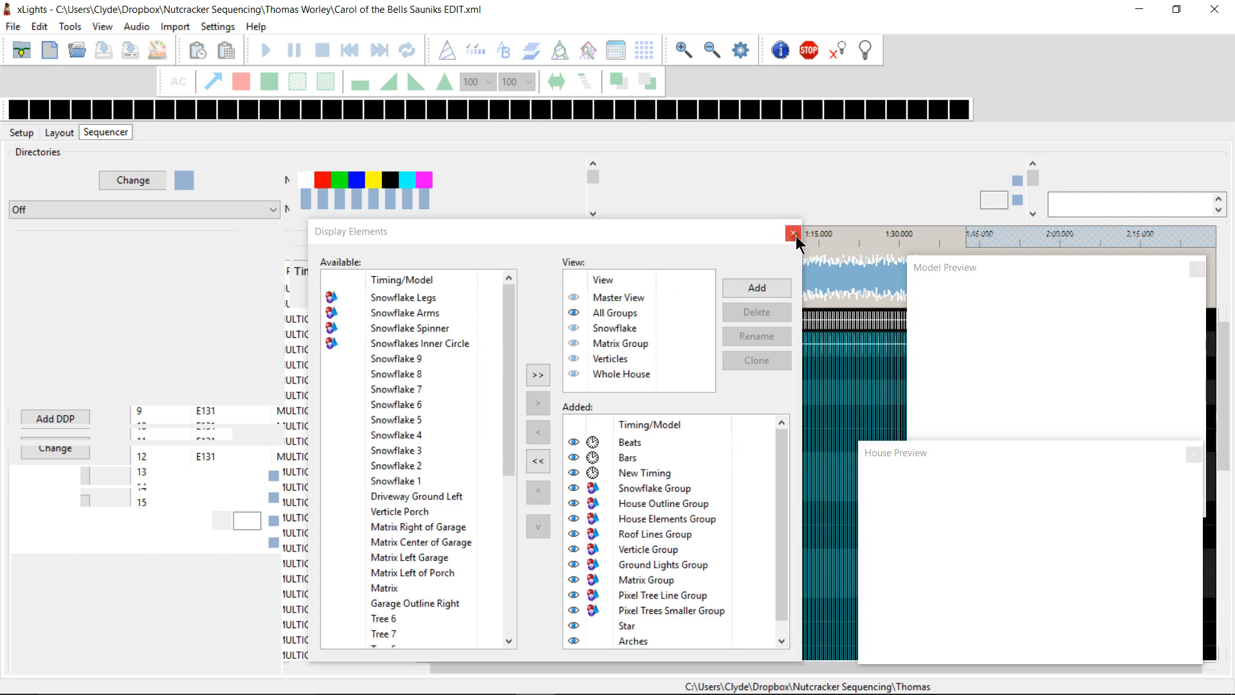
click(793, 233)
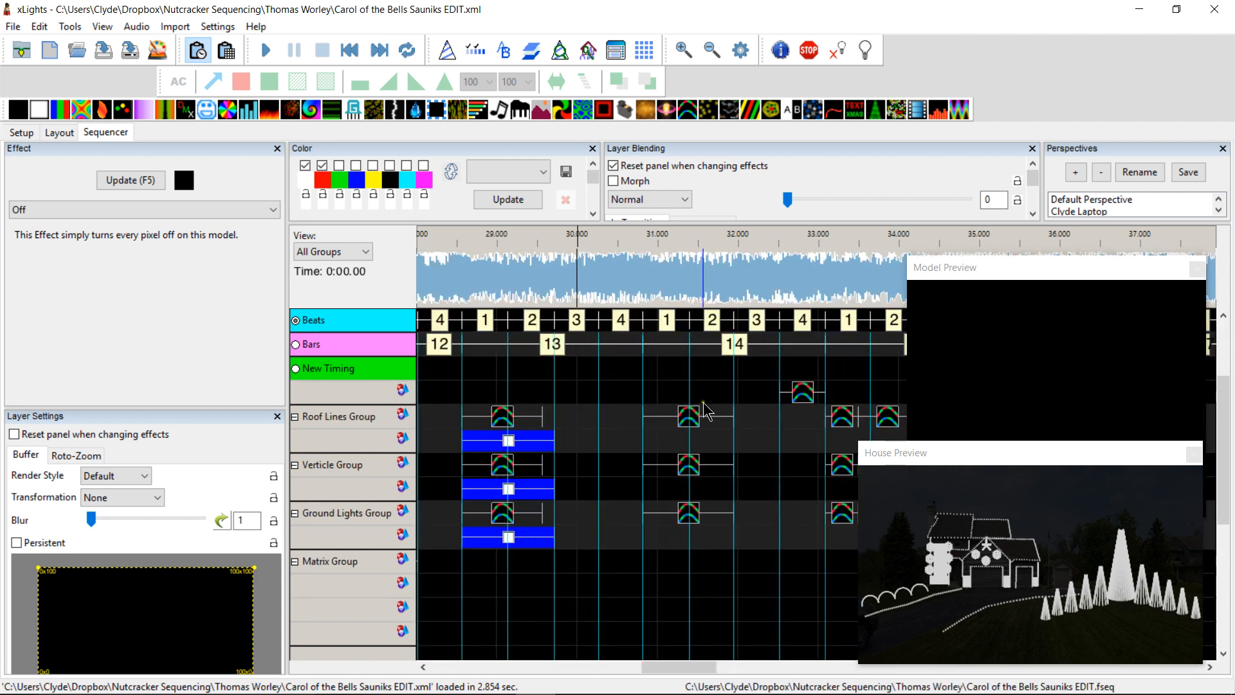
Step: Select the green Single Strand effect on Roof Lines Group and bring up its options
scroll(right, 3)
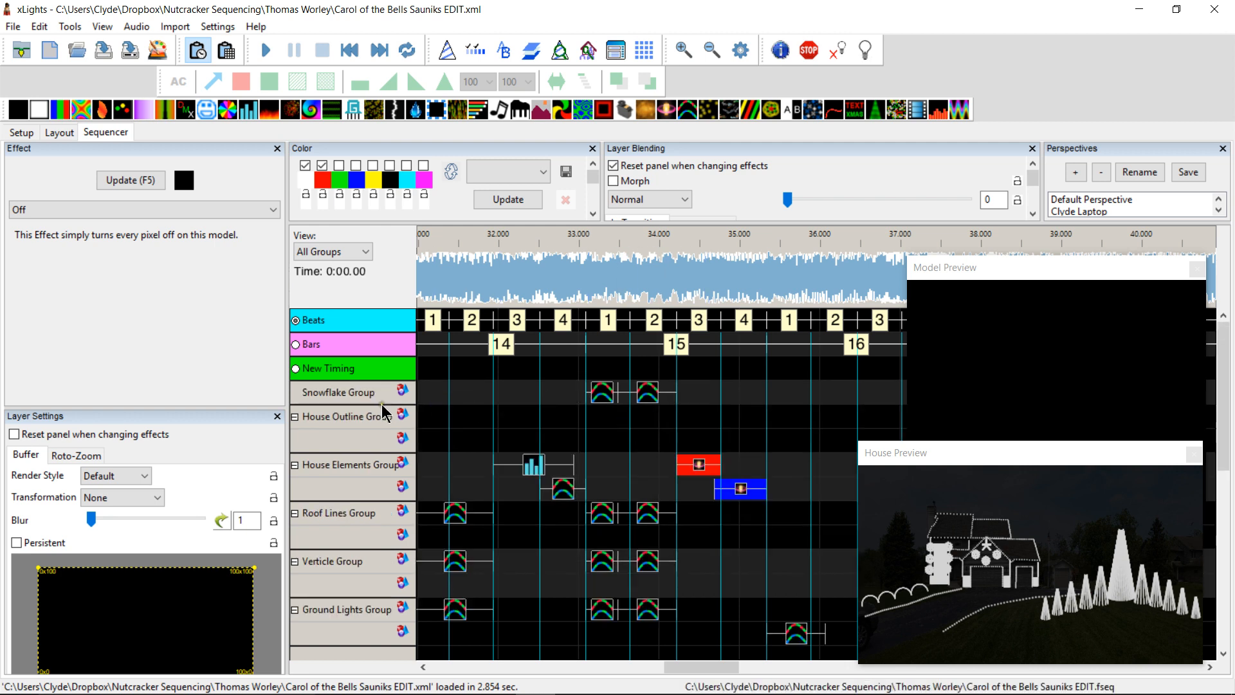
click(646, 512)
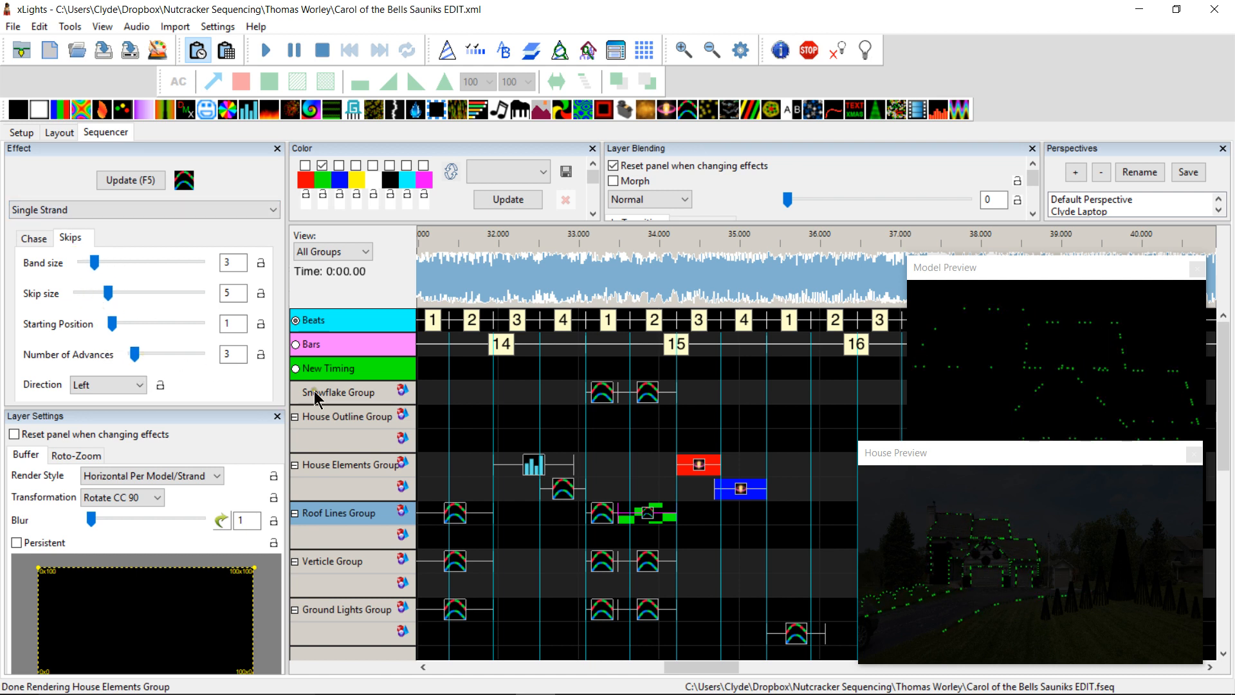
click(646, 391)
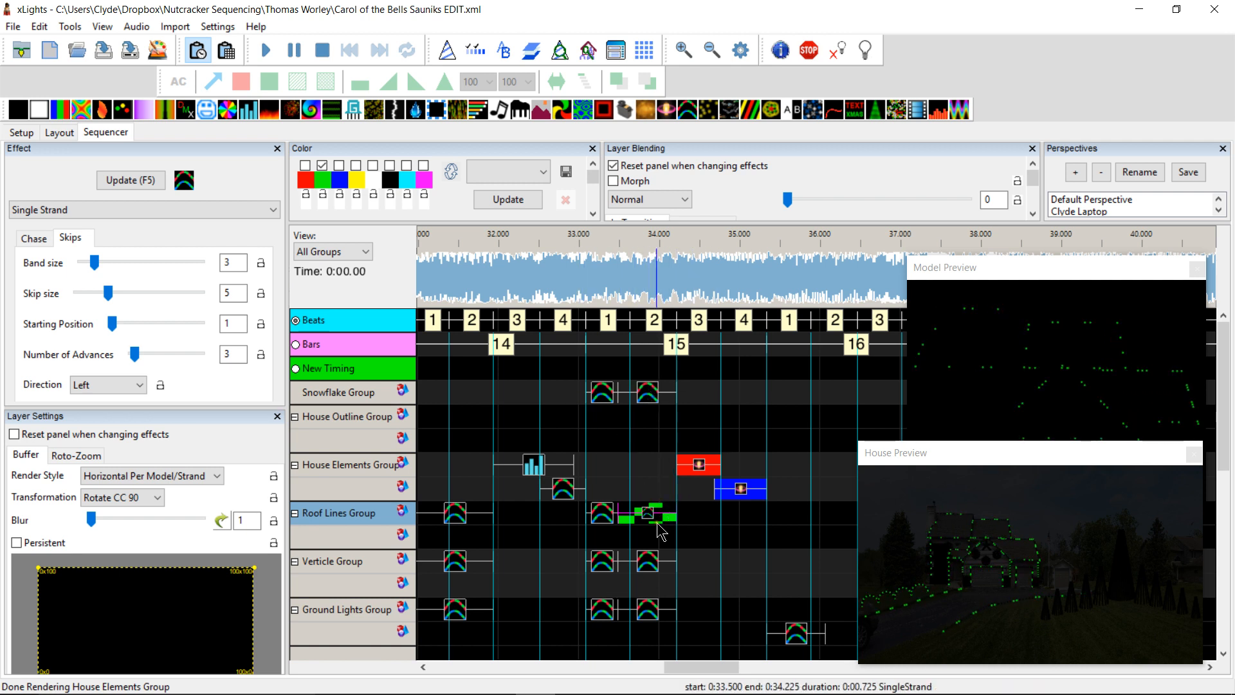
right_click(649, 519)
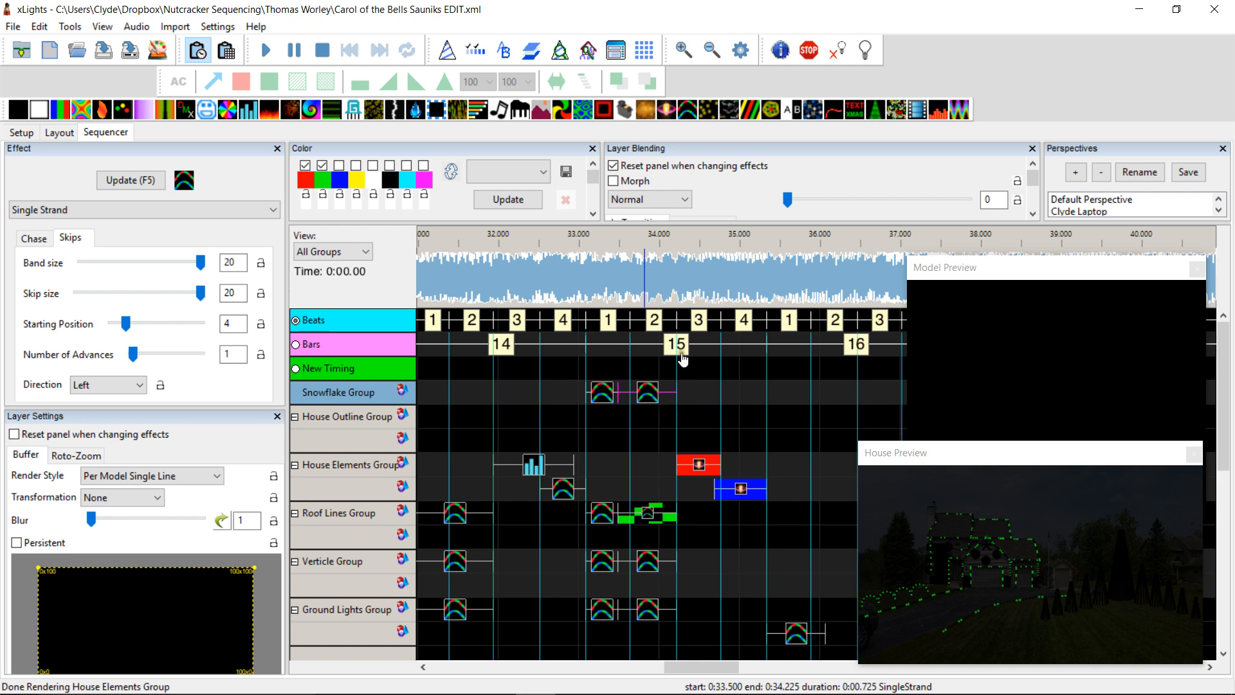
mouse_move(667, 342)
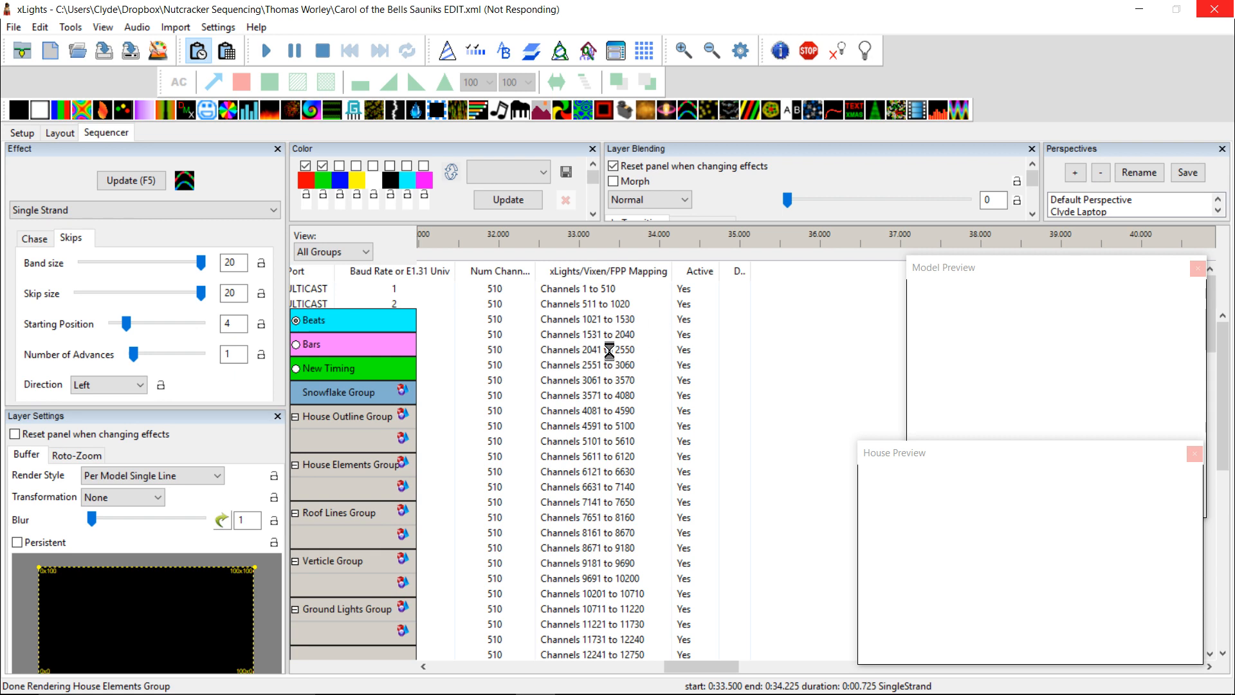
mouse_move(606, 312)
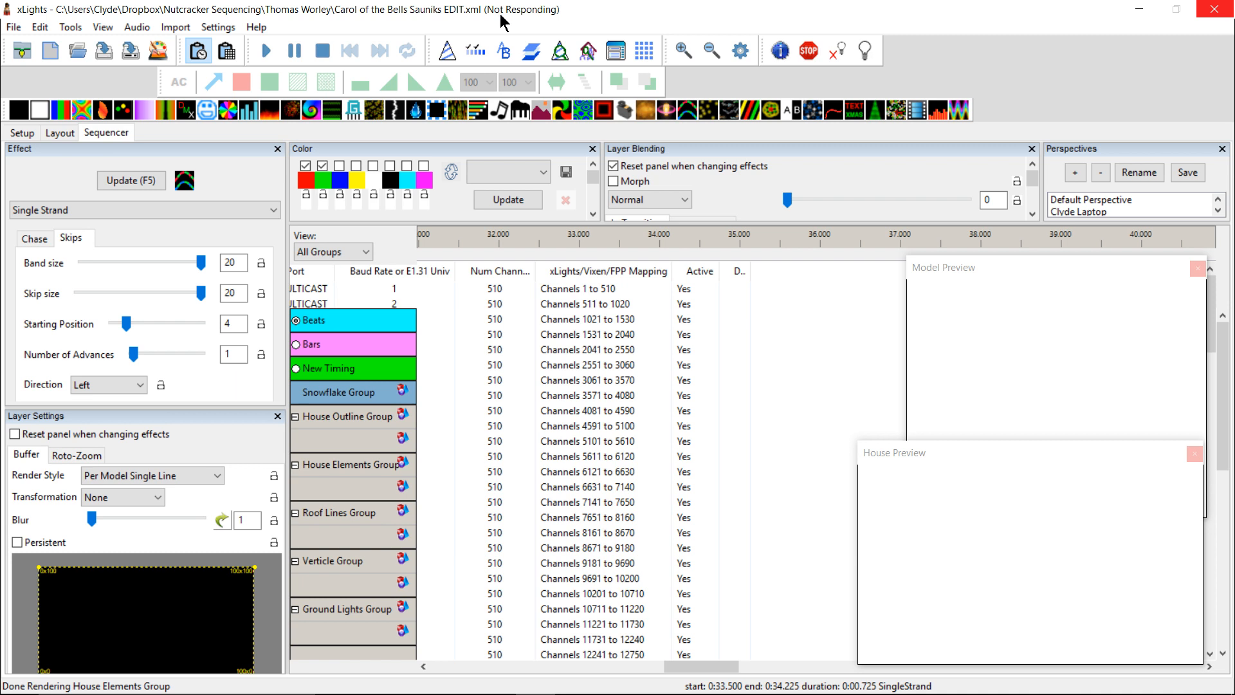
mouse_move(554, 457)
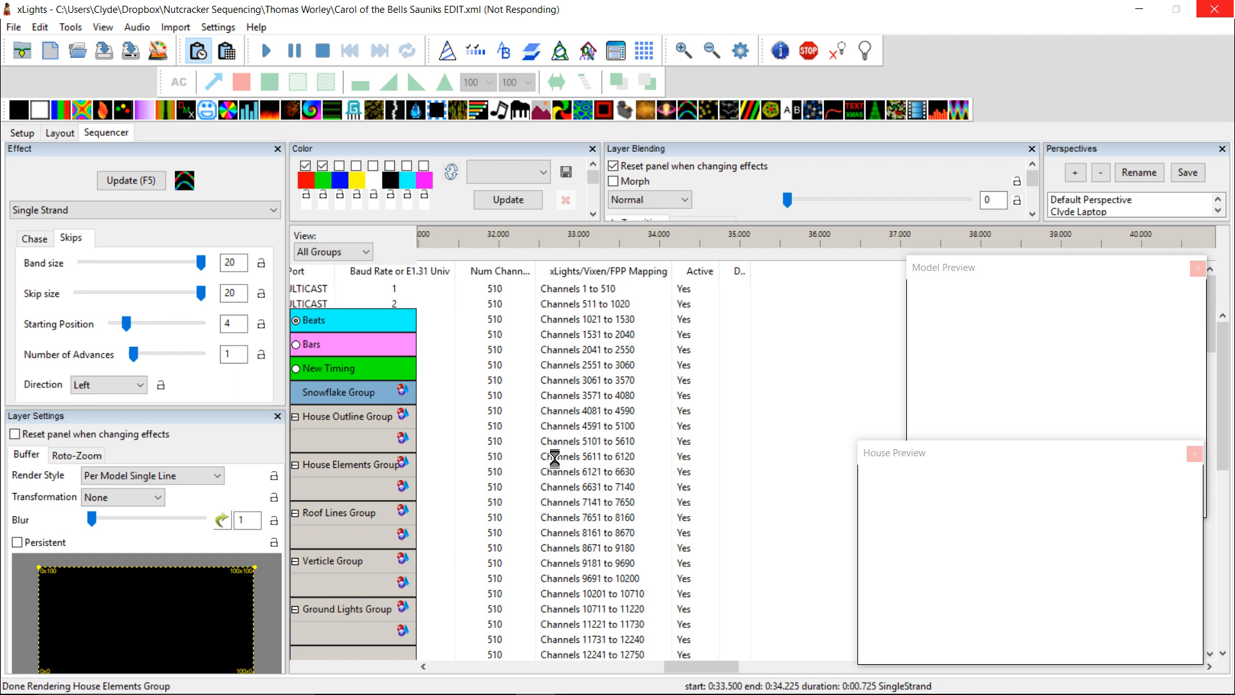
mouse_move(576, 449)
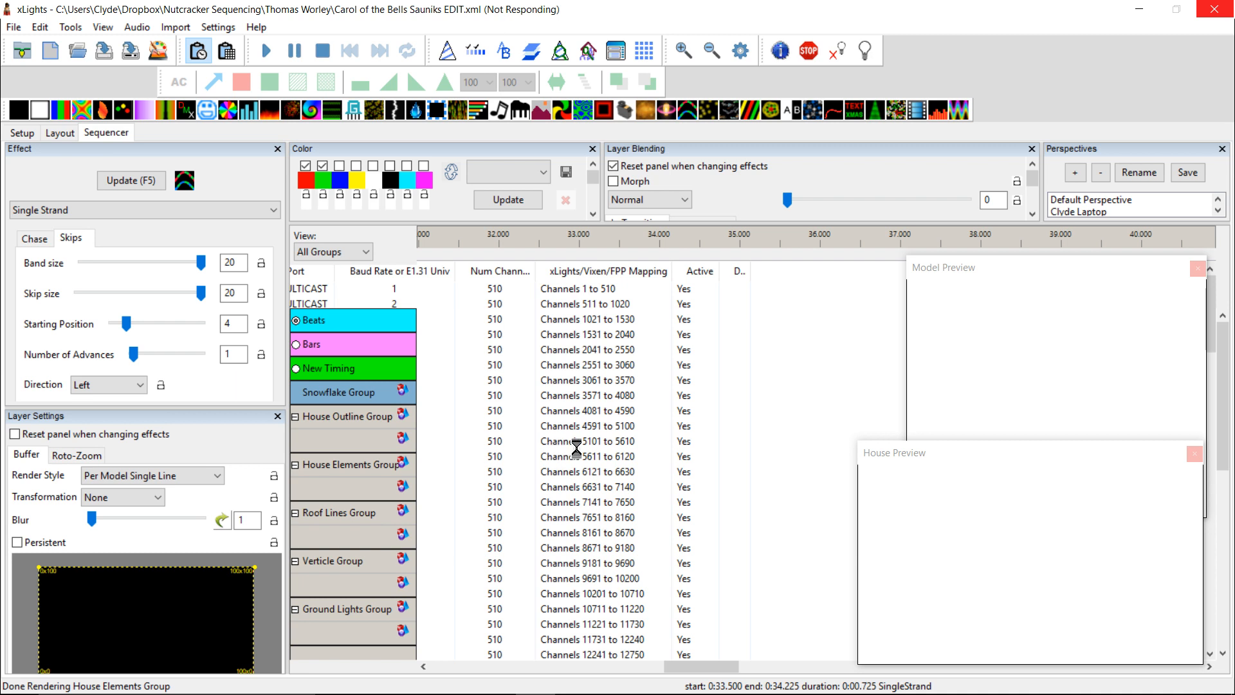
mouse_move(618, 426)
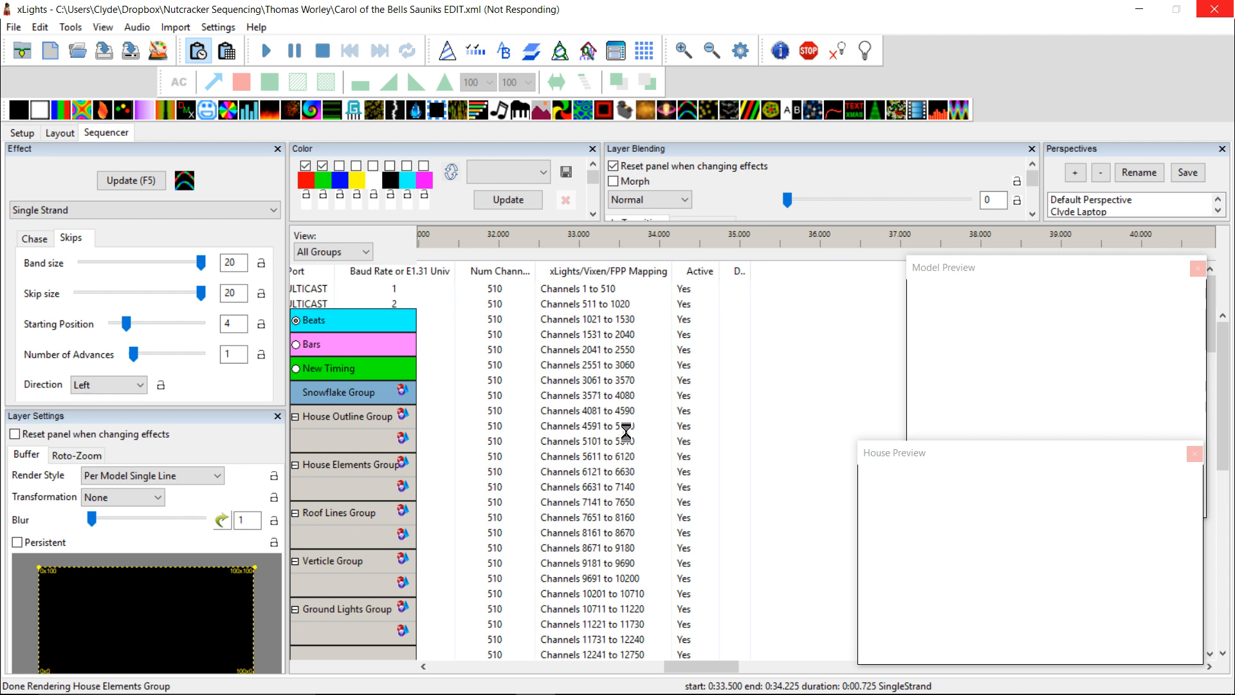
mouse_move(625, 409)
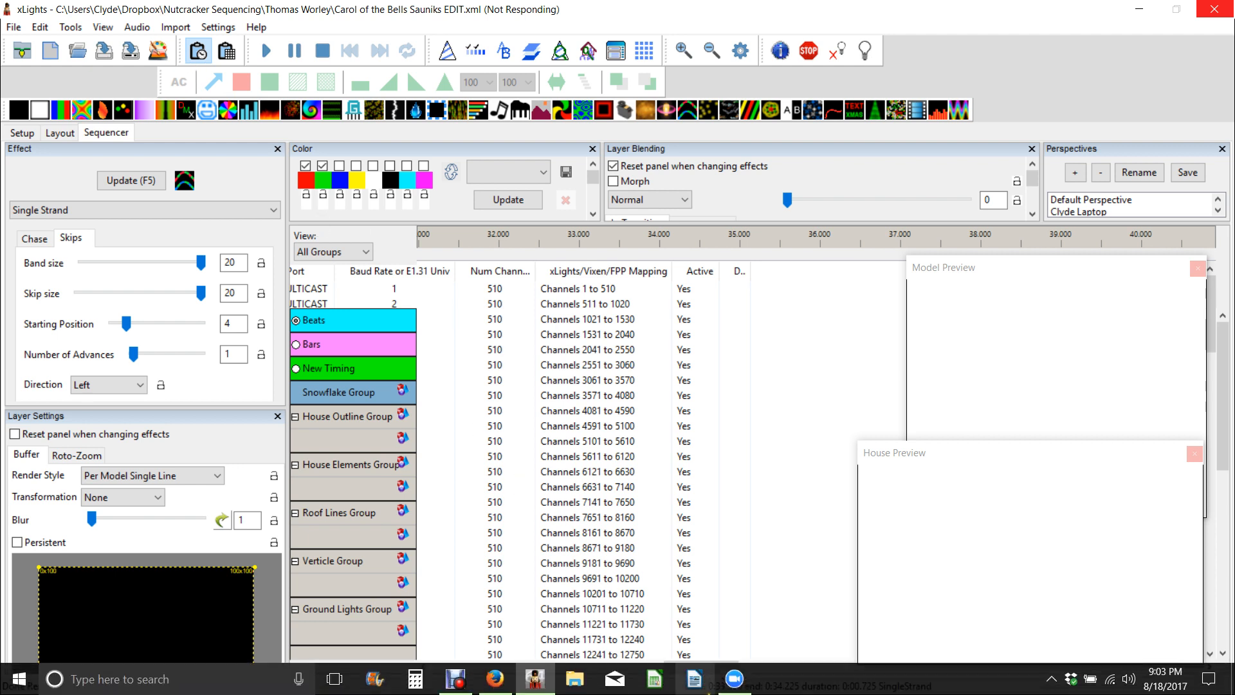
mouse_move(573, 678)
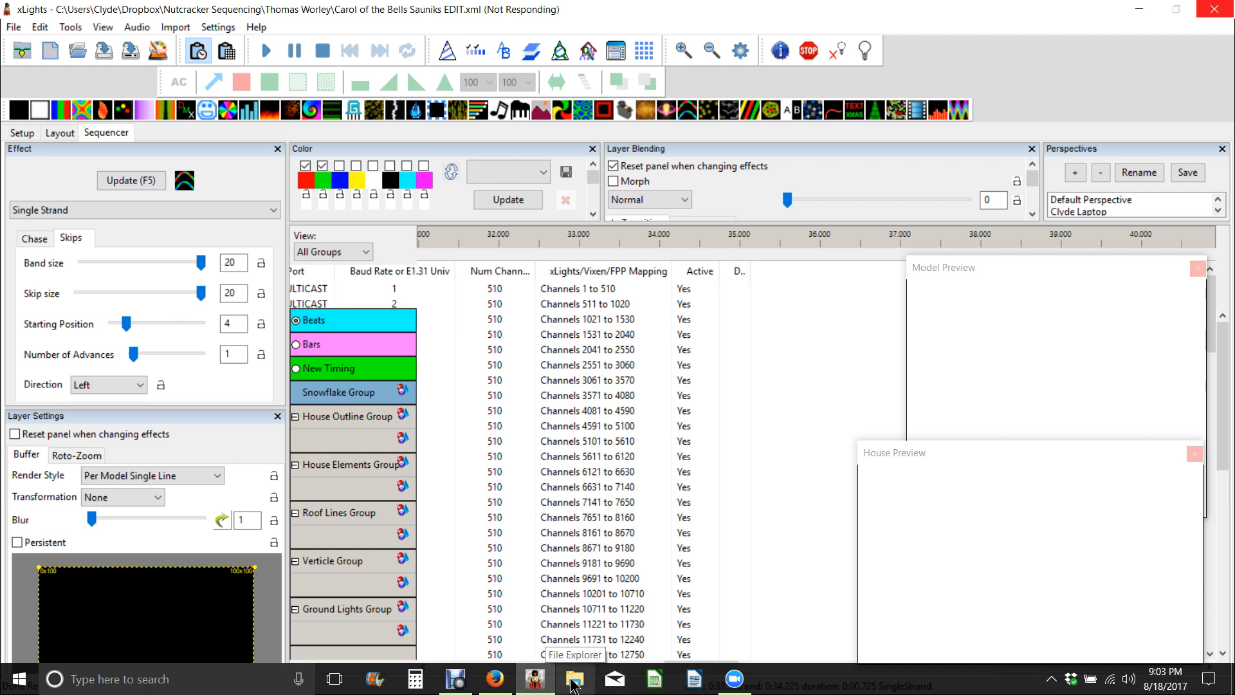
right_click(573, 678)
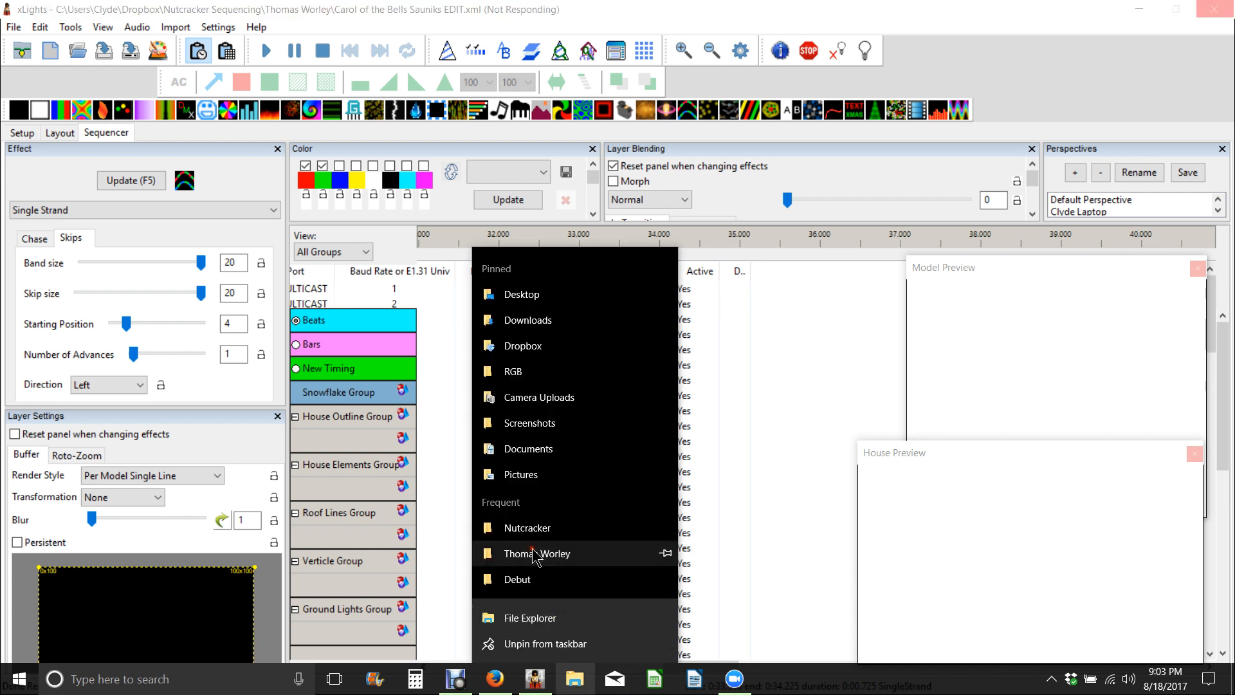
click(537, 553)
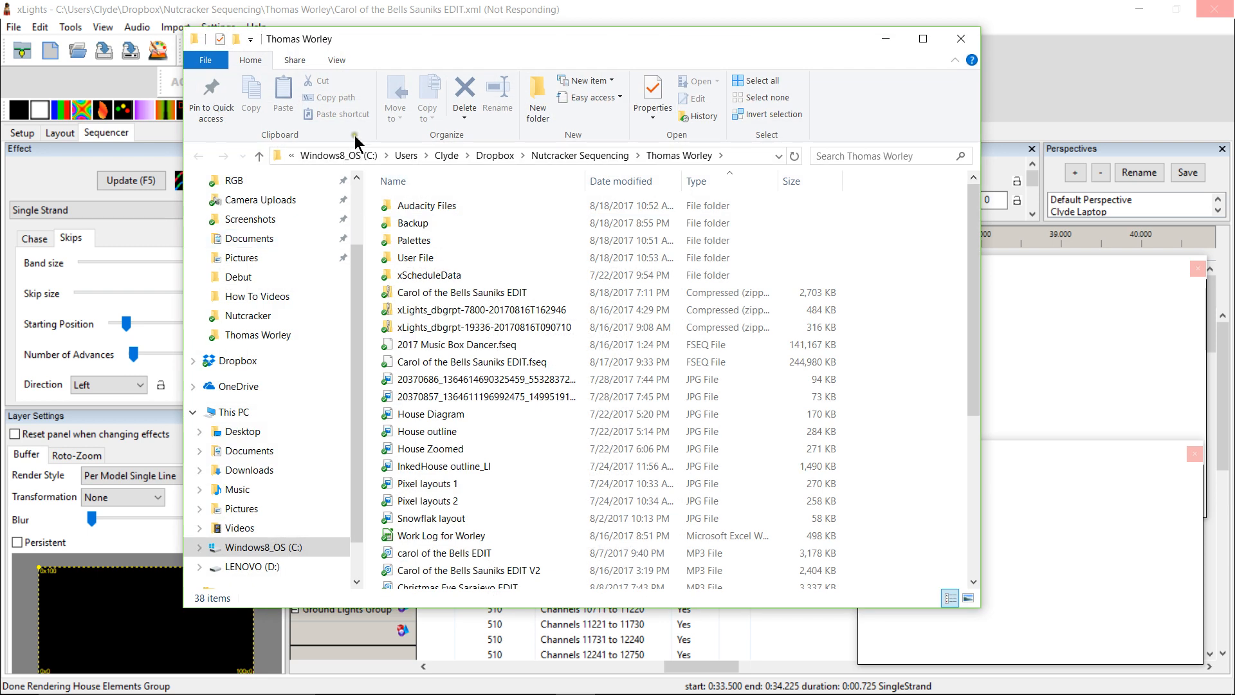
click(960, 38)
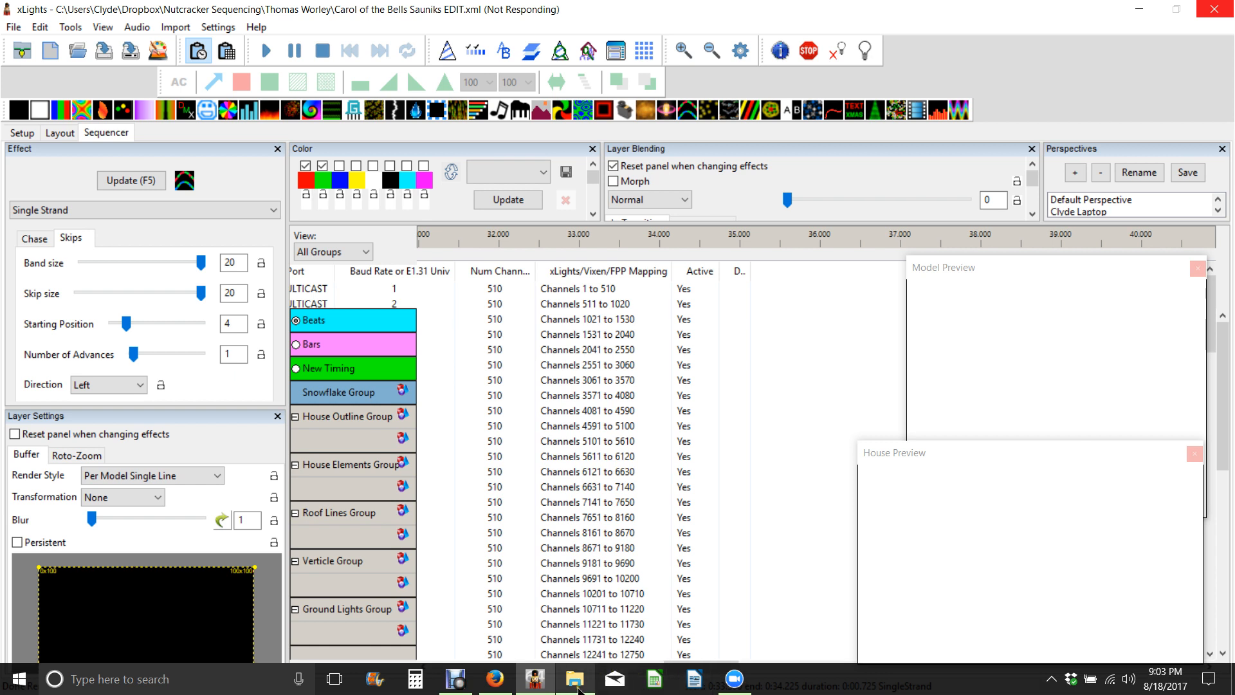
mouse_move(576, 678)
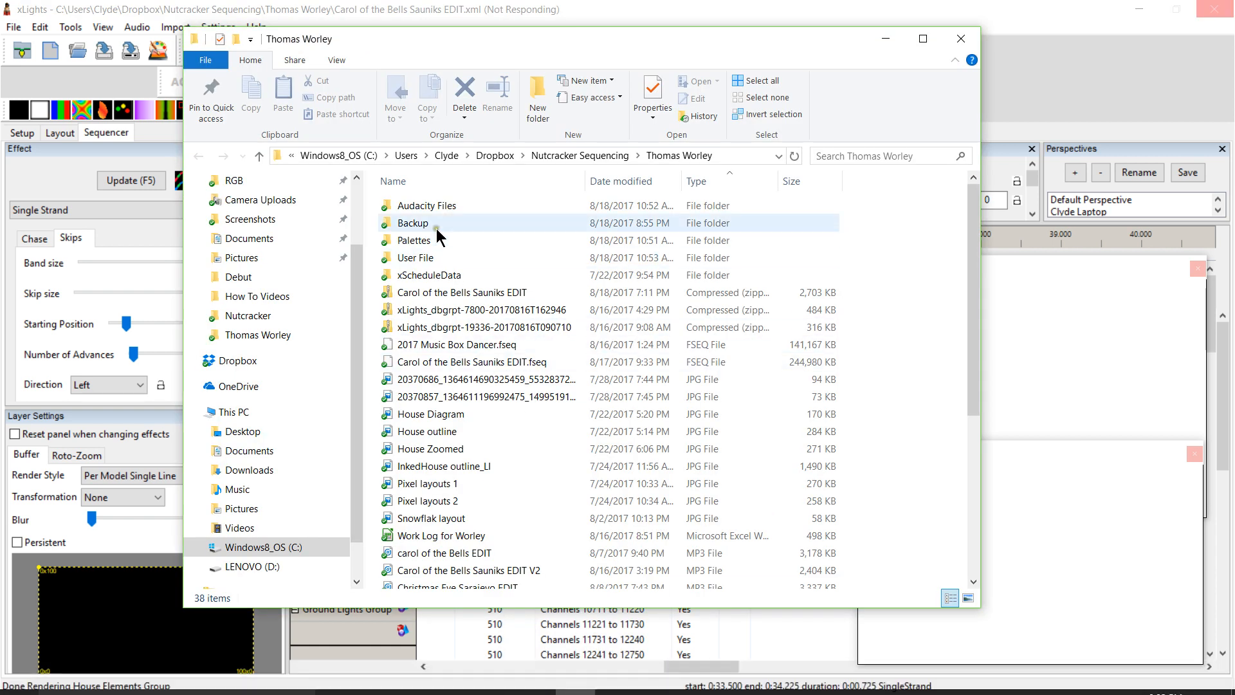
click(462, 292)
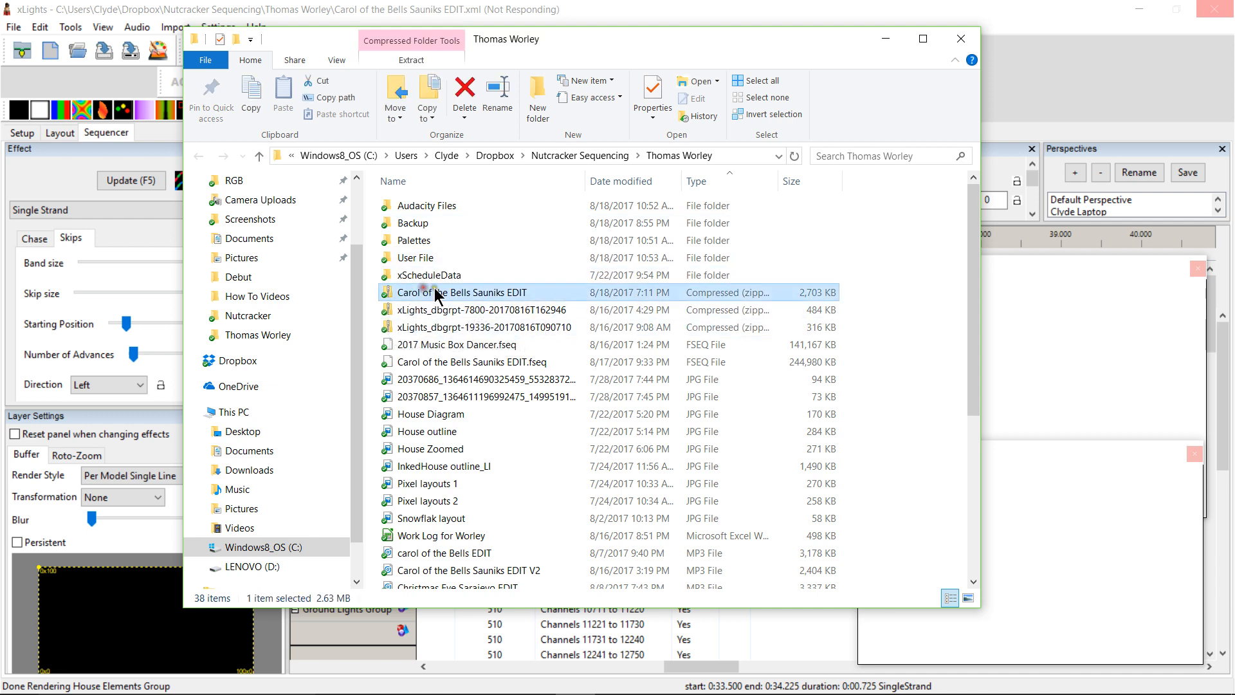
mouse_move(764, 257)
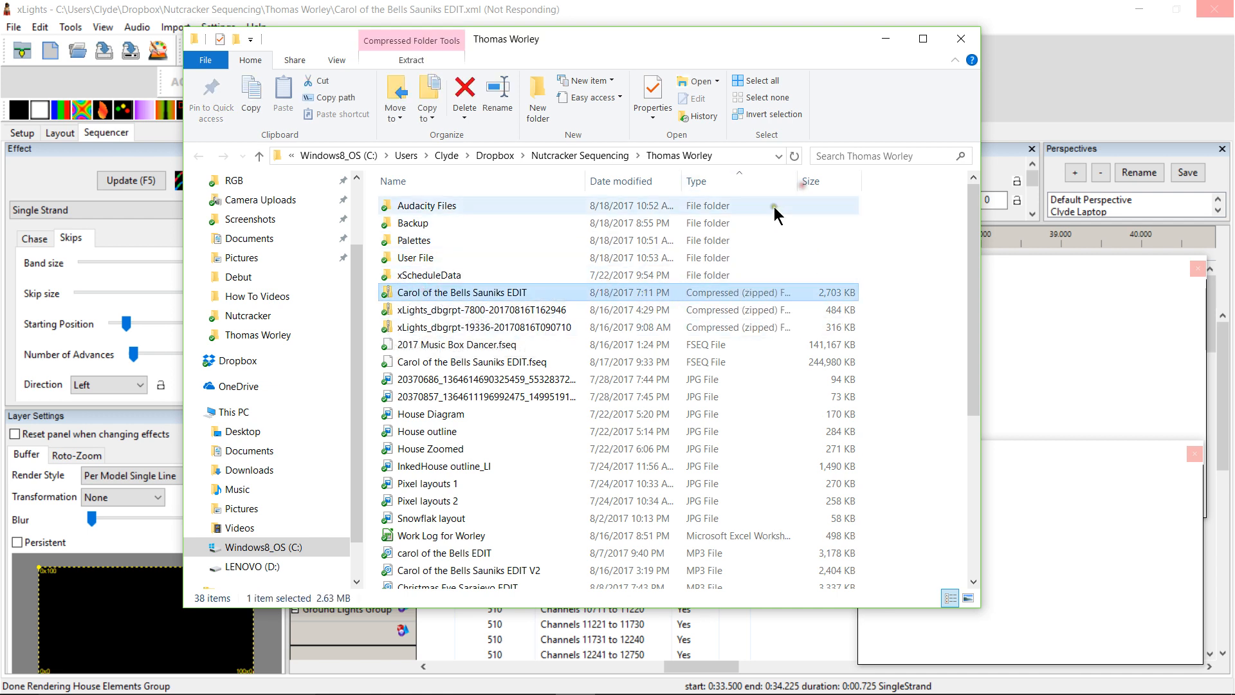
mouse_move(446, 298)
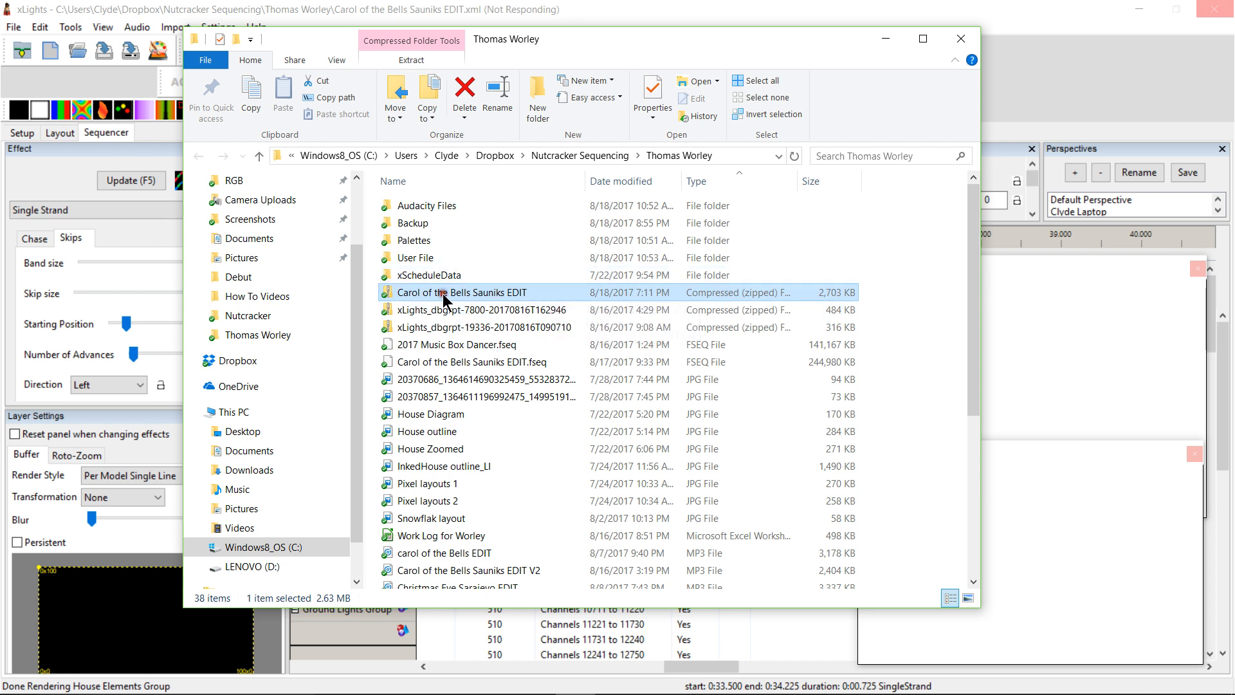
double_click(462, 292)
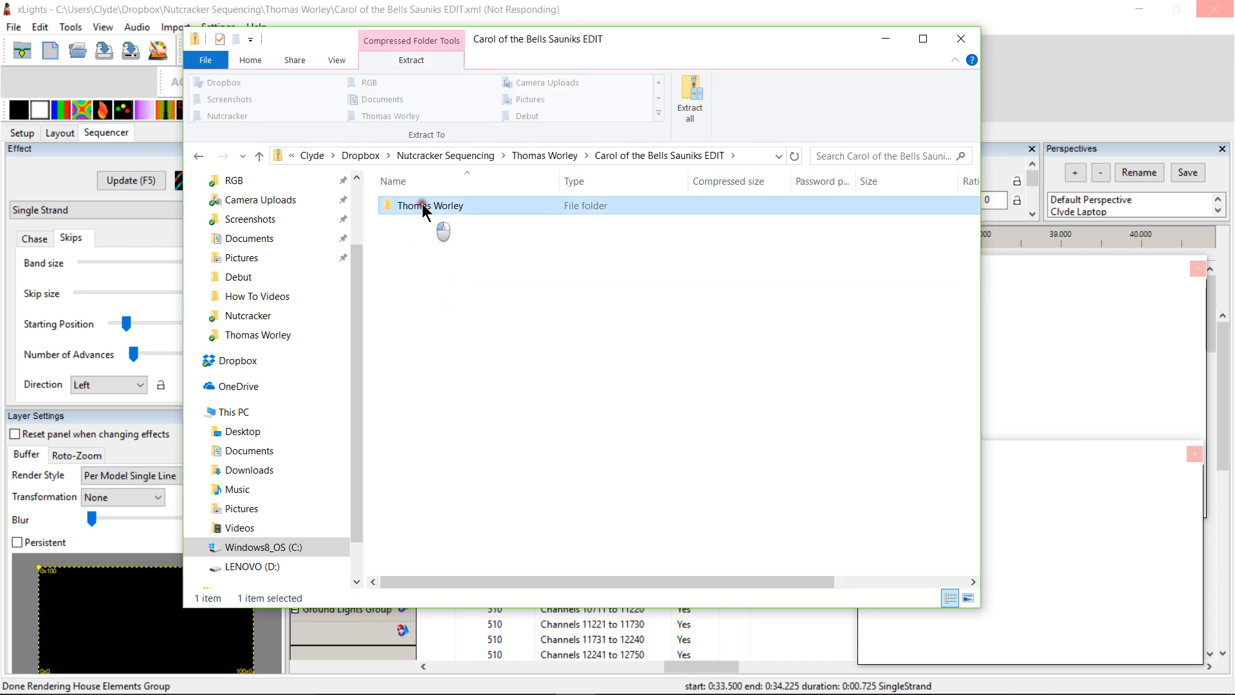
double_click(432, 206)
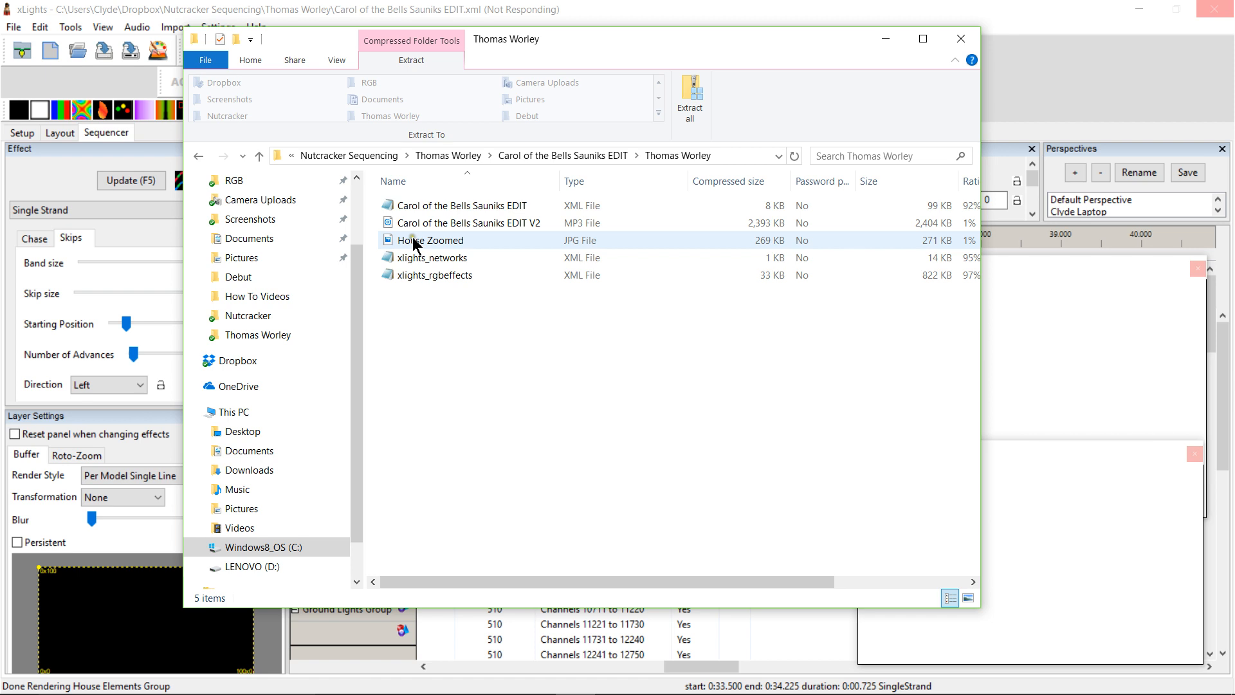
click(439, 239)
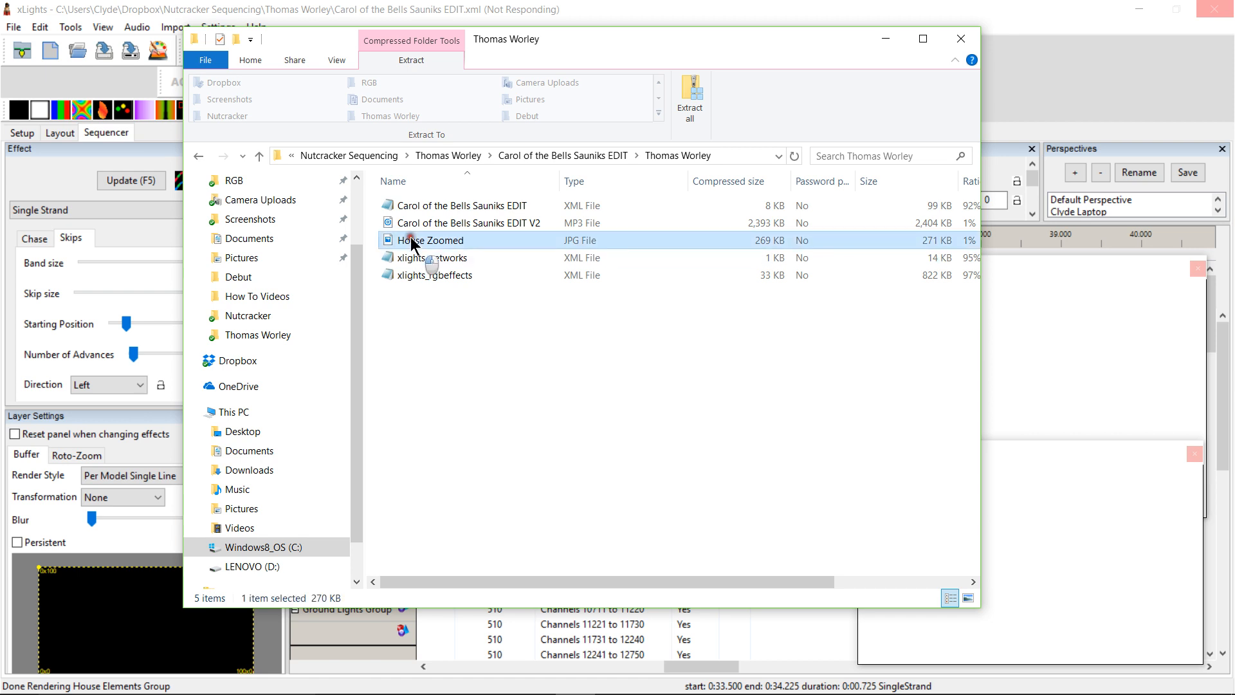
mouse_move(441, 277)
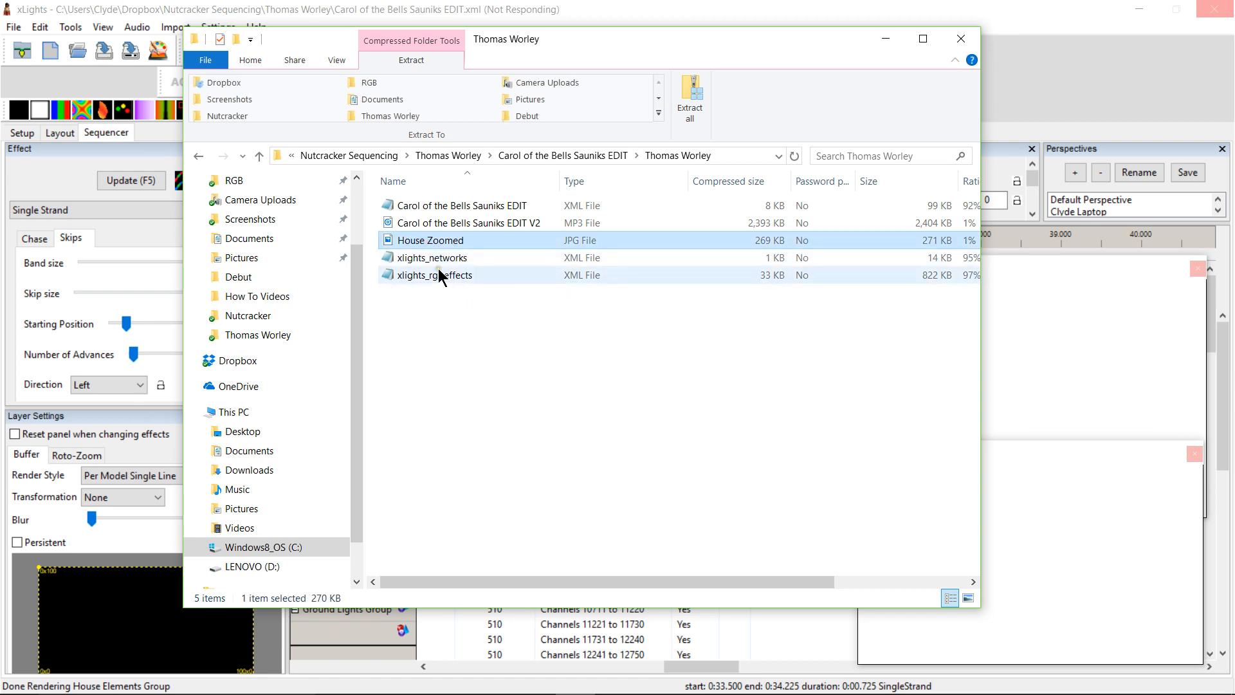
click(435, 275)
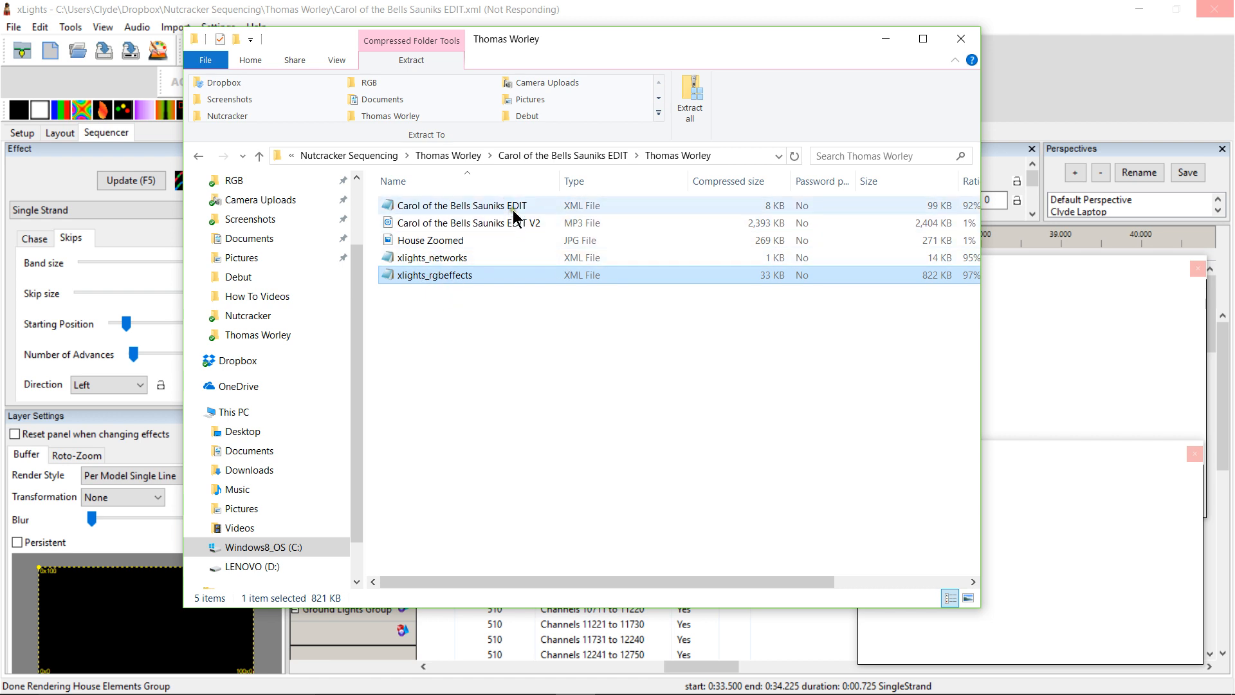
mouse_move(577, 215)
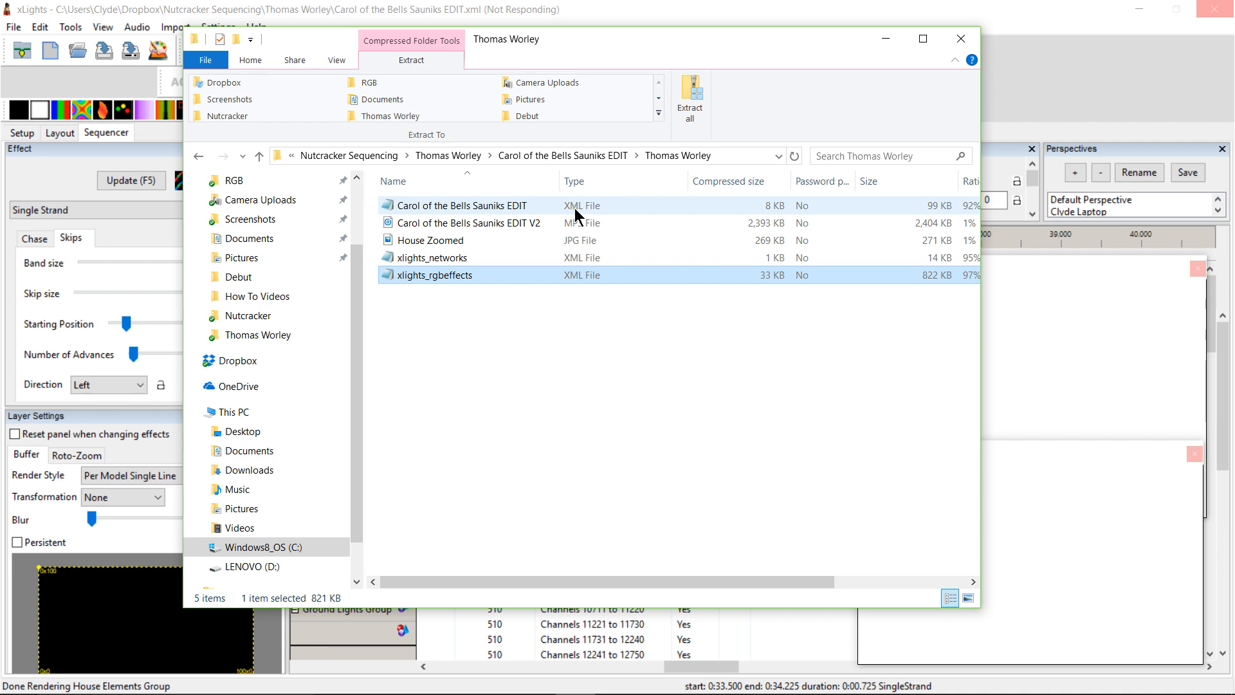
mouse_move(959, 38)
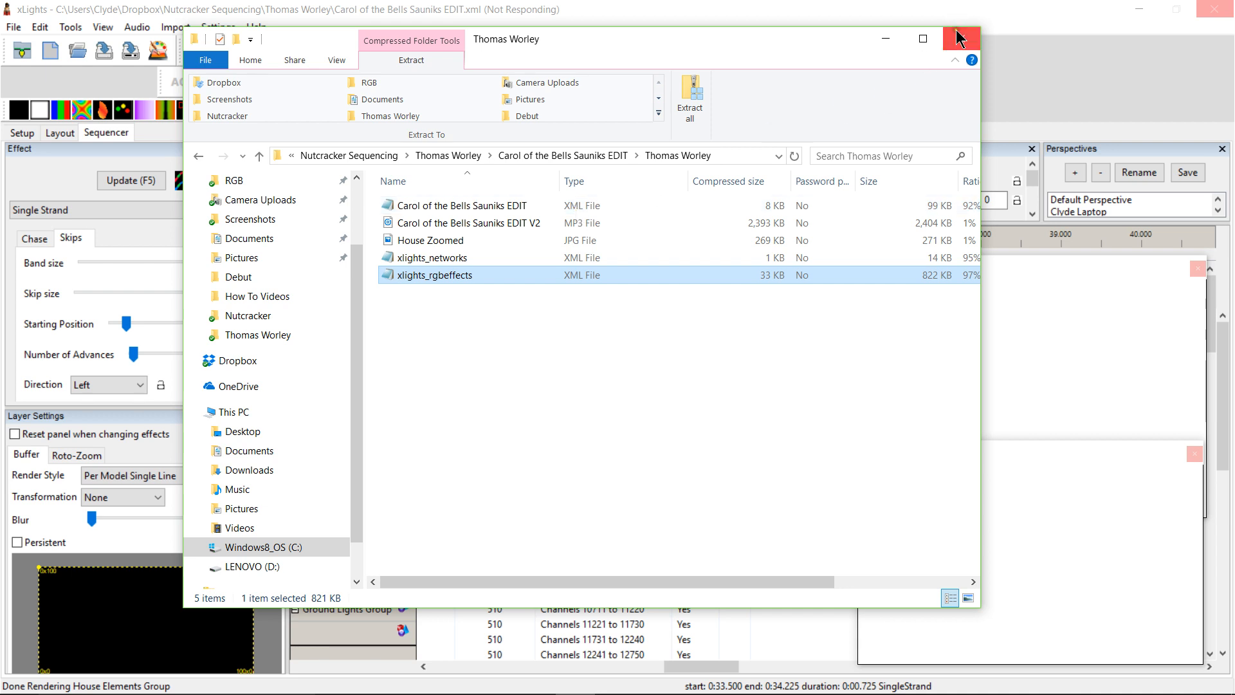
mouse_move(961, 39)
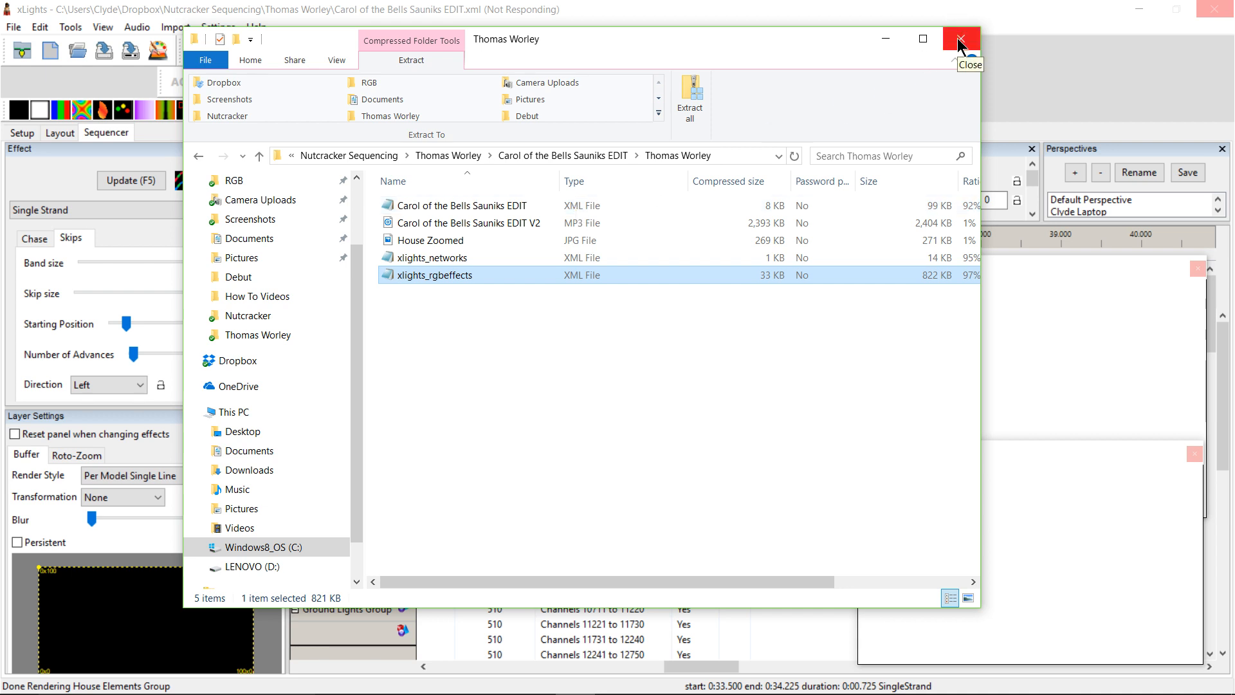
click(961, 38)
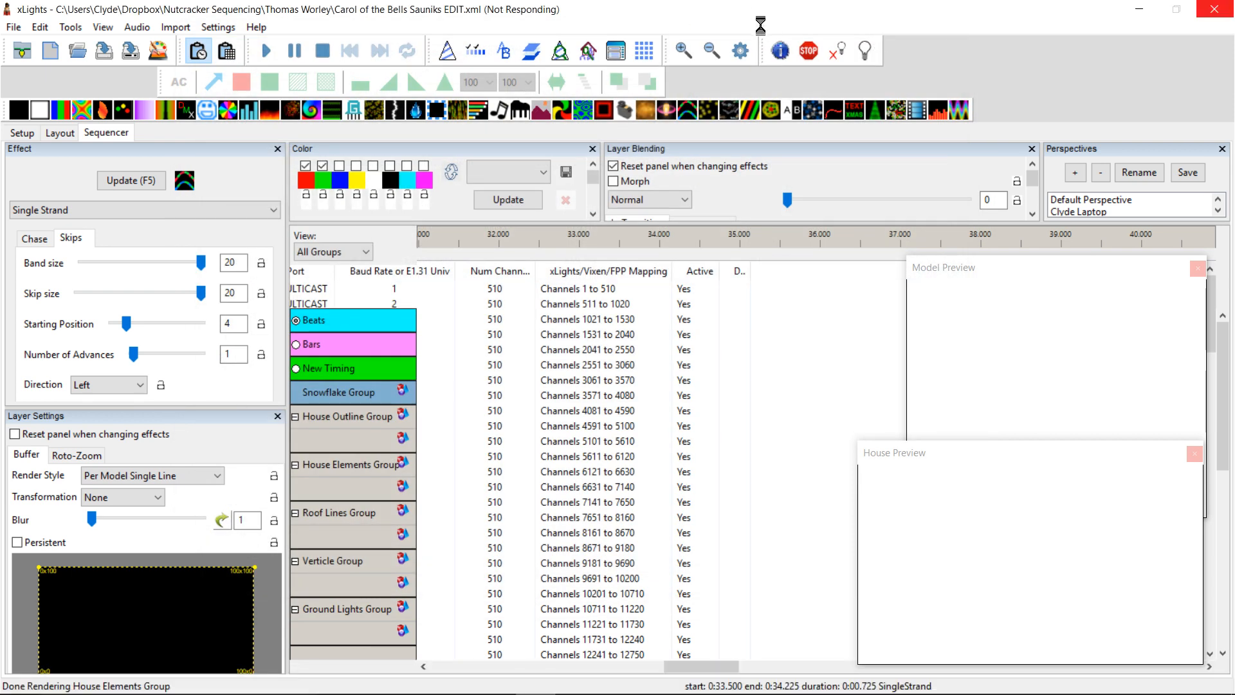
mouse_move(618, 349)
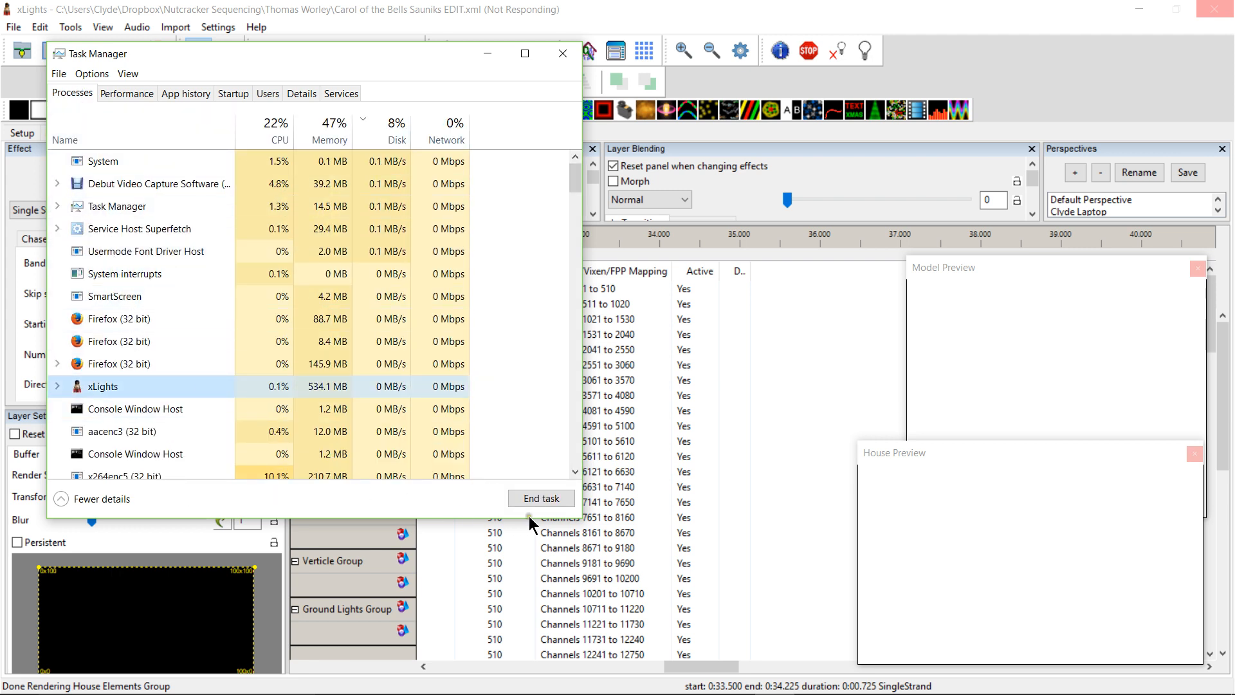
Step: End the frozen xLights process in Task Manager and return to the GitHub draft
click(541, 498)
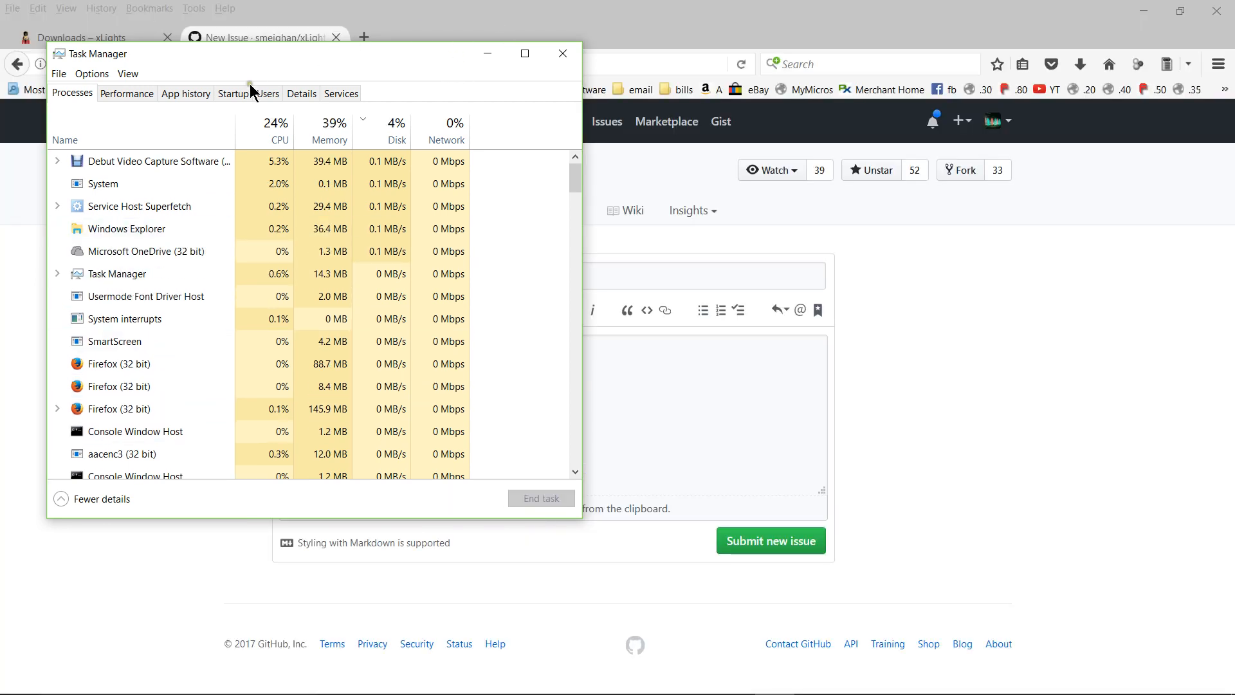
click(562, 53)
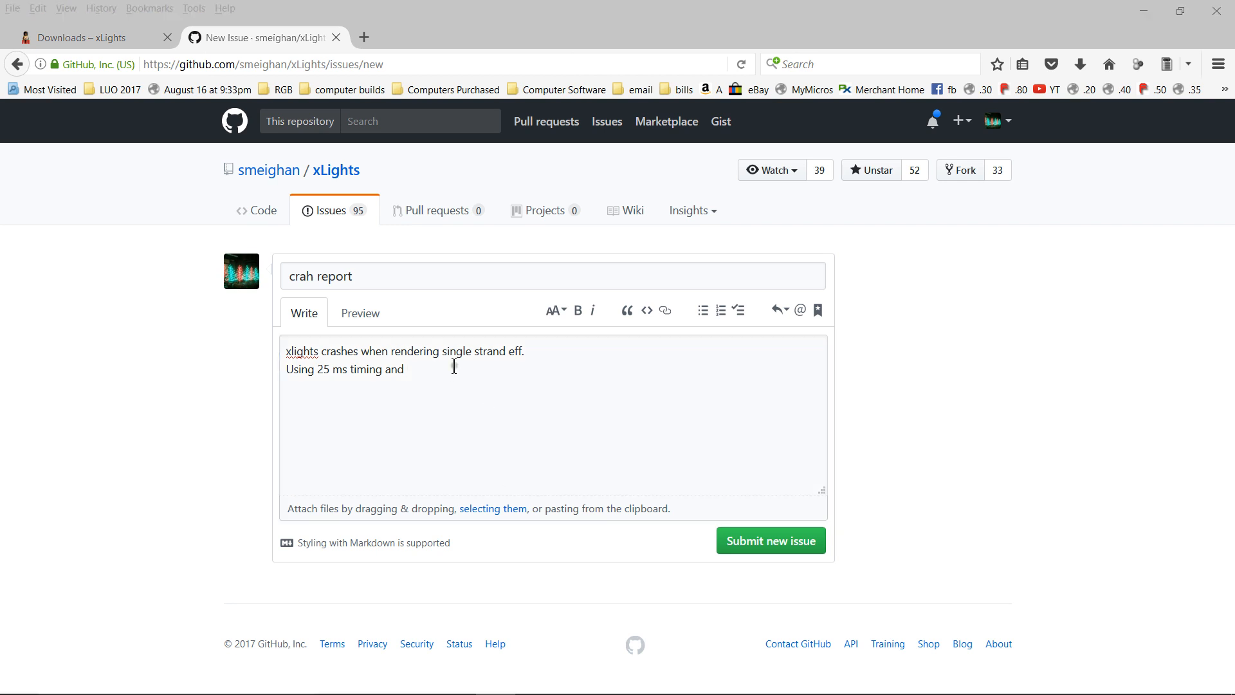
mouse_move(488, 448)
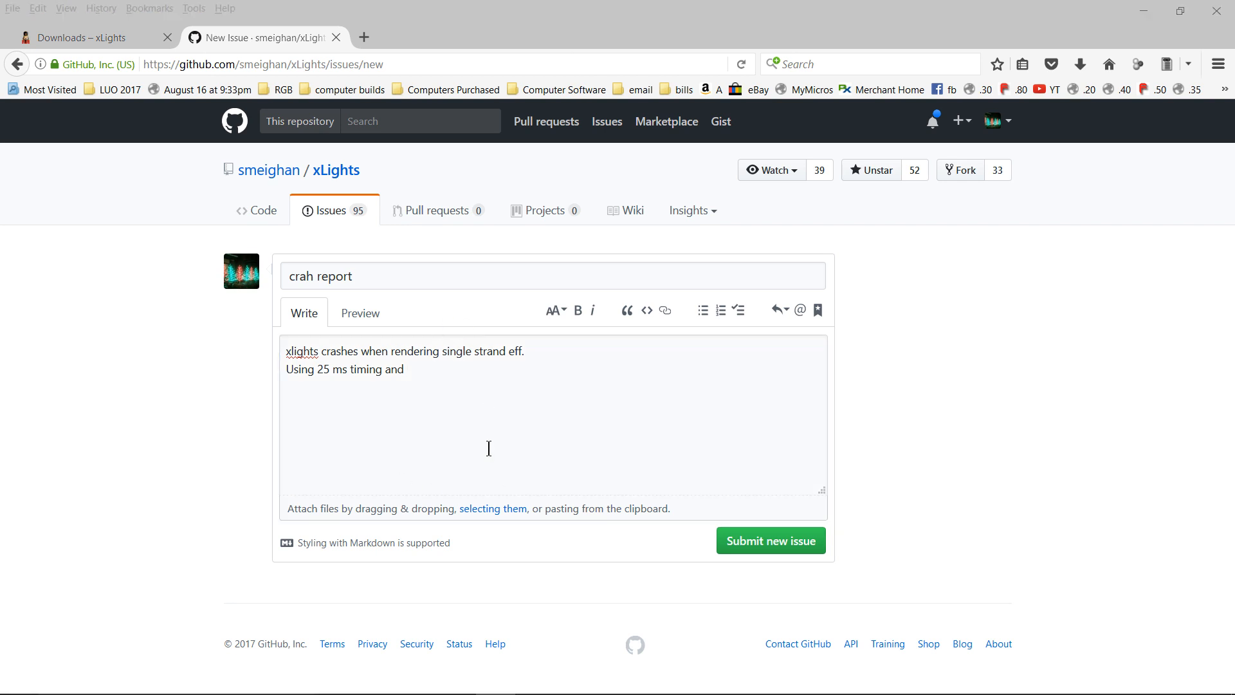
mouse_move(458, 398)
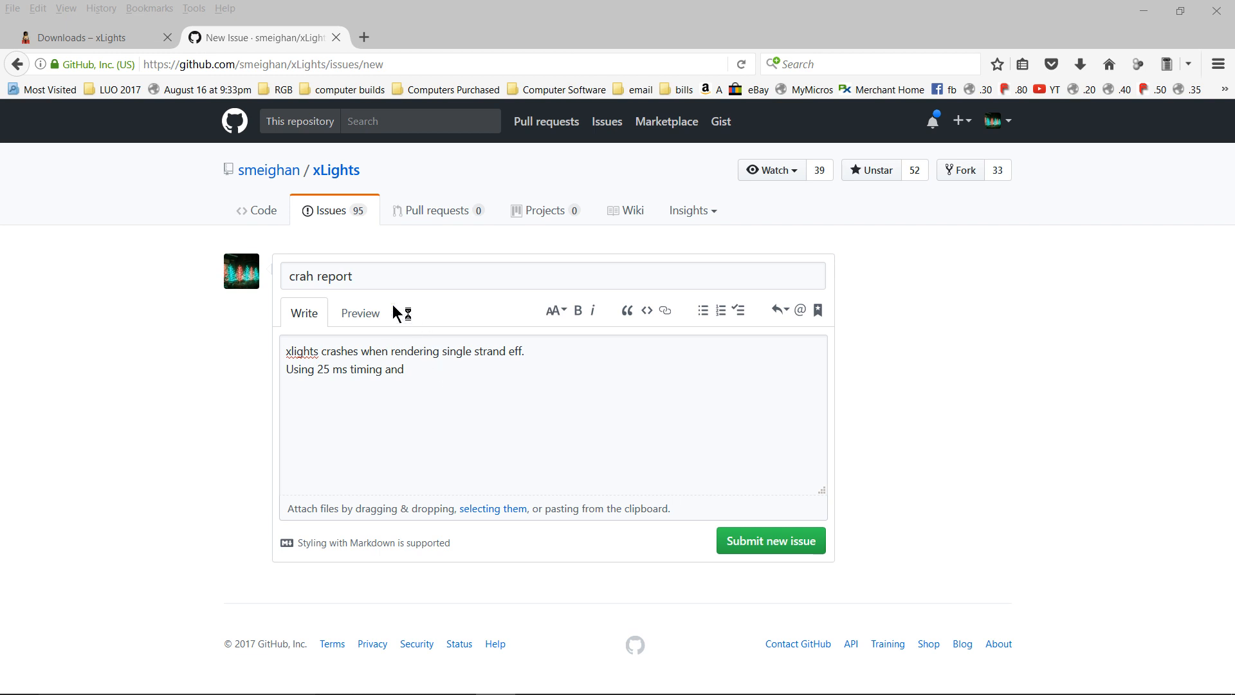
mouse_move(552, 554)
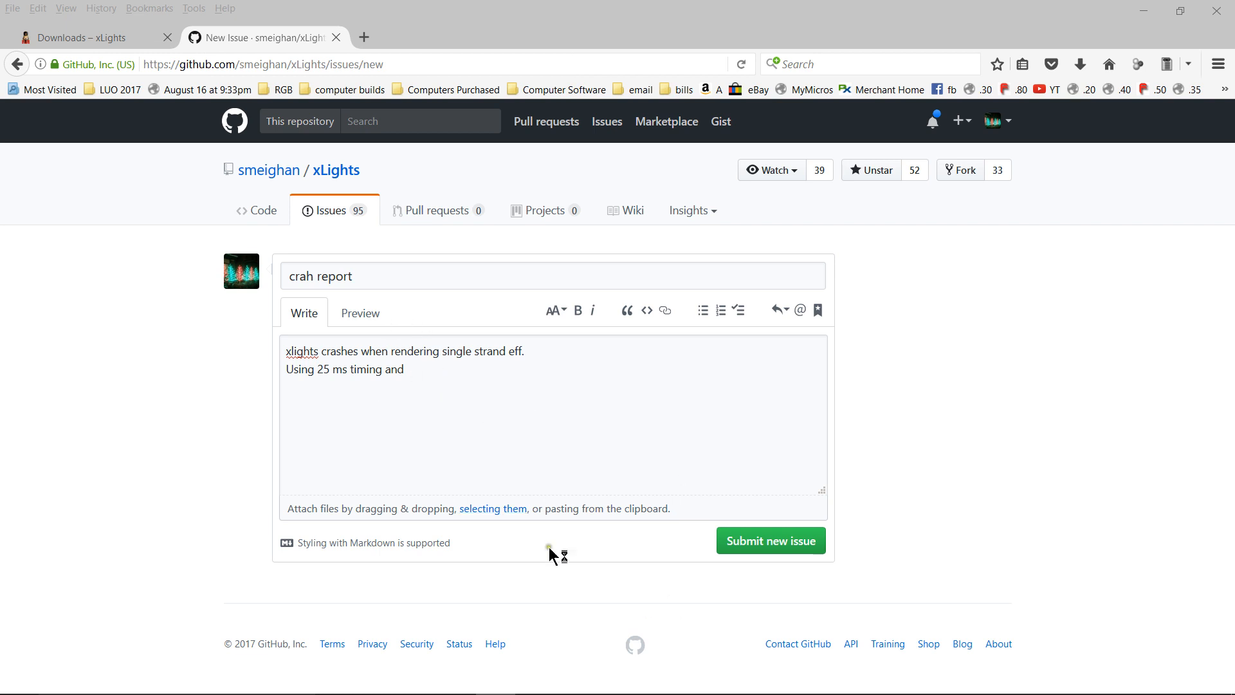
mouse_move(512, 558)
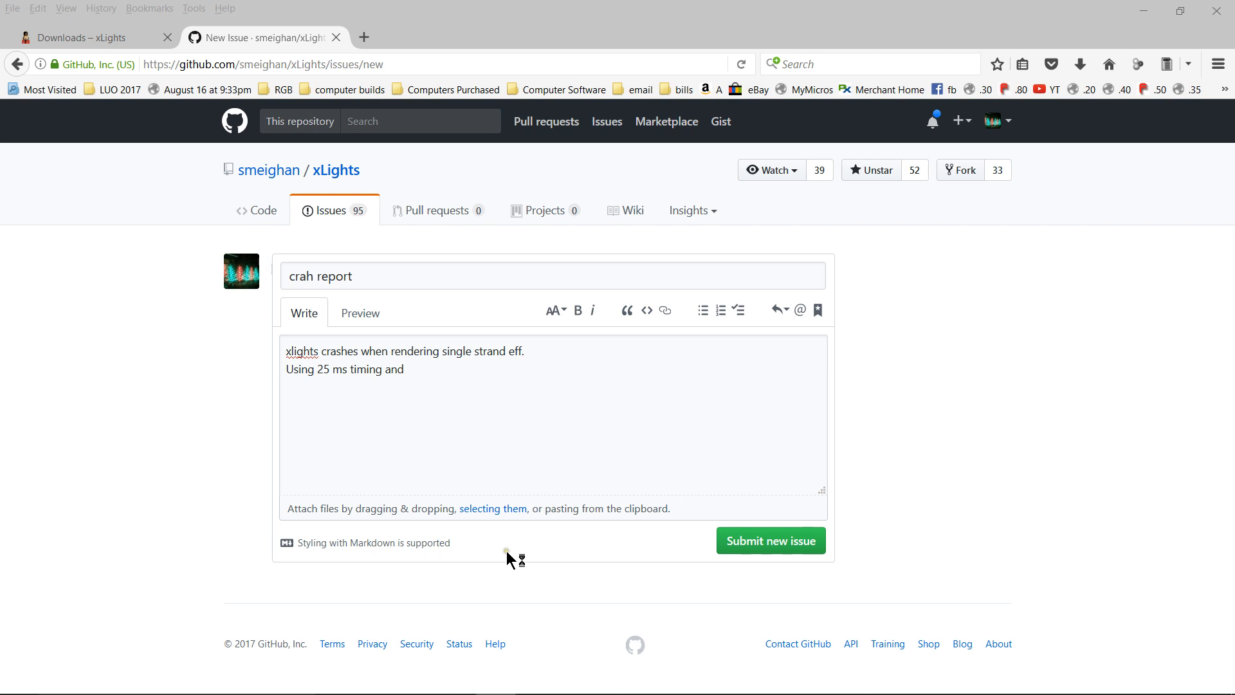
mouse_move(504, 564)
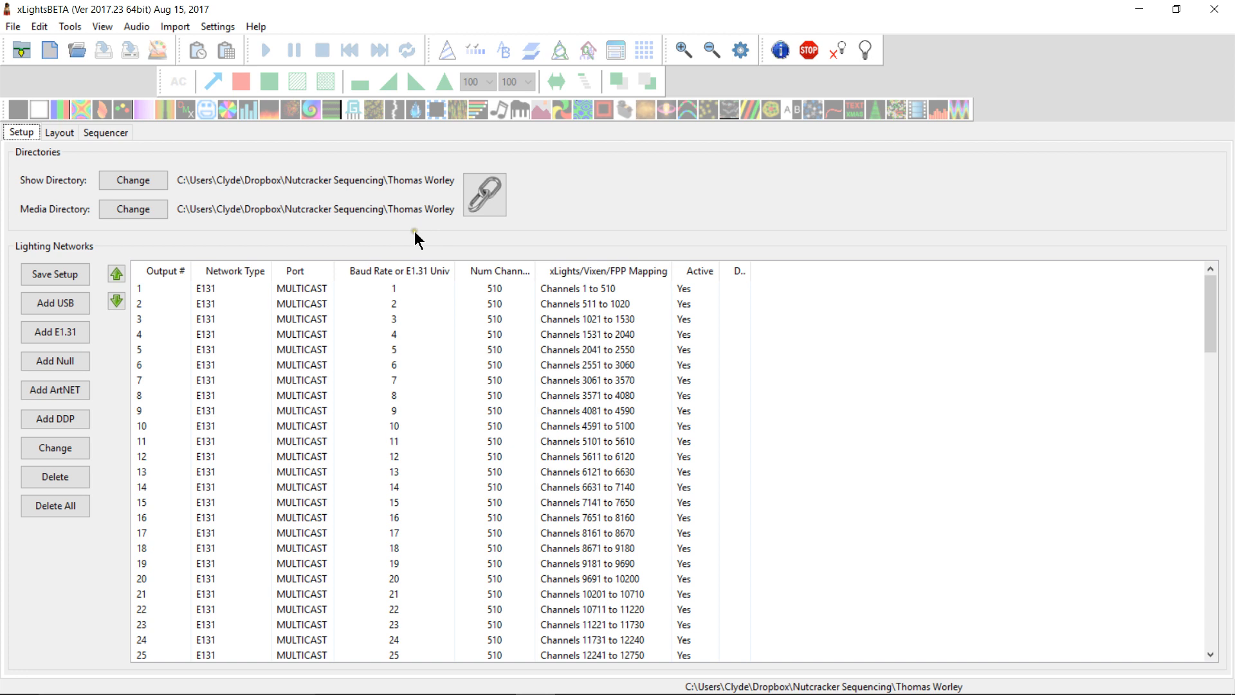
mouse_move(391, 241)
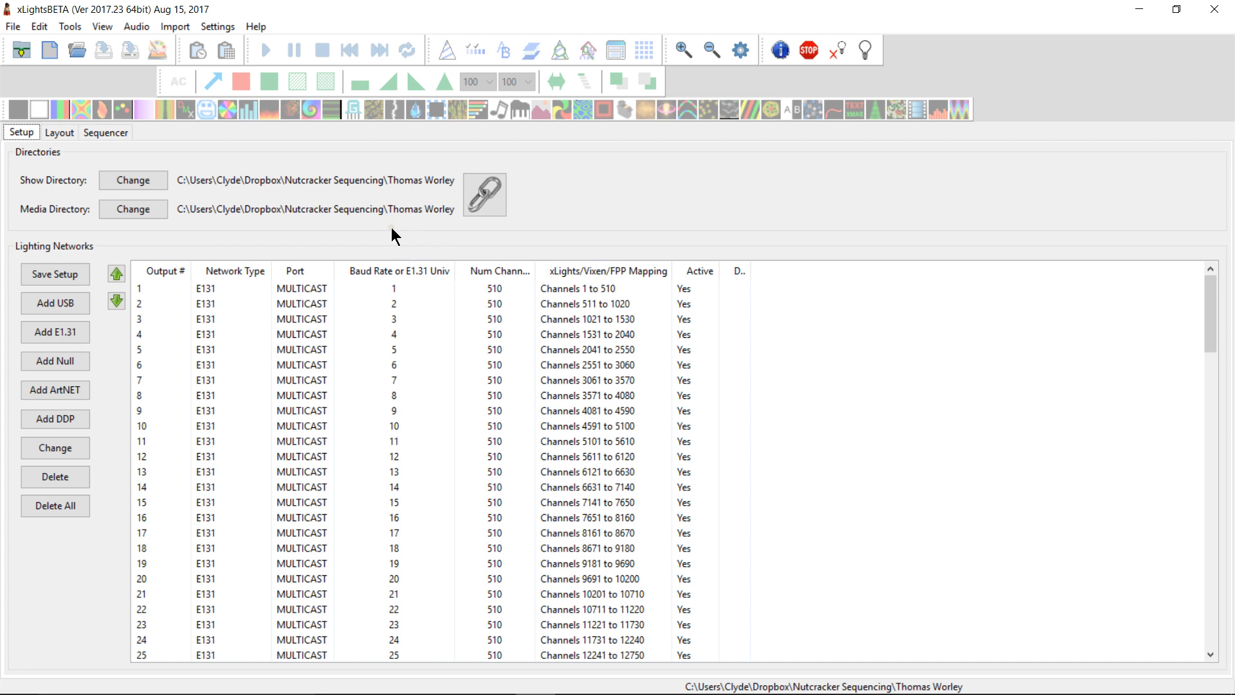
mouse_move(382, 236)
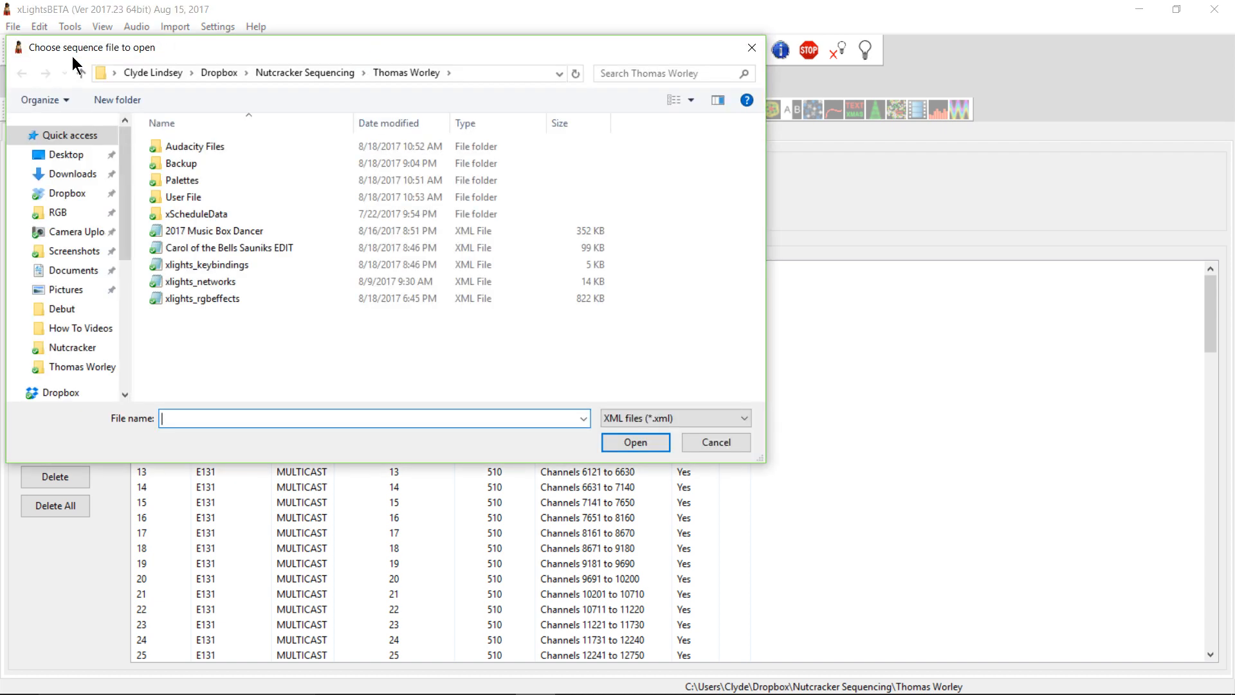
Step: Load the Carol of the Bells Sauniks EDIT.xml sequence in the relaunched xLights
click(229, 247)
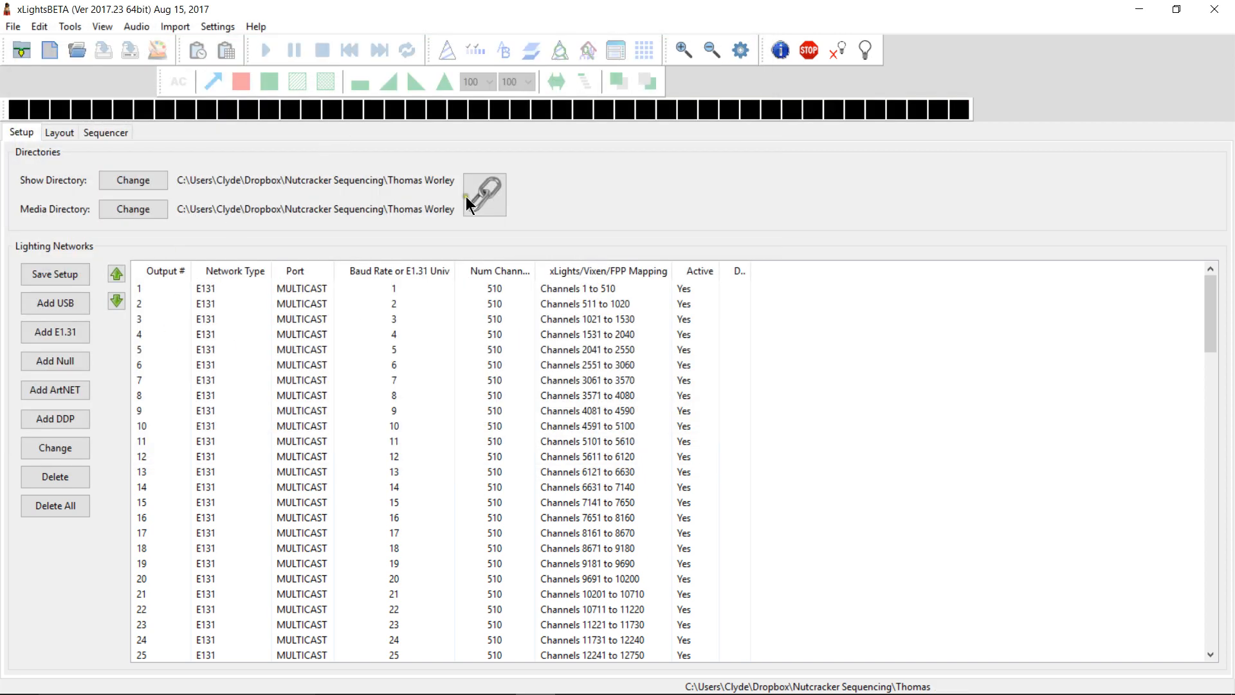
click(106, 132)
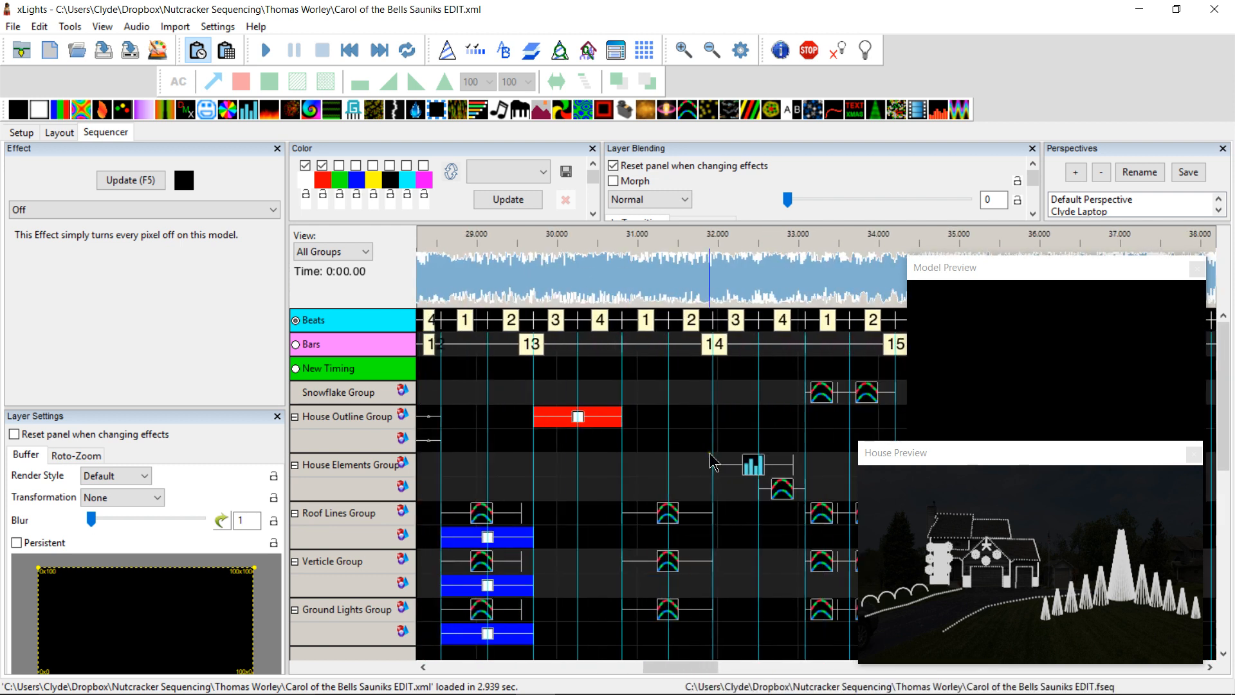
Step: Set the Roof Lines Single Strand effect to Horizontal Per Model/Strand with Rotate CC 90
scroll(right, 3)
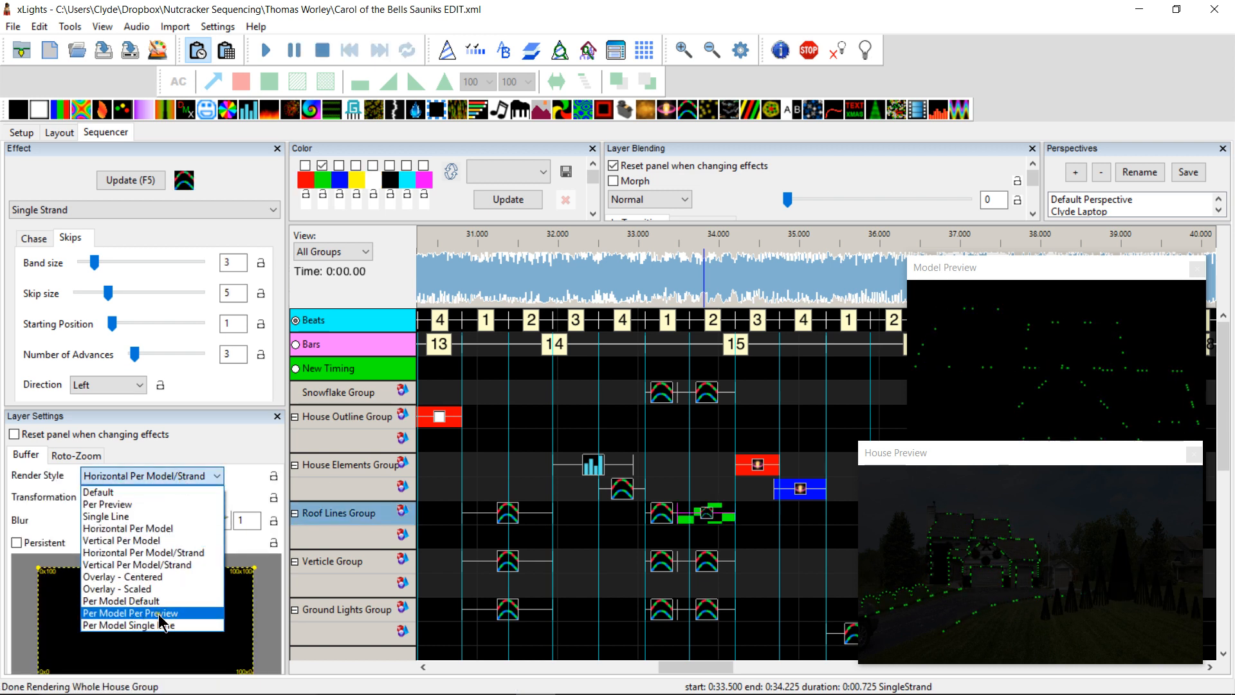
mouse_move(130, 600)
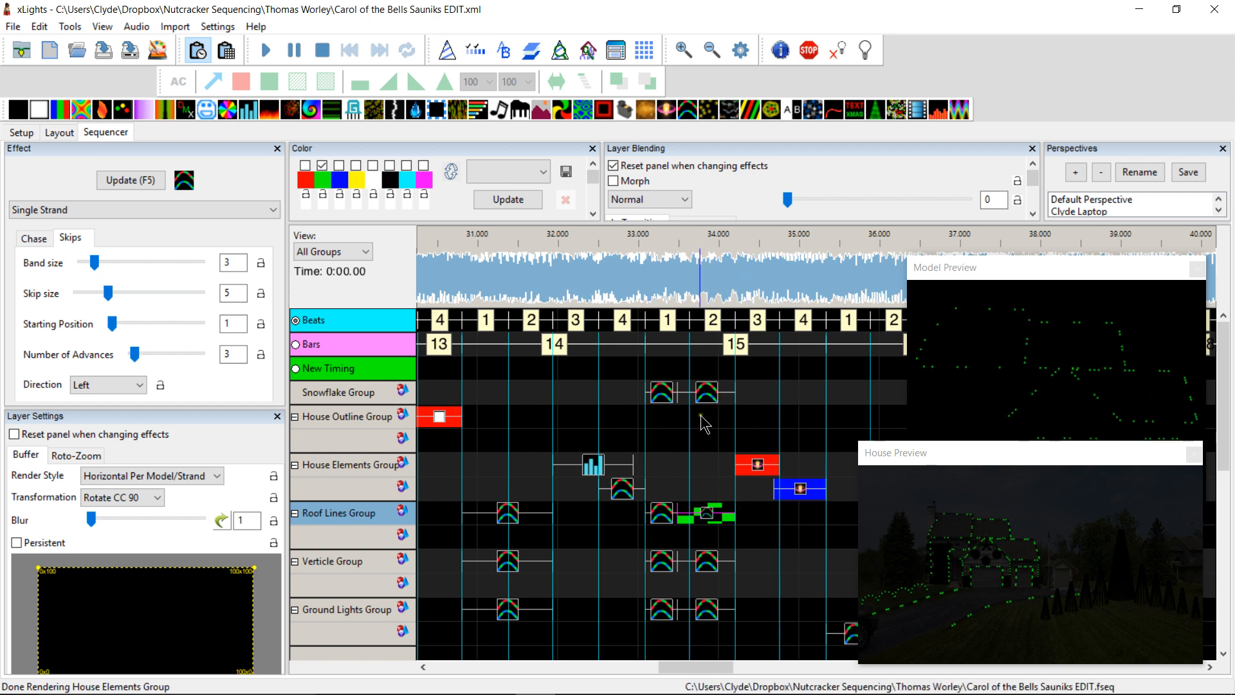
click(709, 463)
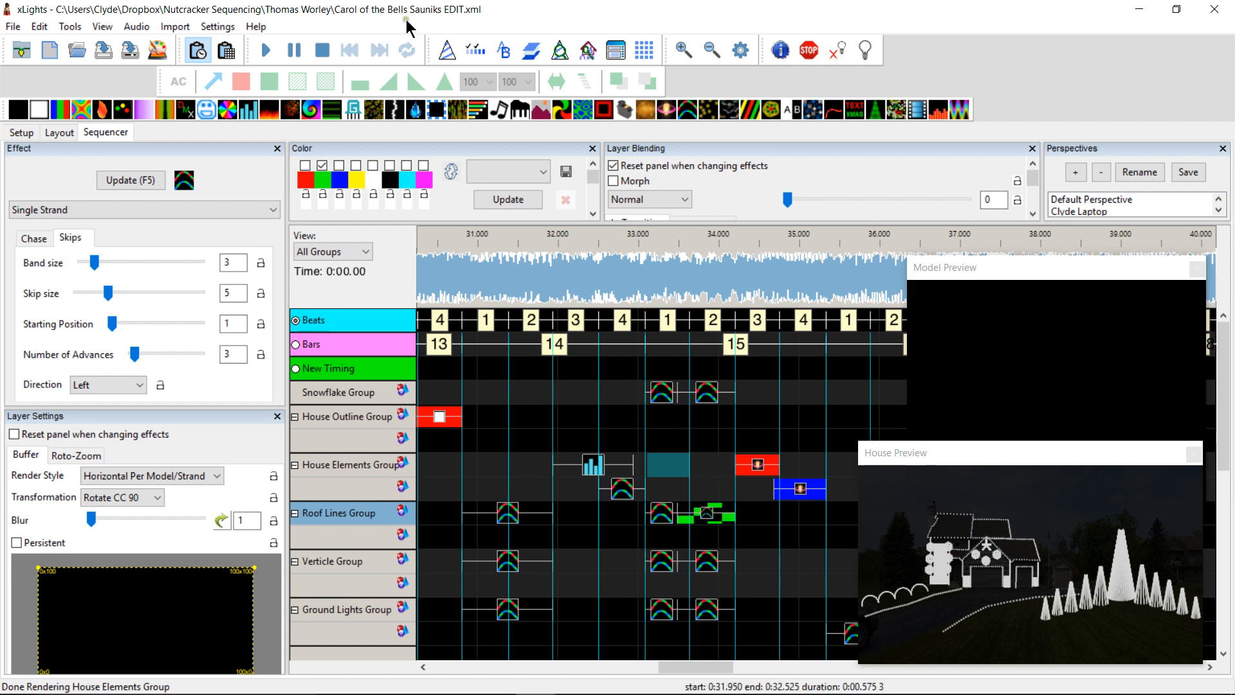
mouse_move(256, 26)
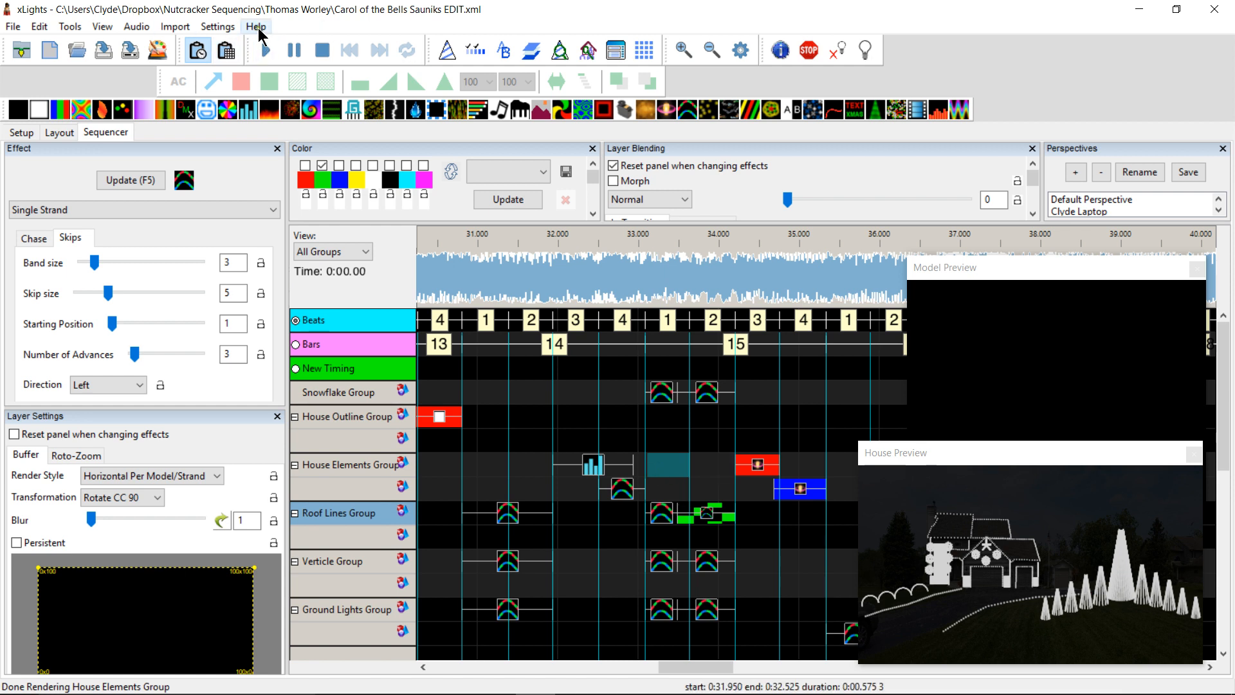
Step: Check and dismiss the xLights 2017.23 64-bit version info, then show the Tools menu
click(255, 26)
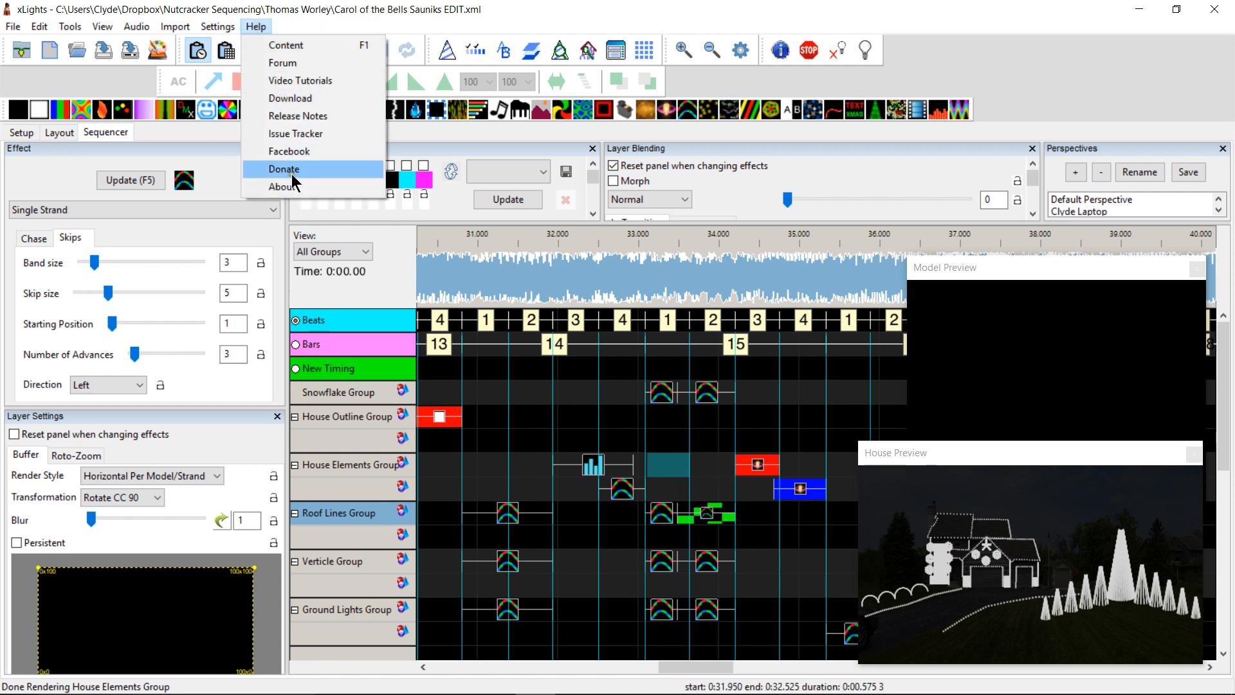
click(284, 186)
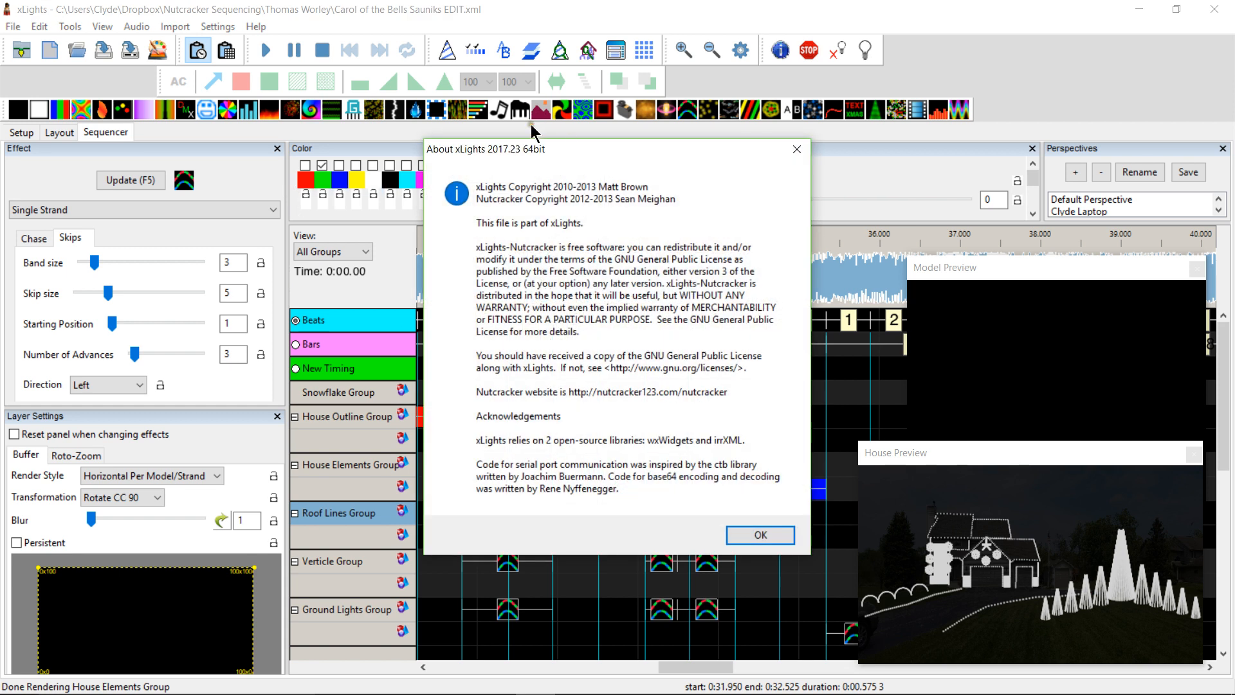
mouse_move(501, 156)
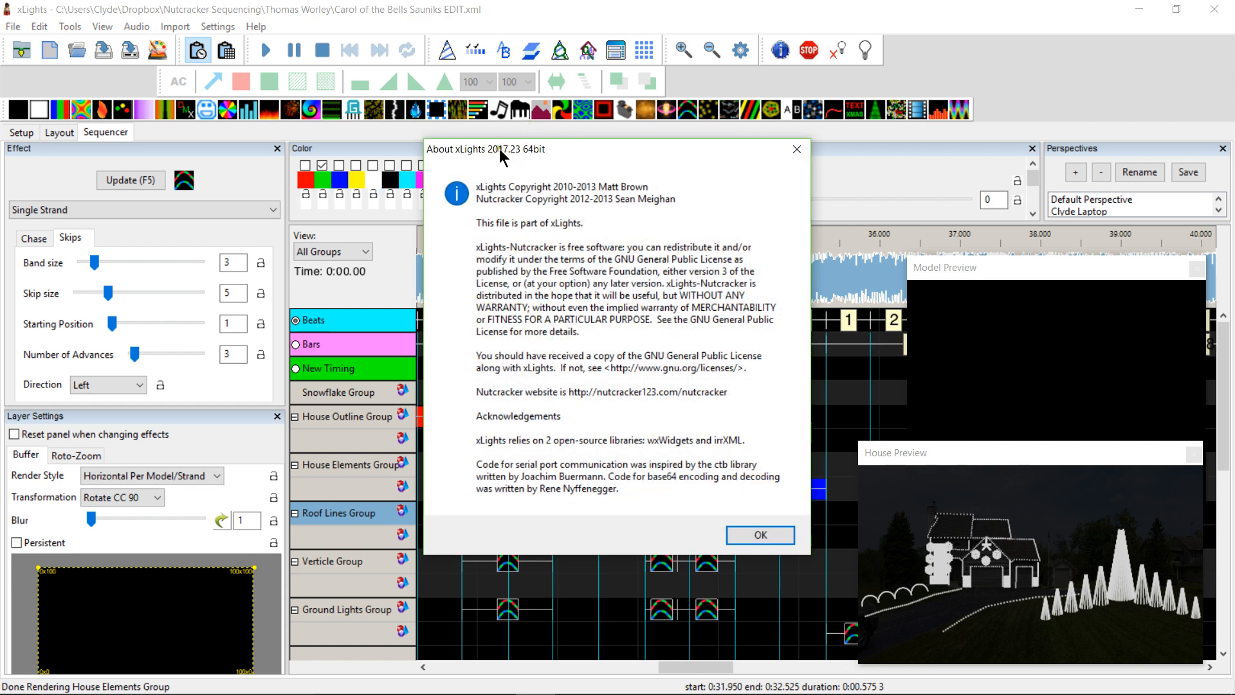
mouse_move(718, 478)
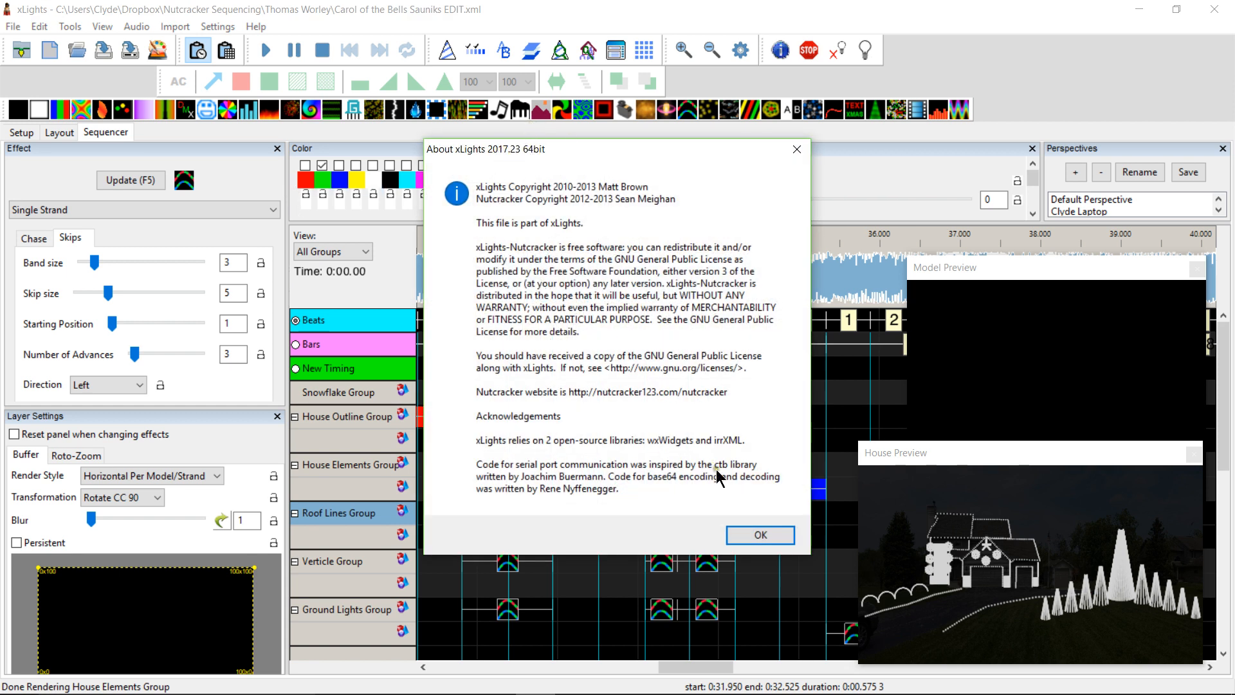
click(758, 535)
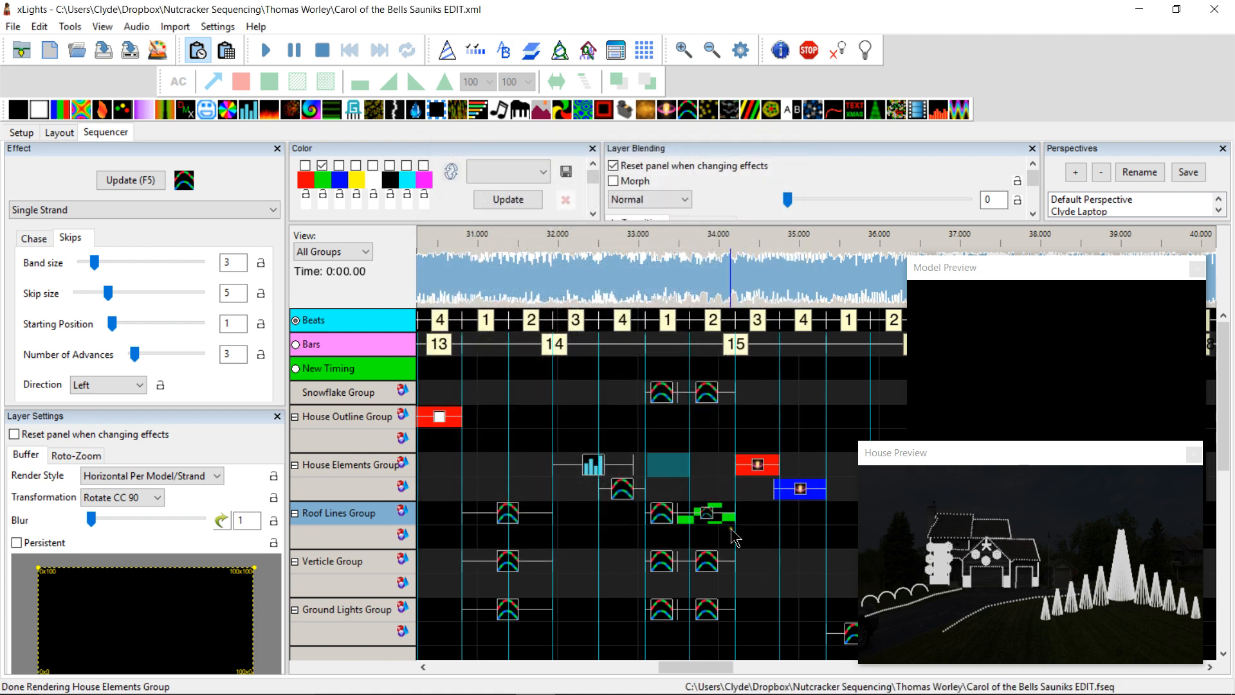
click(709, 512)
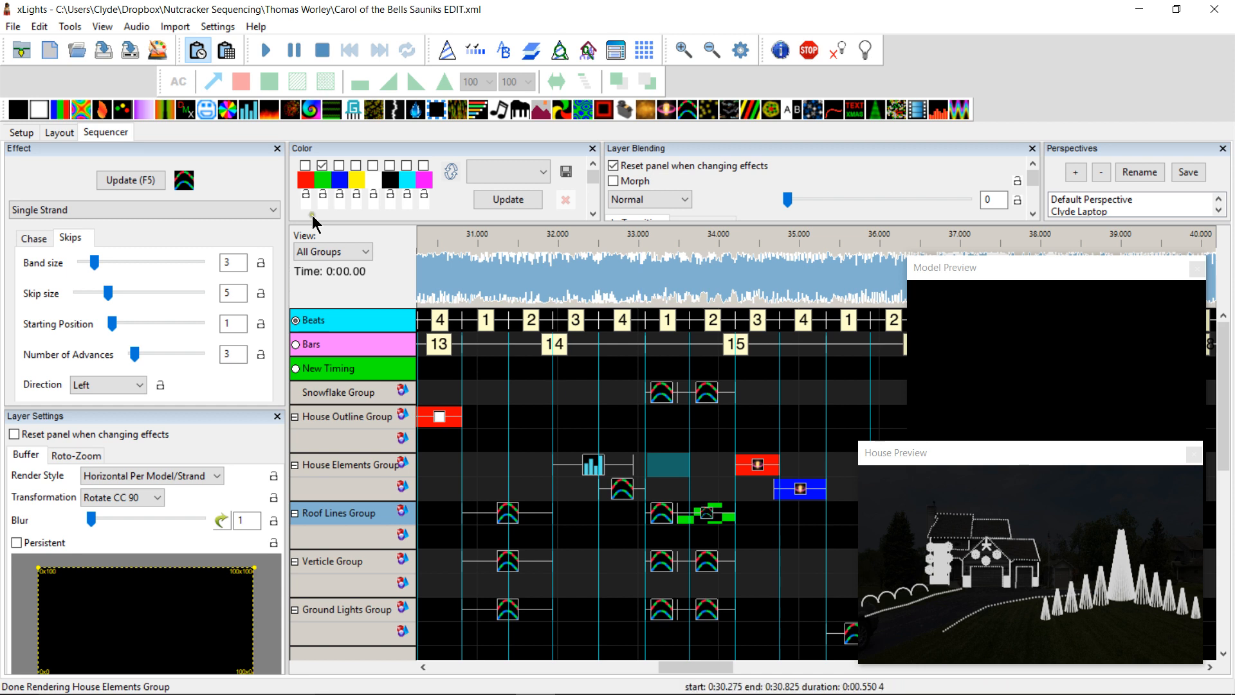
click(70, 26)
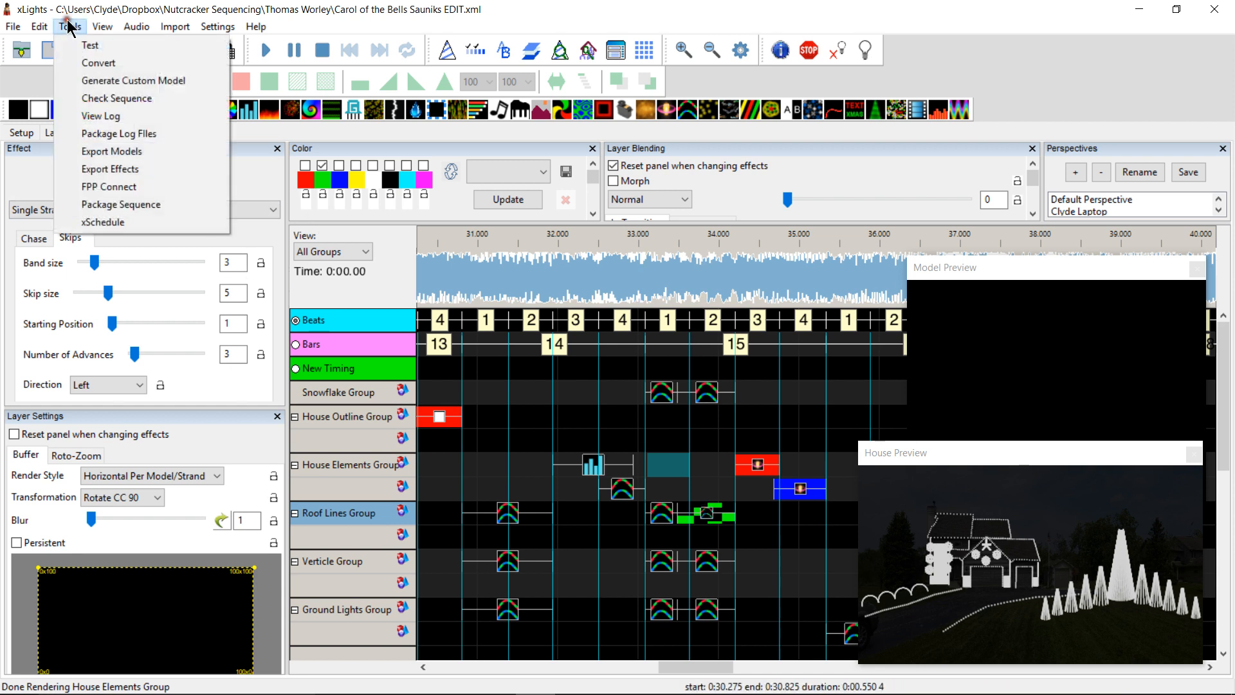
mouse_move(110, 169)
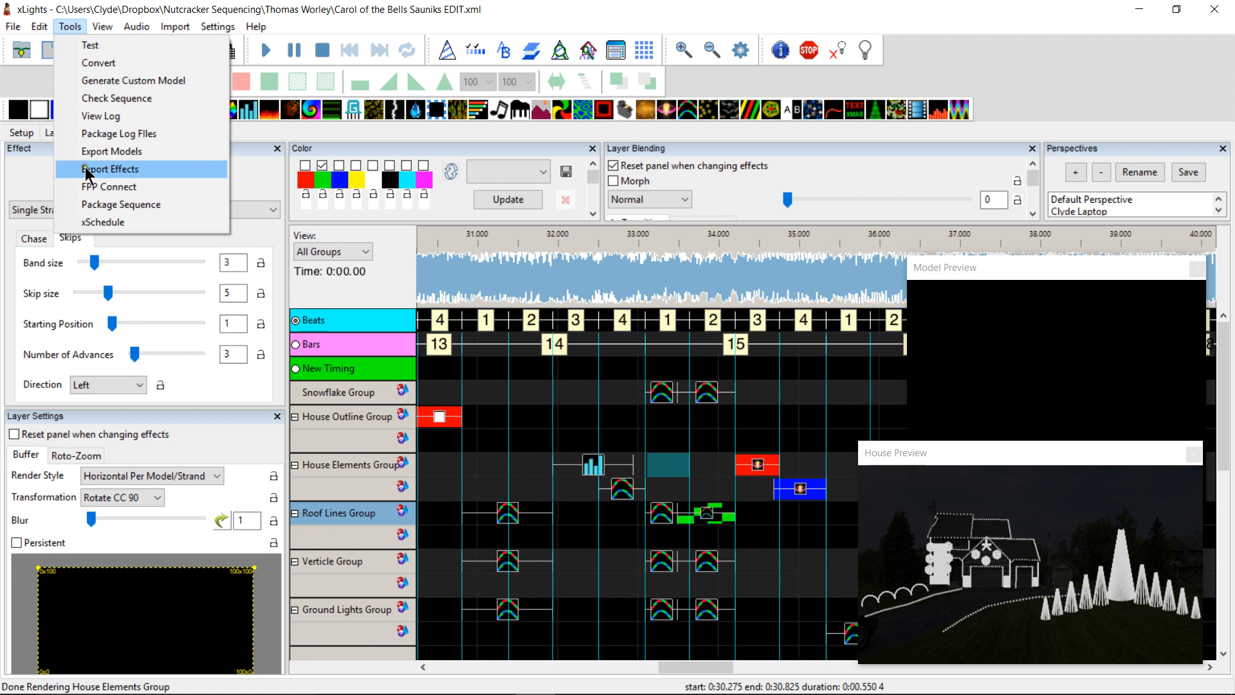
mouse_move(92, 207)
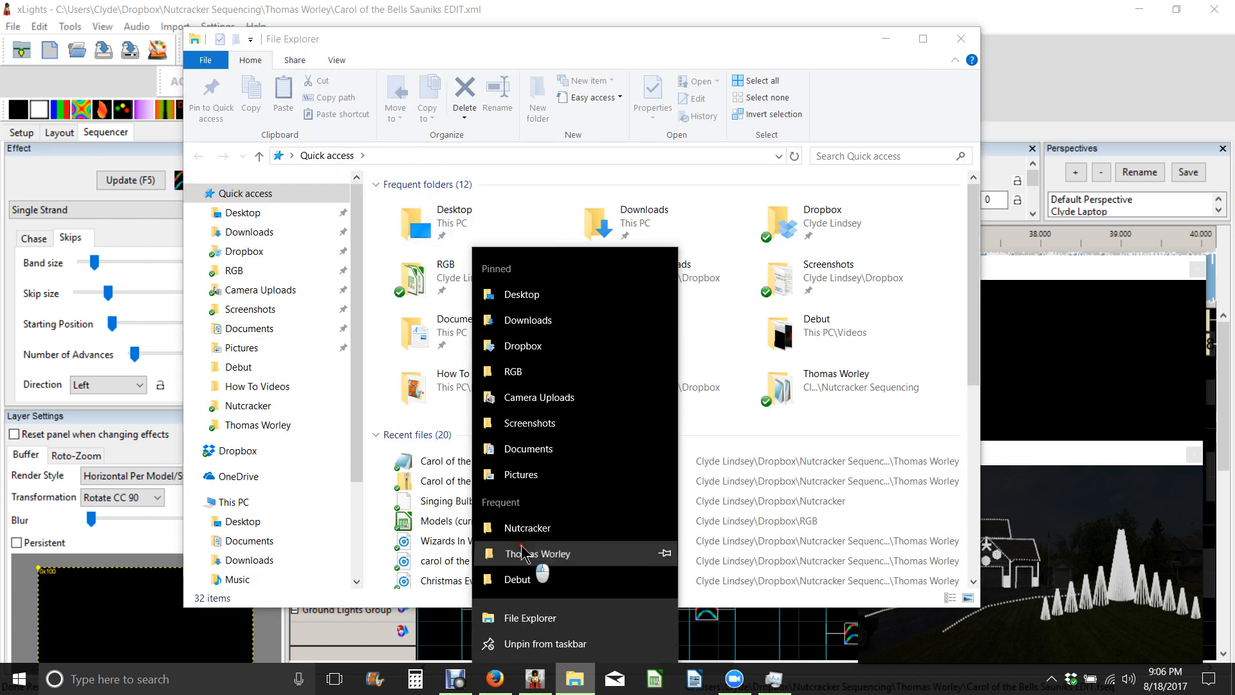
Step: From Thomas Worley, open the Carol of the Bells zip's inner folder, then close Explorer
click(539, 553)
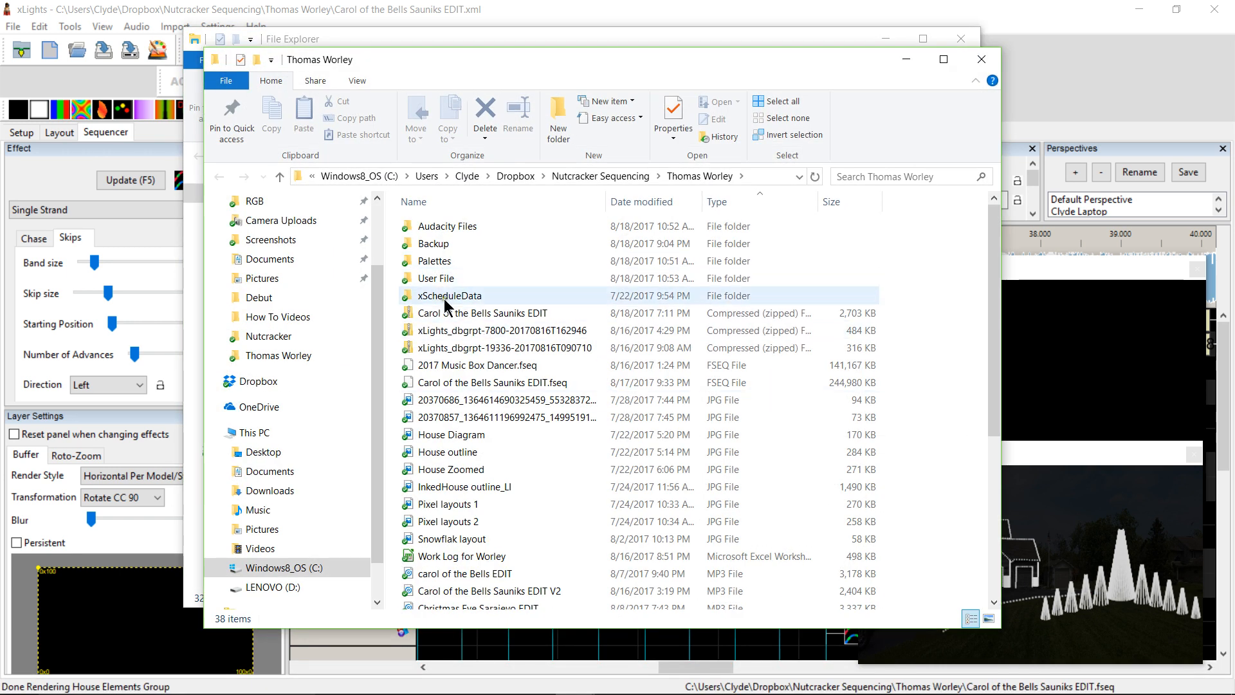
click(482, 313)
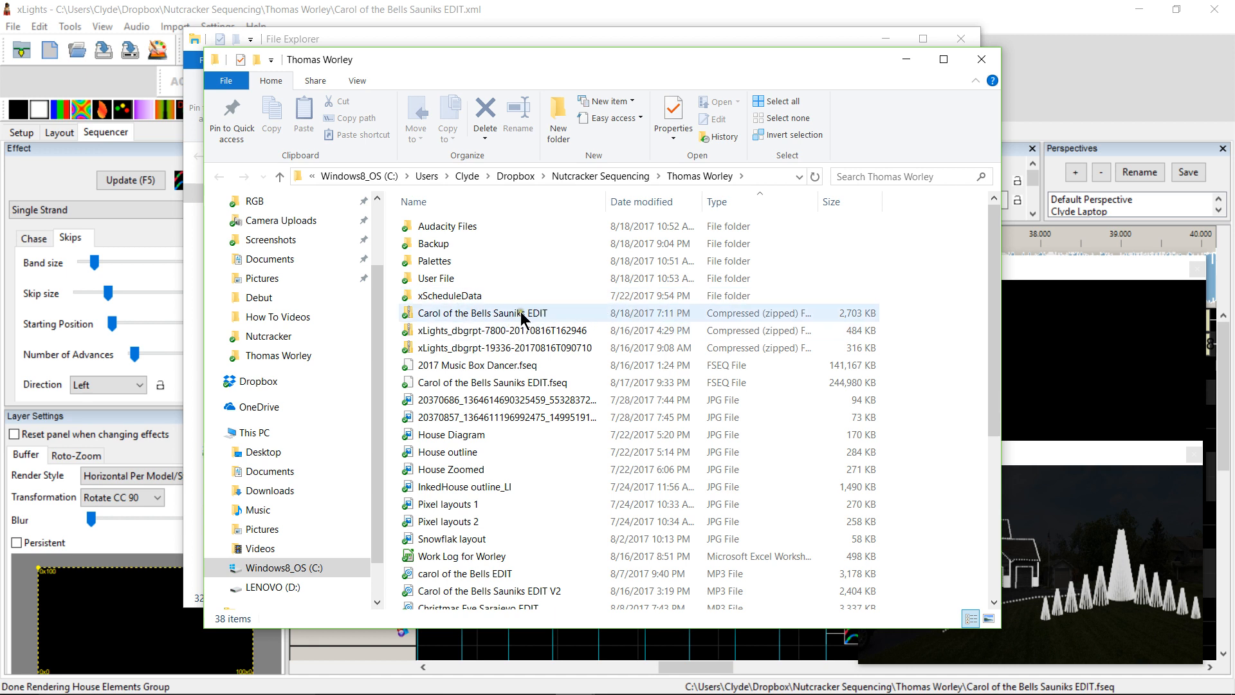
double_click(483, 312)
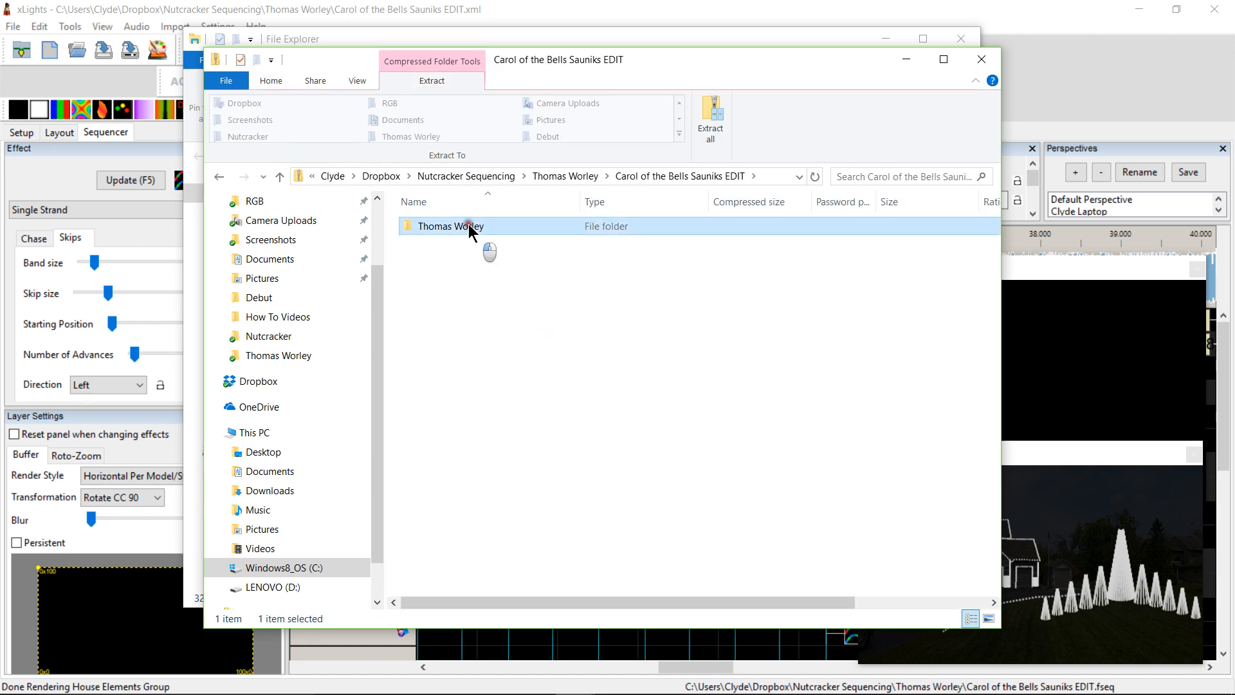
double_click(449, 226)
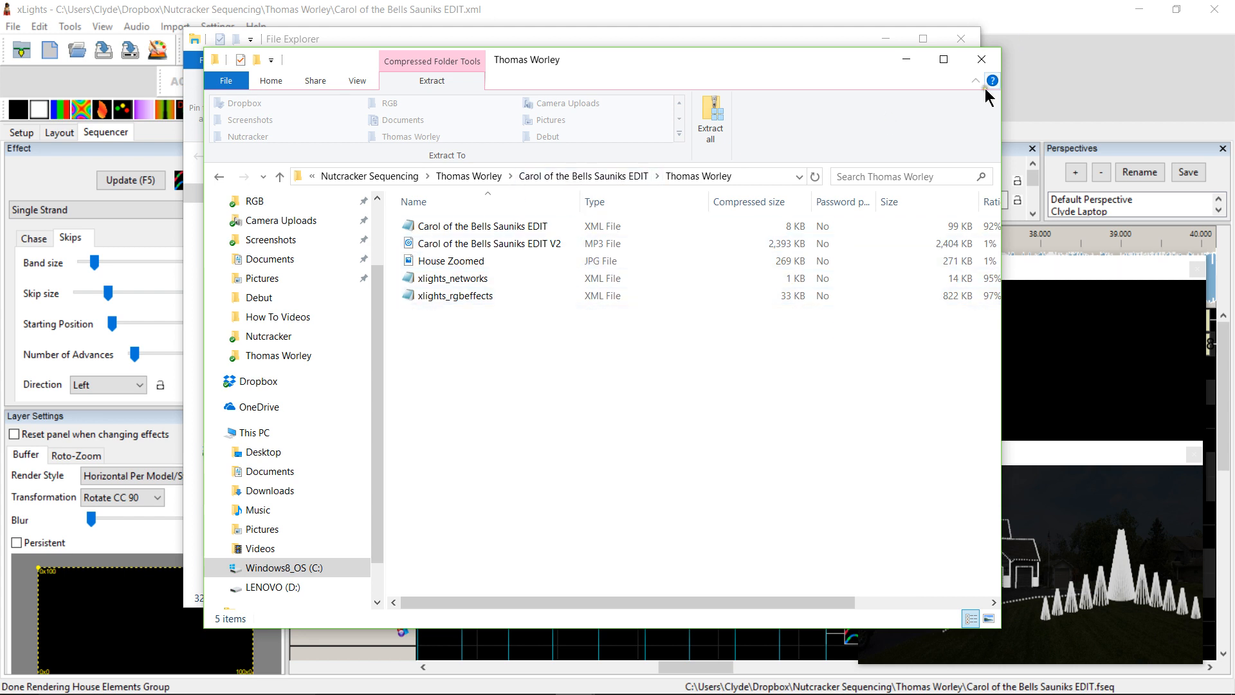
click(980, 59)
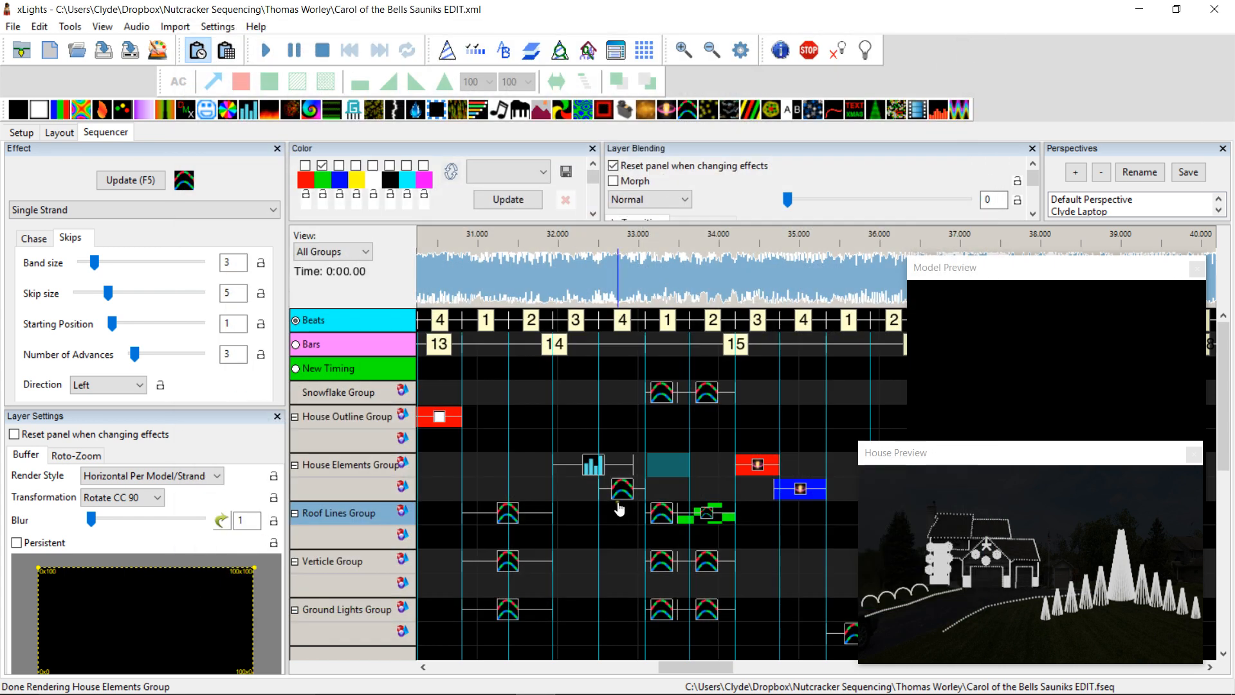
Step: Mark a short waveform range just after 31.9 s, then bring the GitHub draft forward
click(574, 280)
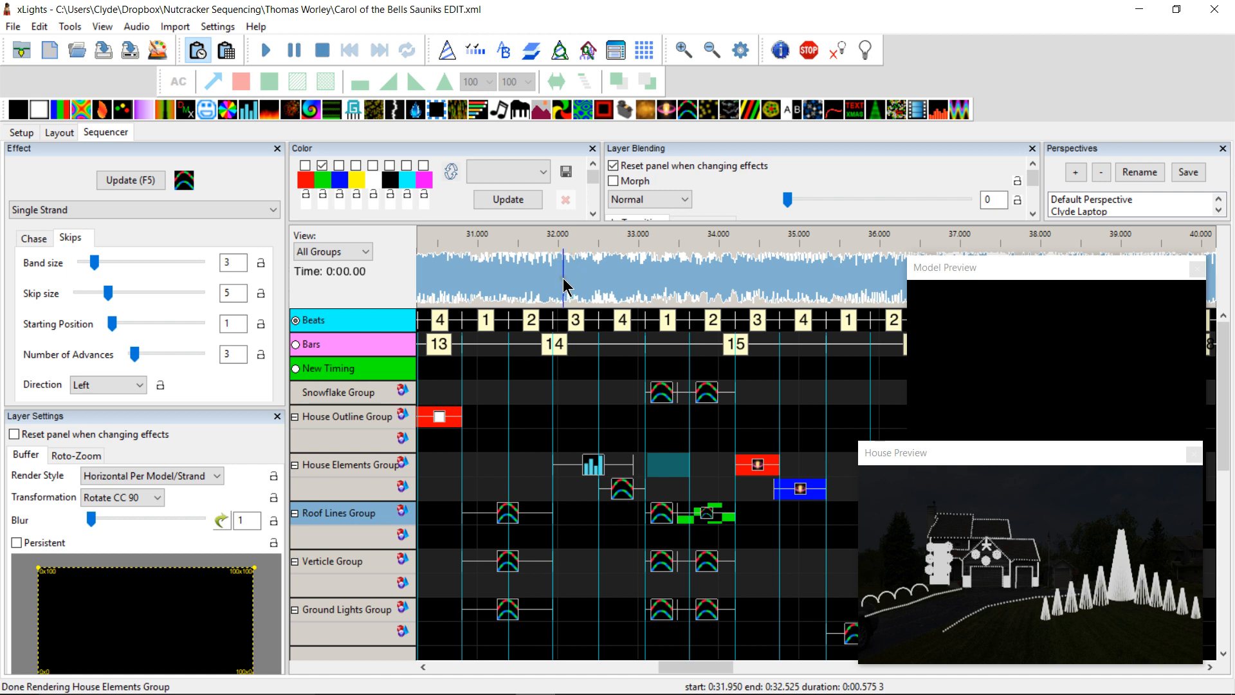
mouse_move(559, 282)
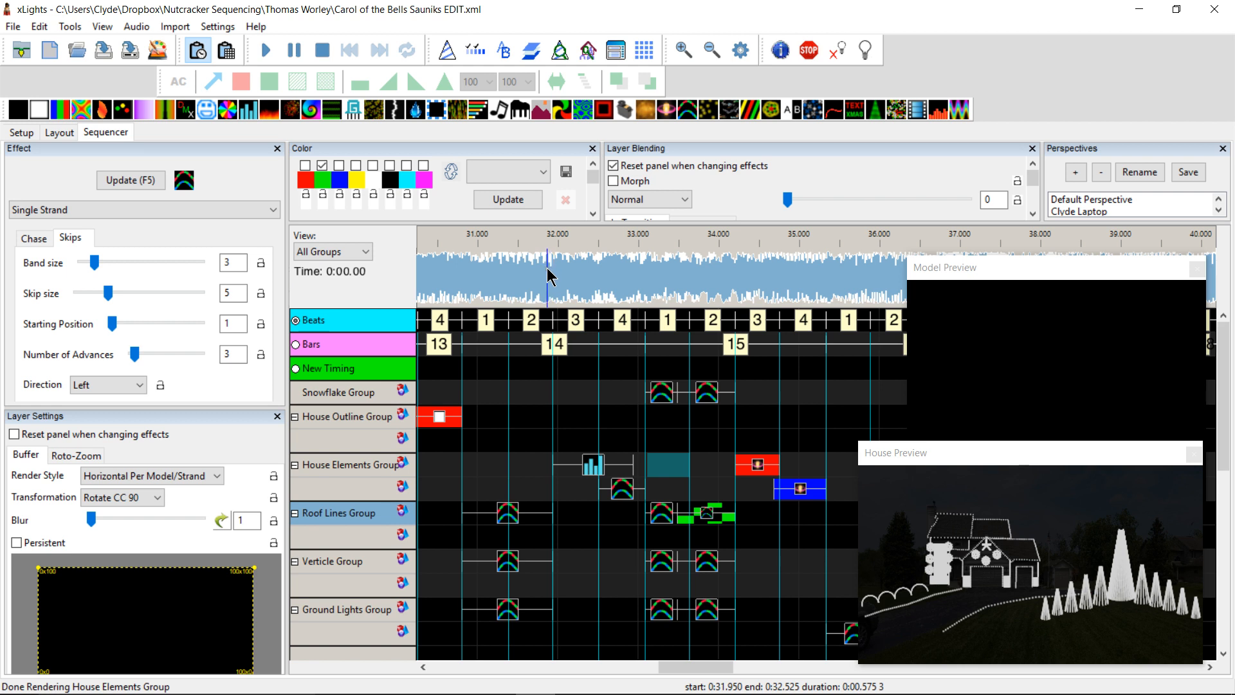
mouse_move(549, 280)
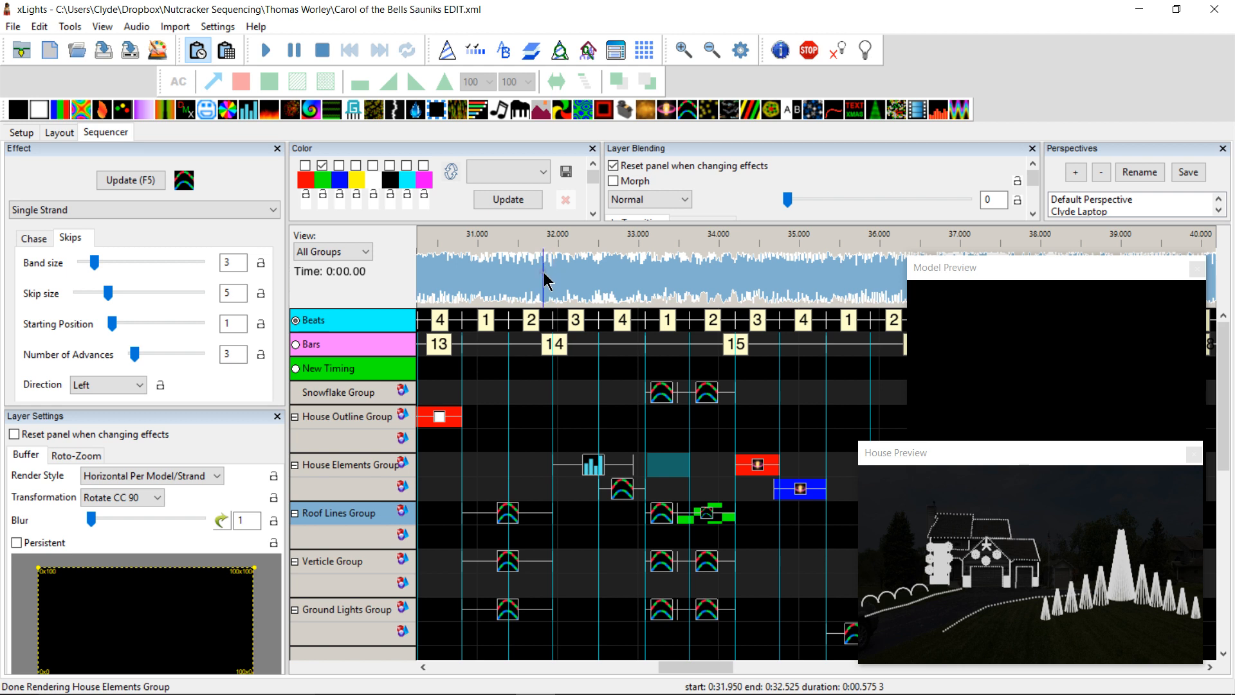
mouse_move(555, 286)
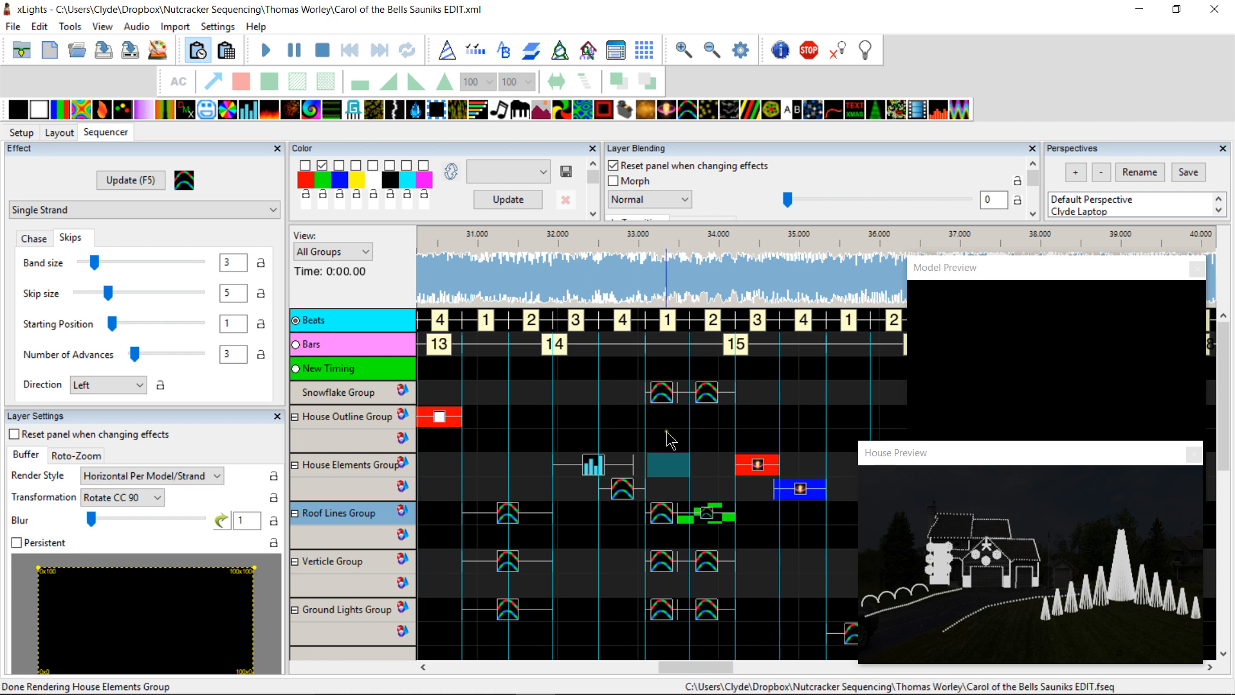
mouse_move(666, 413)
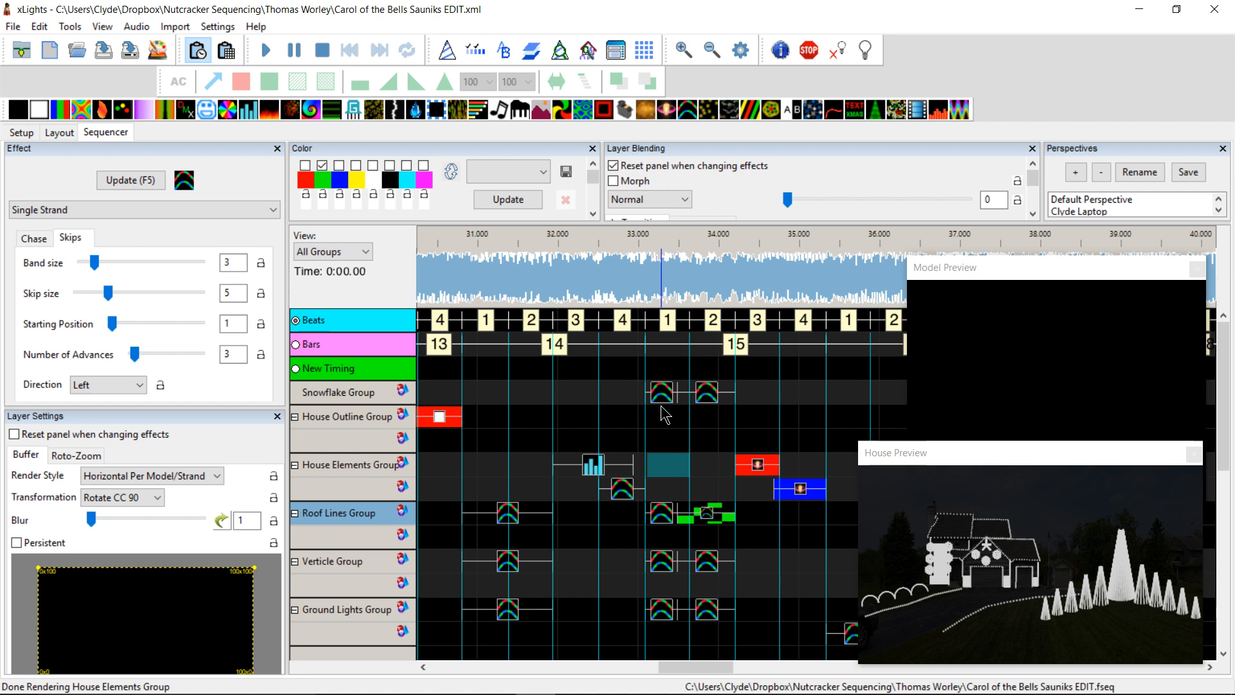
mouse_move(659, 438)
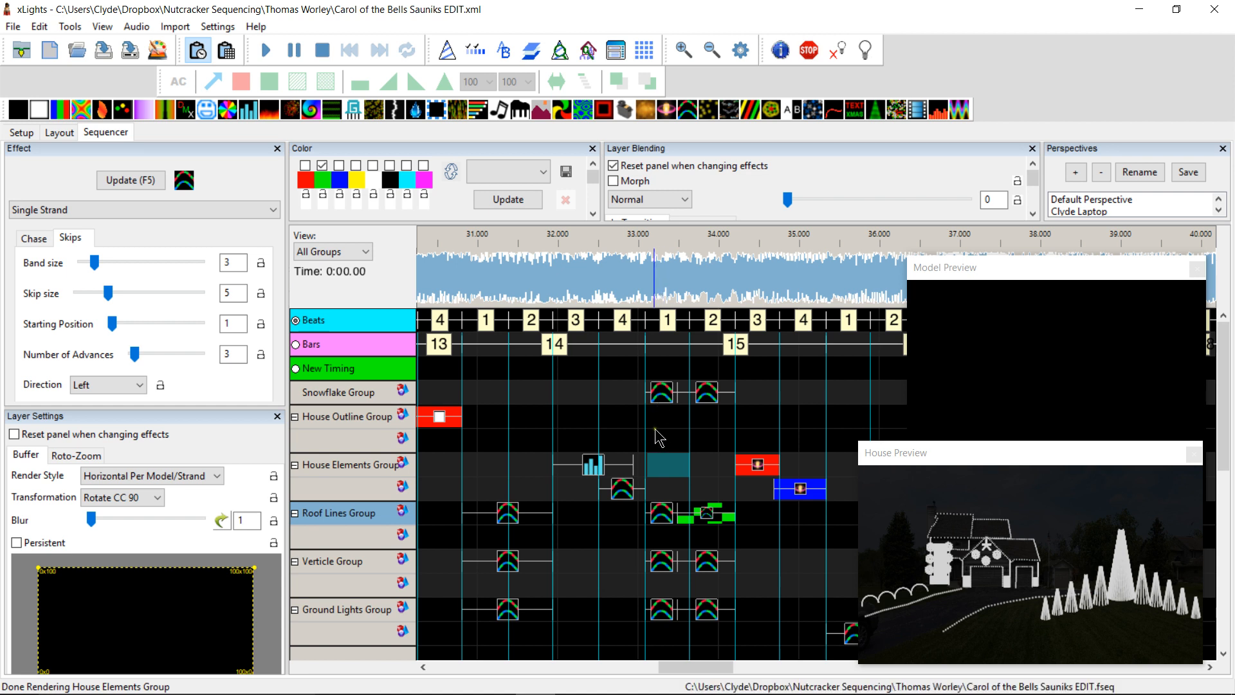
mouse_move(638, 413)
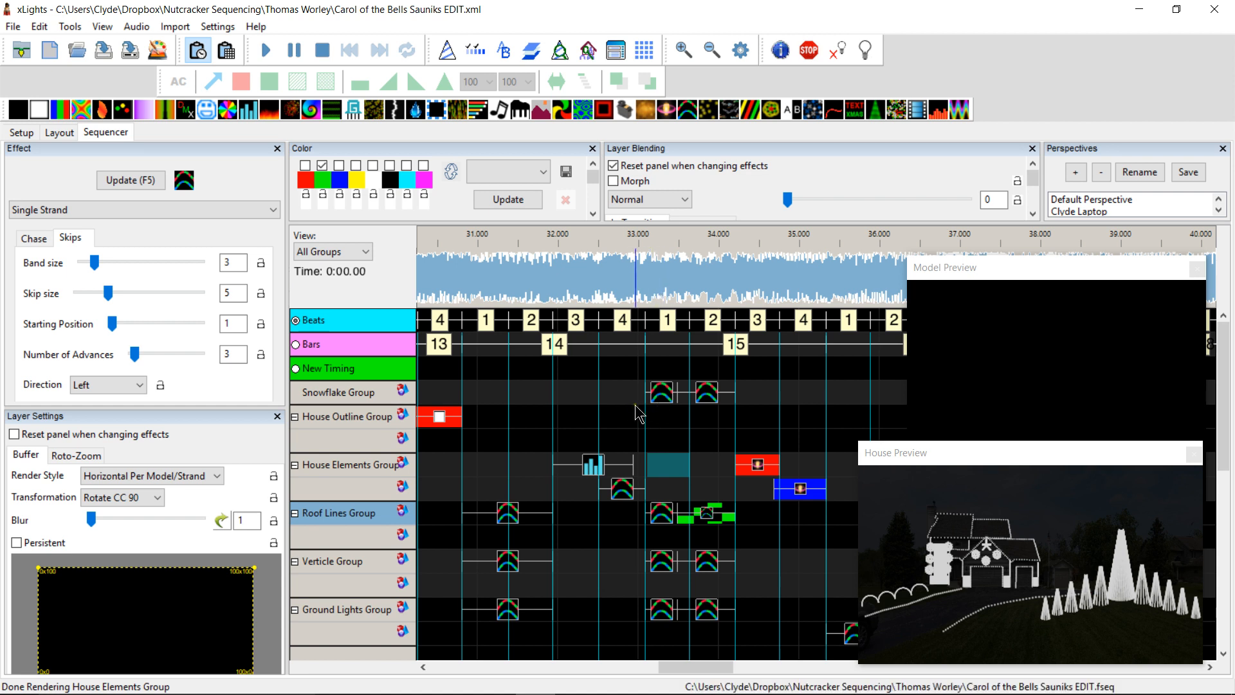
click(621, 321)
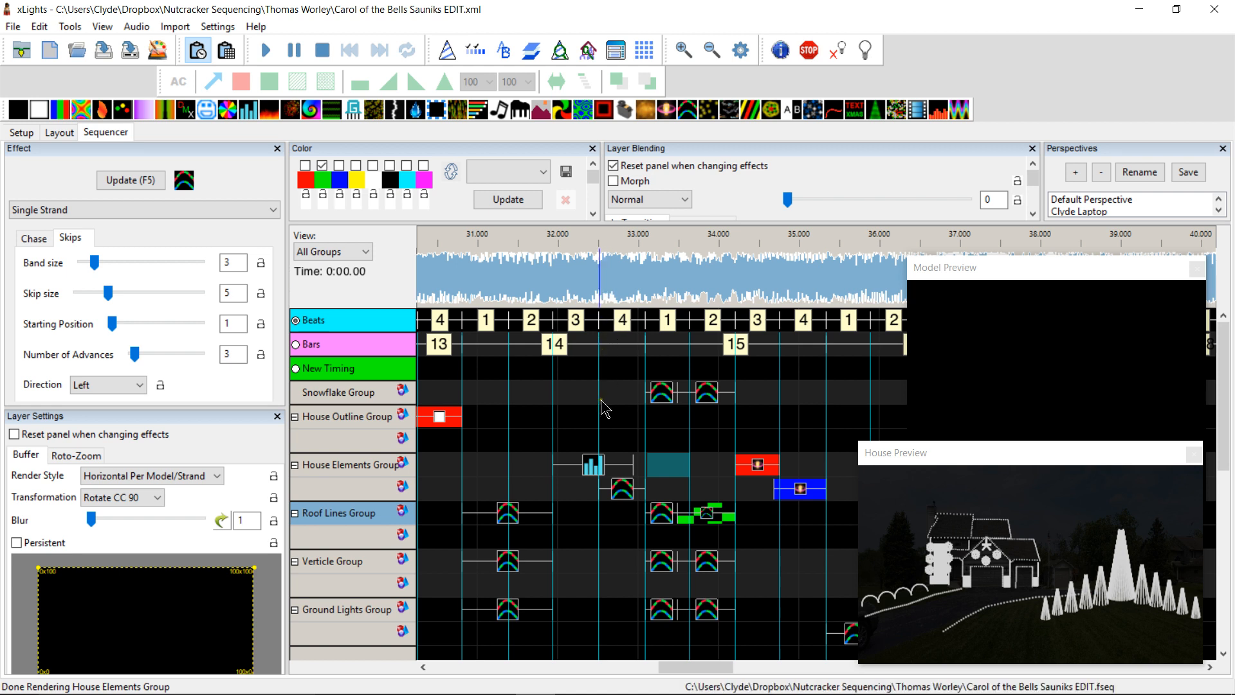
mouse_move(603, 418)
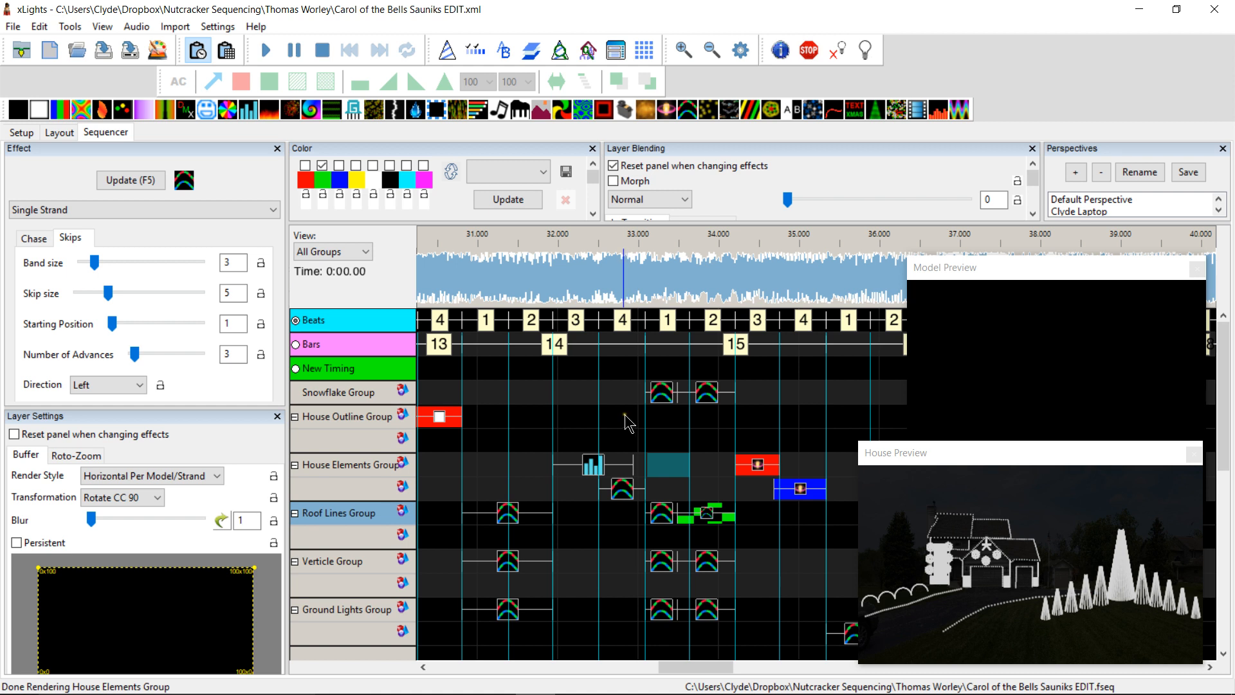
mouse_move(625, 425)
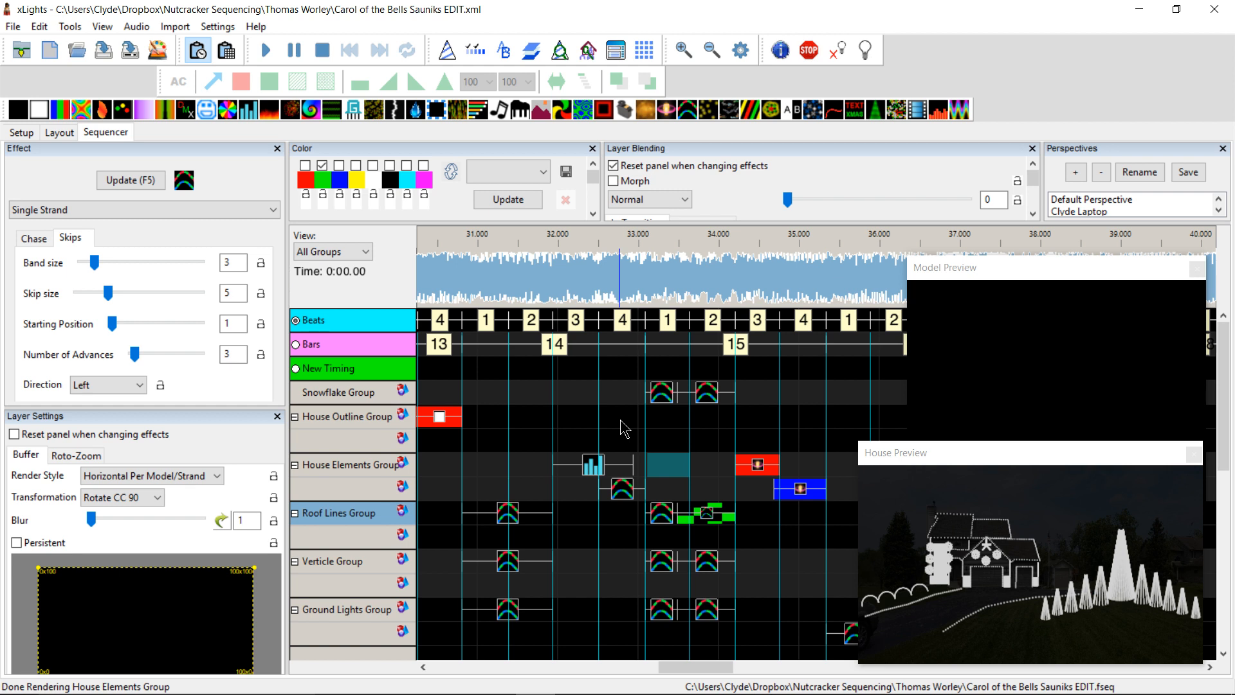
click(622, 488)
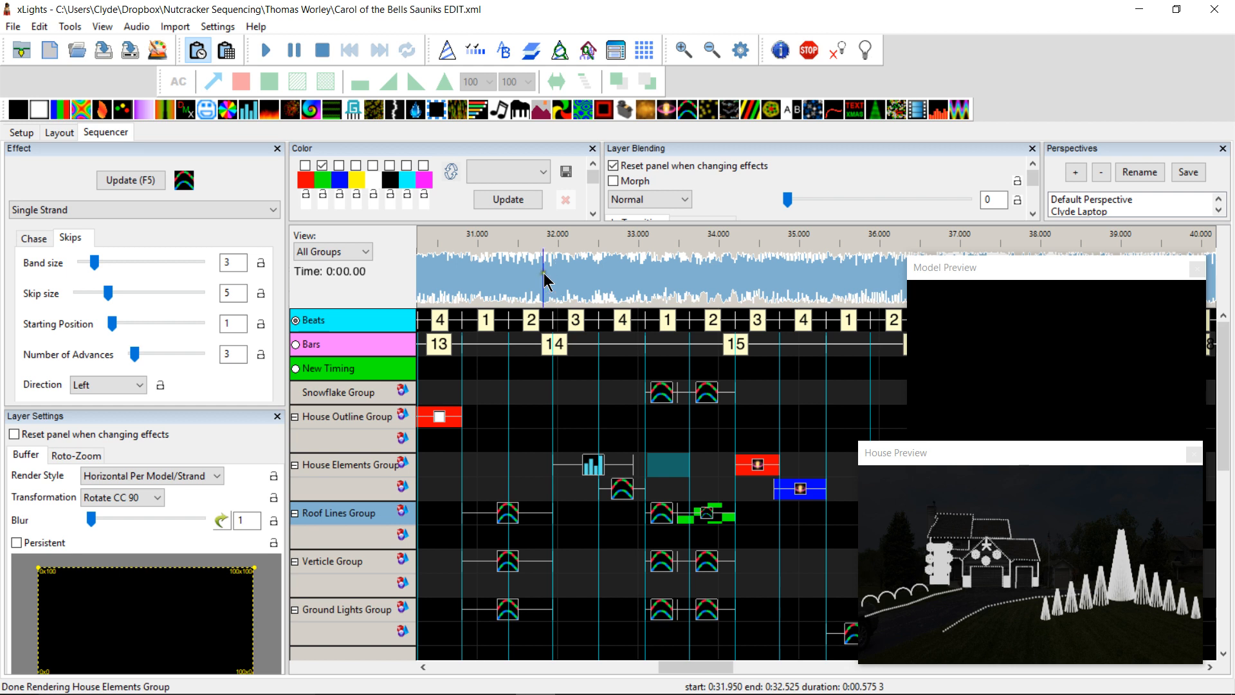
mouse_move(553, 298)
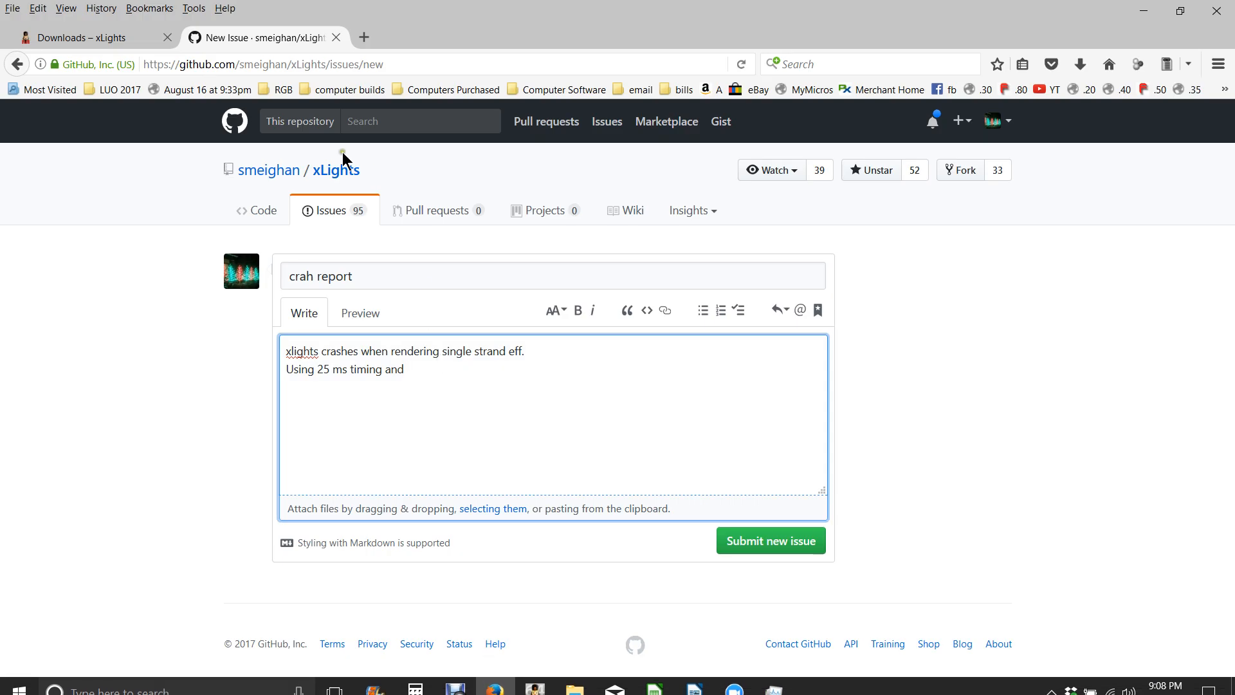
Step: Bring up the xLights Downloads page to check the 2017.14 and 2017.23 Windows builds
click(87, 38)
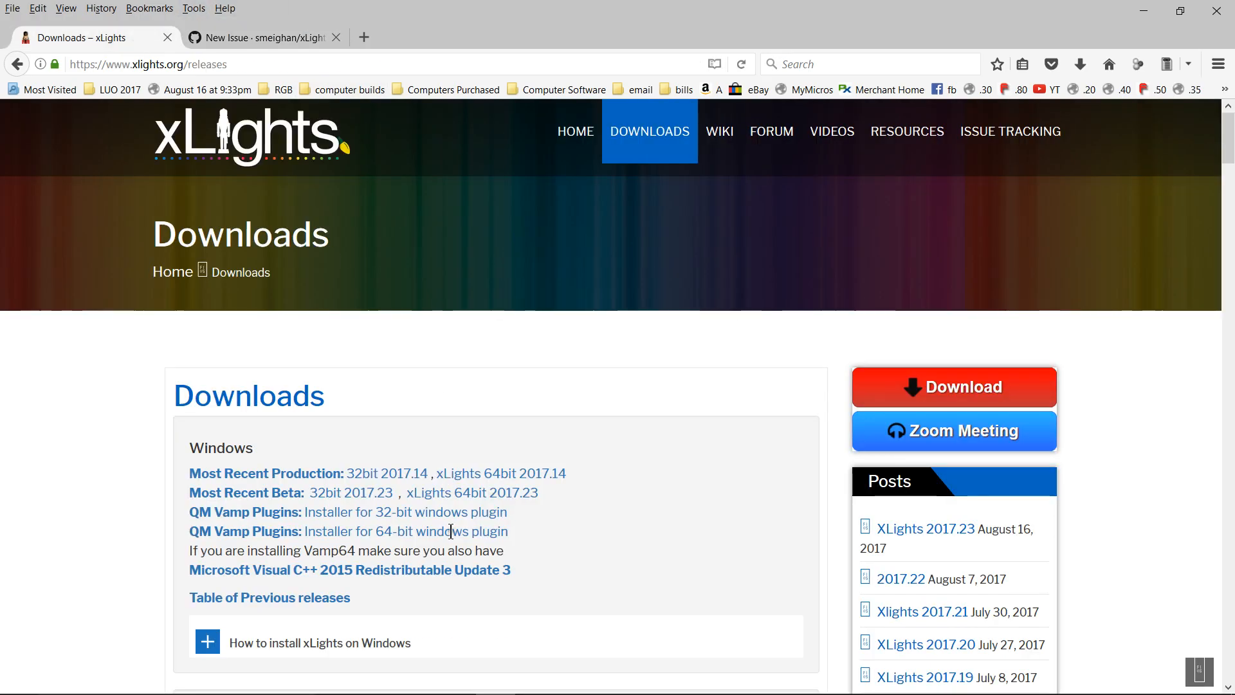
mouse_move(268, 471)
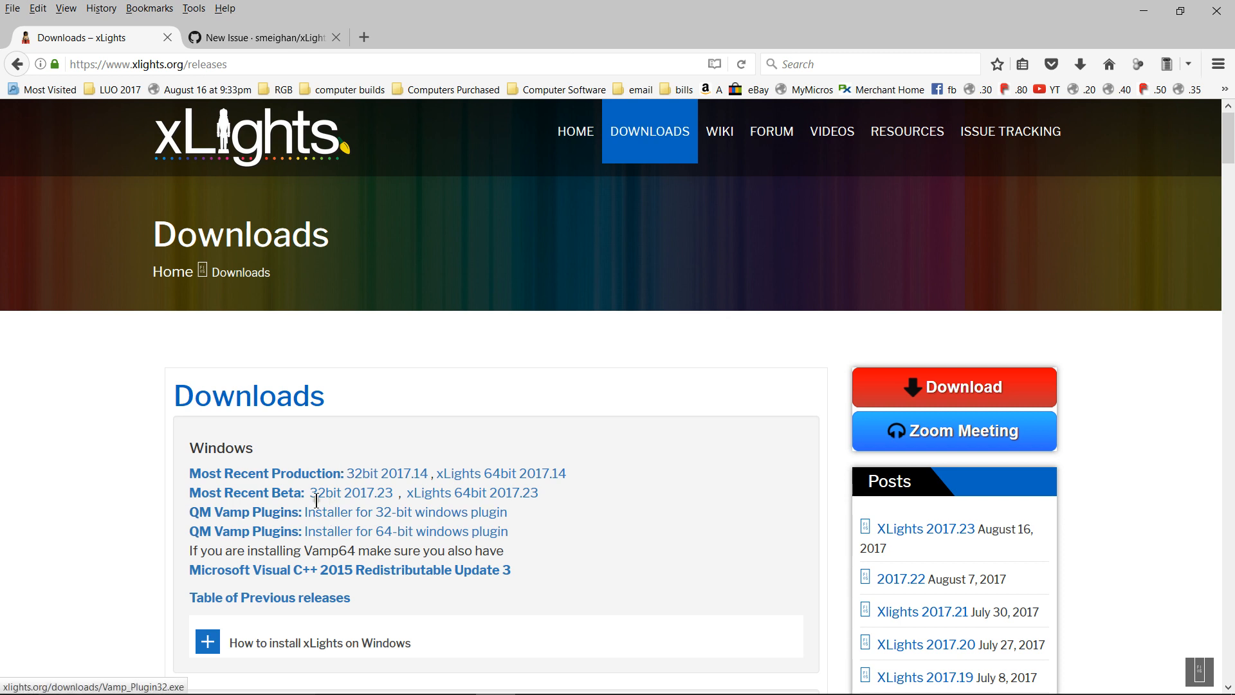
mouse_move(386, 472)
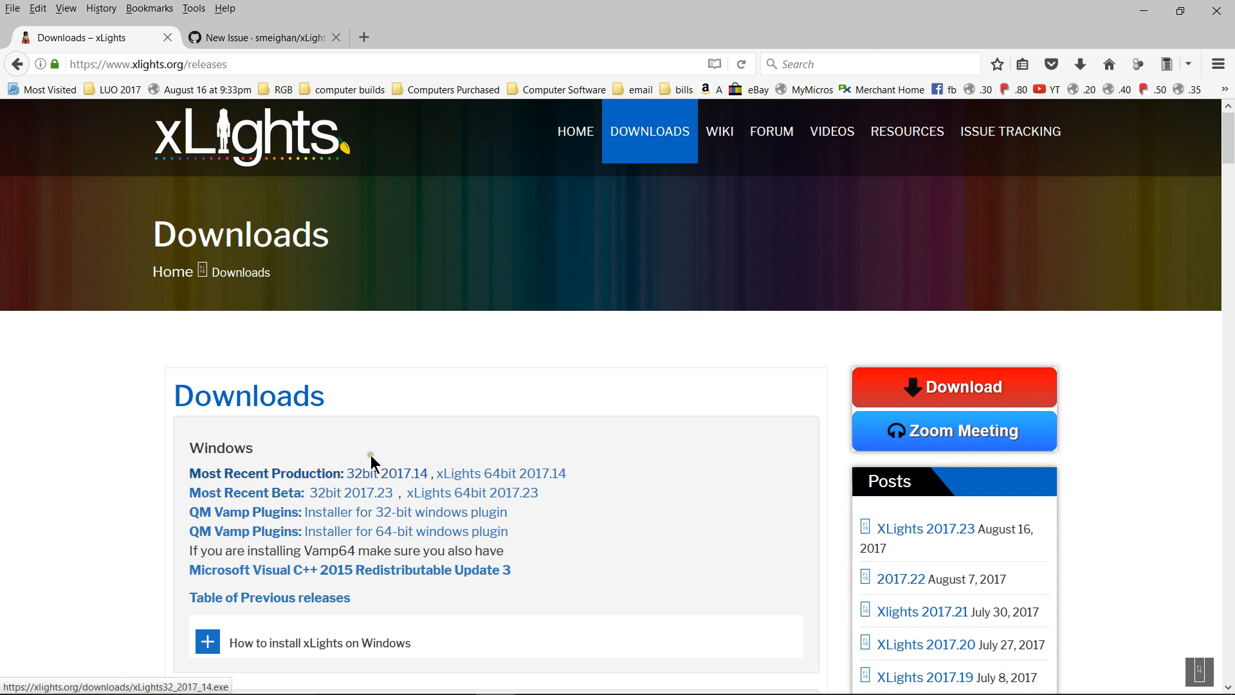
mouse_move(365, 409)
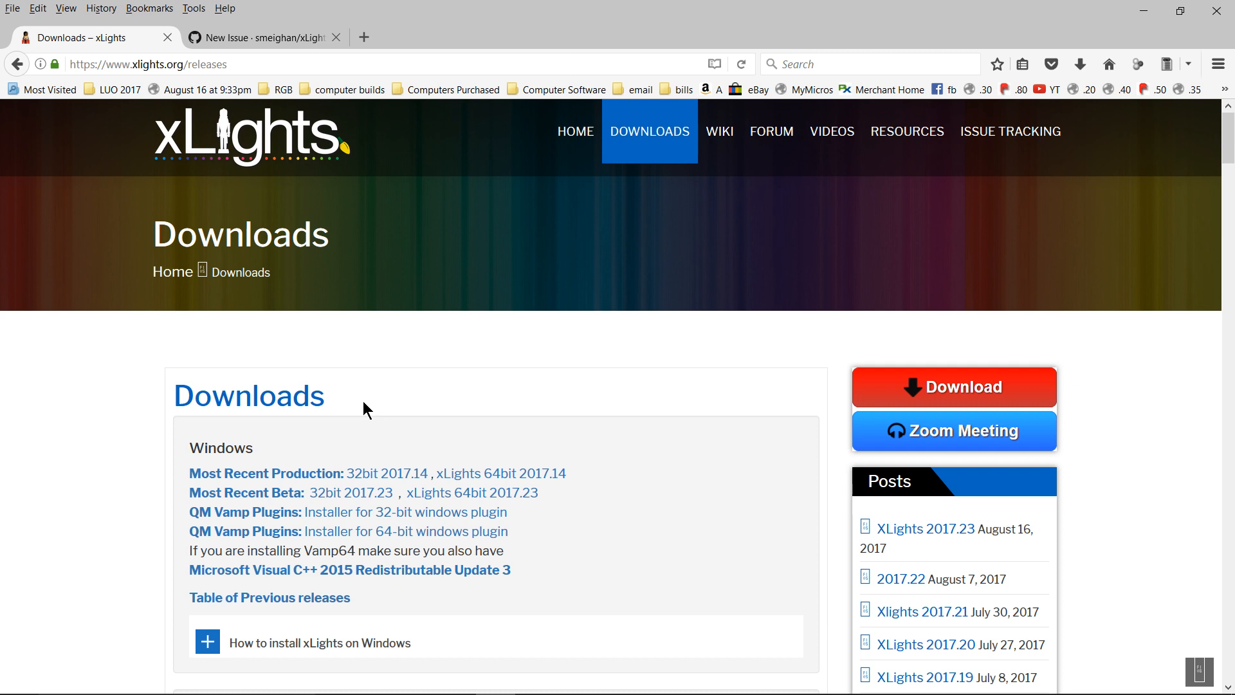
mouse_move(363, 442)
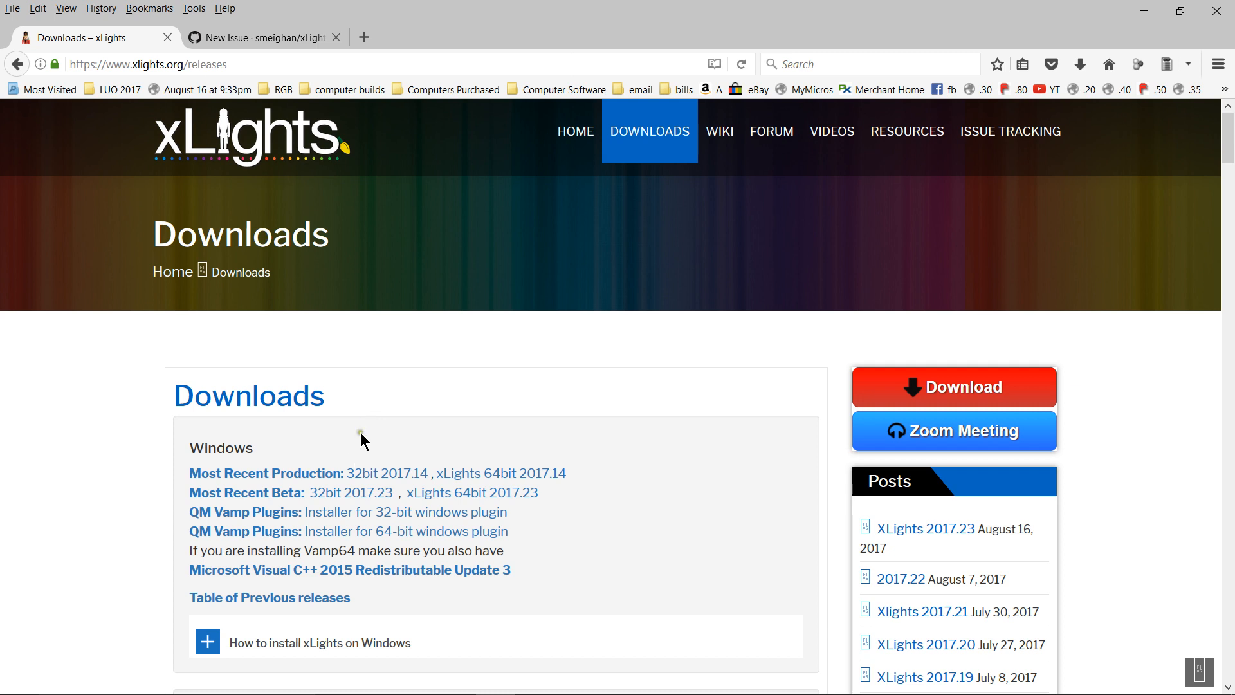
mouse_move(315, 464)
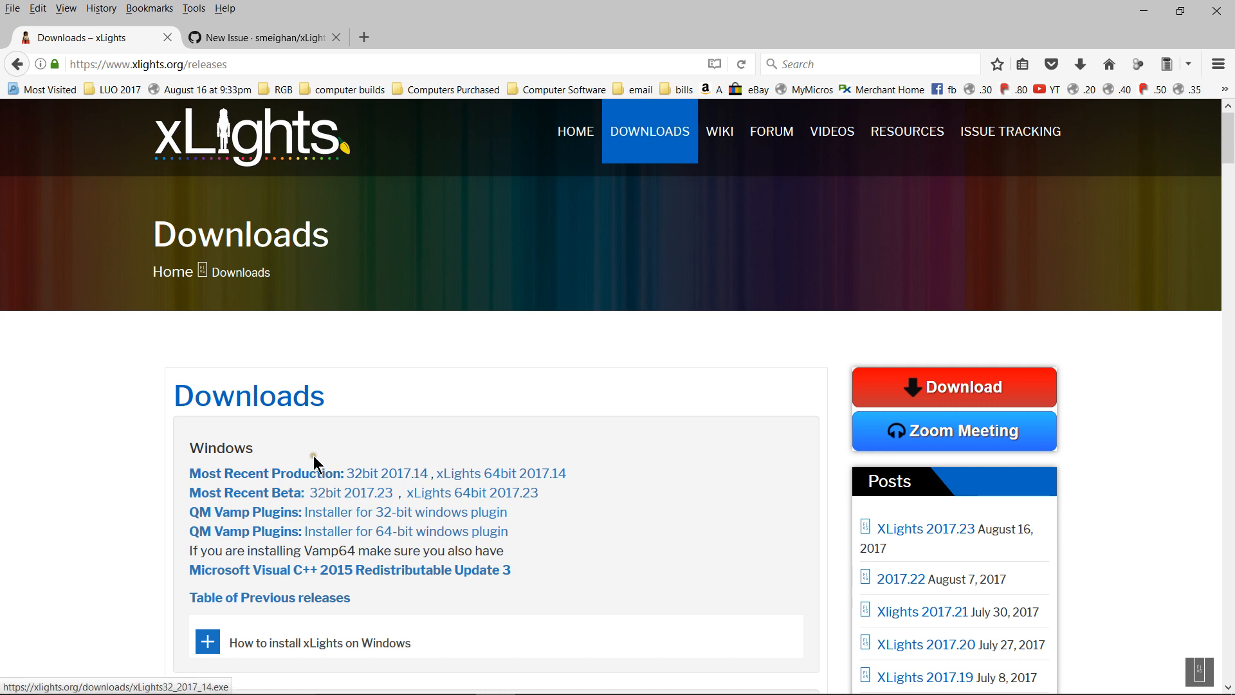
mouse_move(410, 510)
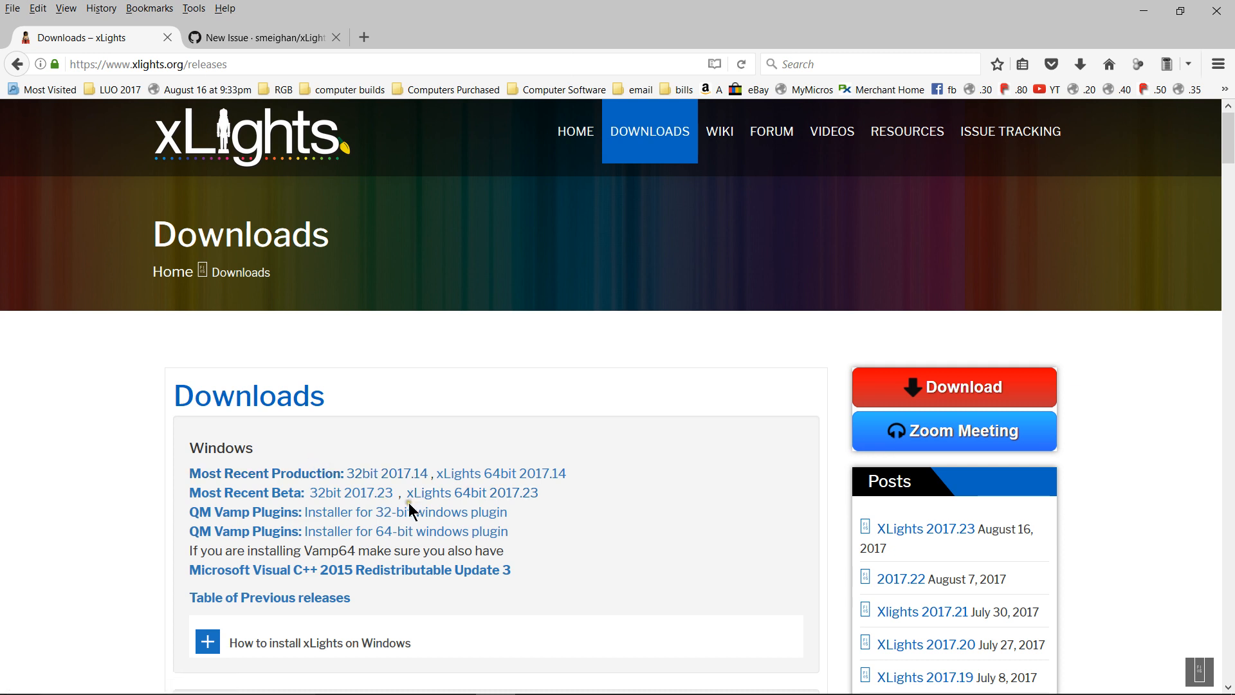
mouse_move(353, 424)
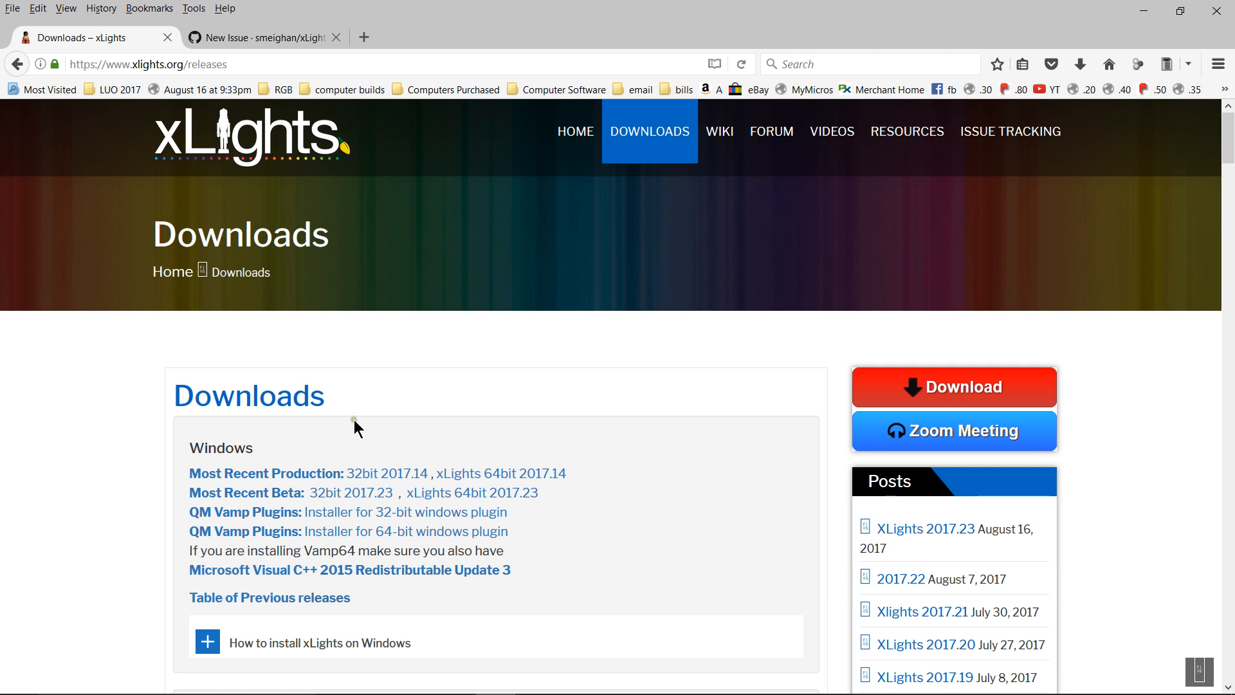
mouse_move(433, 108)
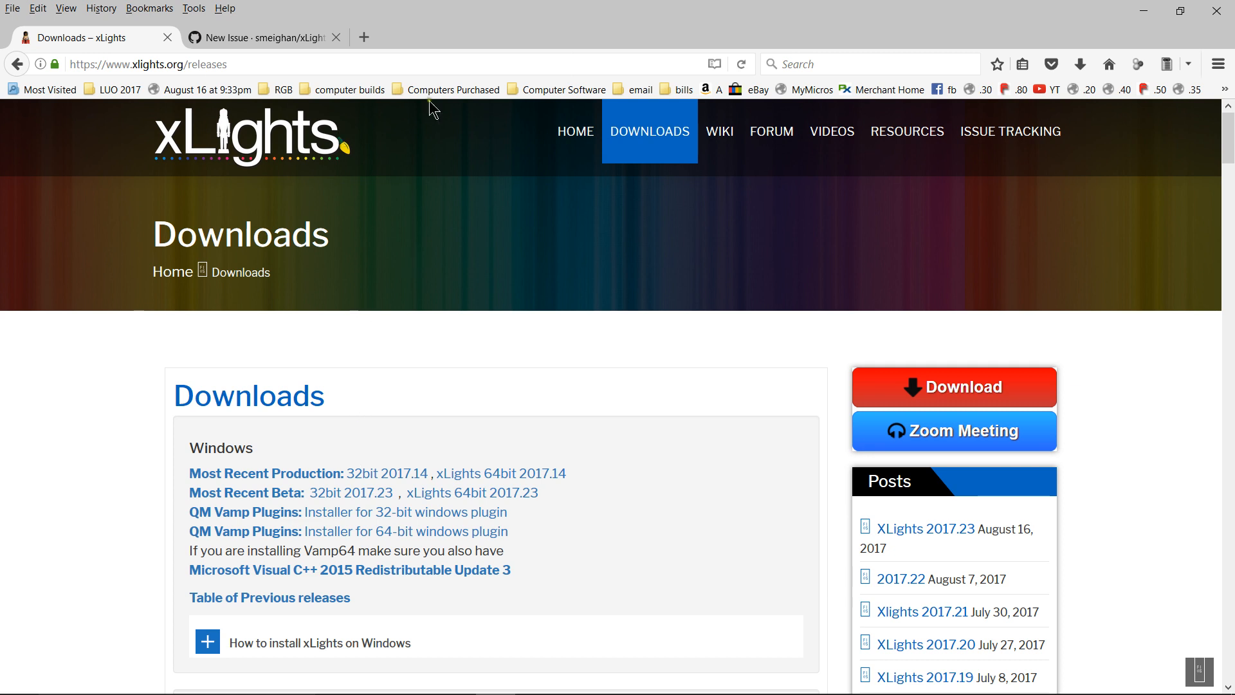
mouse_move(696, 626)
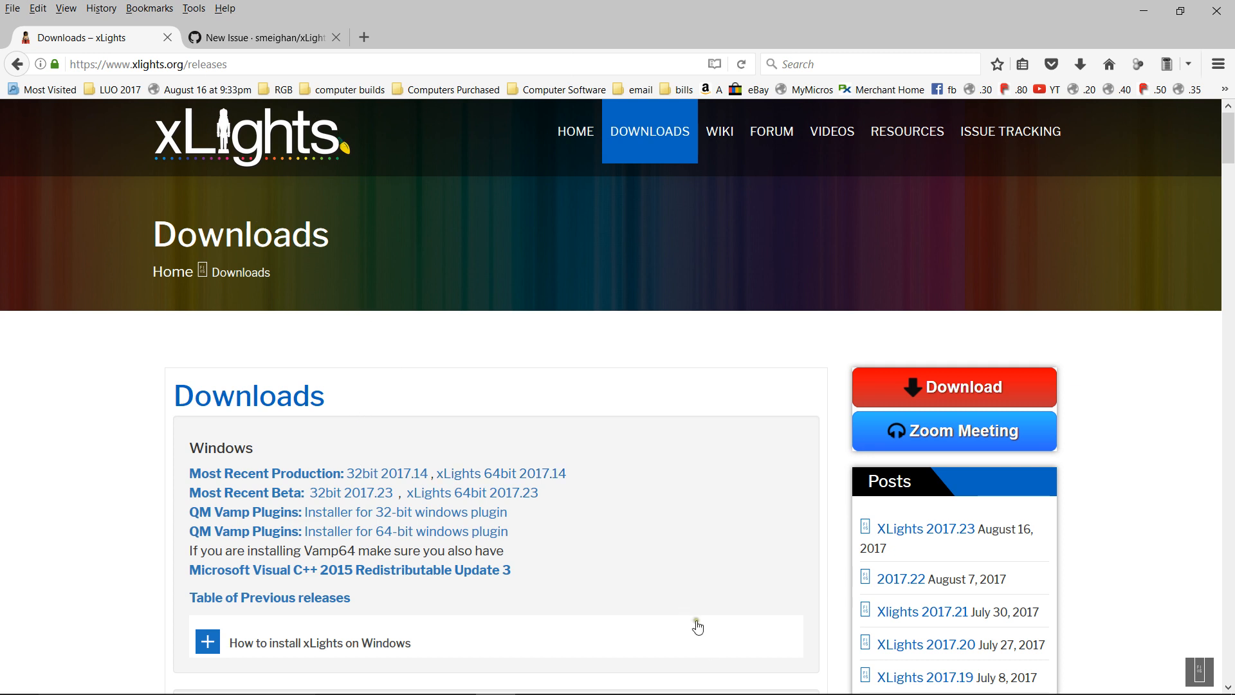